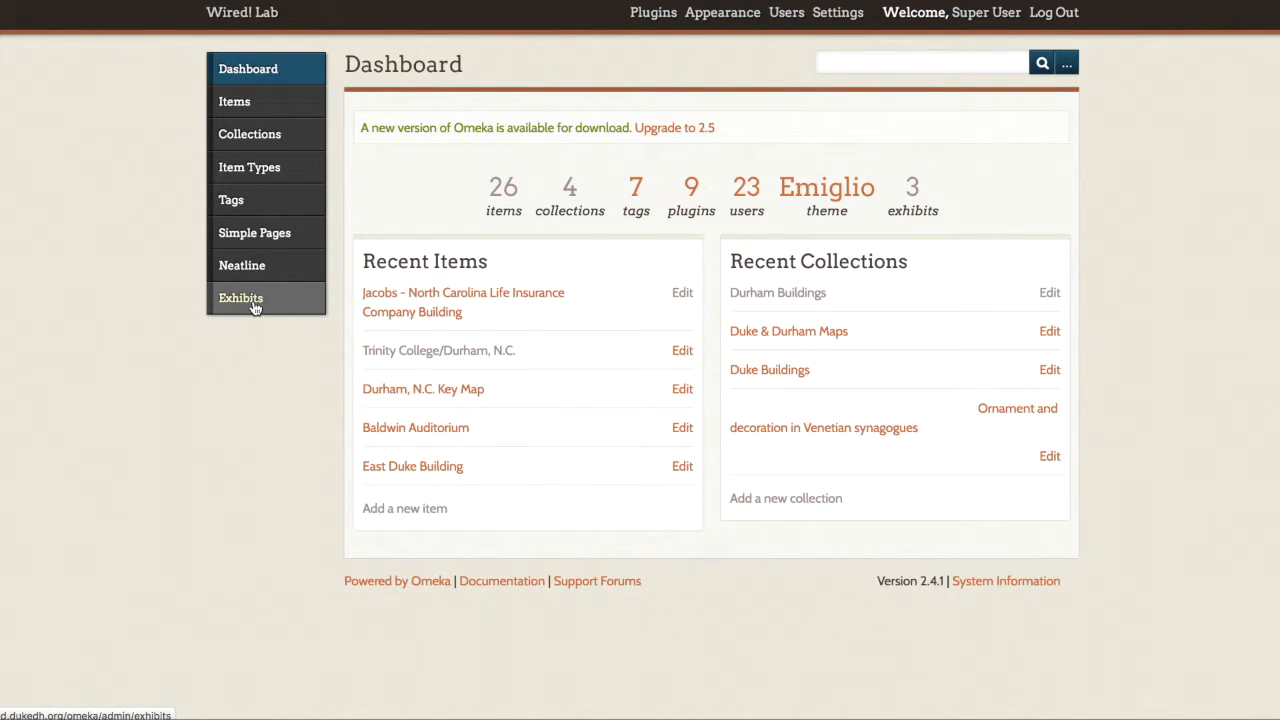
- From the Exhibits list, start a new exhibit with the Add an Exhibit form
click(240, 296)
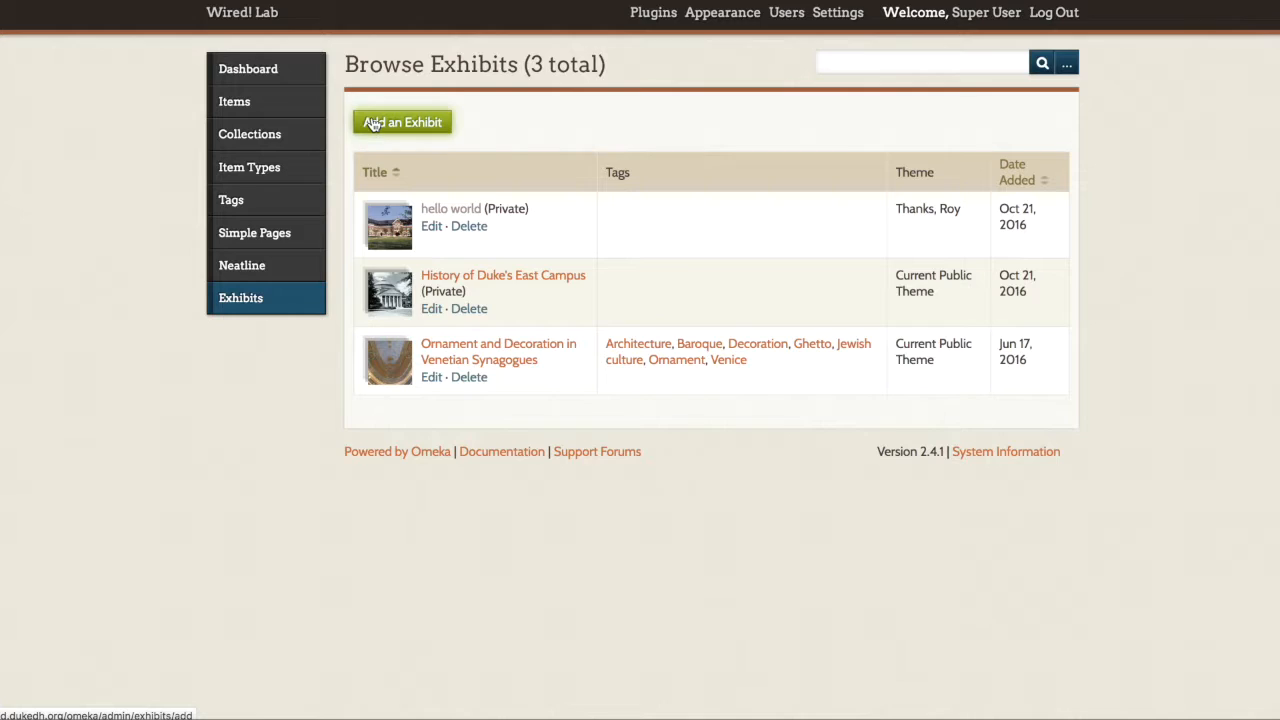
click(402, 122)
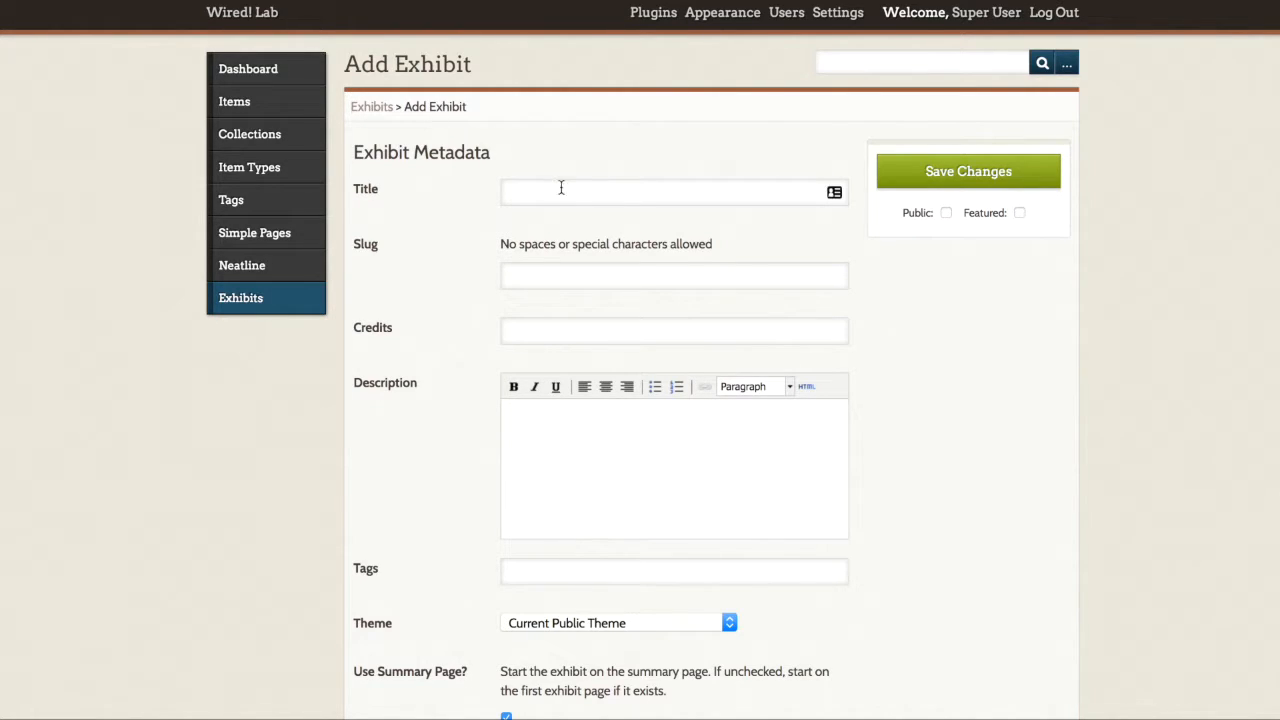
- Title the exhibit 'The History of Durham Architecture'
click(560, 192)
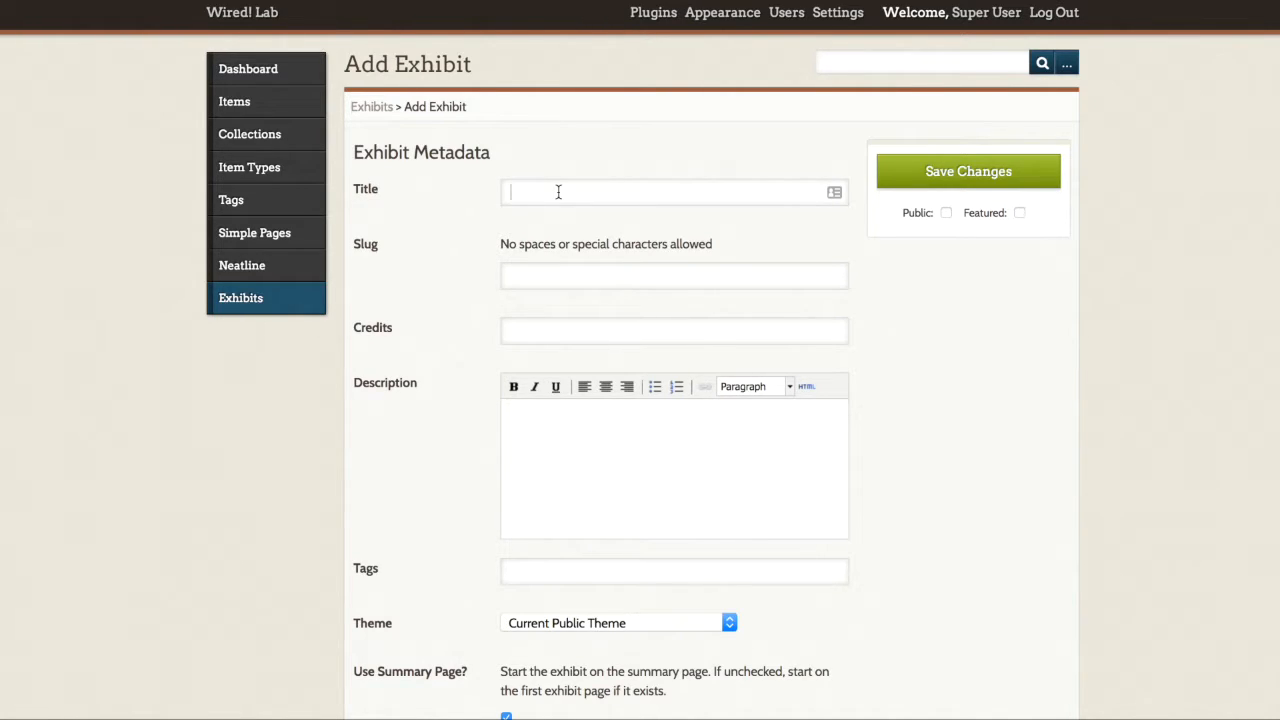
text(The Histor)
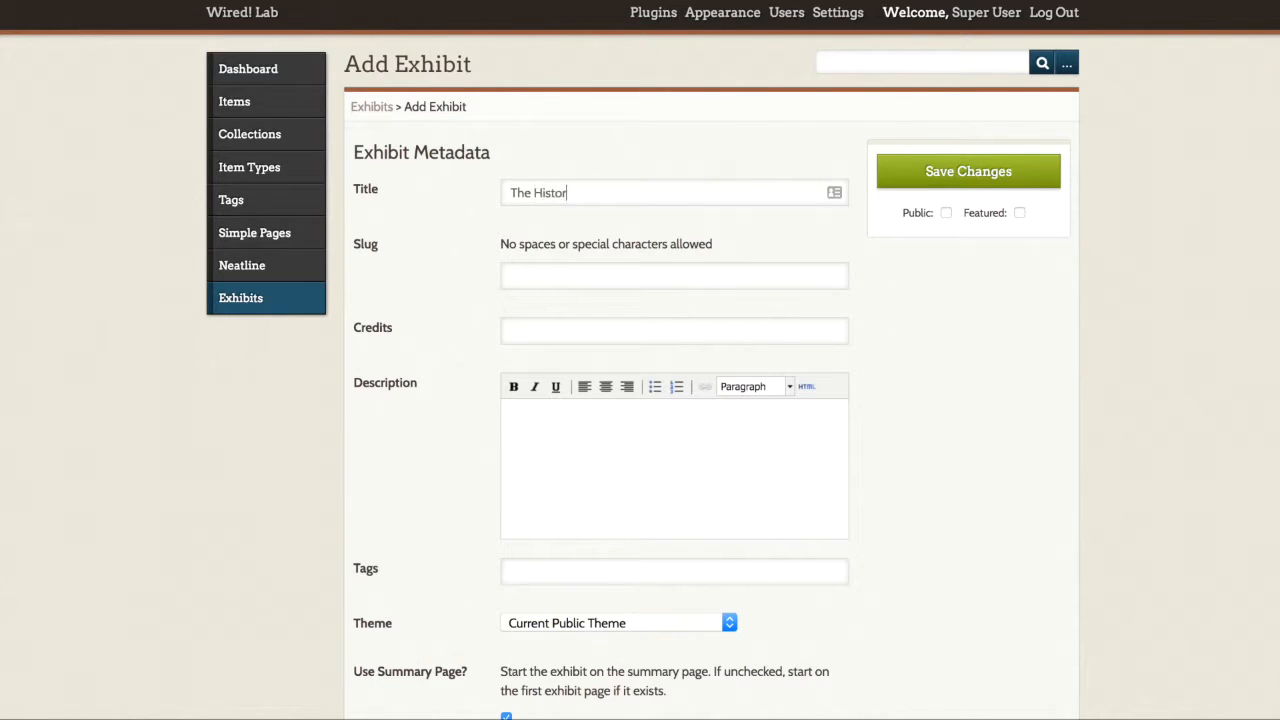
text(y of Durham)
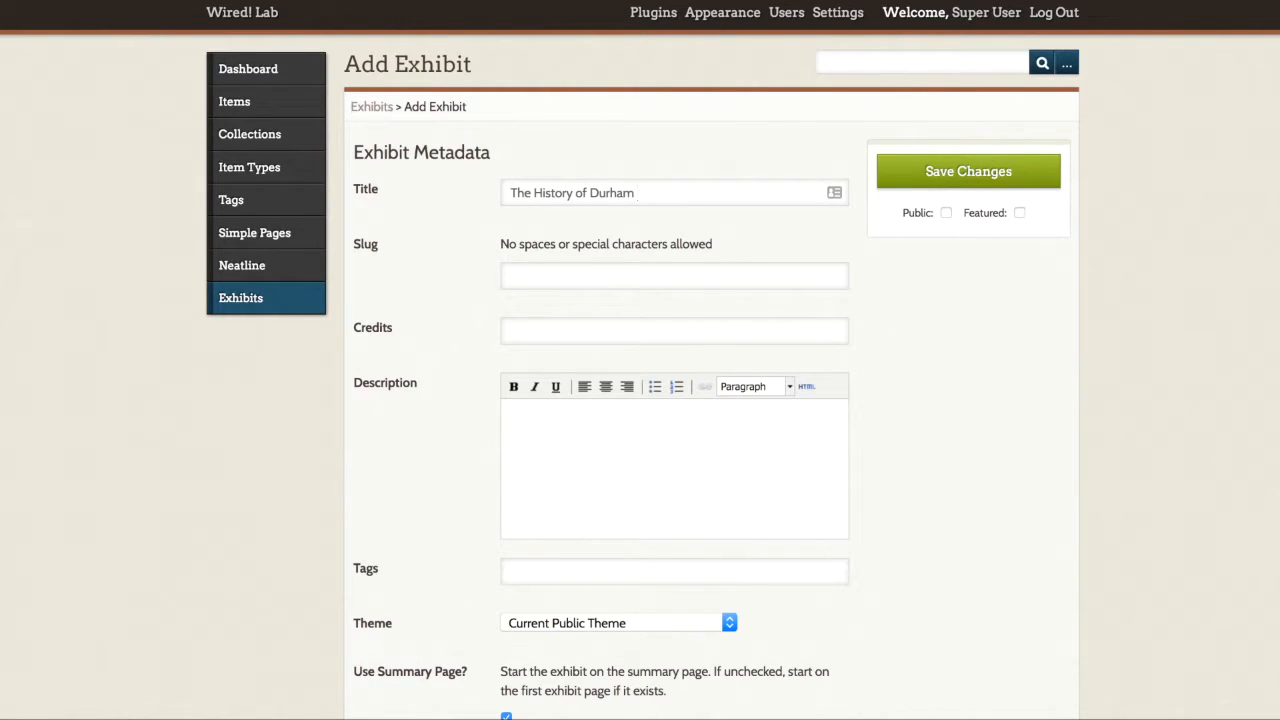
text(Architecture)
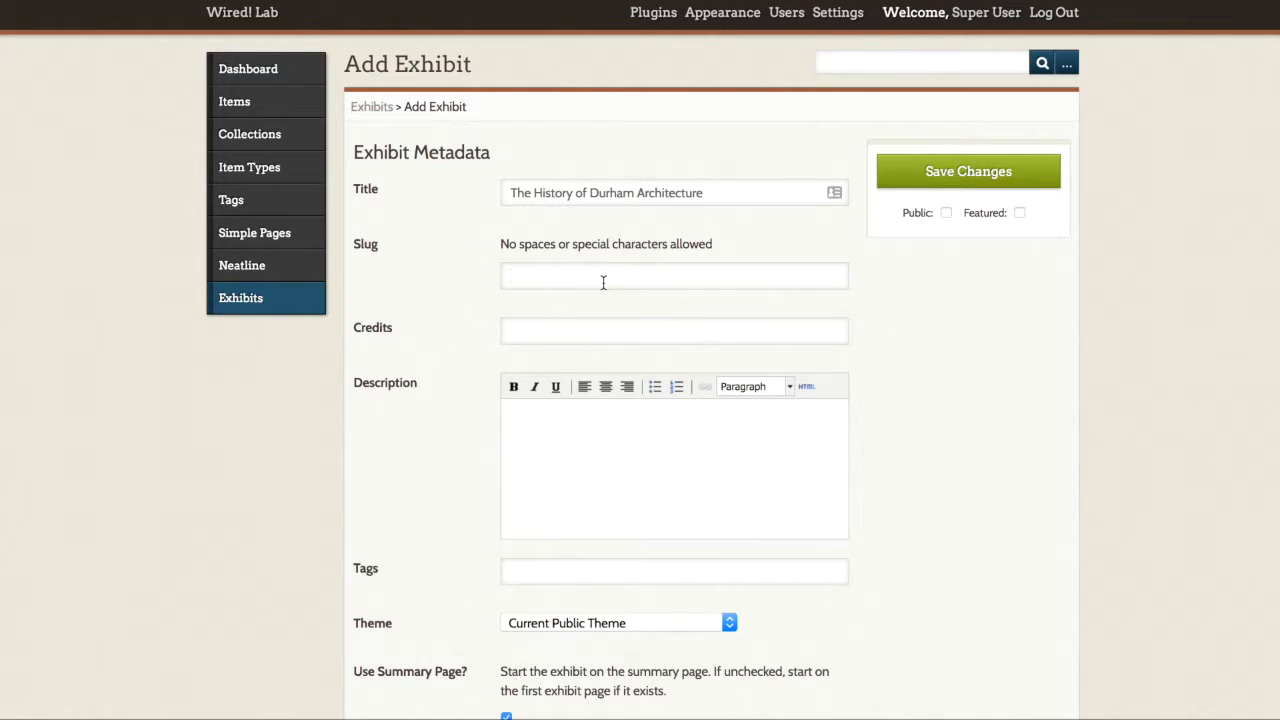
- Enter slug 'durham-architecture', credits, and description 'Introduction to this exhibit.'
click(674, 276)
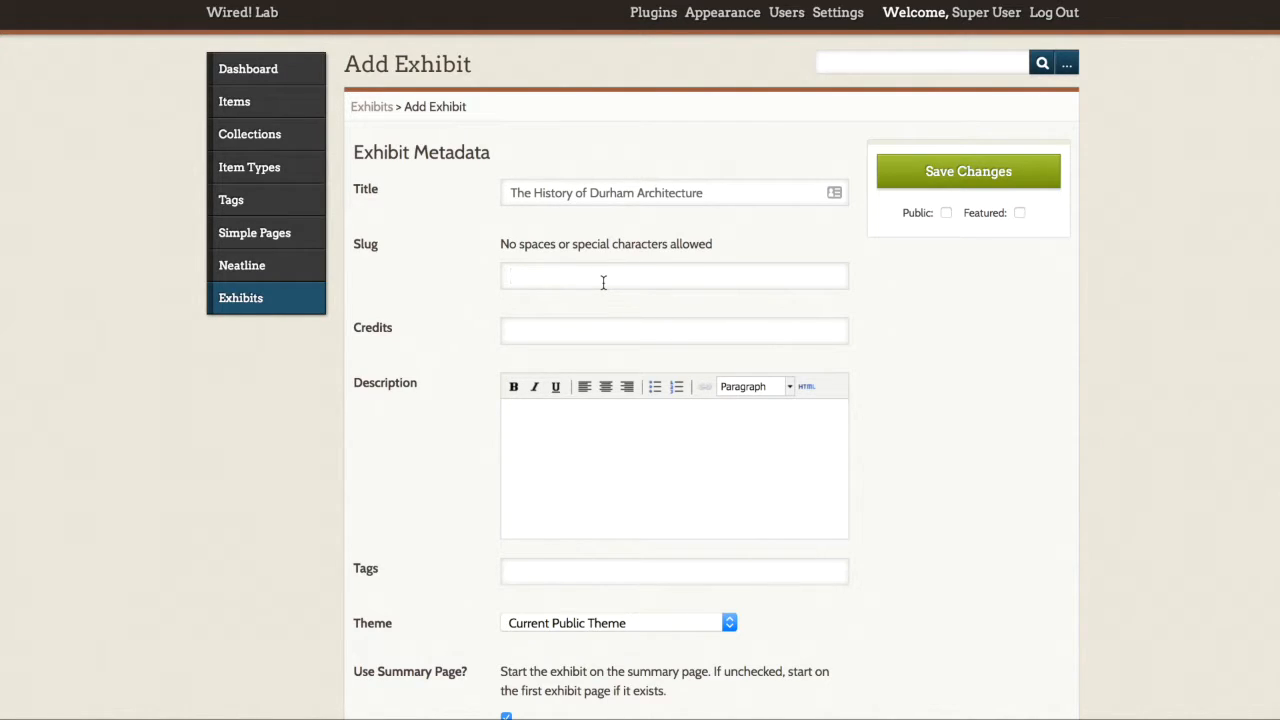
text(durham-)
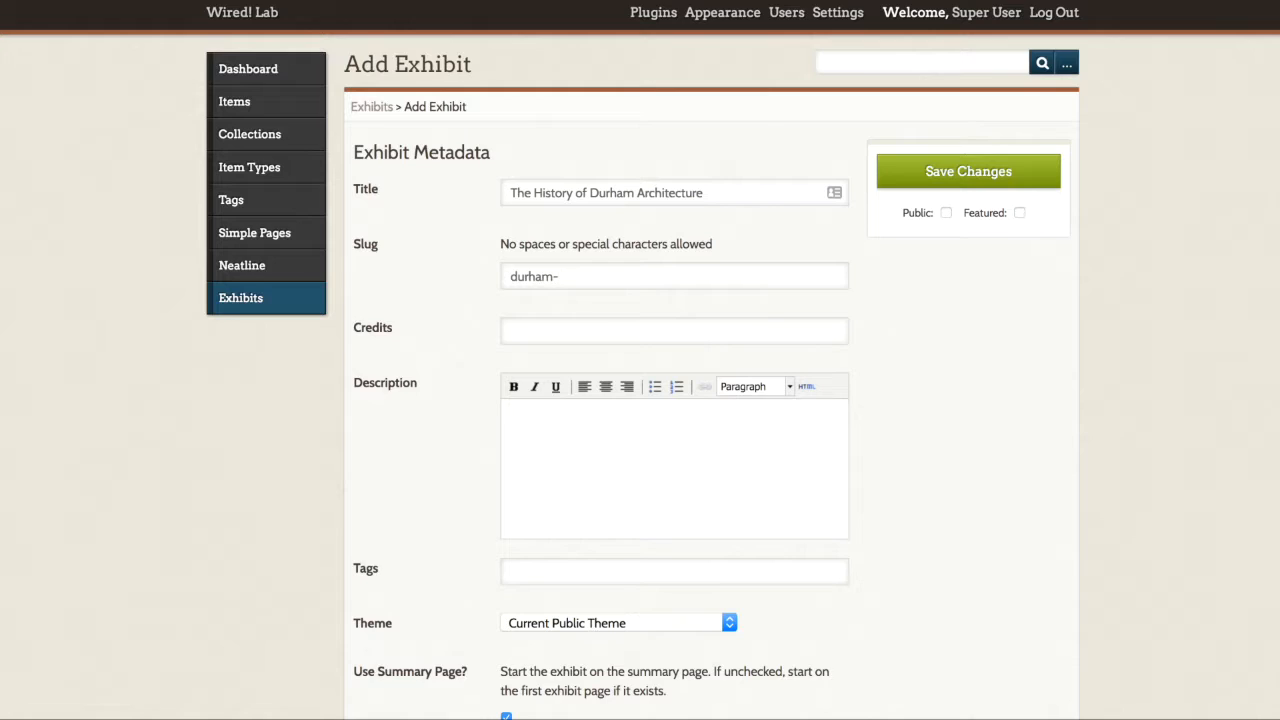
text(architecture)
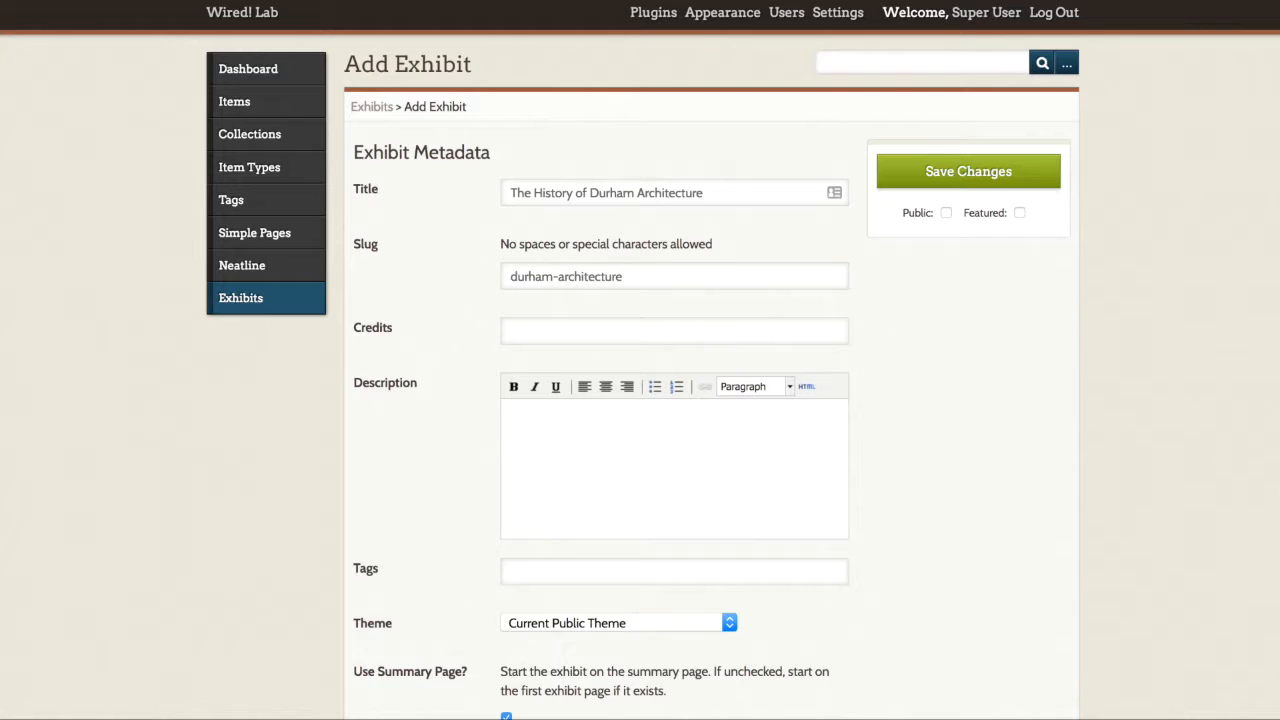
text(Hannah L Jacobs)
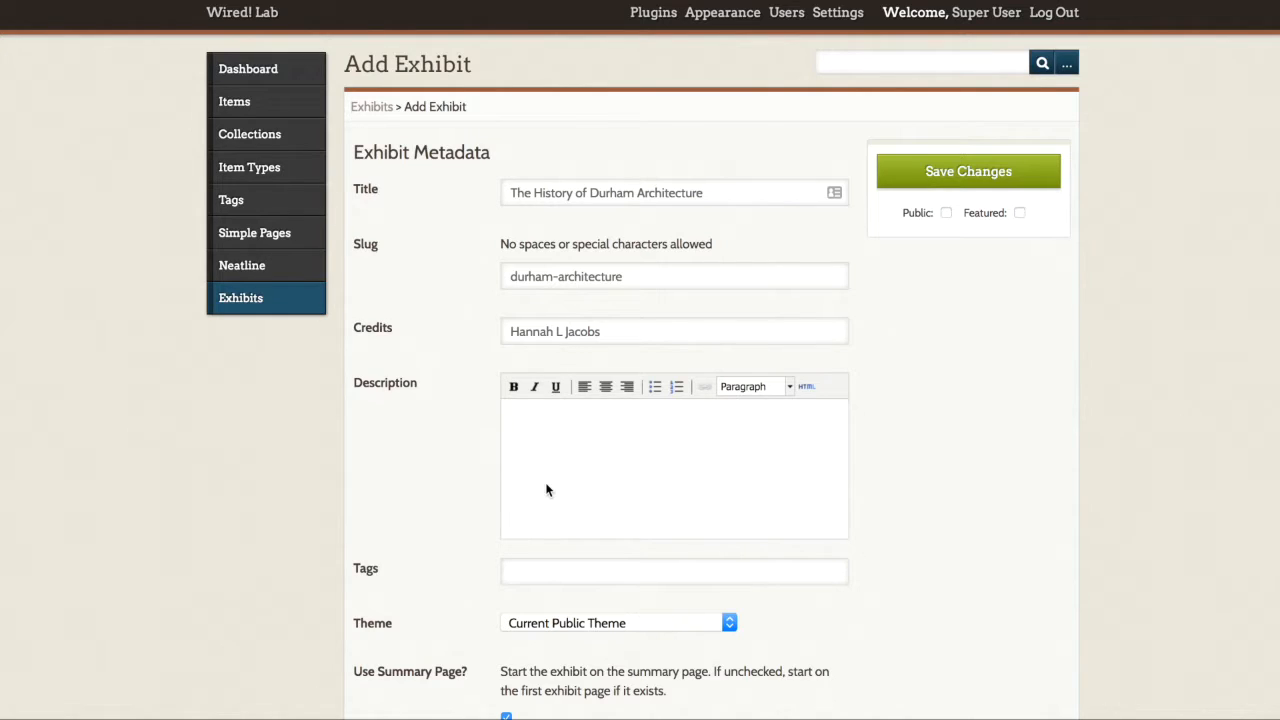
text(Introduction to this exhibit.)
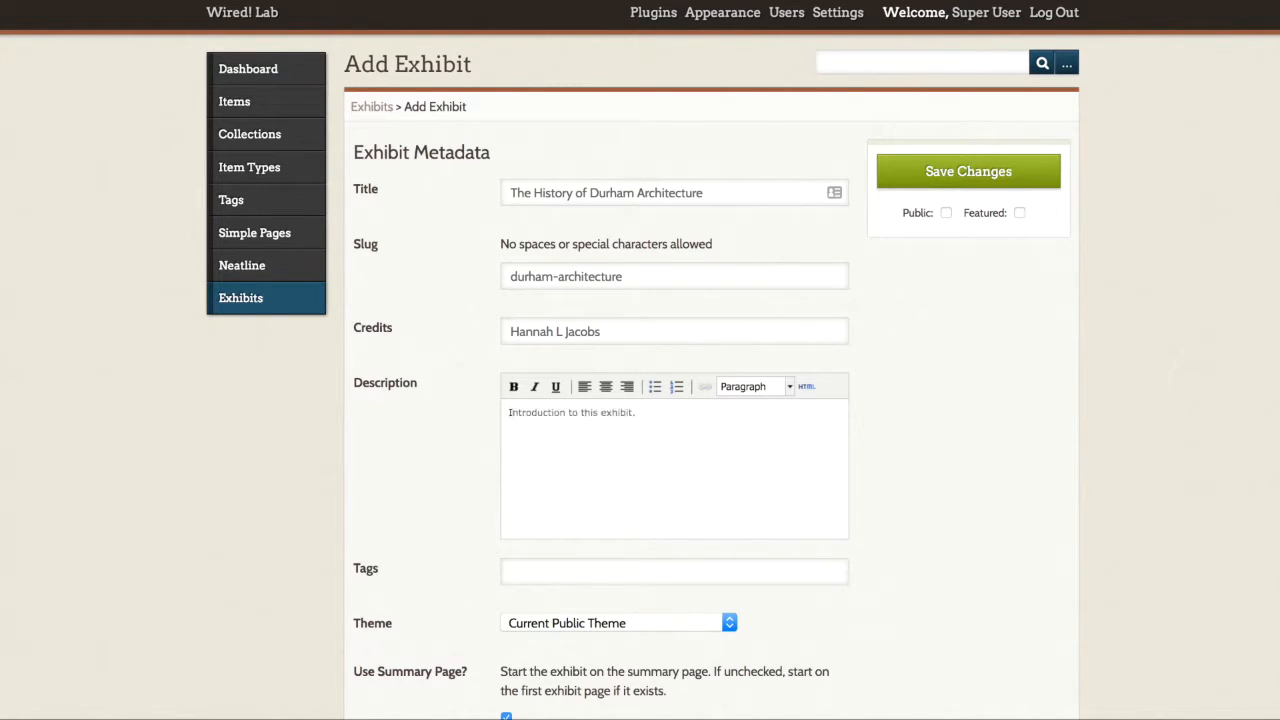
- Leave tags and keep the theme set to Current Public Theme
scroll(down, 3)
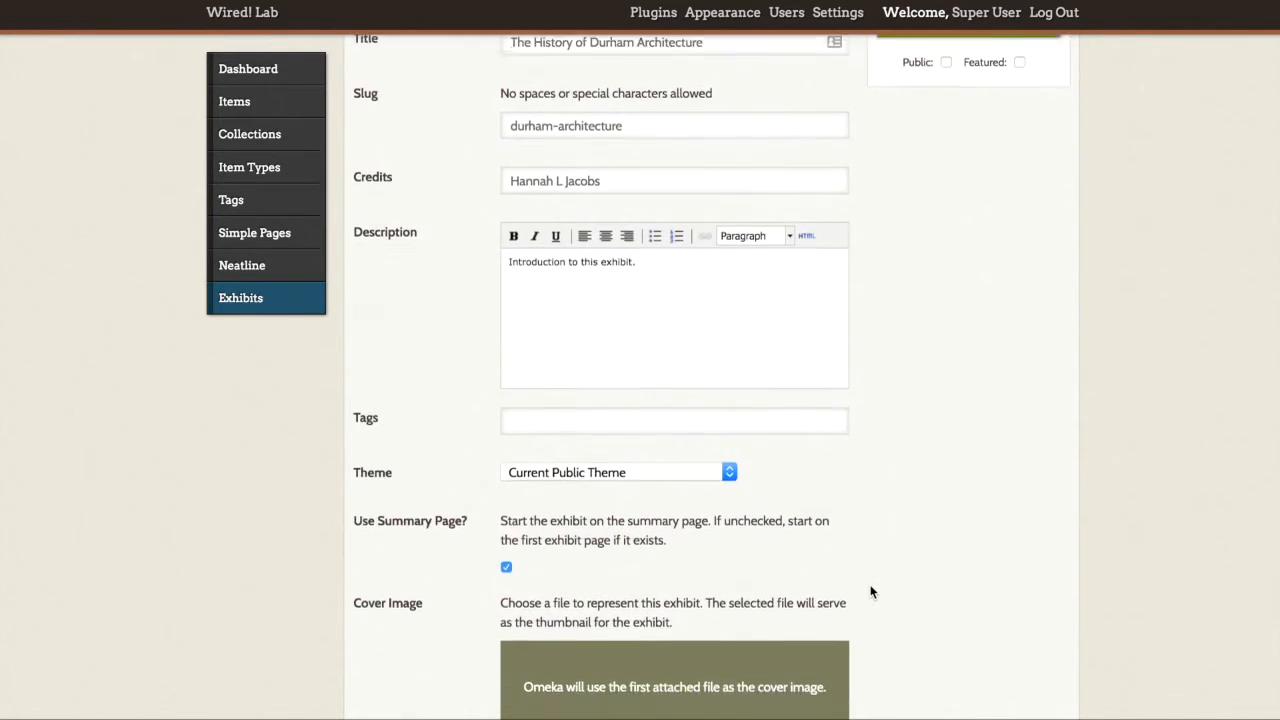
scroll(down, 3)
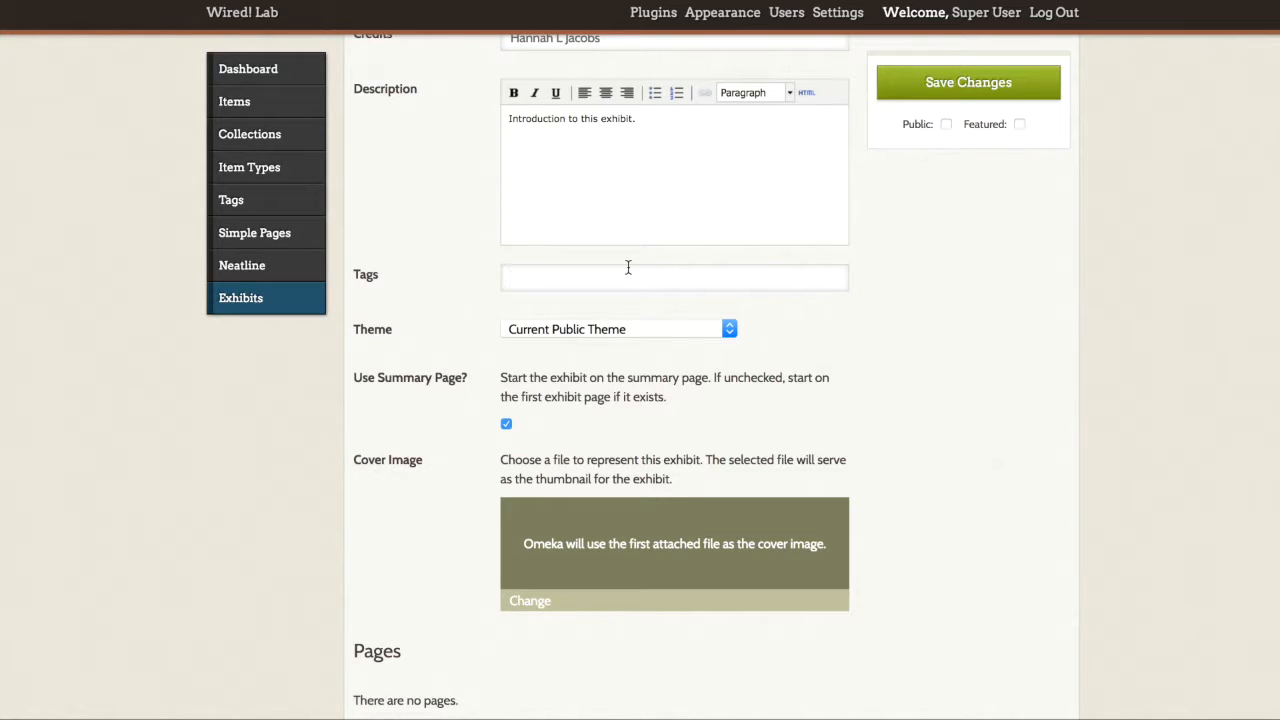
click(674, 278)
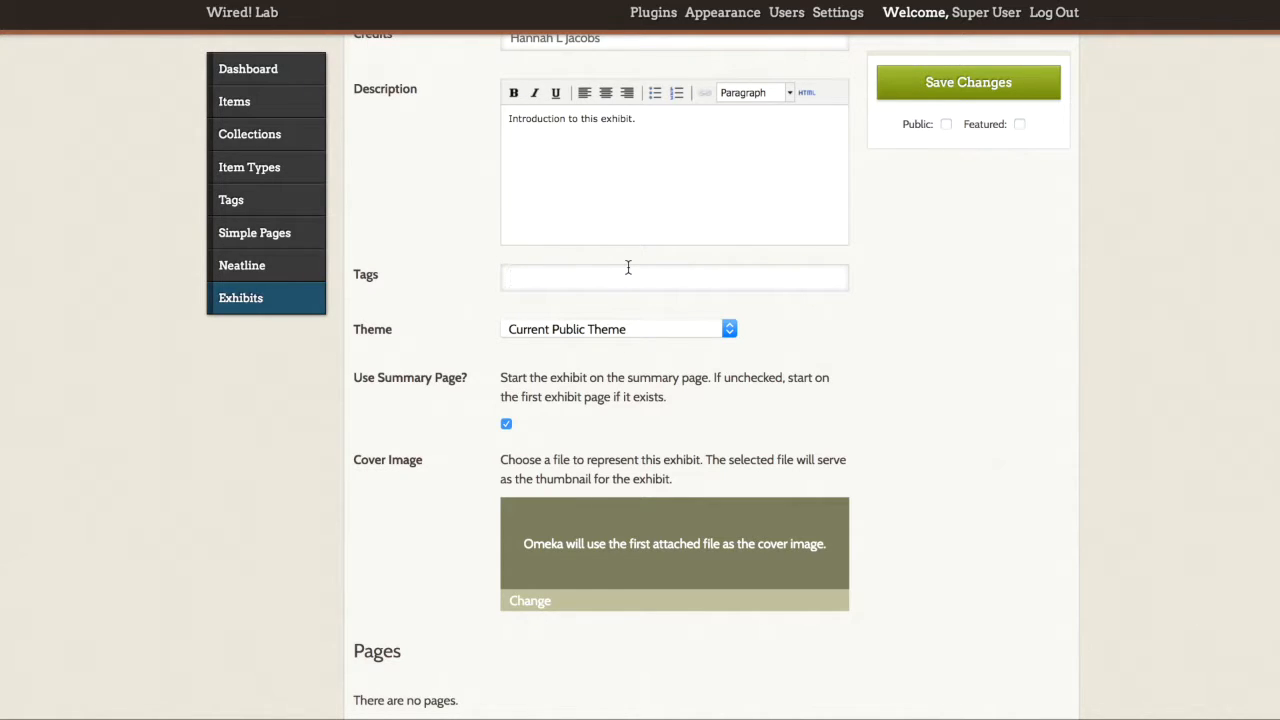
click(616, 328)
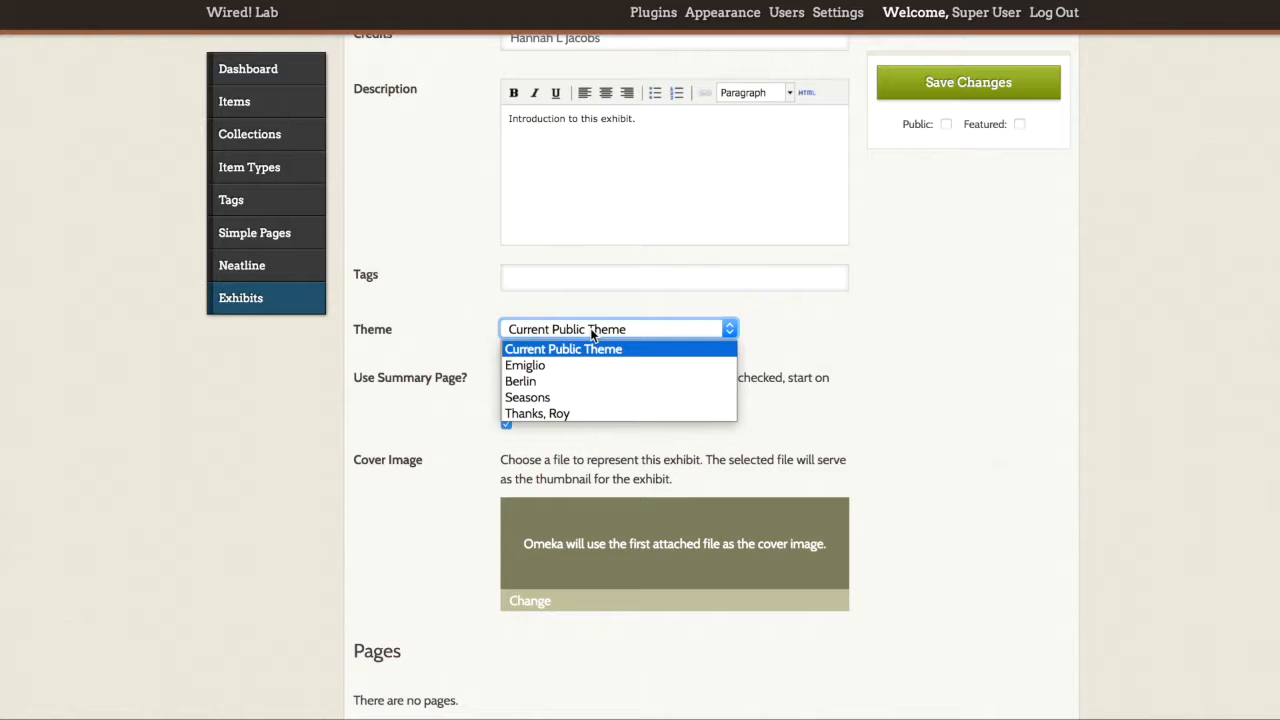
mouse_move(782, 332)
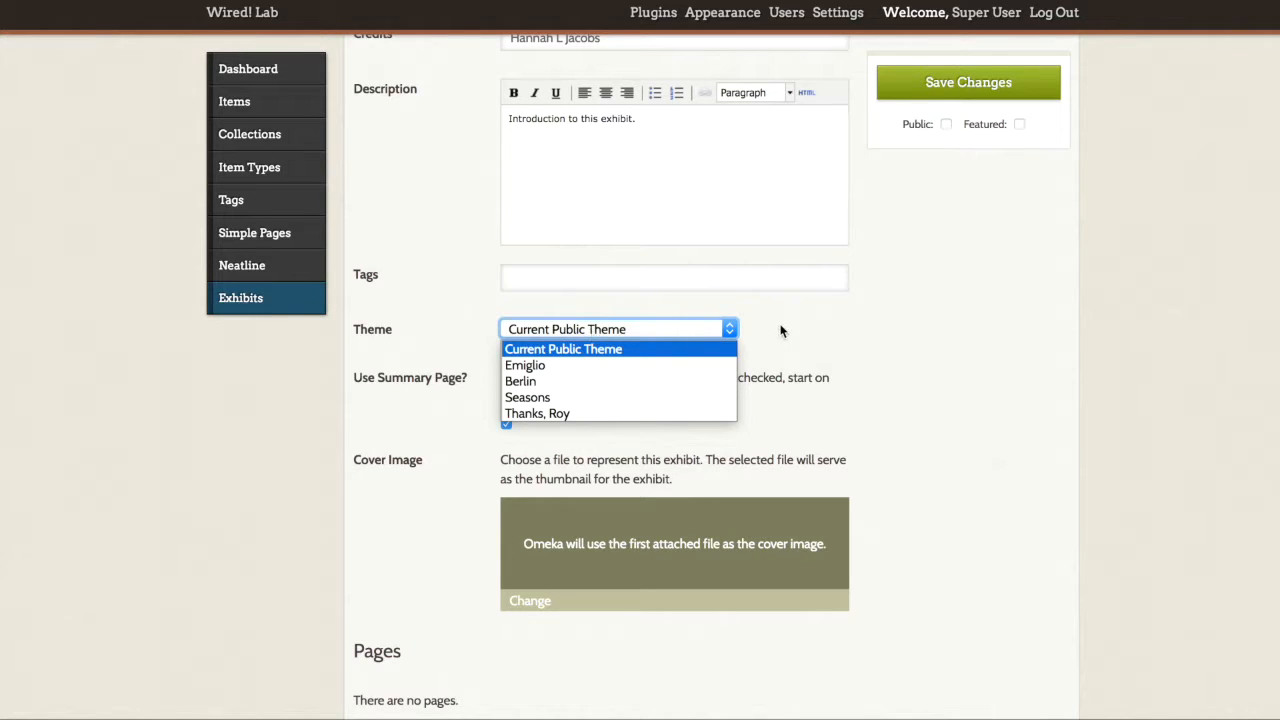
click(564, 348)
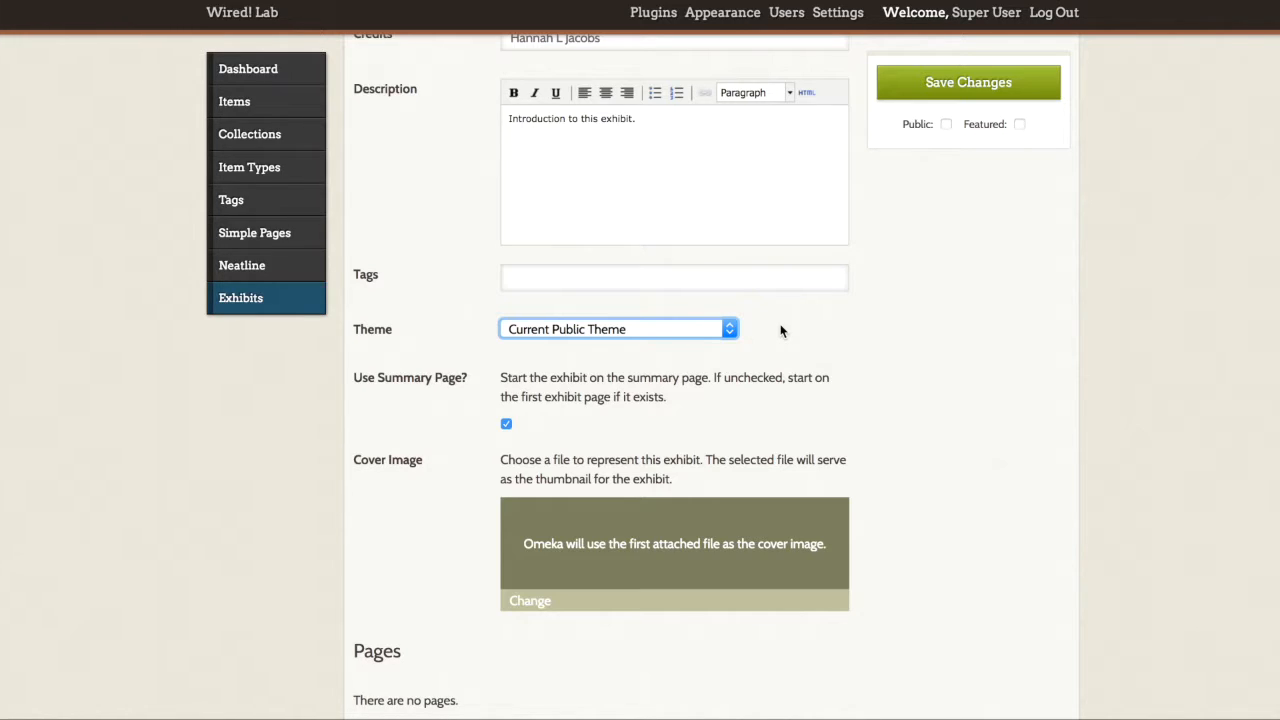
- Mark the exhibit Public and save it
scroll(down, 3)
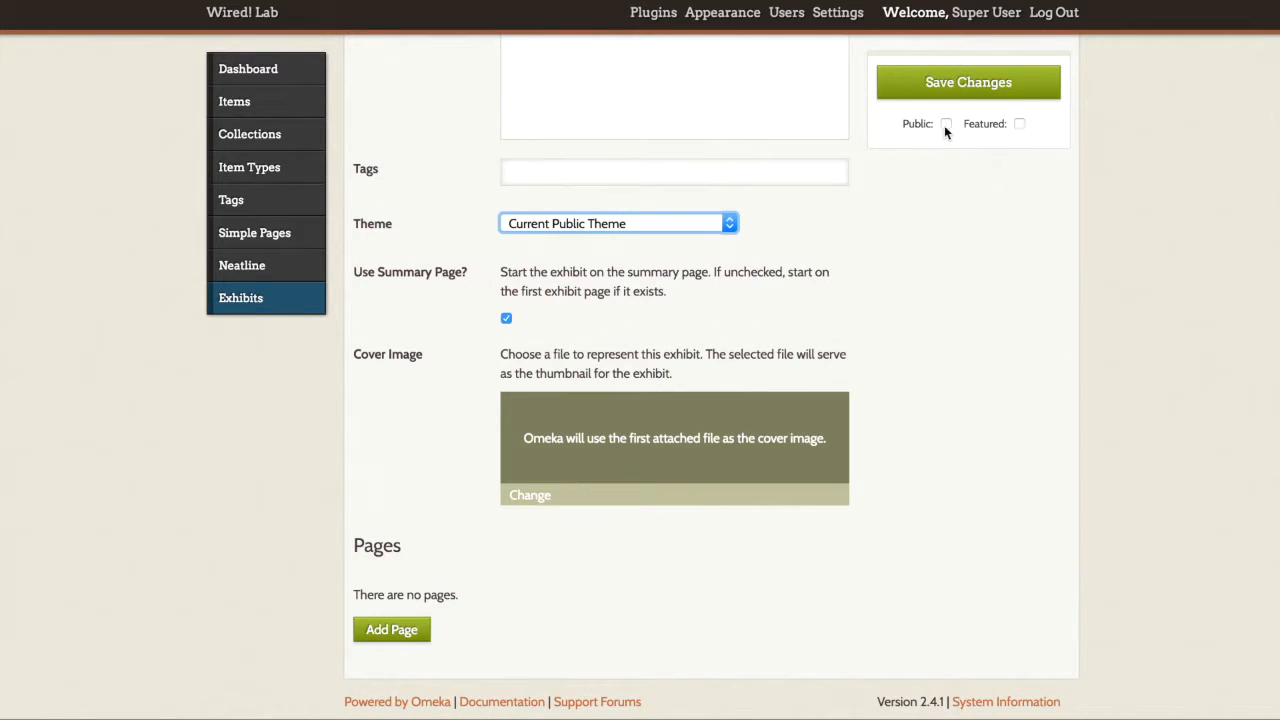
click(944, 124)
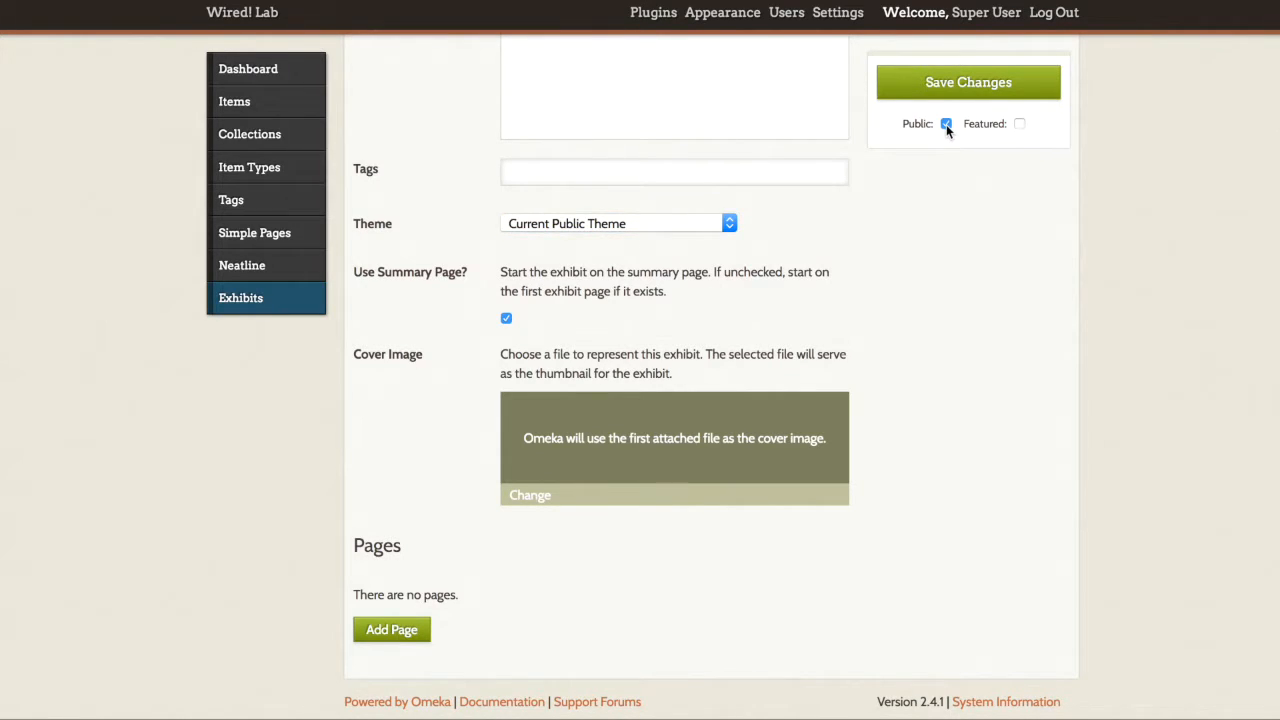
click(944, 124)
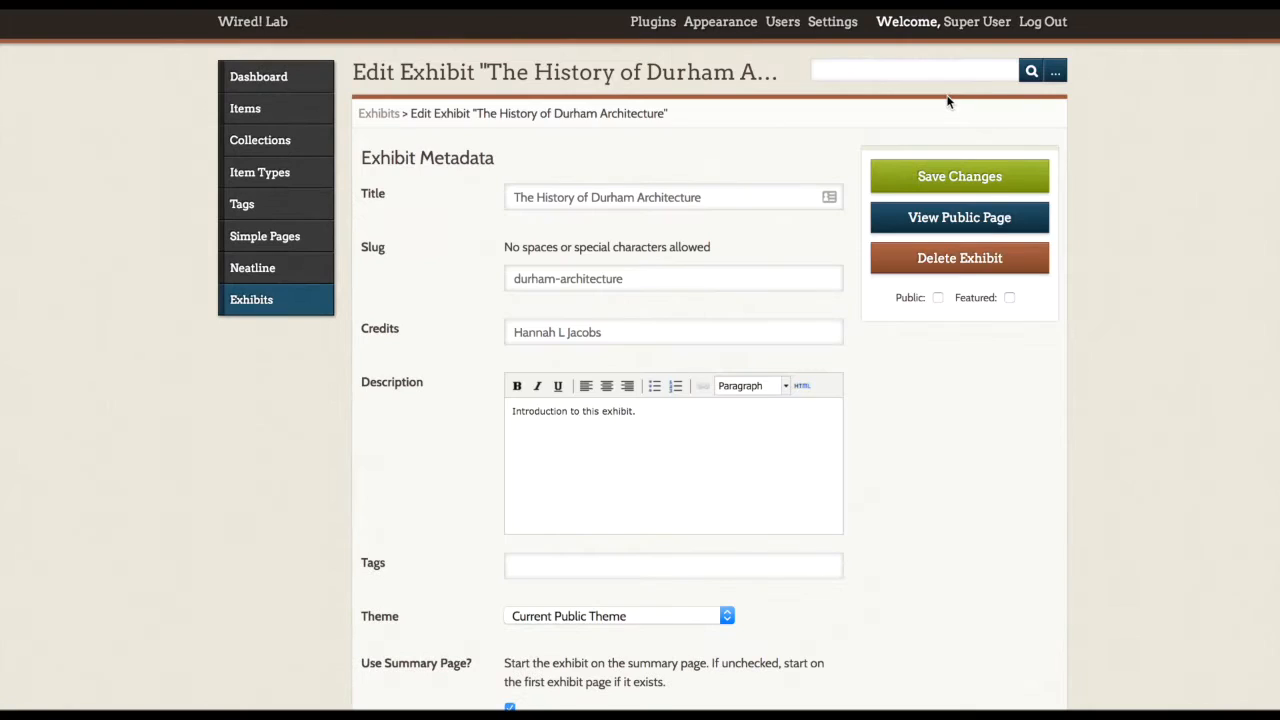
mouse_move(284, 300)
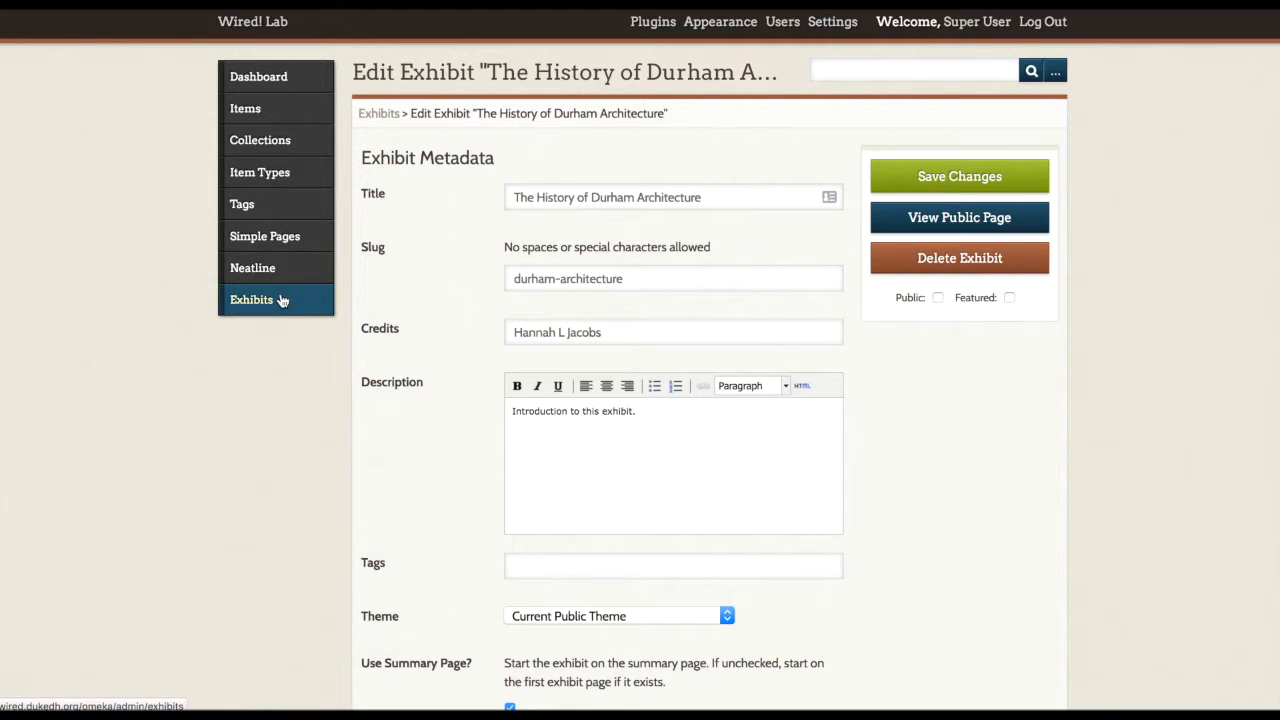
click(252, 300)
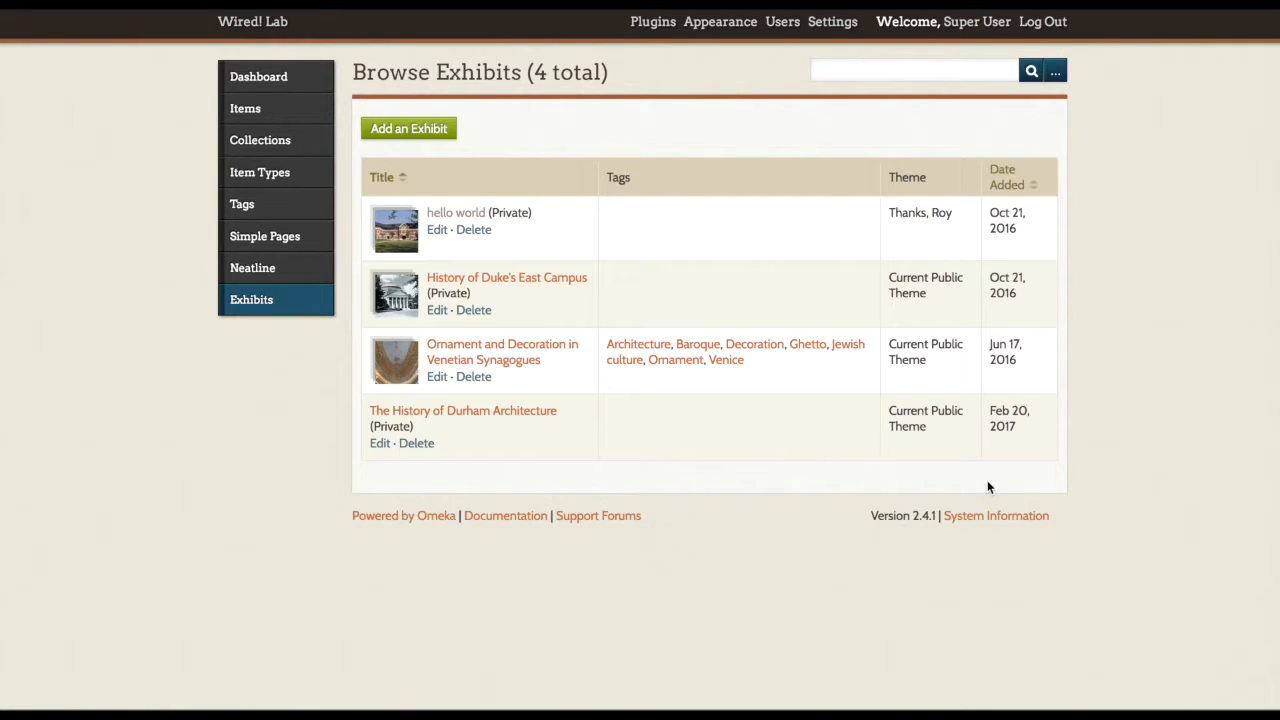
mouse_move(336, 480)
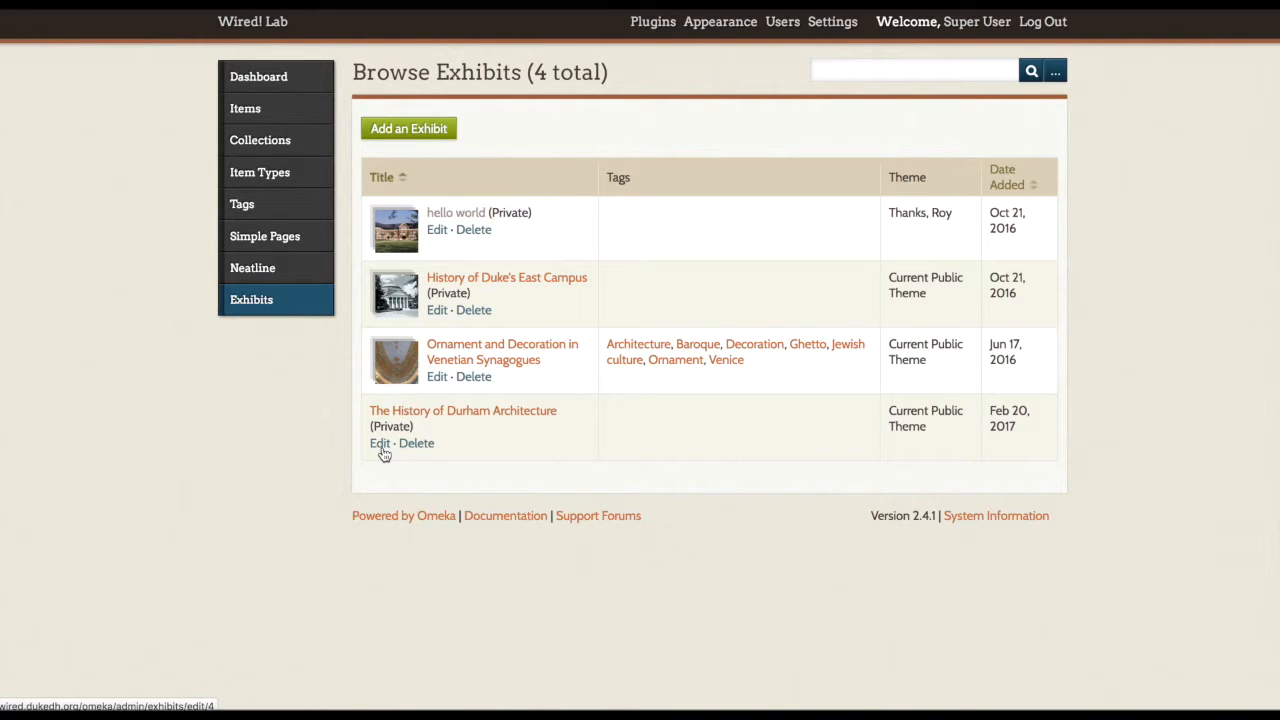
click(380, 444)
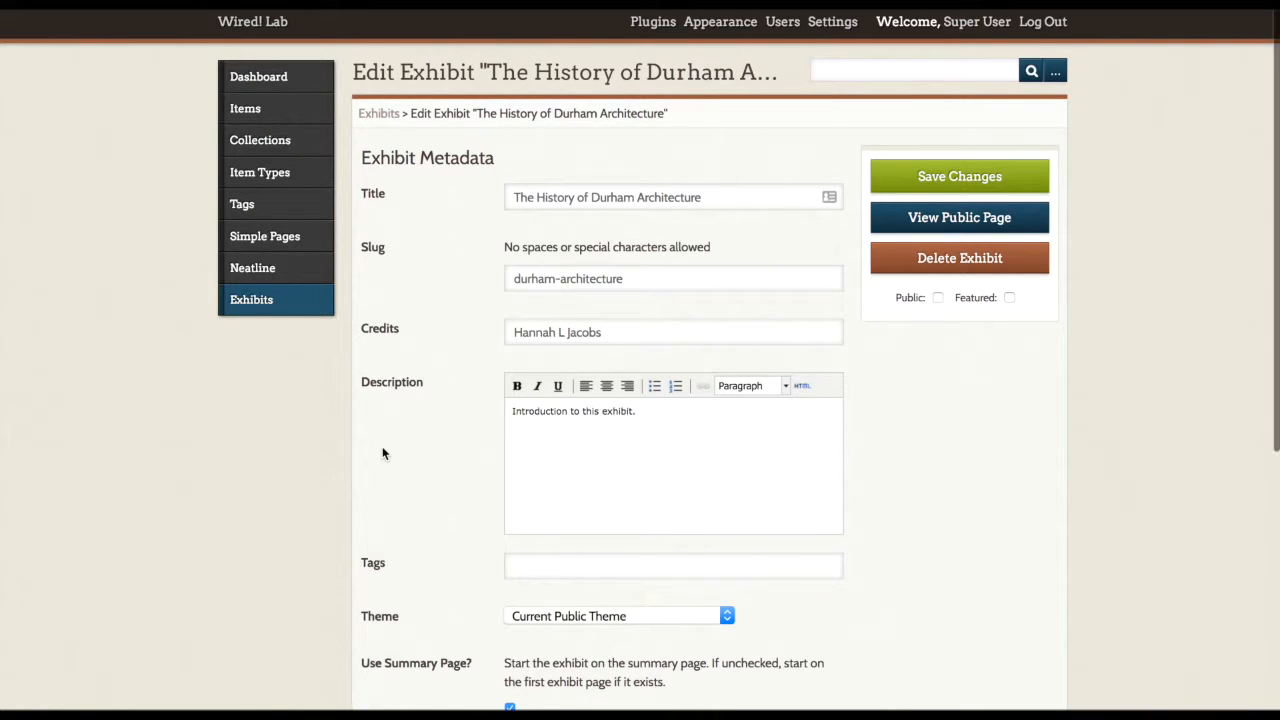
- Add a new page to the exhibit from the Pages section
scroll(down, 3)
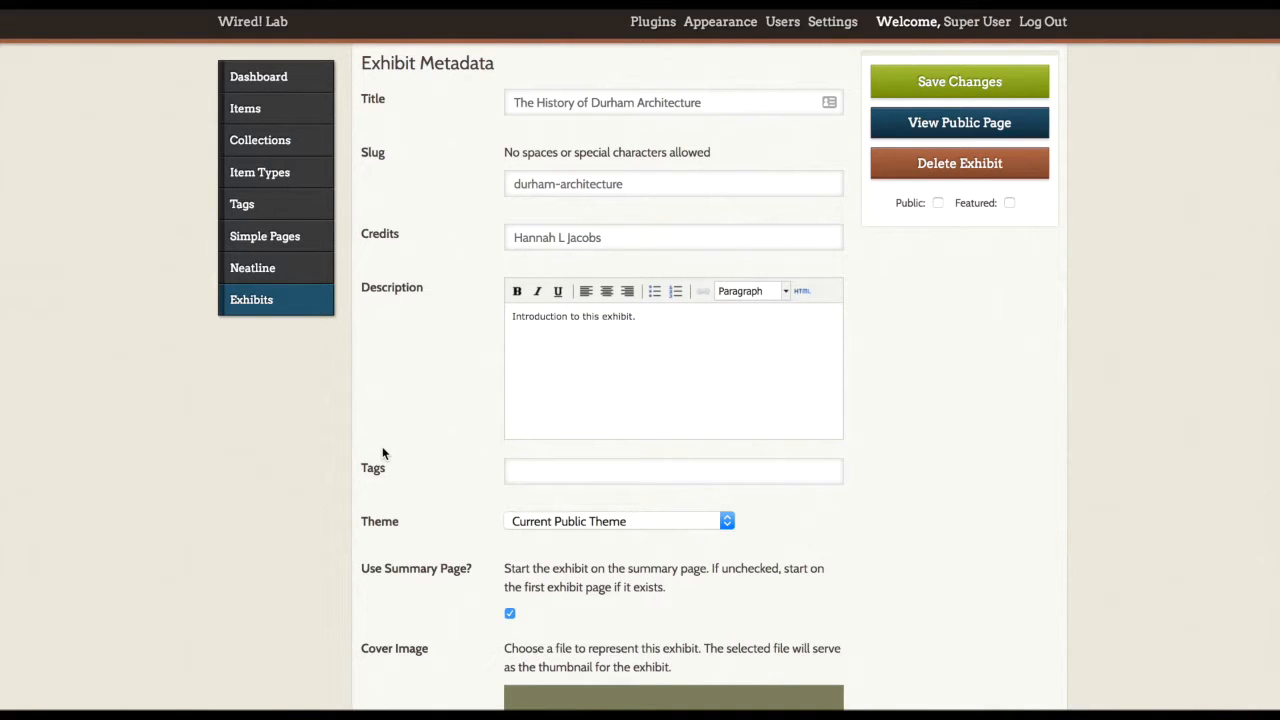
scroll(down, 3)
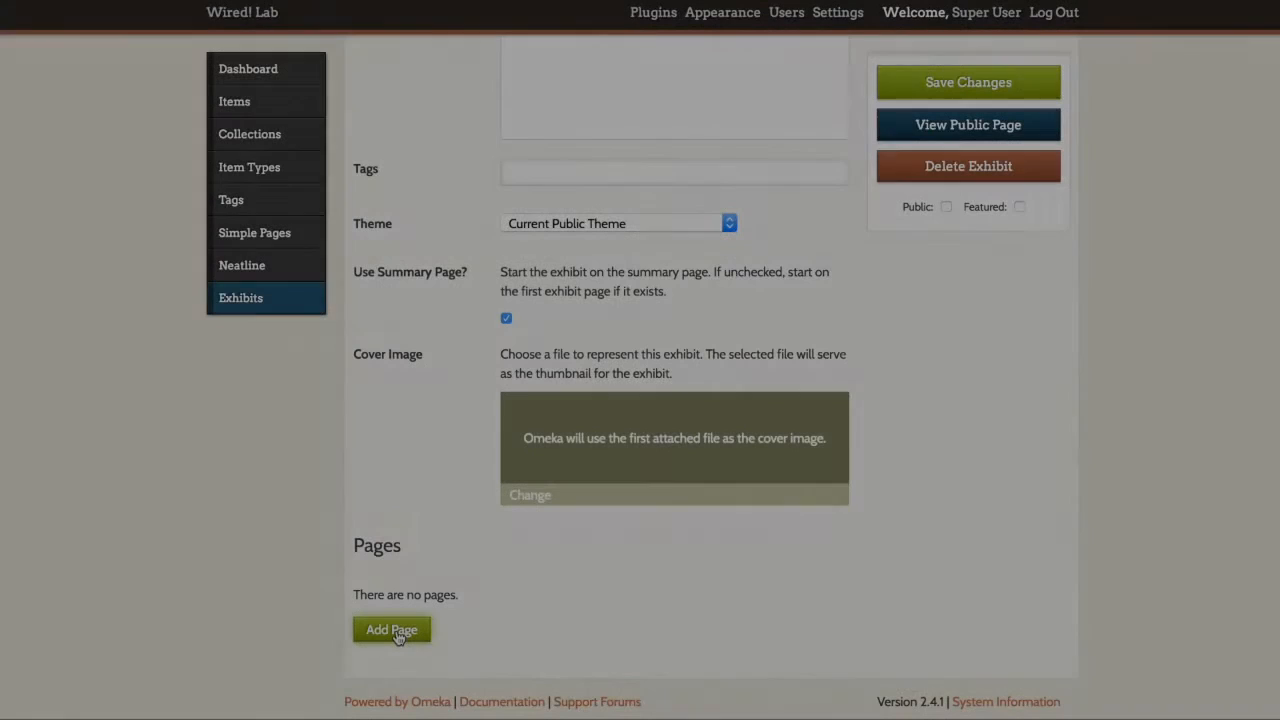
click(392, 628)
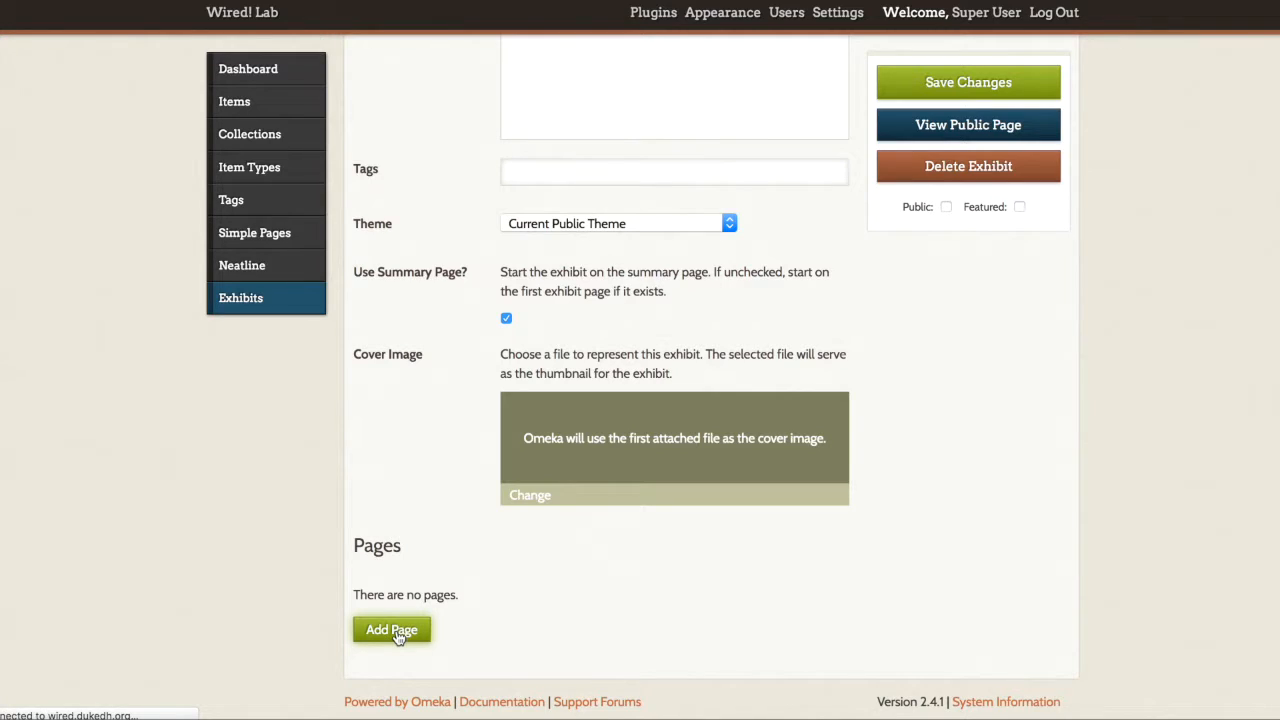
click(392, 628)
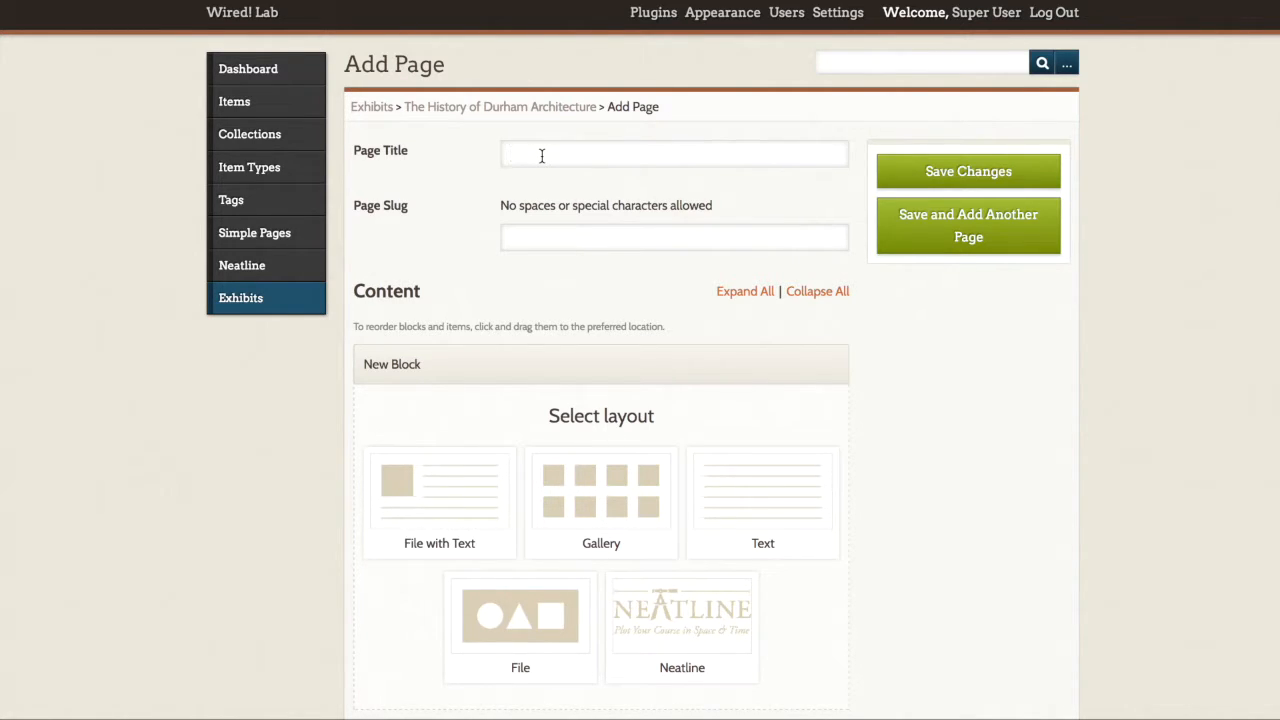
- Give the page the title 'Beginning of Durham' and start the slug 'beginning'
click(674, 154)
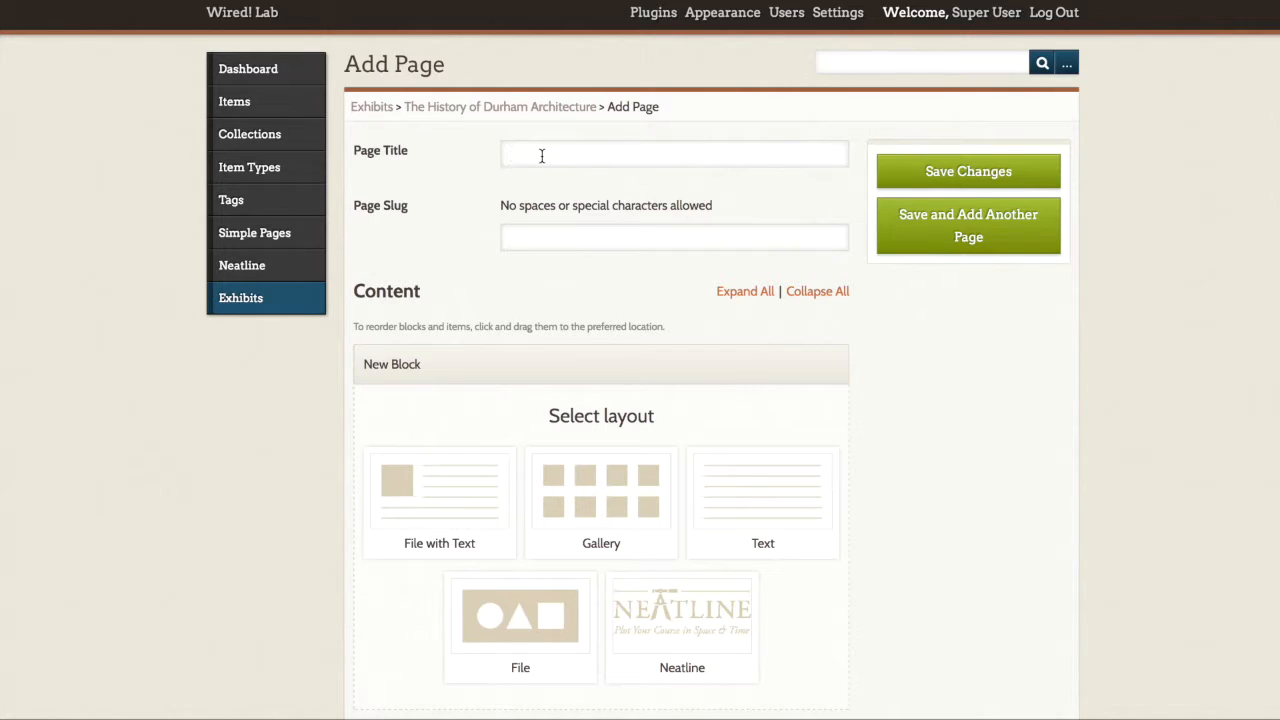
text(Beginning)
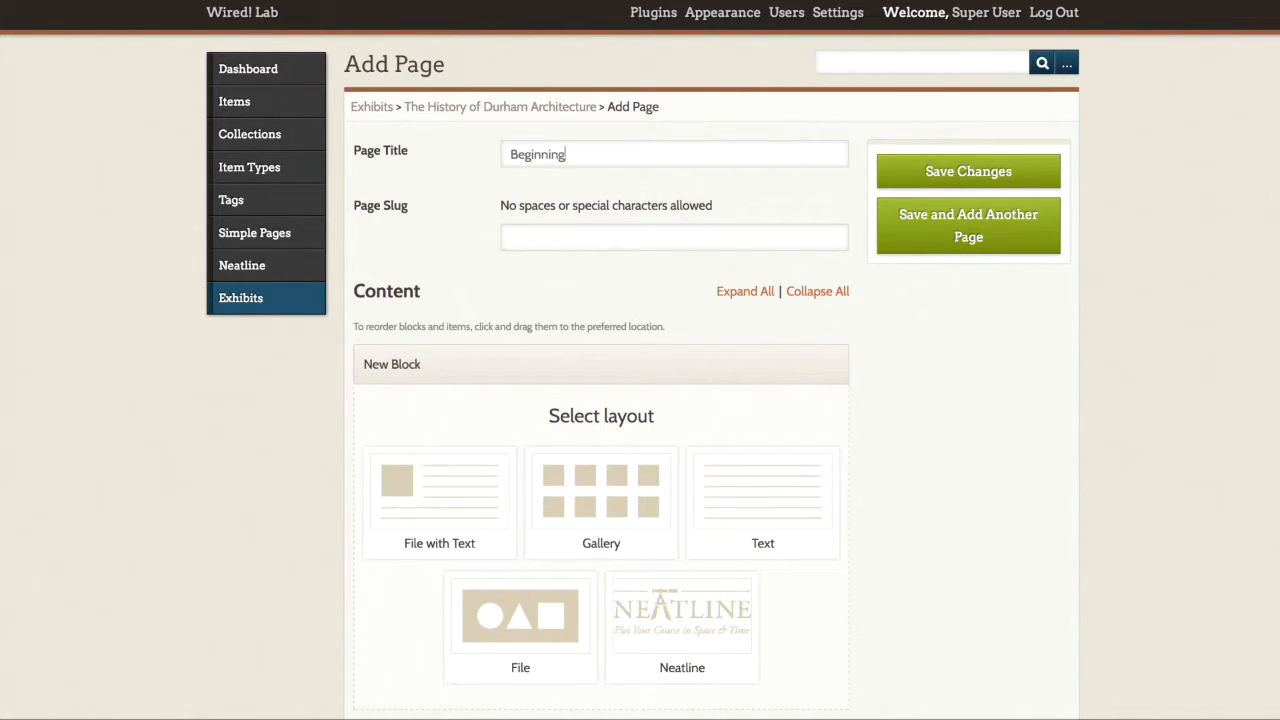
text(of Durham)
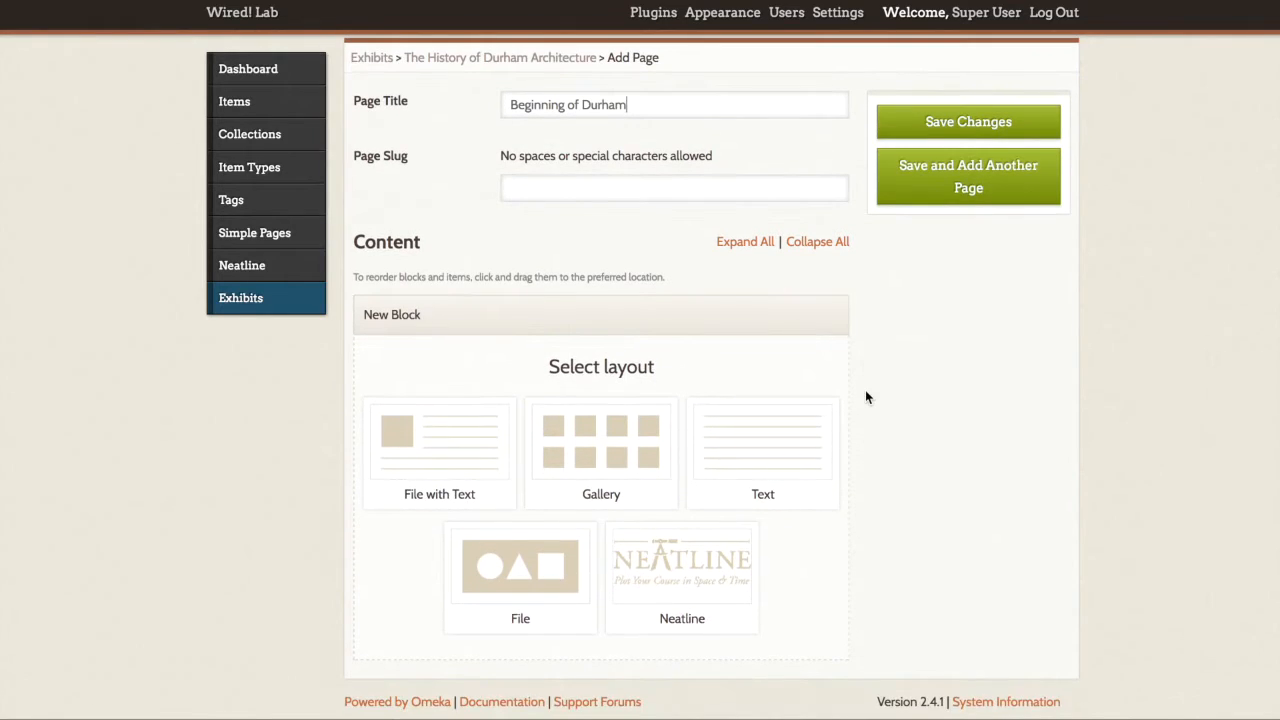
text(beginning)
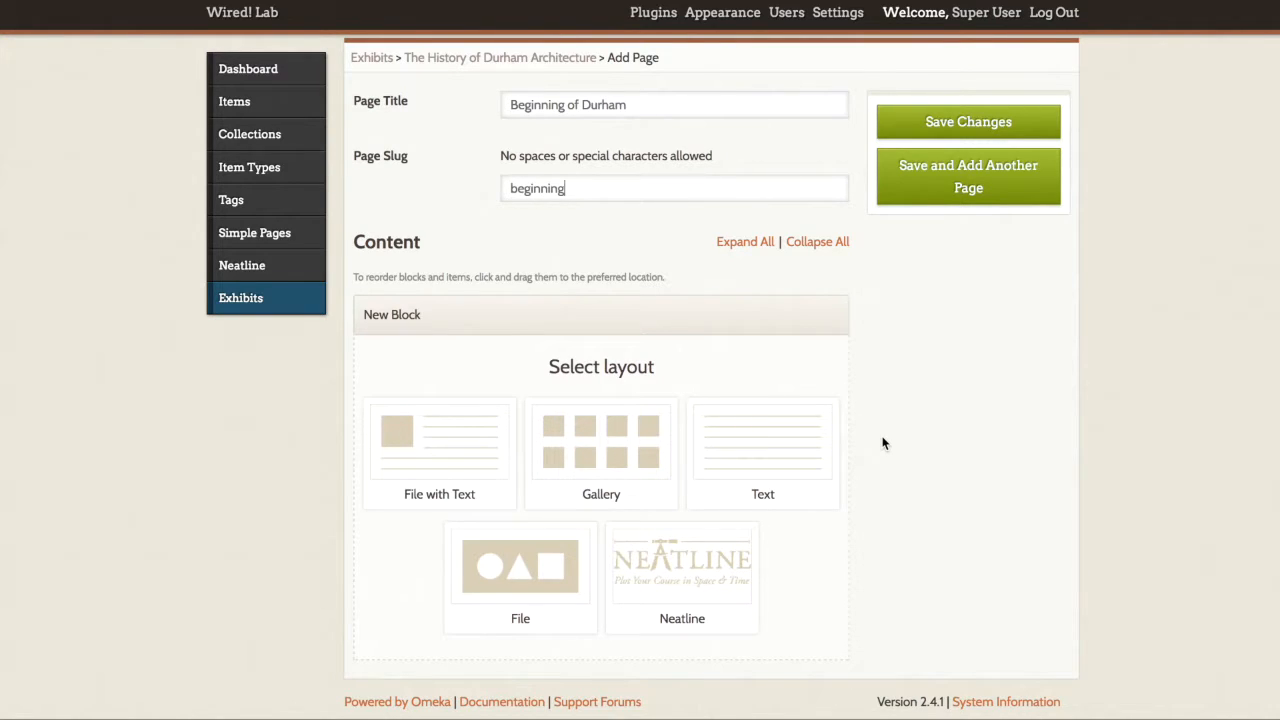
mouse_move(612, 216)
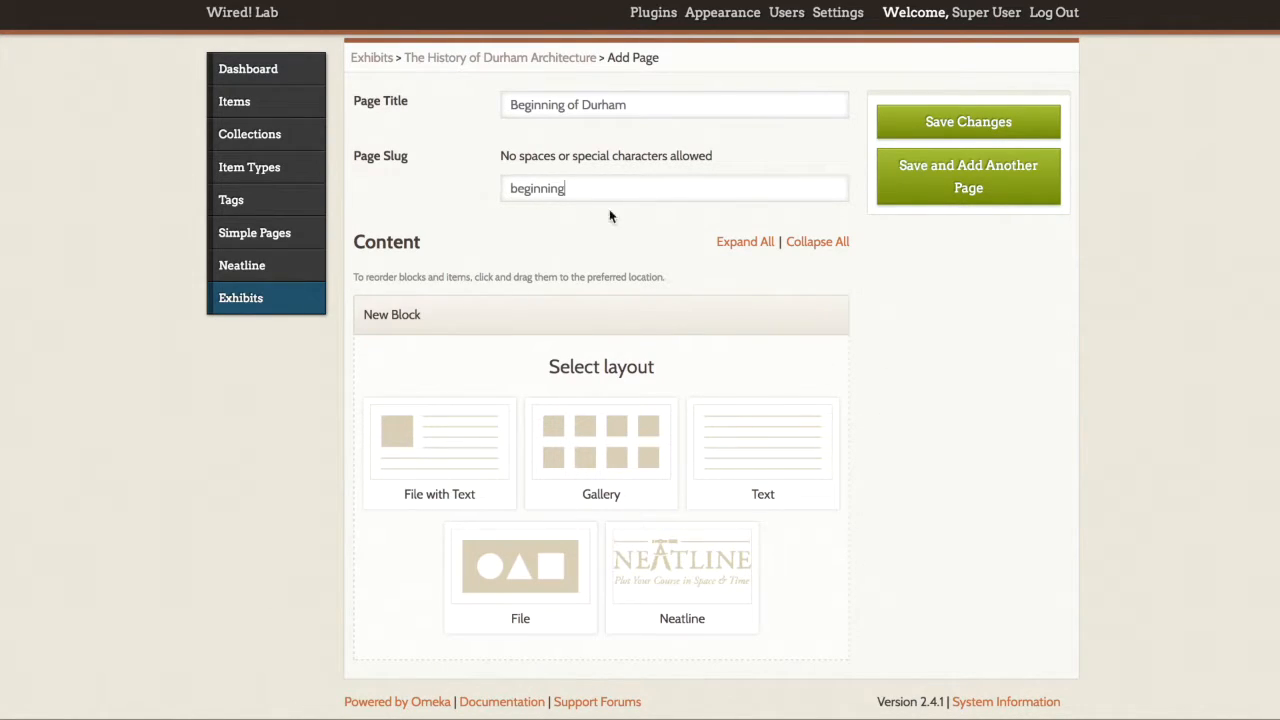
mouse_move(896, 612)
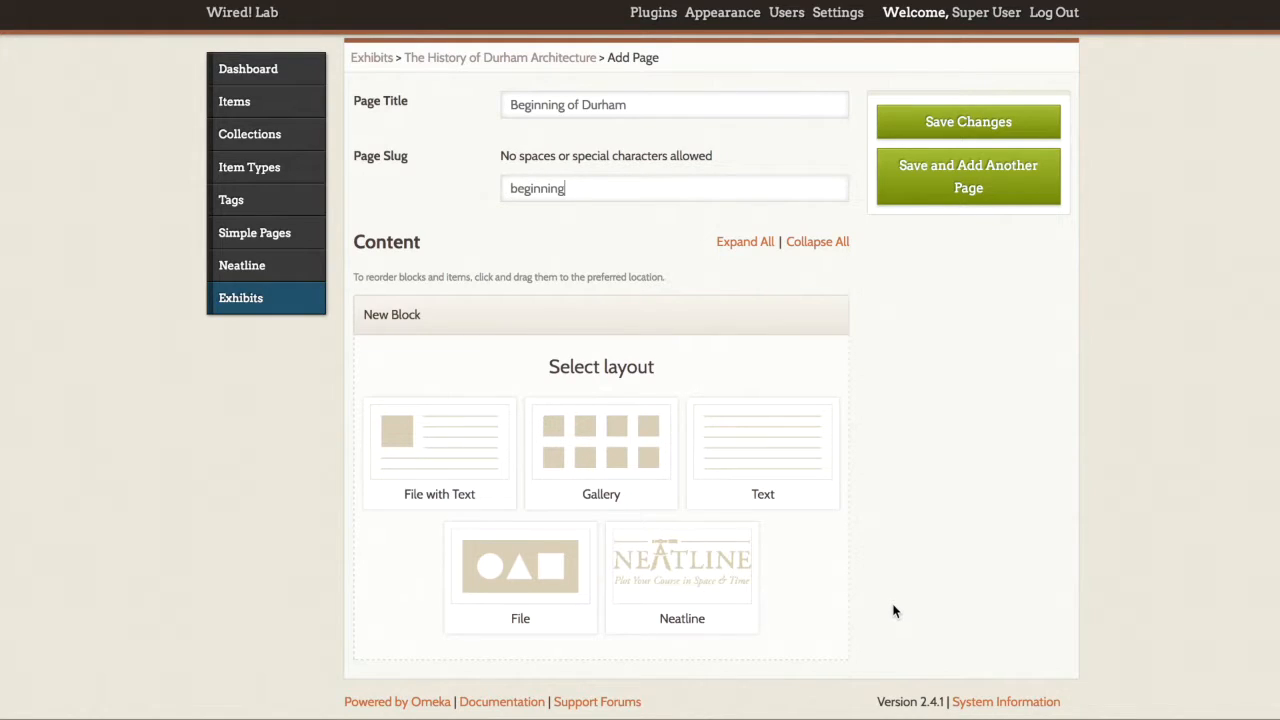
mouse_move(976, 408)
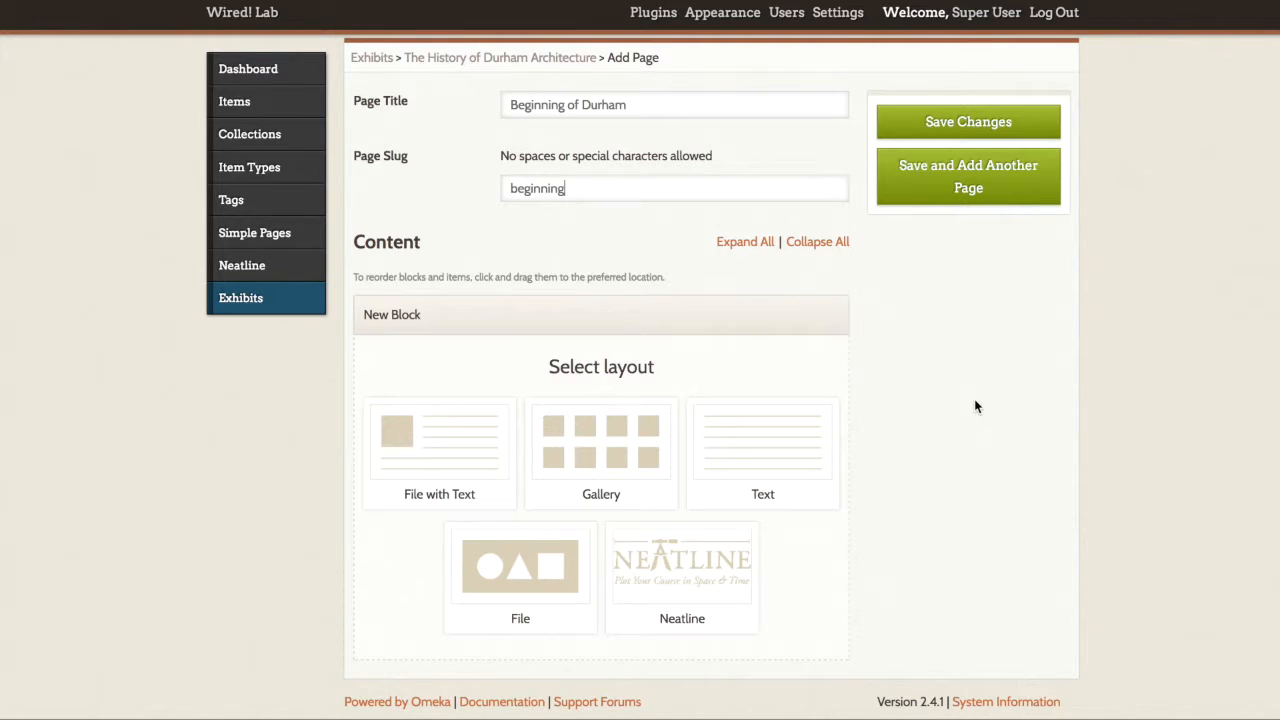
mouse_move(946, 420)
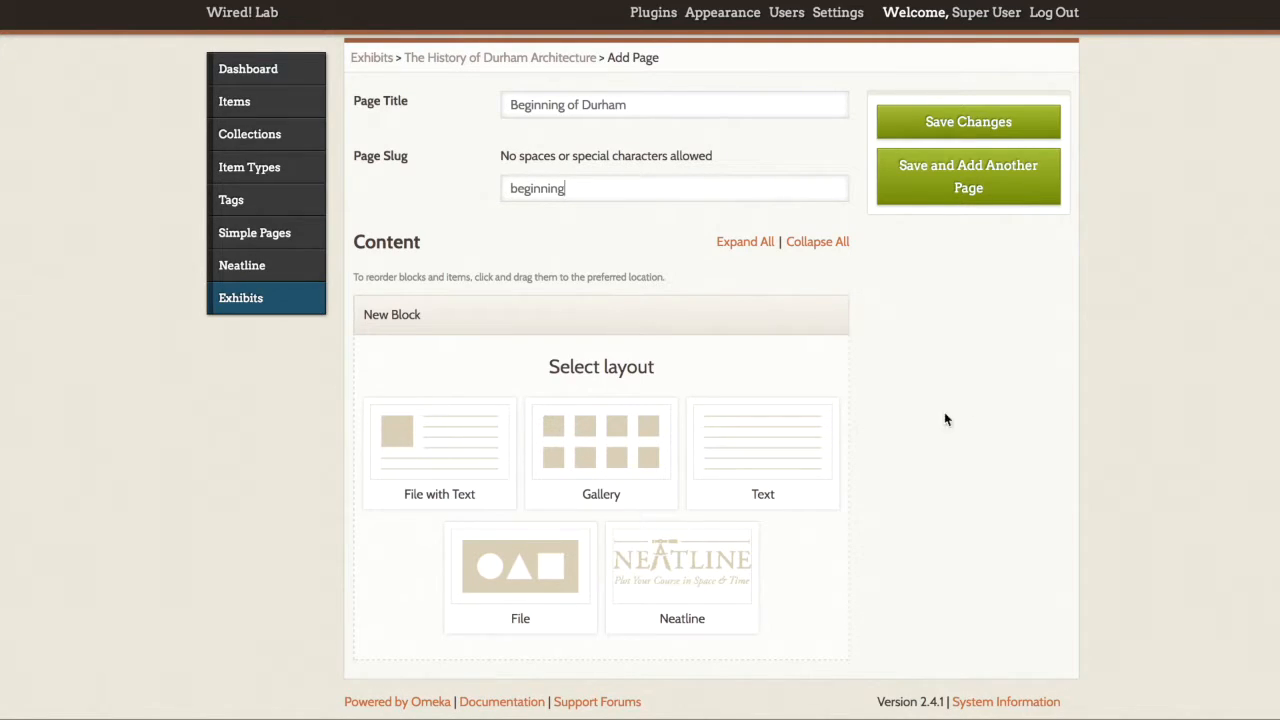
mouse_move(592, 612)
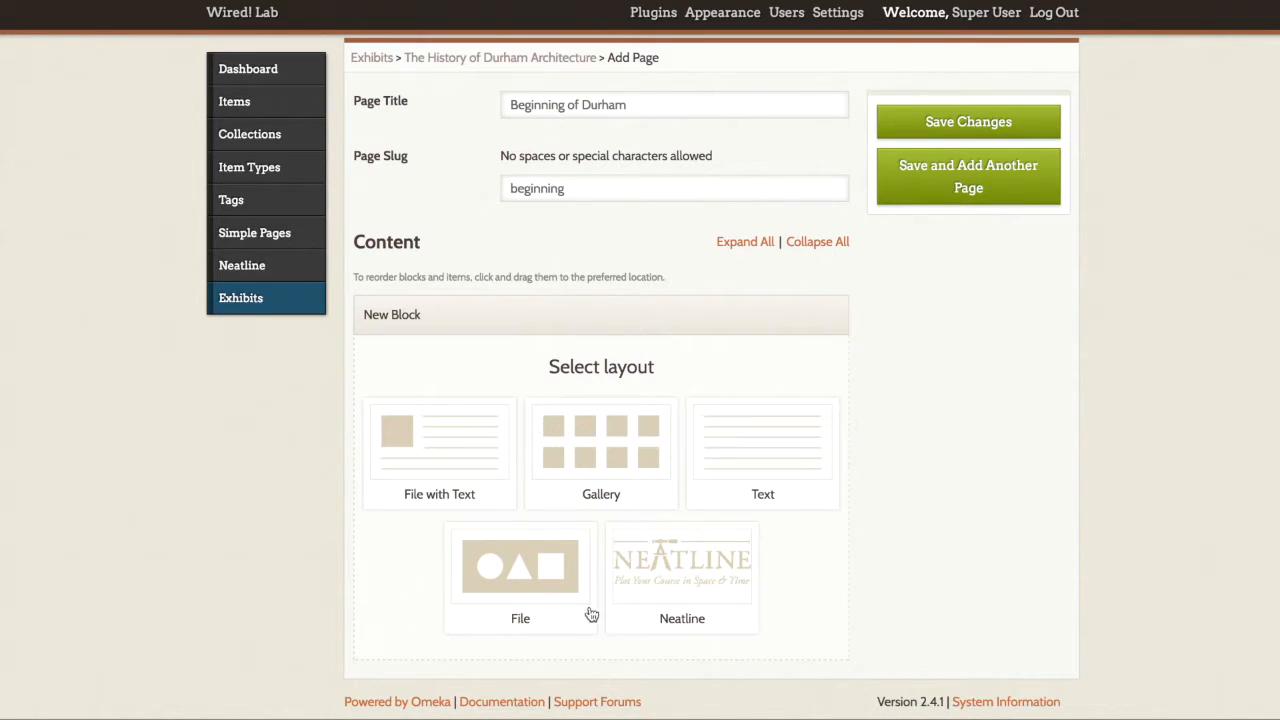
mouse_move(828, 596)
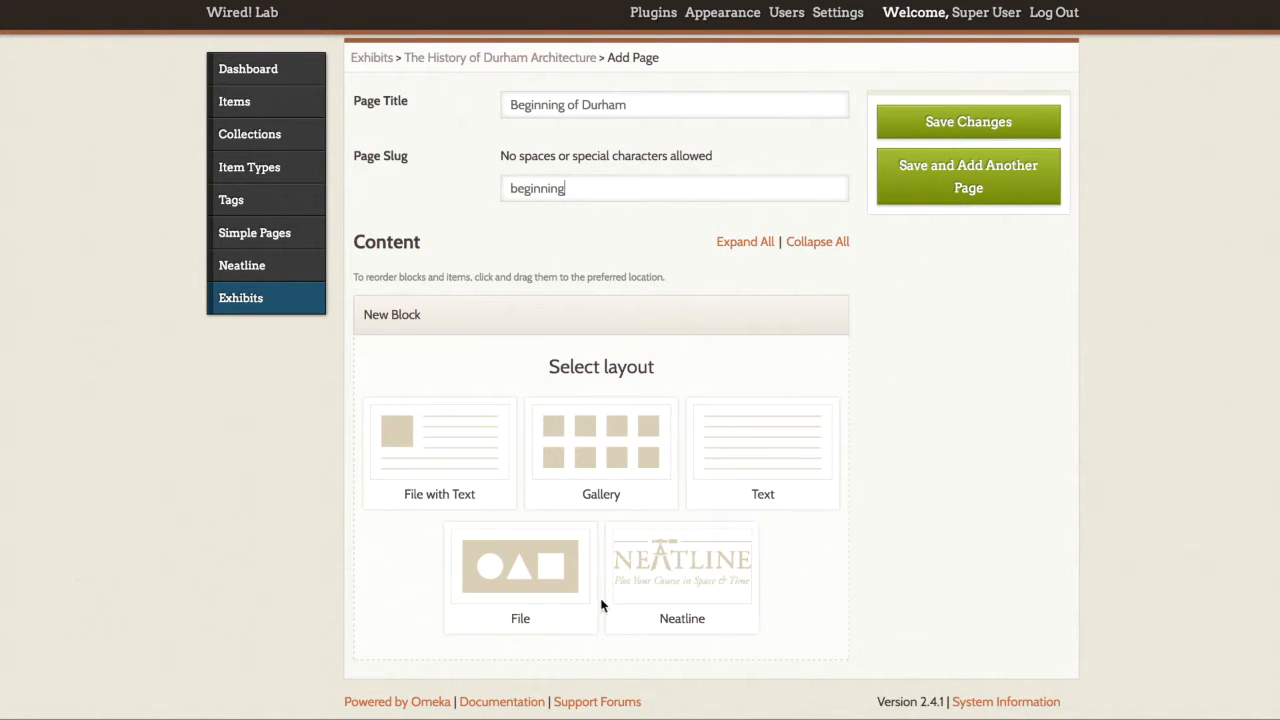
mouse_move(720, 532)
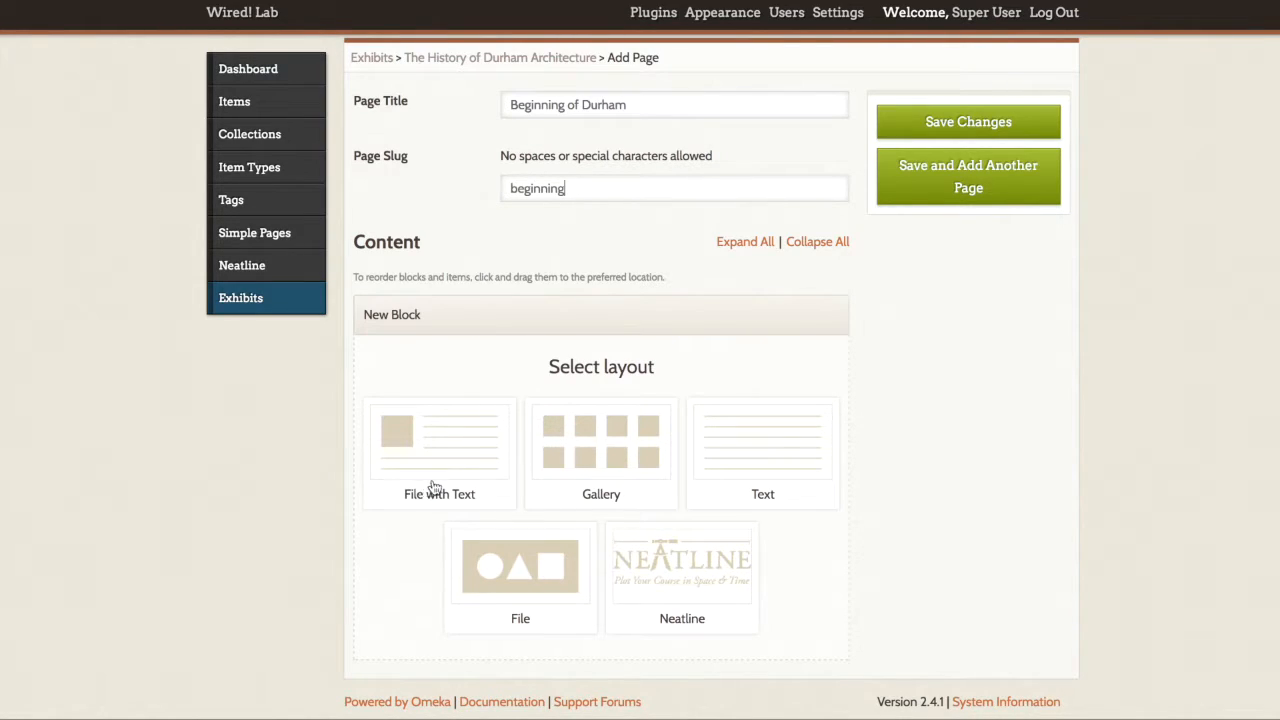
mouse_move(764, 434)
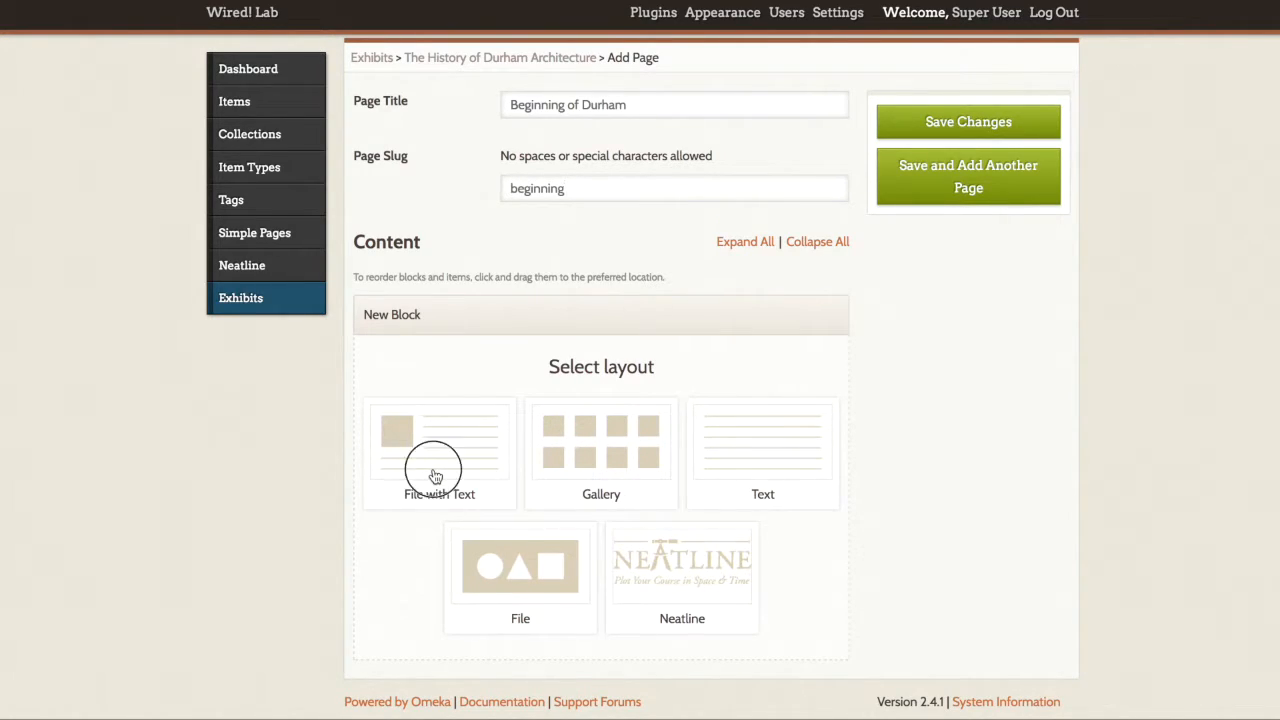
- Create a content block with the File with Text layout
click(440, 450)
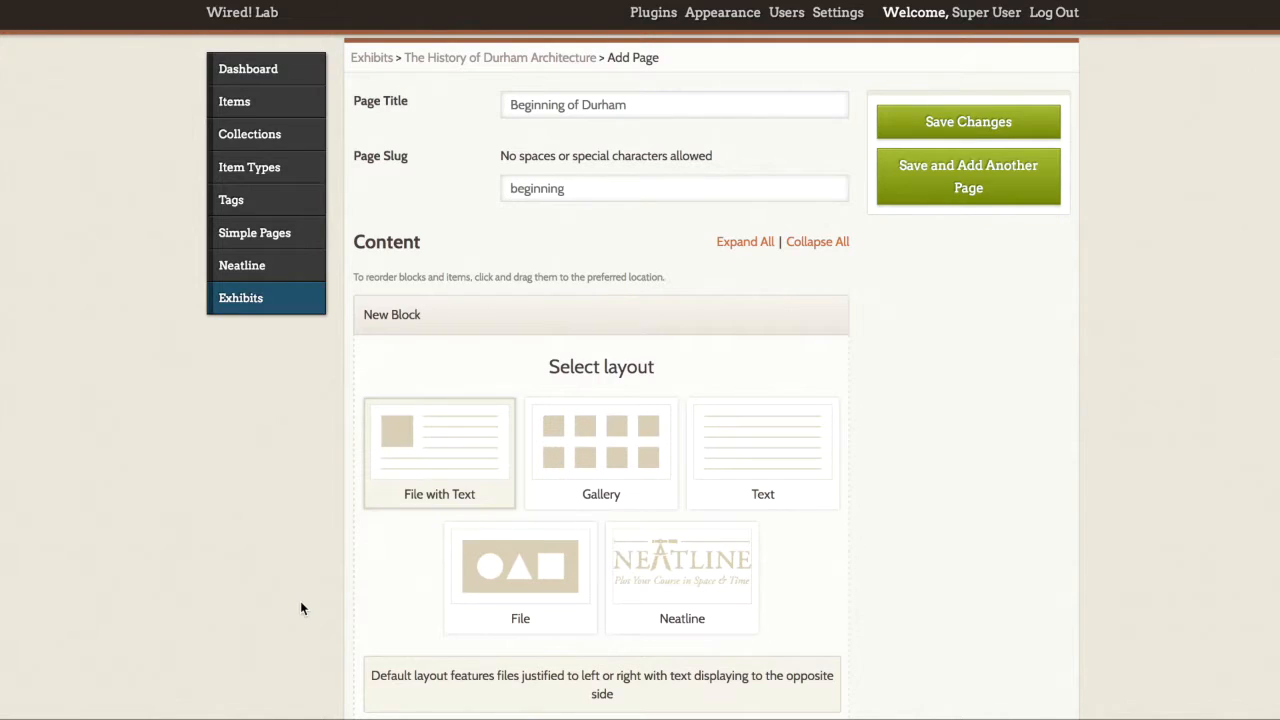
scroll(down, 3)
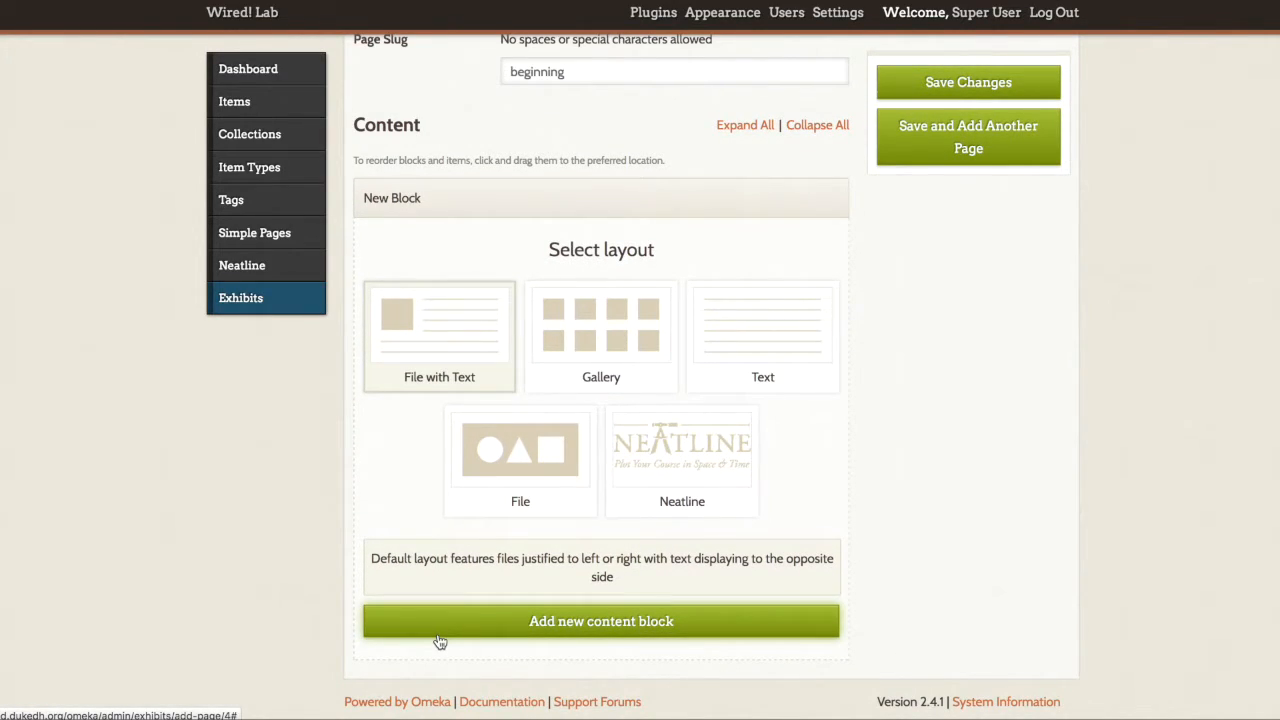
click(600, 620)
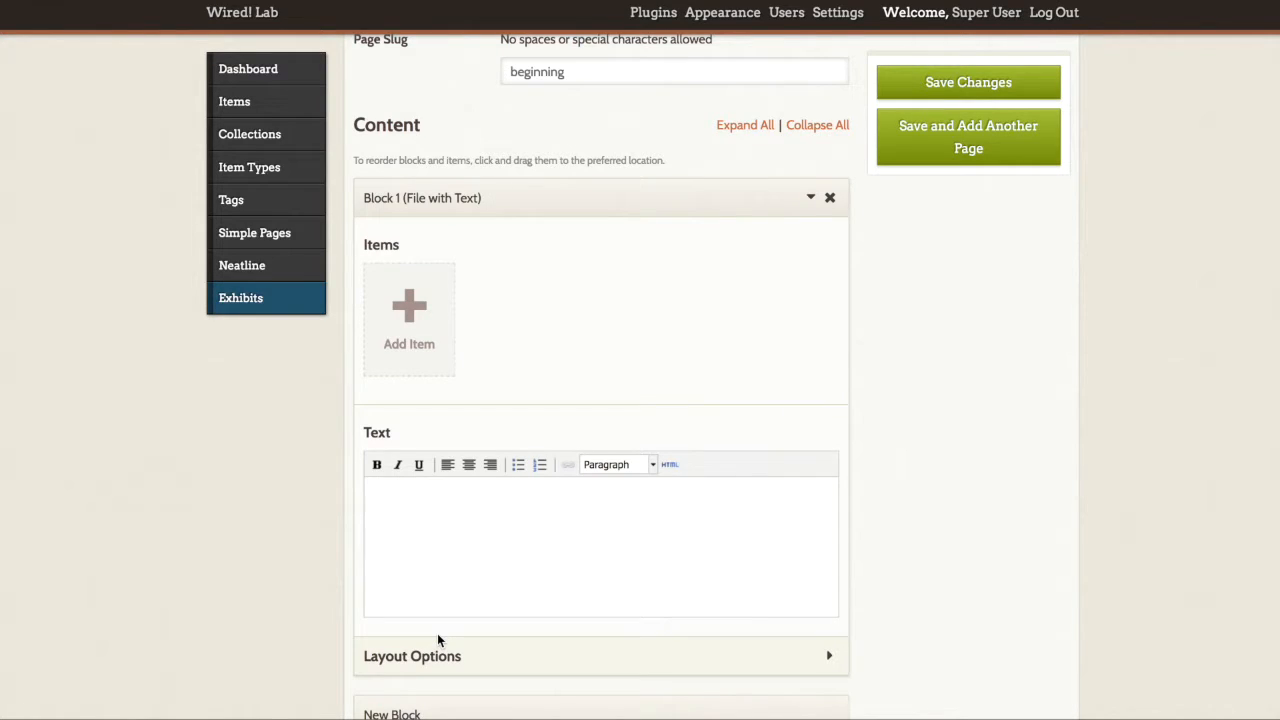
mouse_move(504, 610)
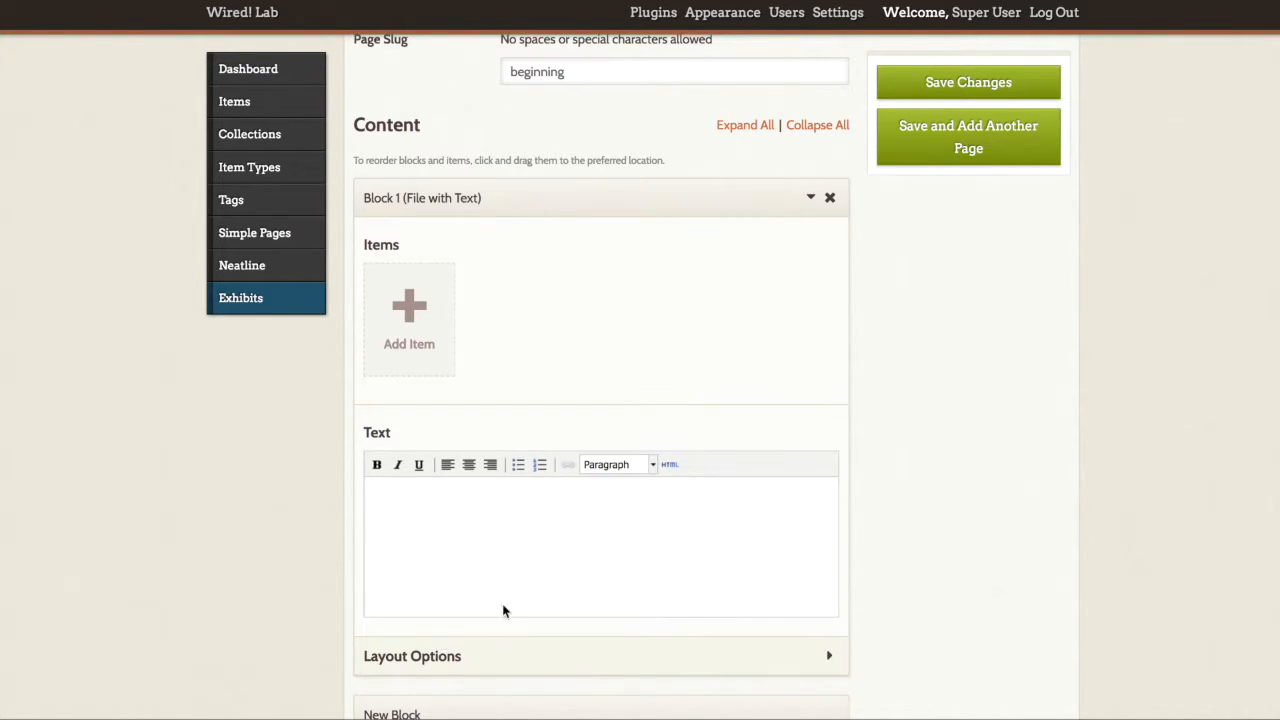
mouse_move(548, 356)
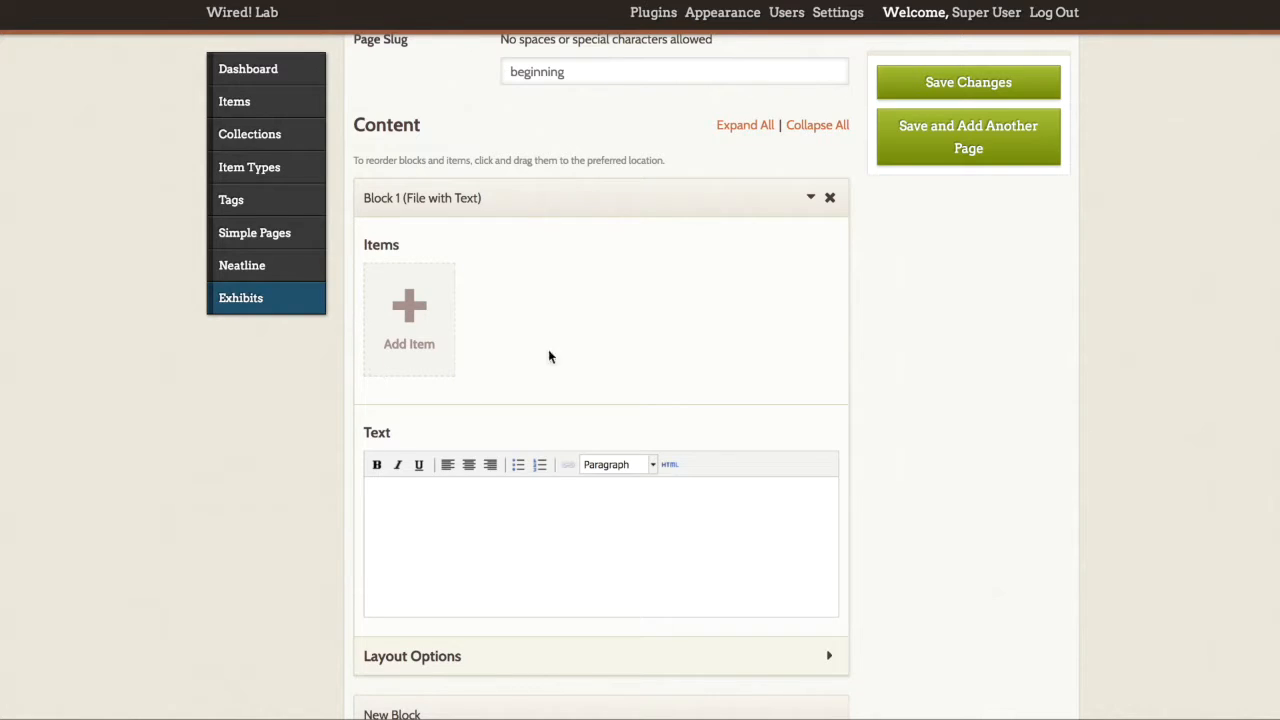
mouse_move(422, 180)
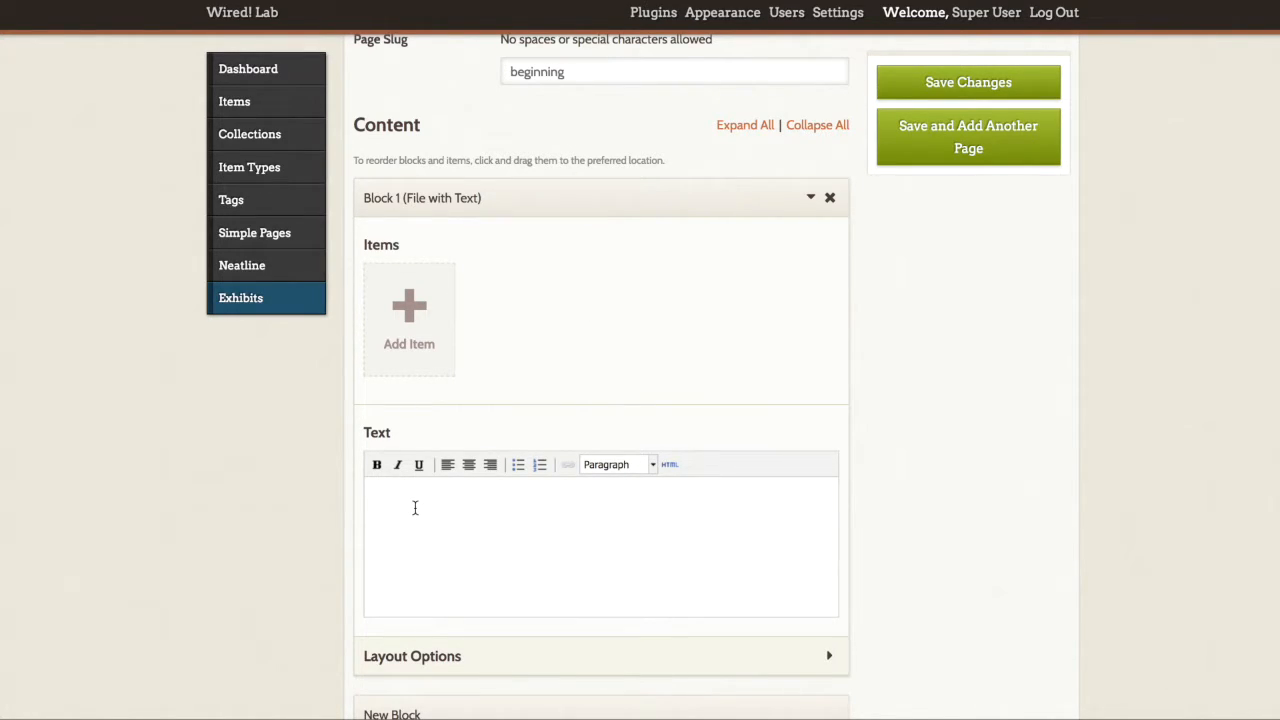
mouse_move(408, 320)
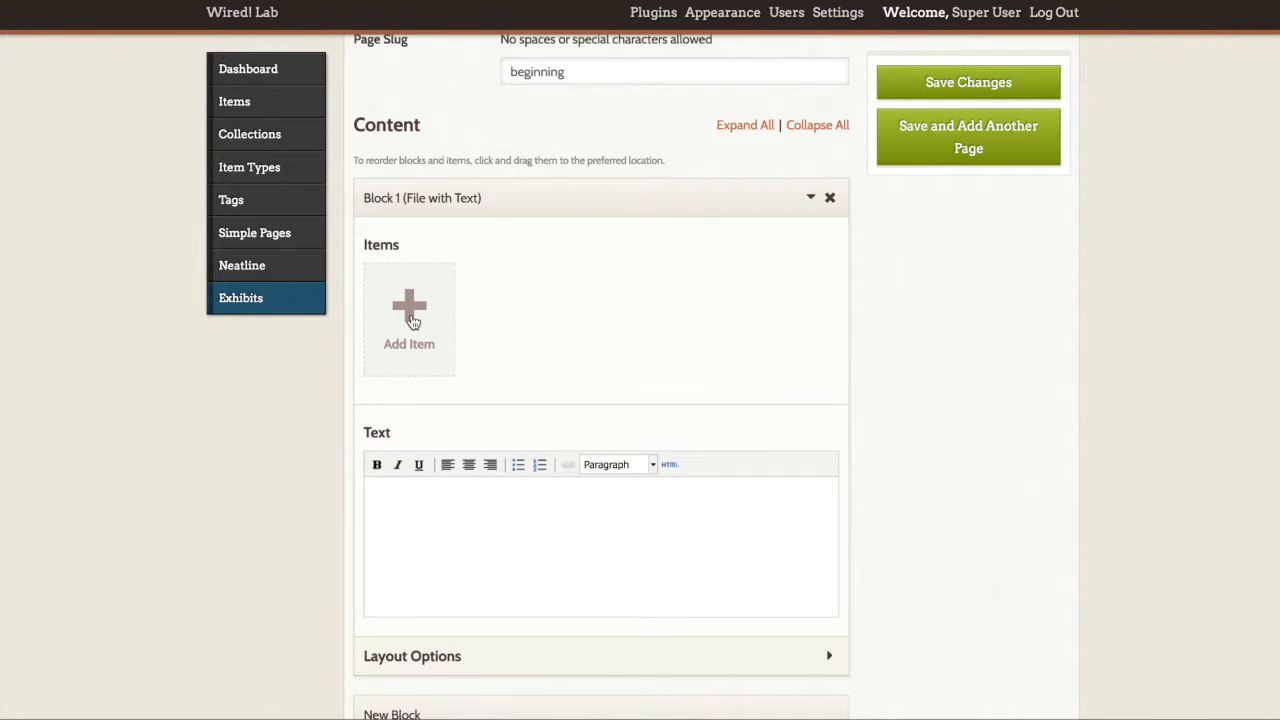
- Begin attaching an item to the block and reveal the item search form
click(408, 320)
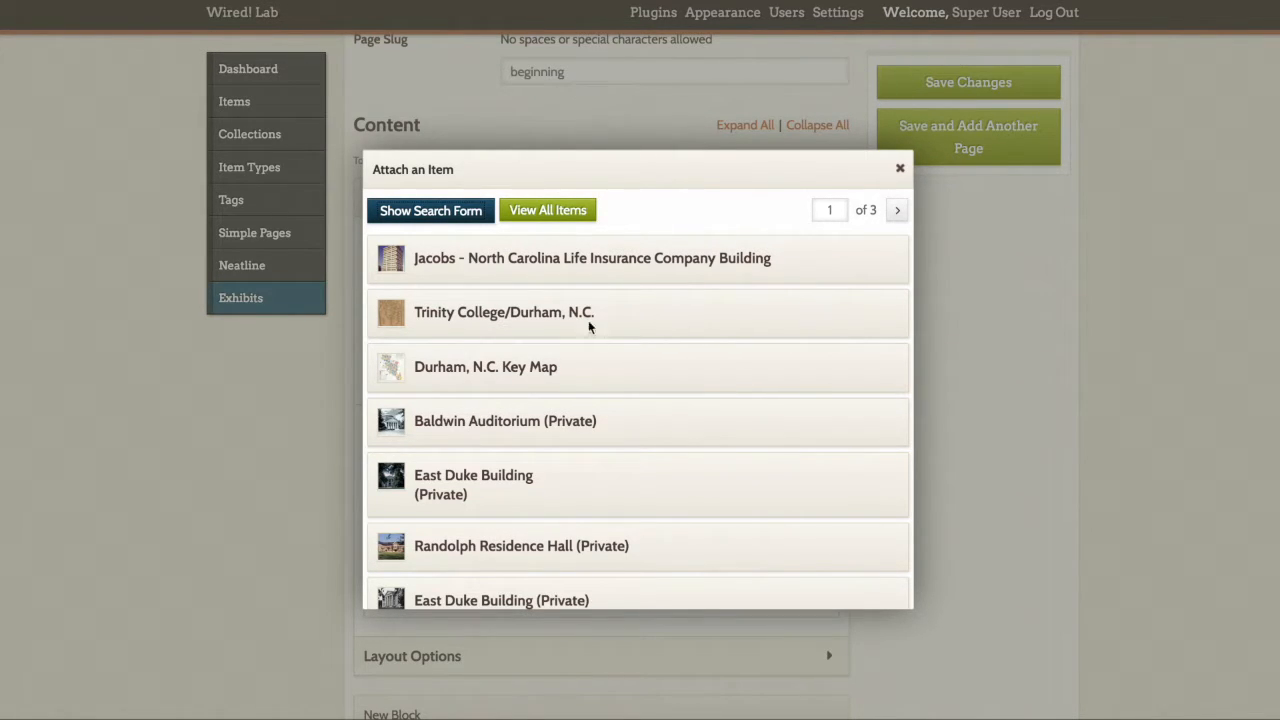
scroll(down, 3)
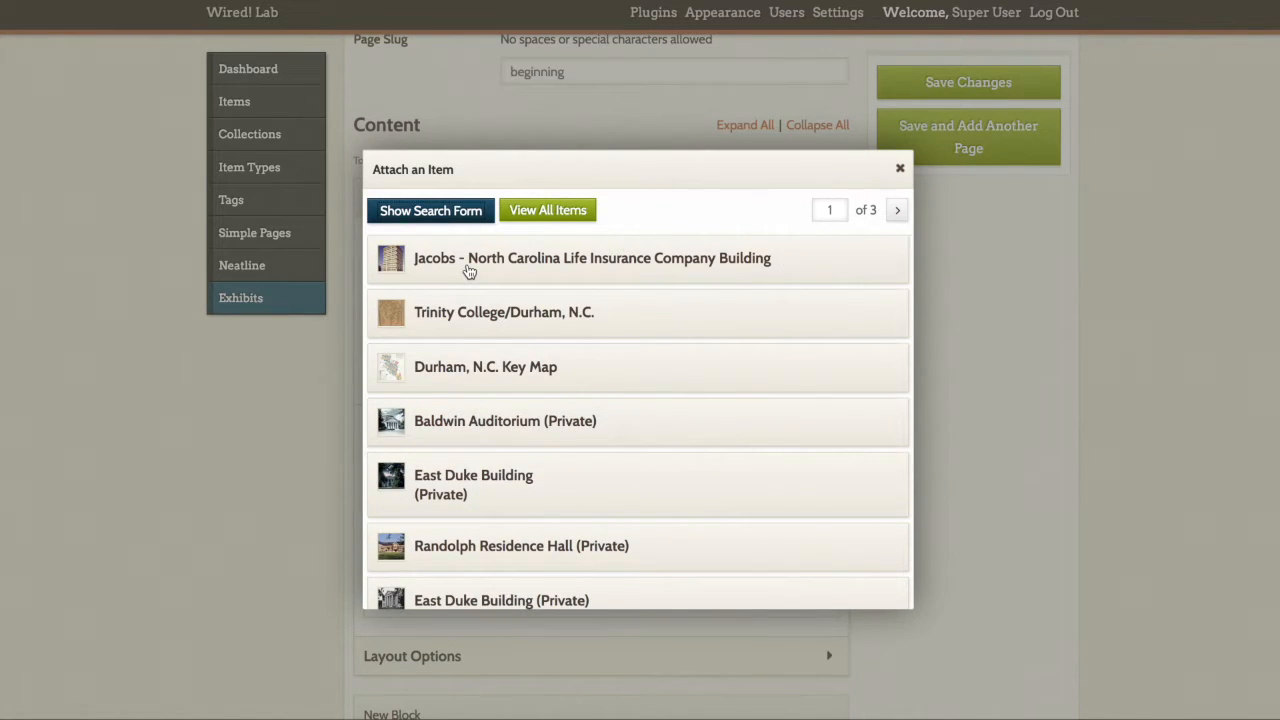
mouse_move(444, 248)
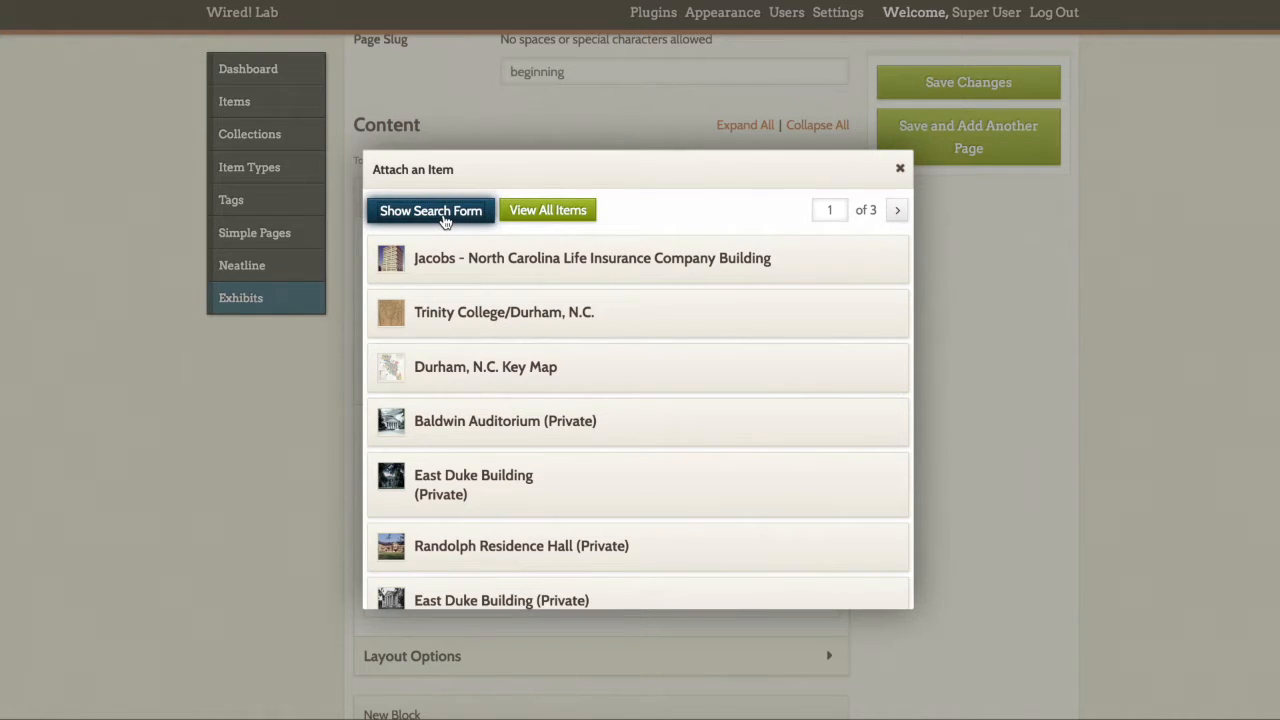
click(430, 210)
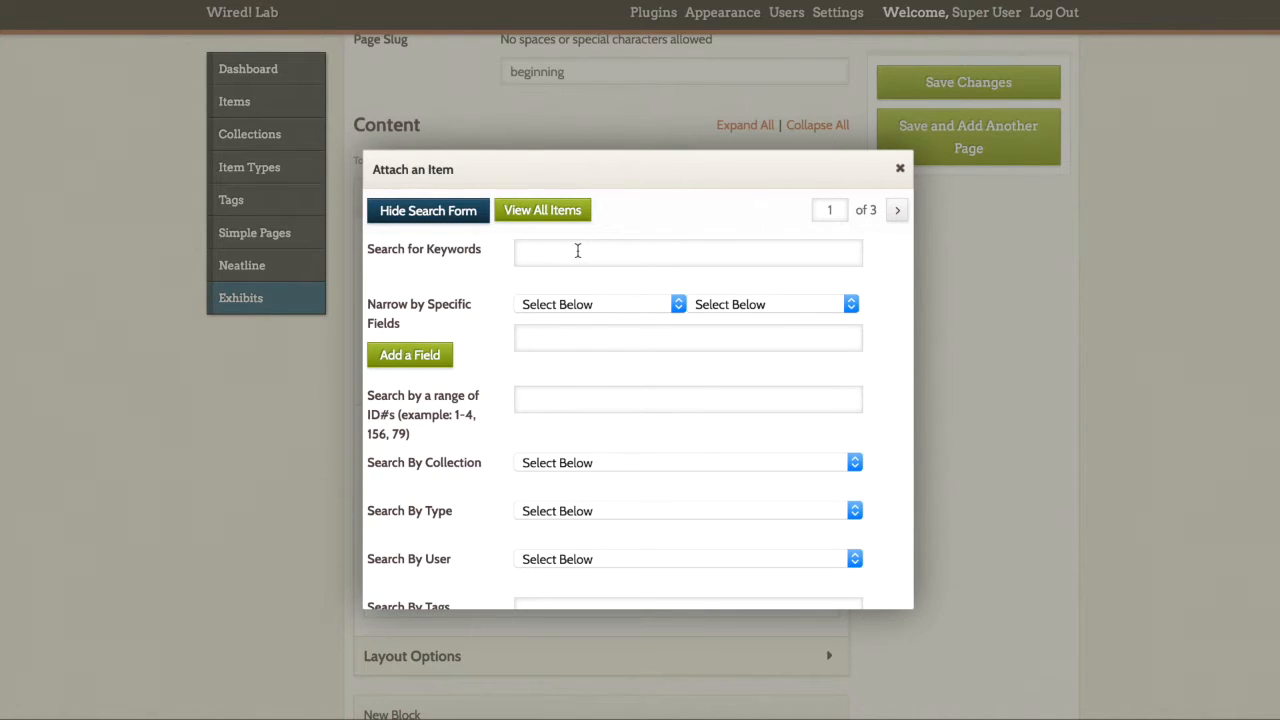
click(688, 252)
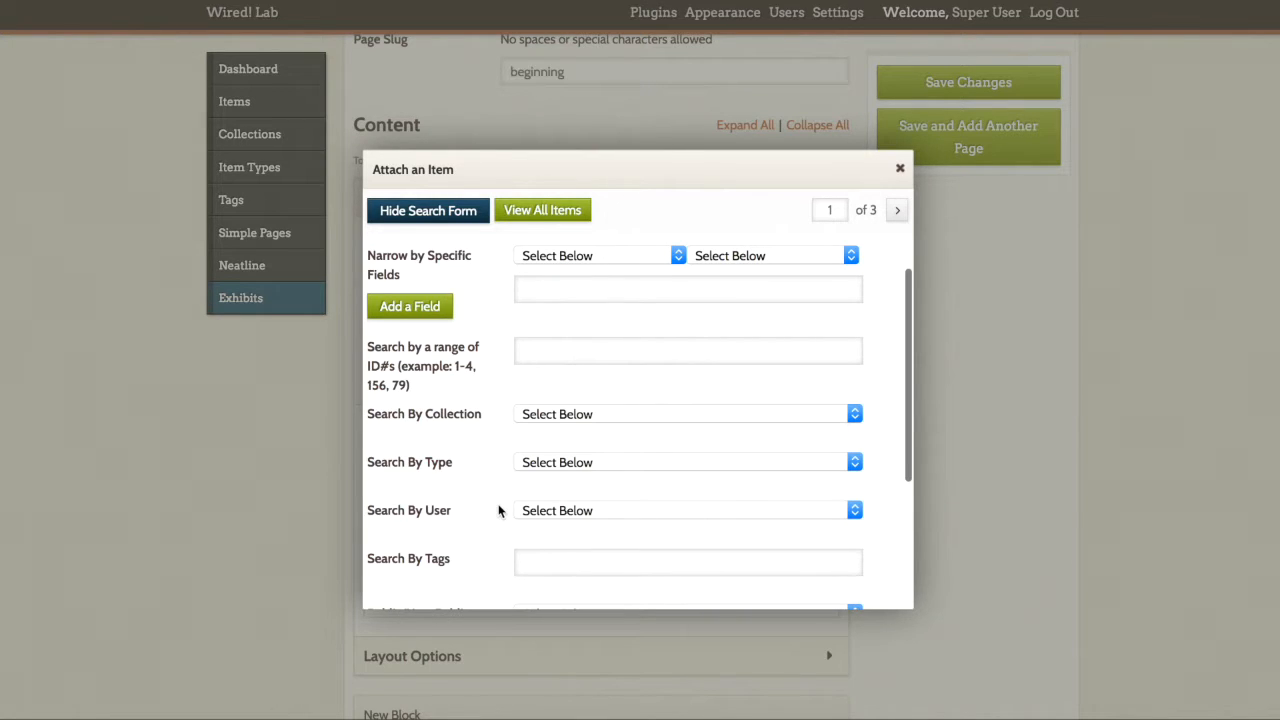
scroll(down, 3)
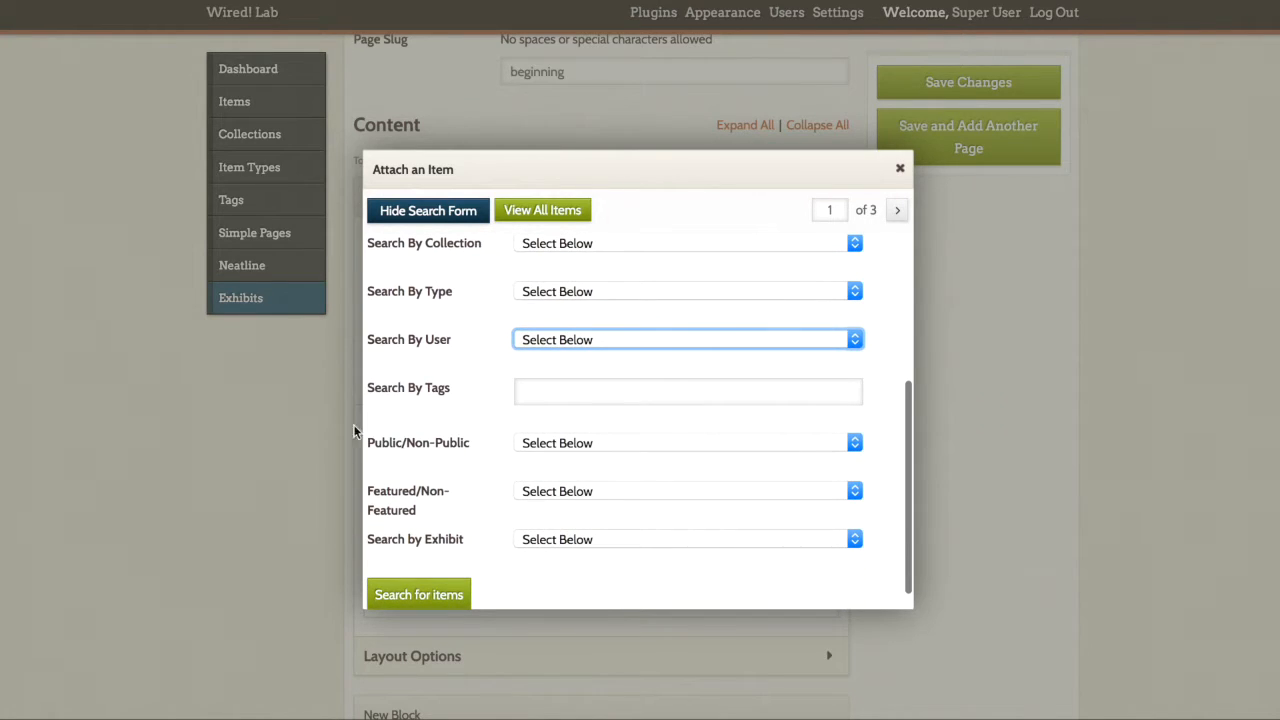
mouse_move(440, 406)
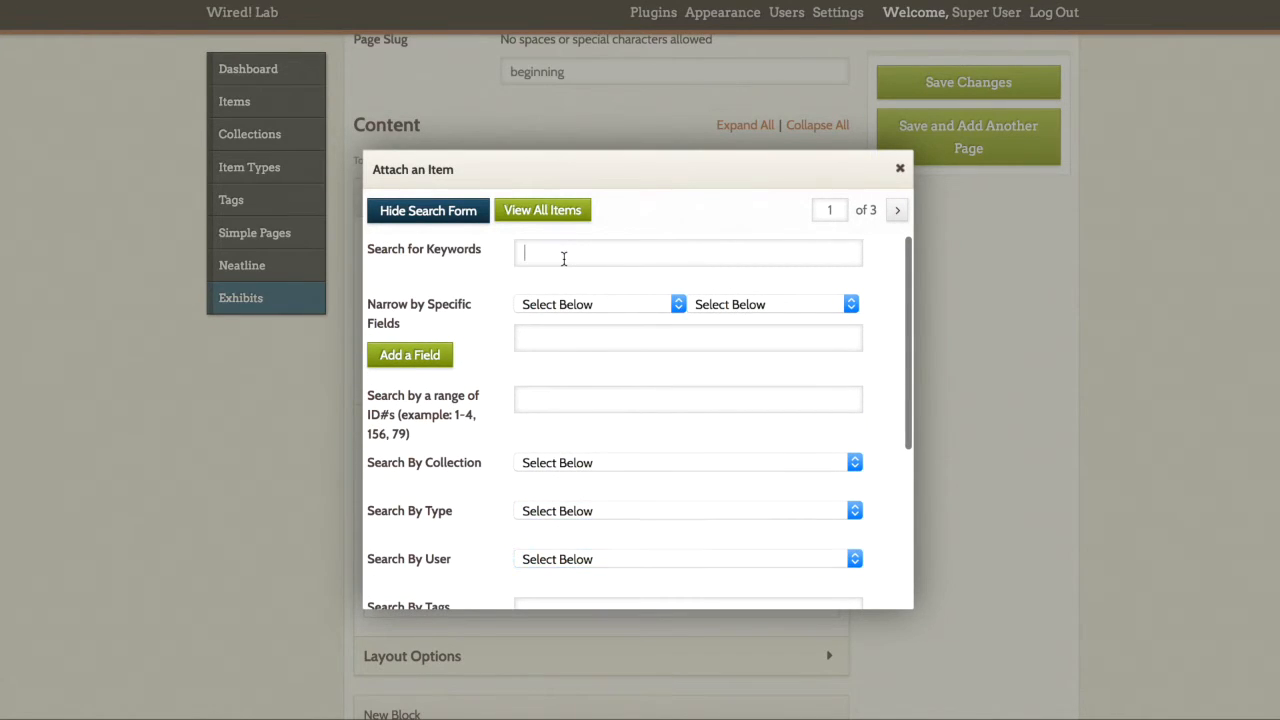
- Search 'map' and attach the Durham, N.C. Key Map item to the block
text(map)
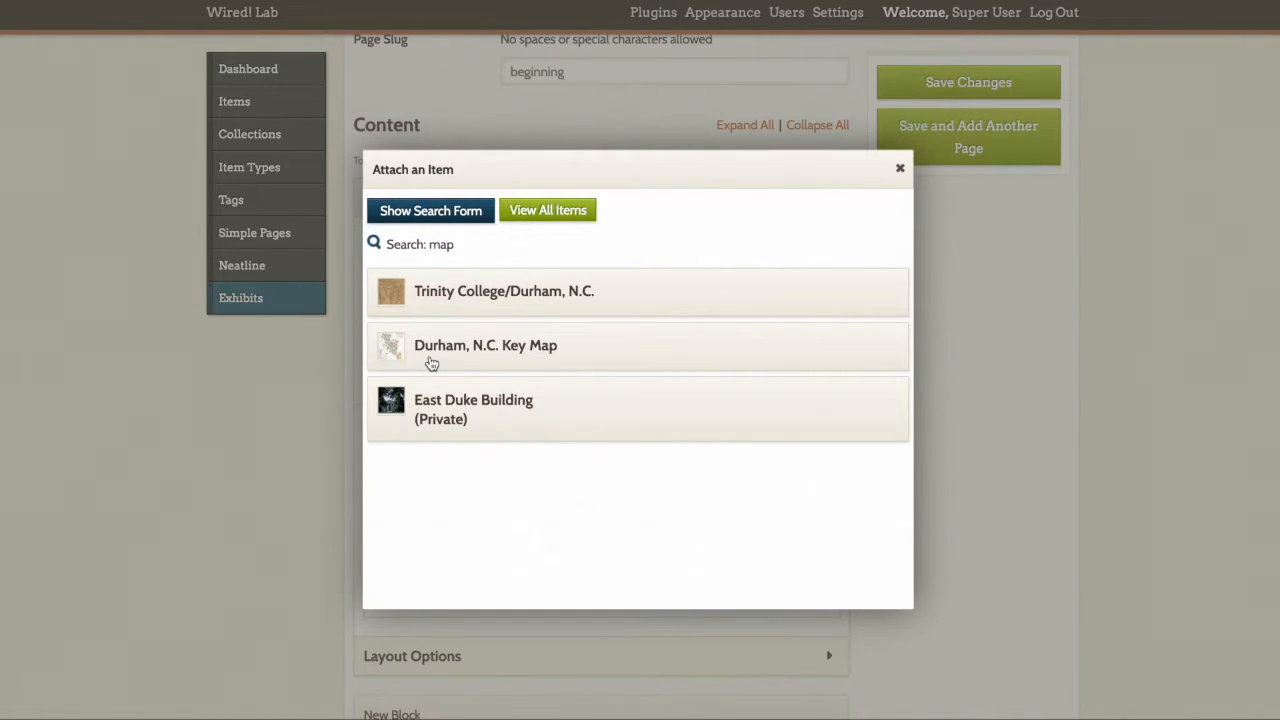
mouse_move(432, 362)
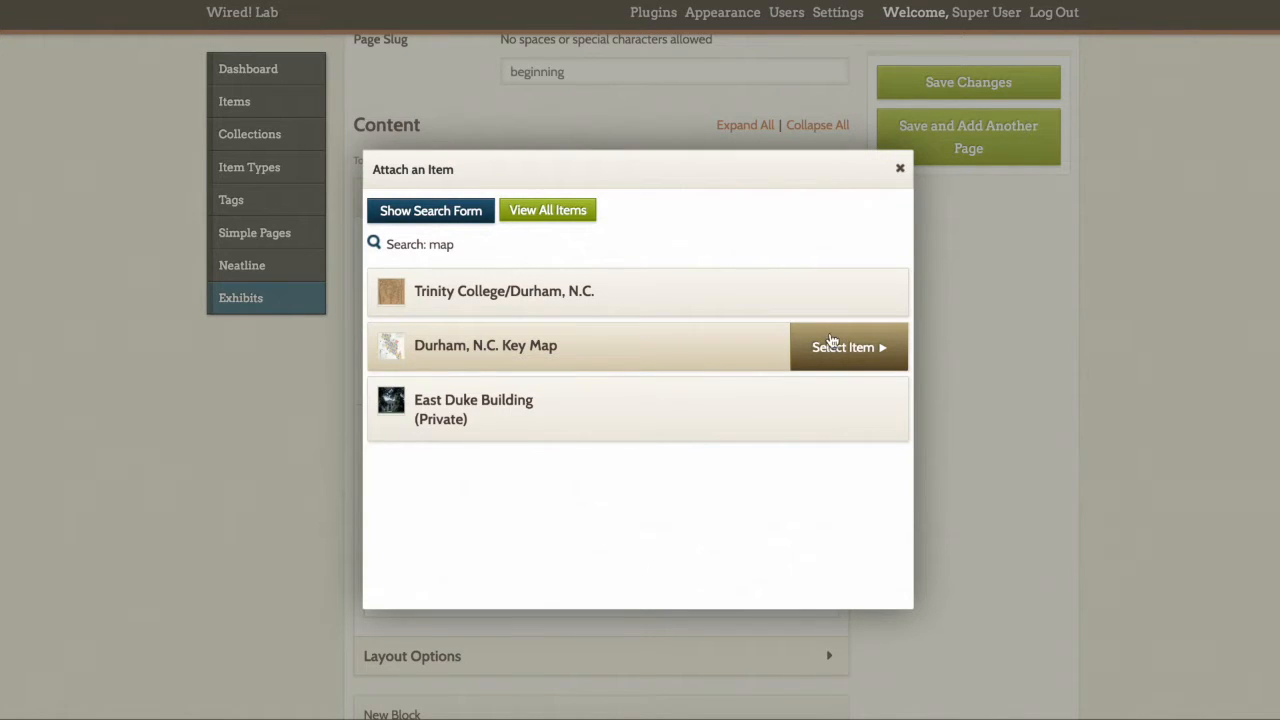
click(844, 348)
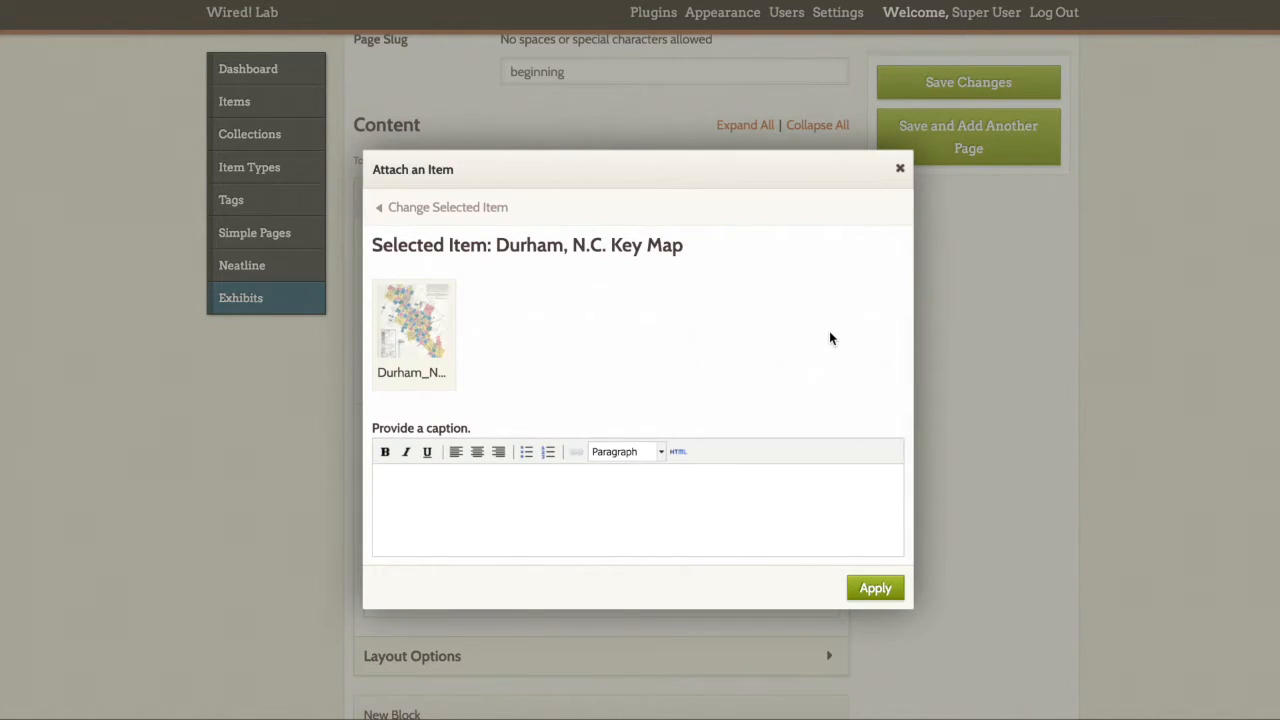
click(638, 510)
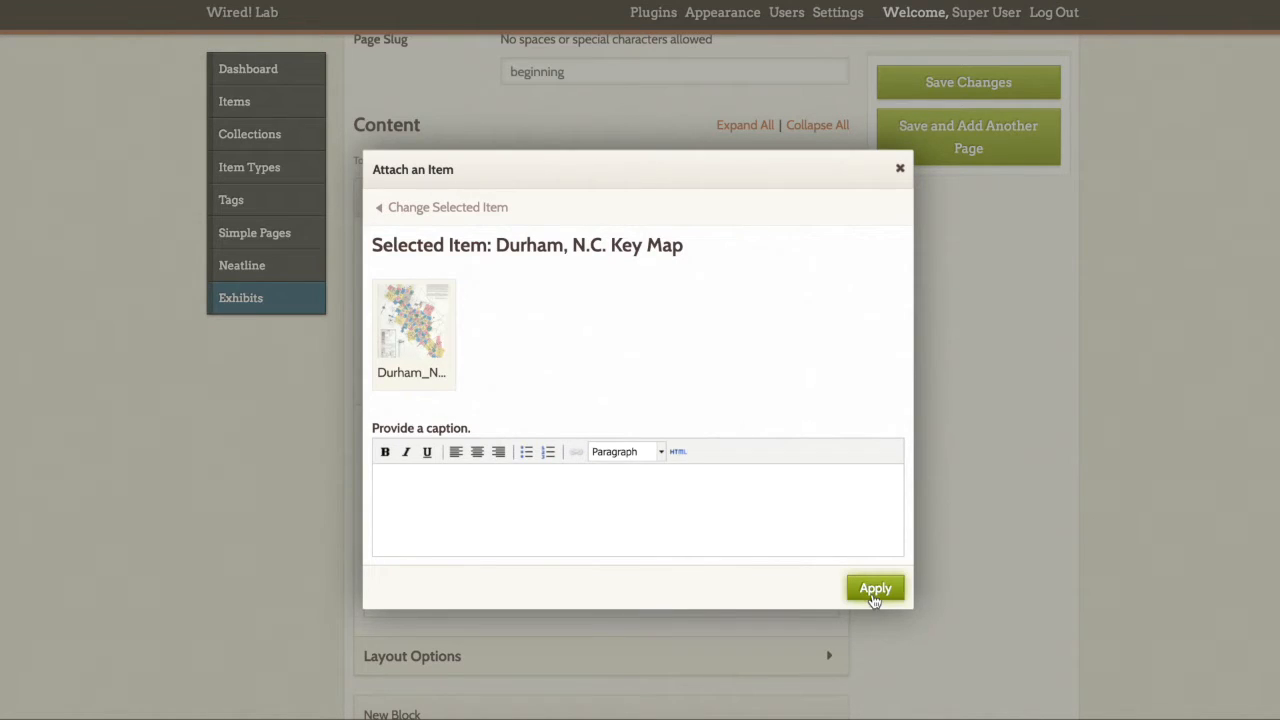
click(876, 588)
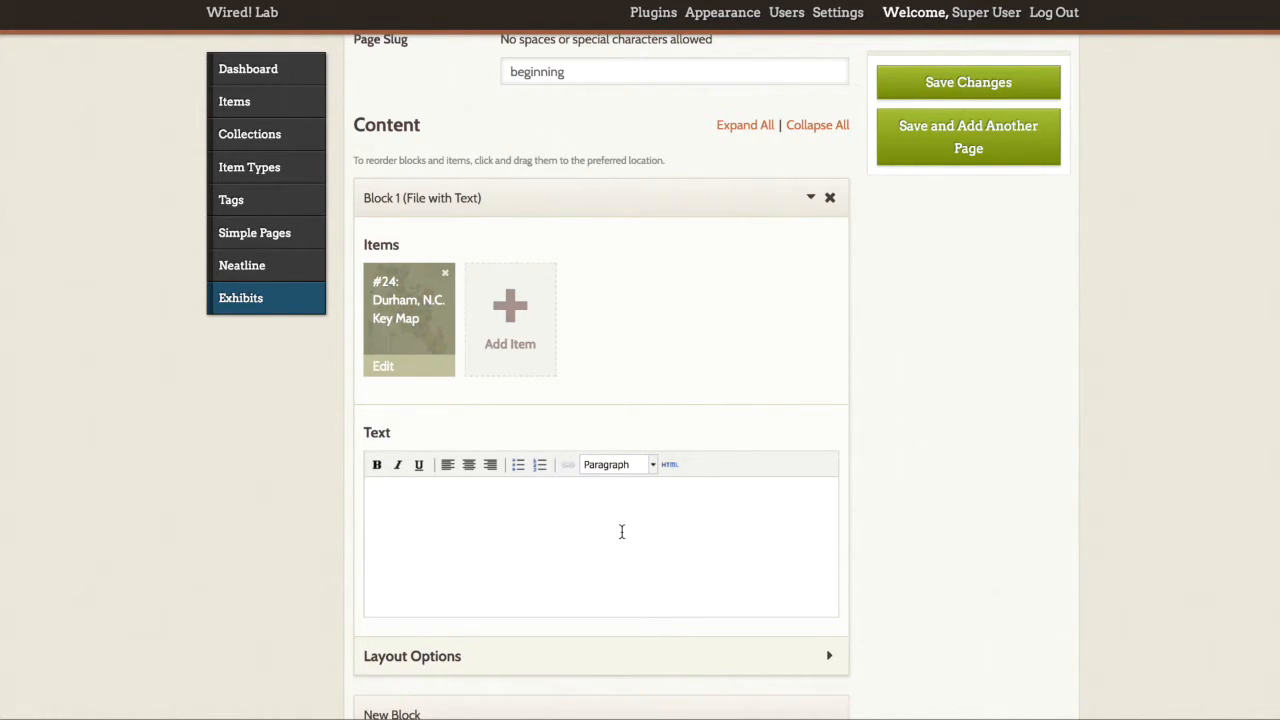
- Write 'Narrative about the beginning of Durham and its first architecture.' in the block's text
text(Narrative about the begi)
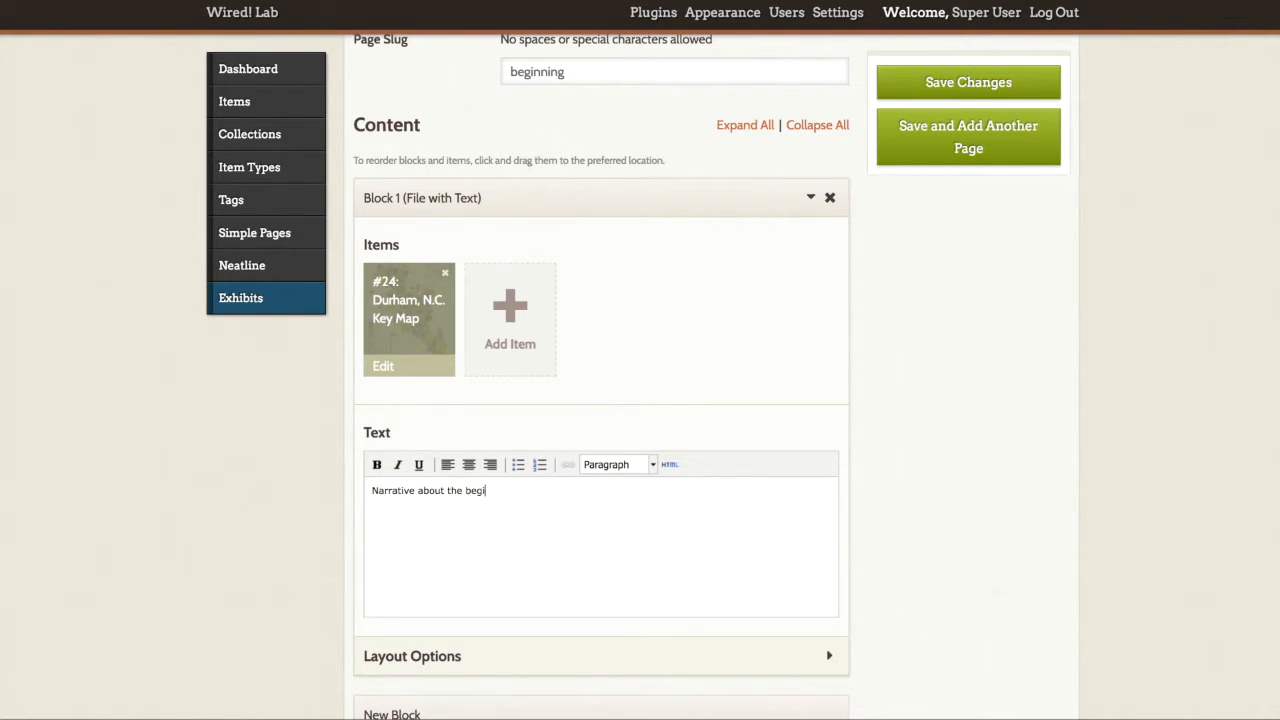
text(nning)
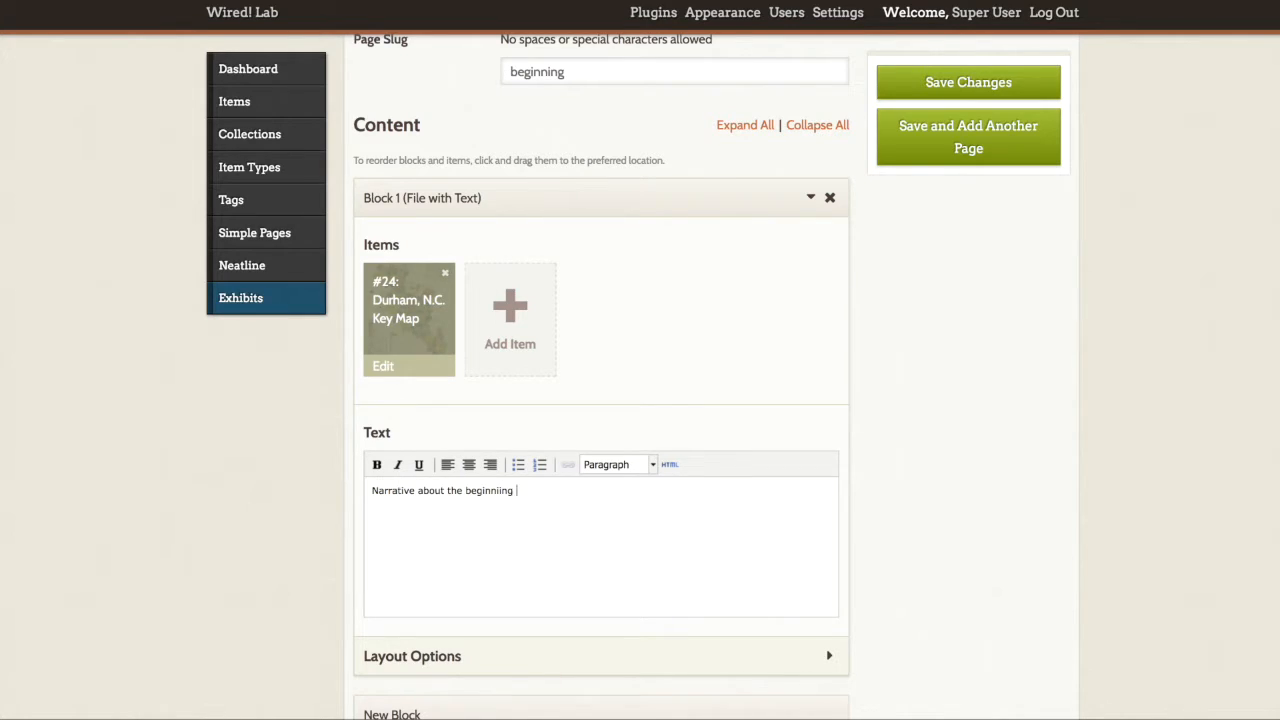
text(of Durham and it)
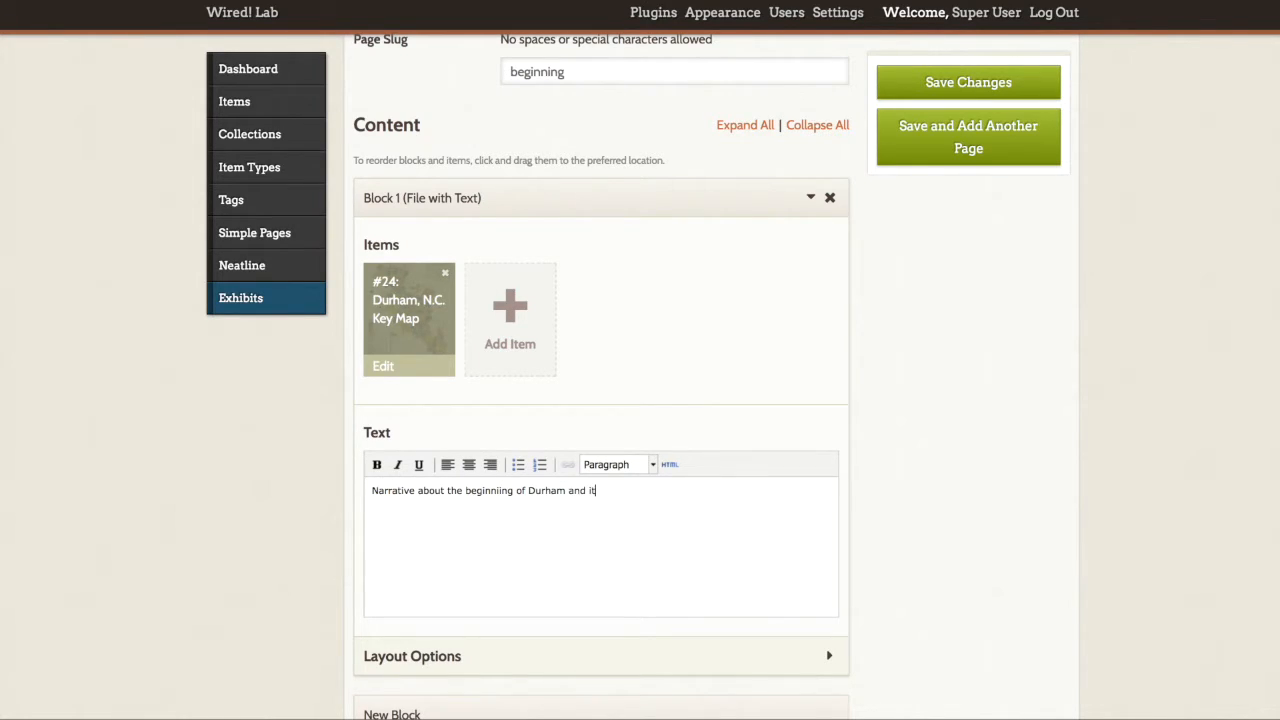
text(s first)
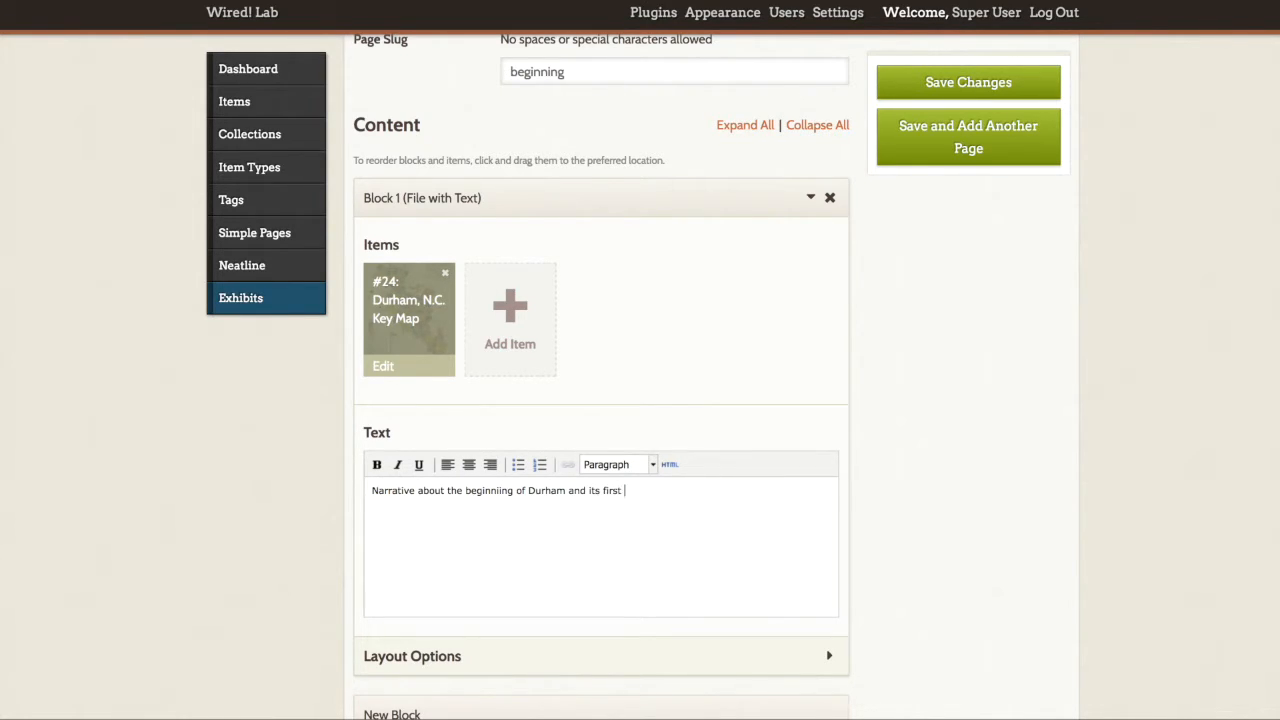
text(architecture.)
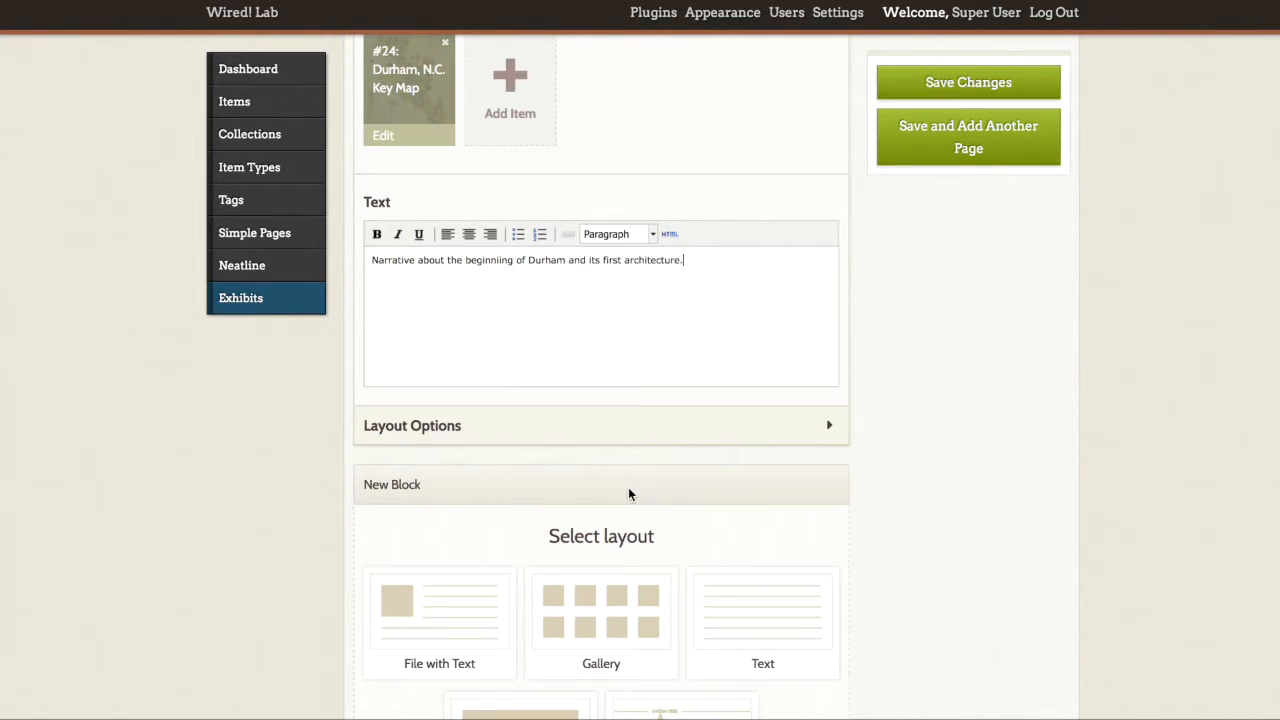
mouse_move(996, 204)
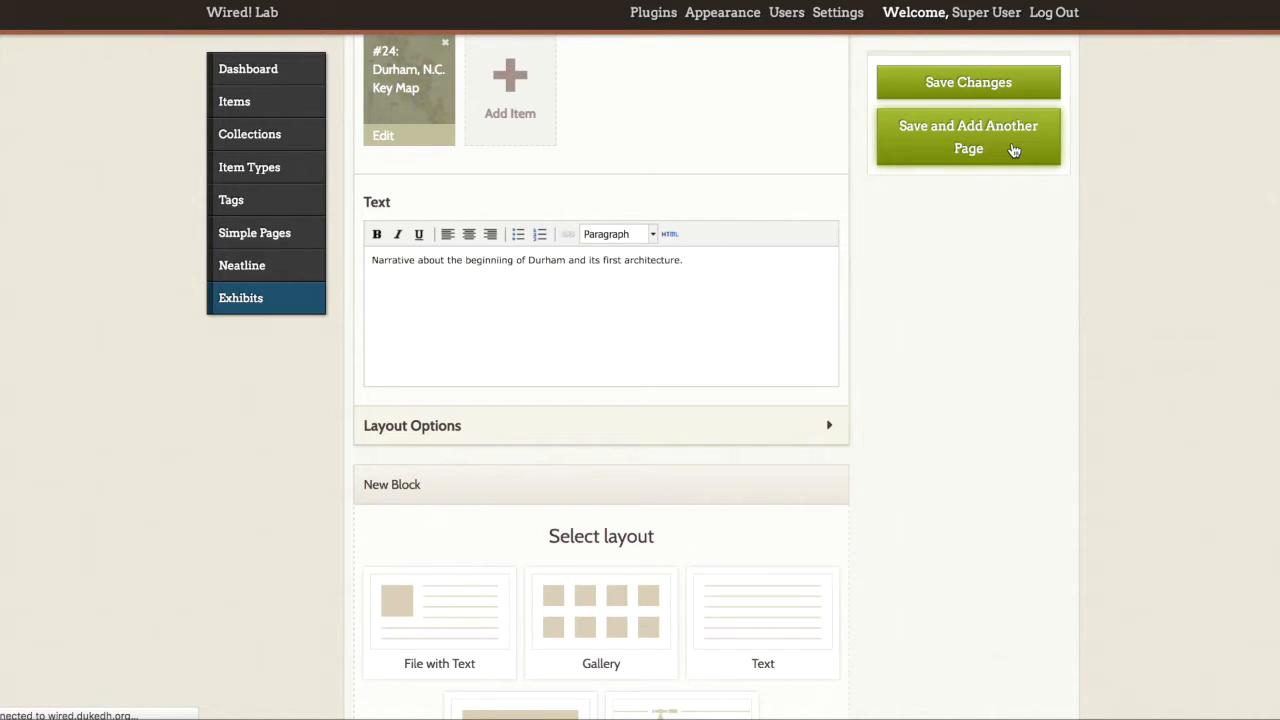
- Save and add another page titled 'The Building of Duke University' with slug 'duke'
click(968, 136)
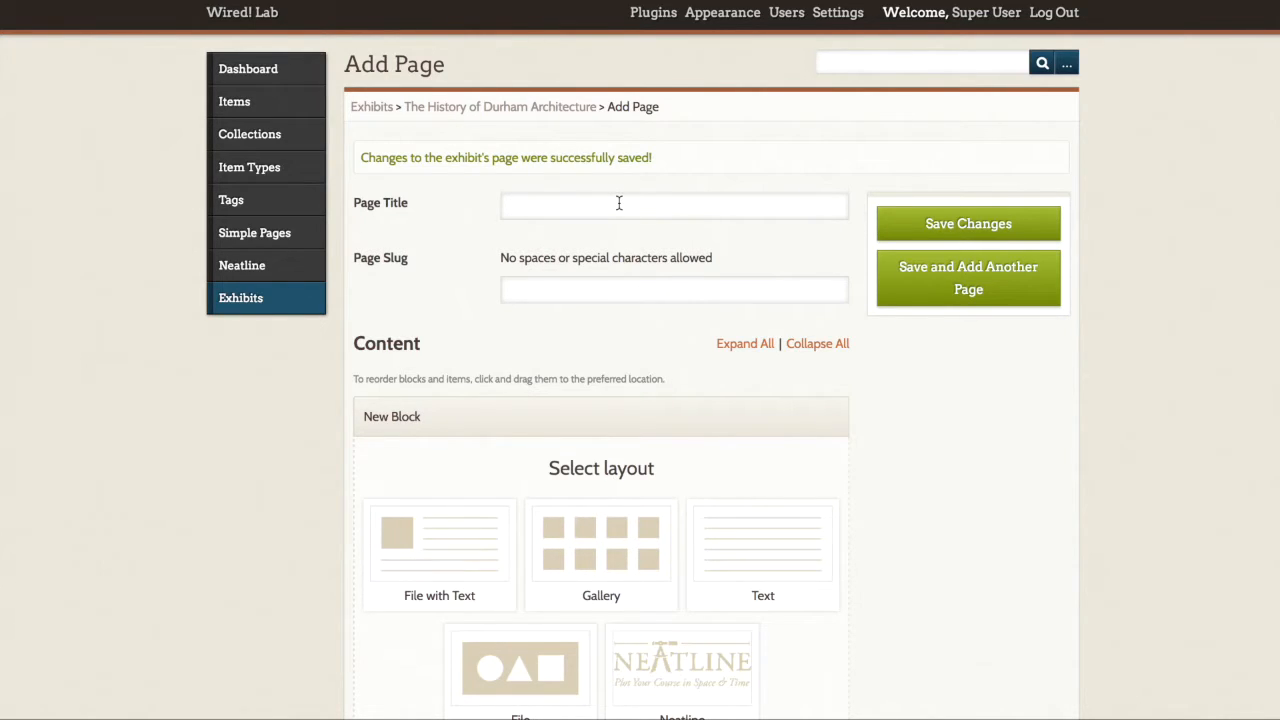
click(618, 204)
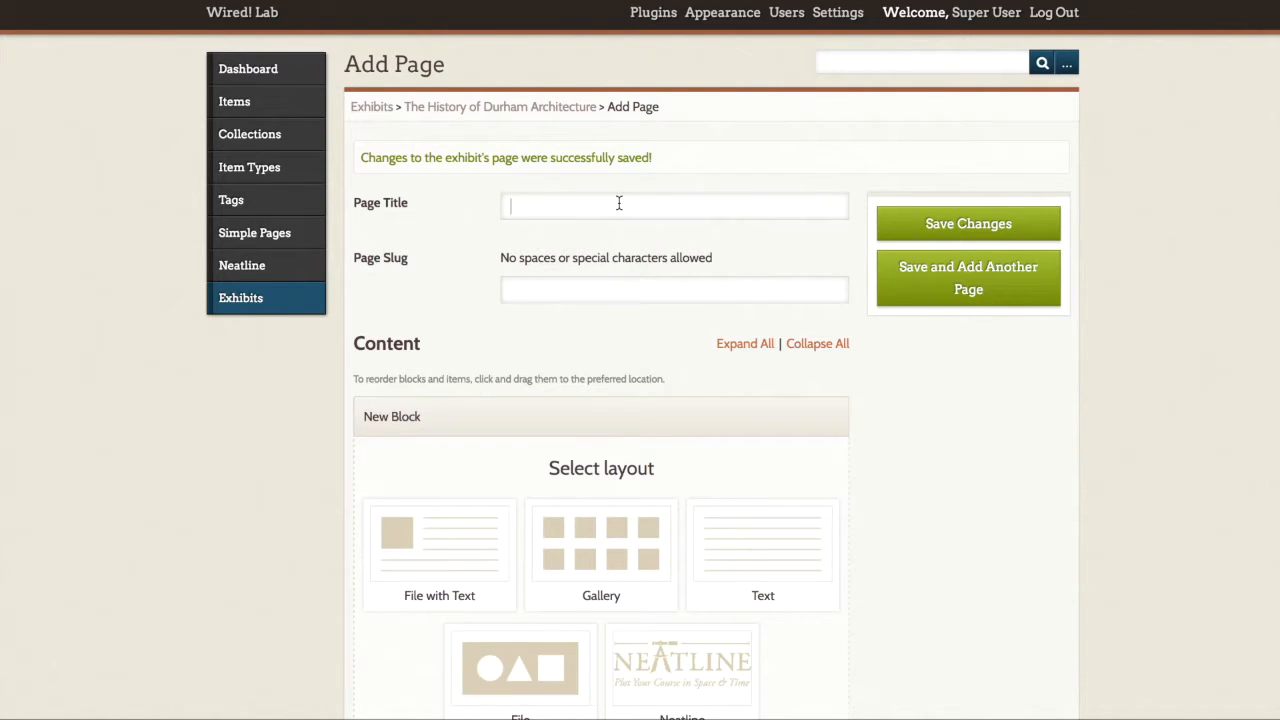
text(Duke Universit)
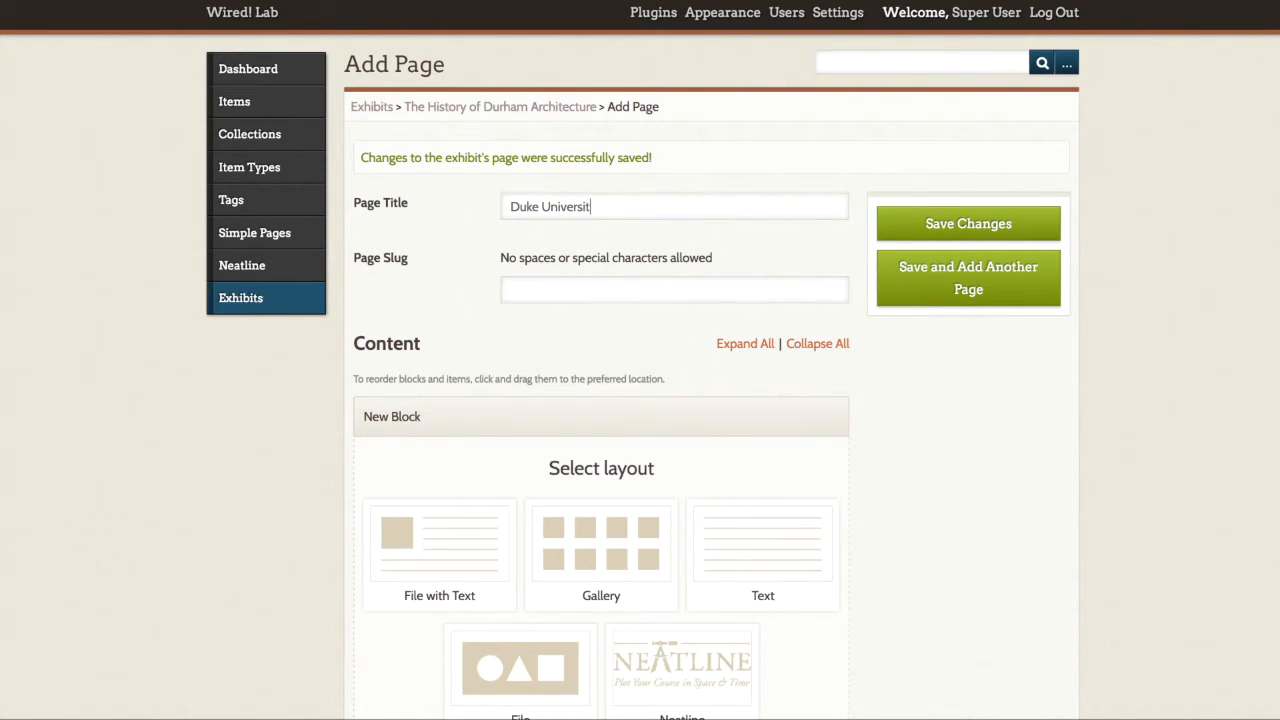
text(The Building of Duke)
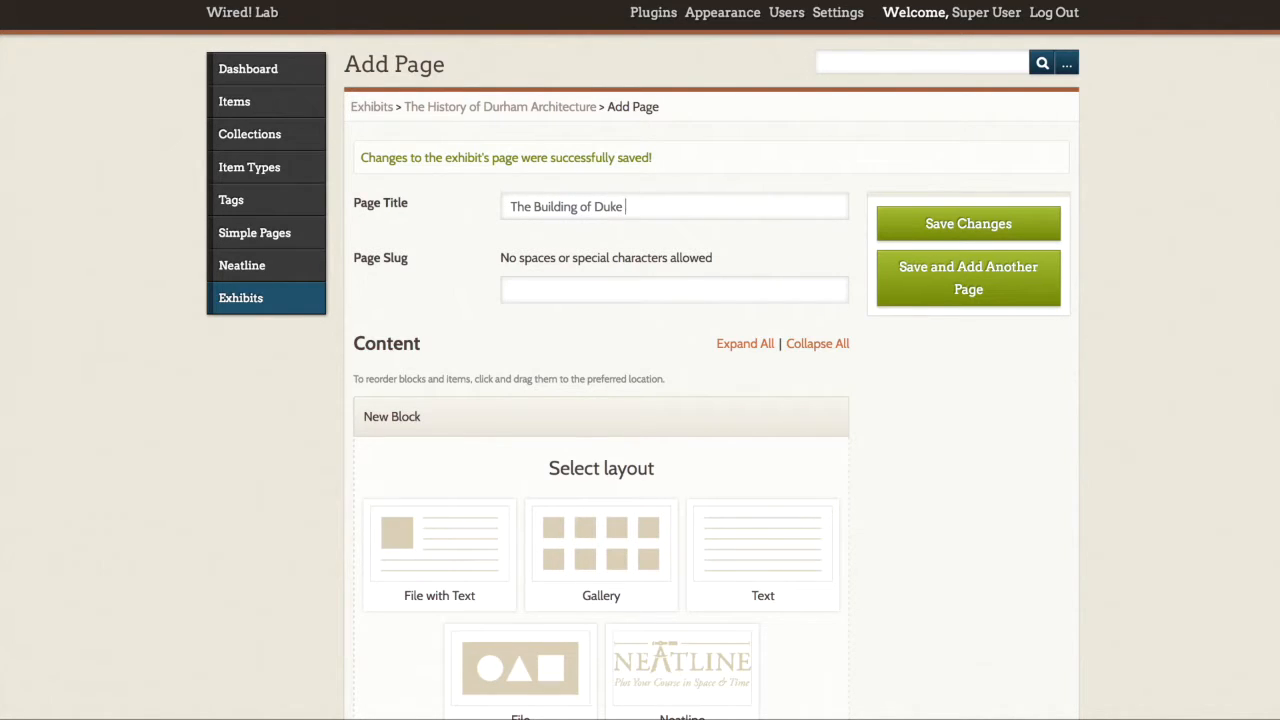
text(University)
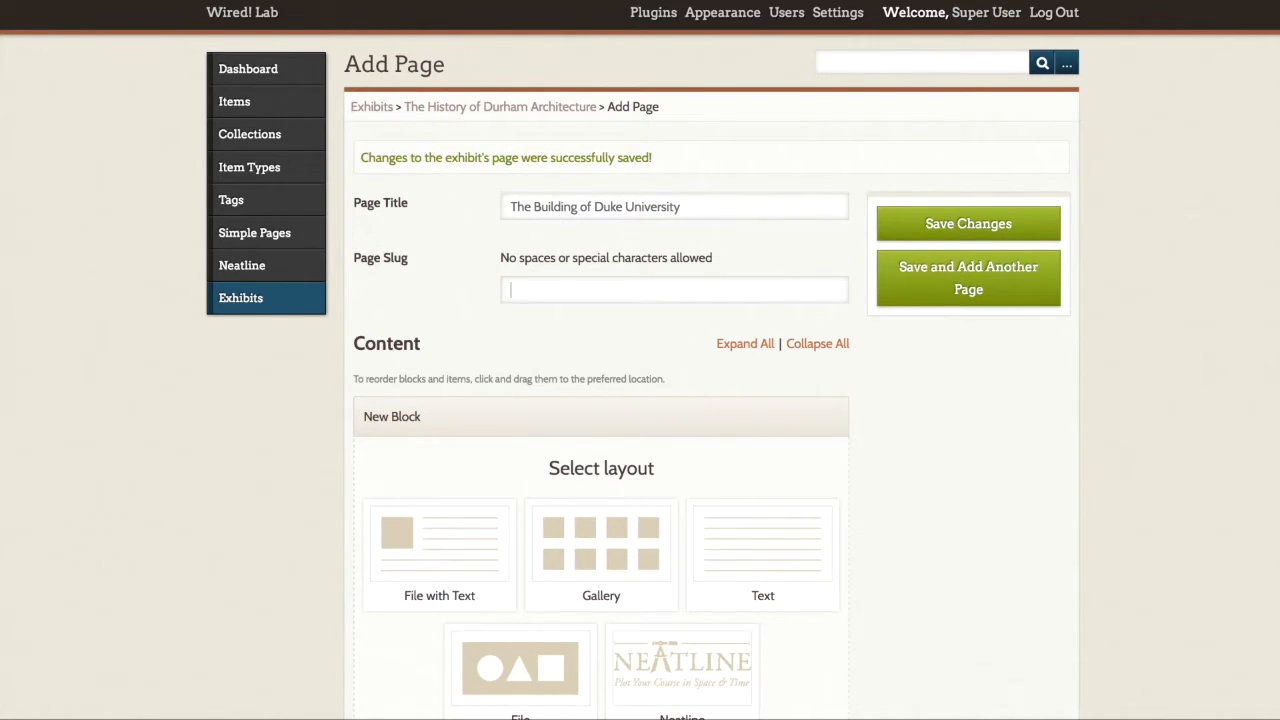
text(duke)
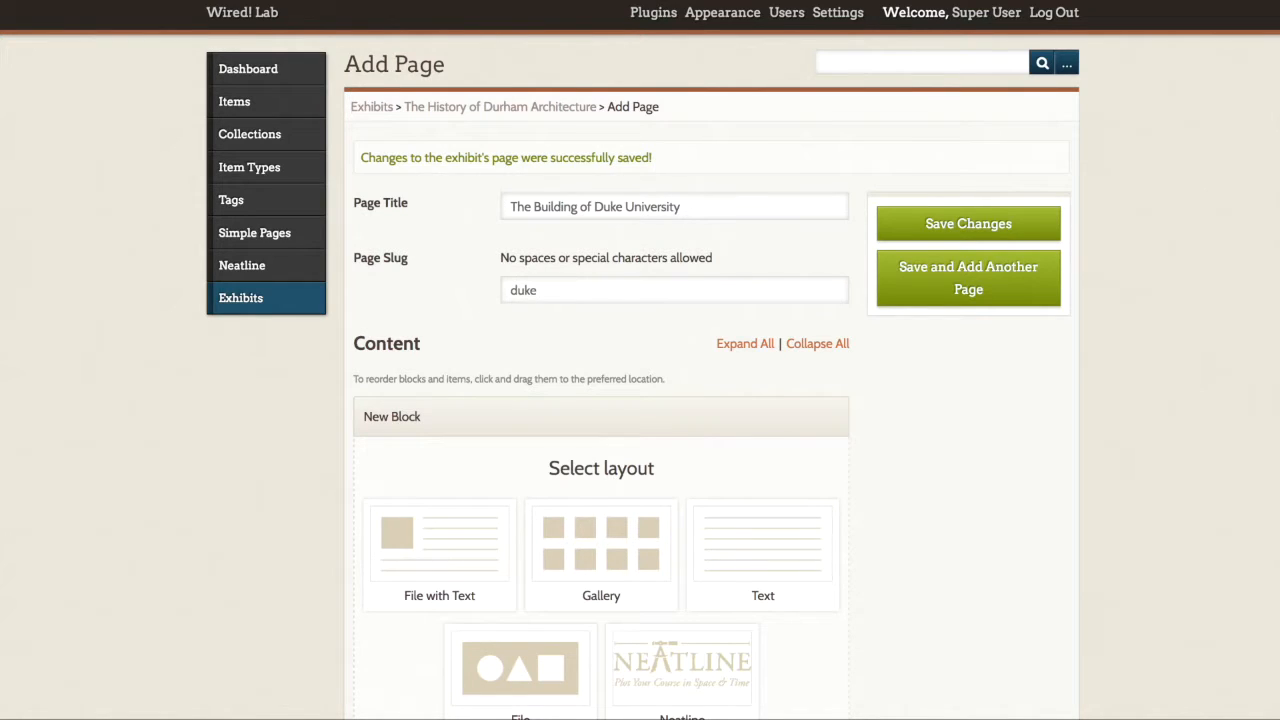
mouse_move(580, 592)
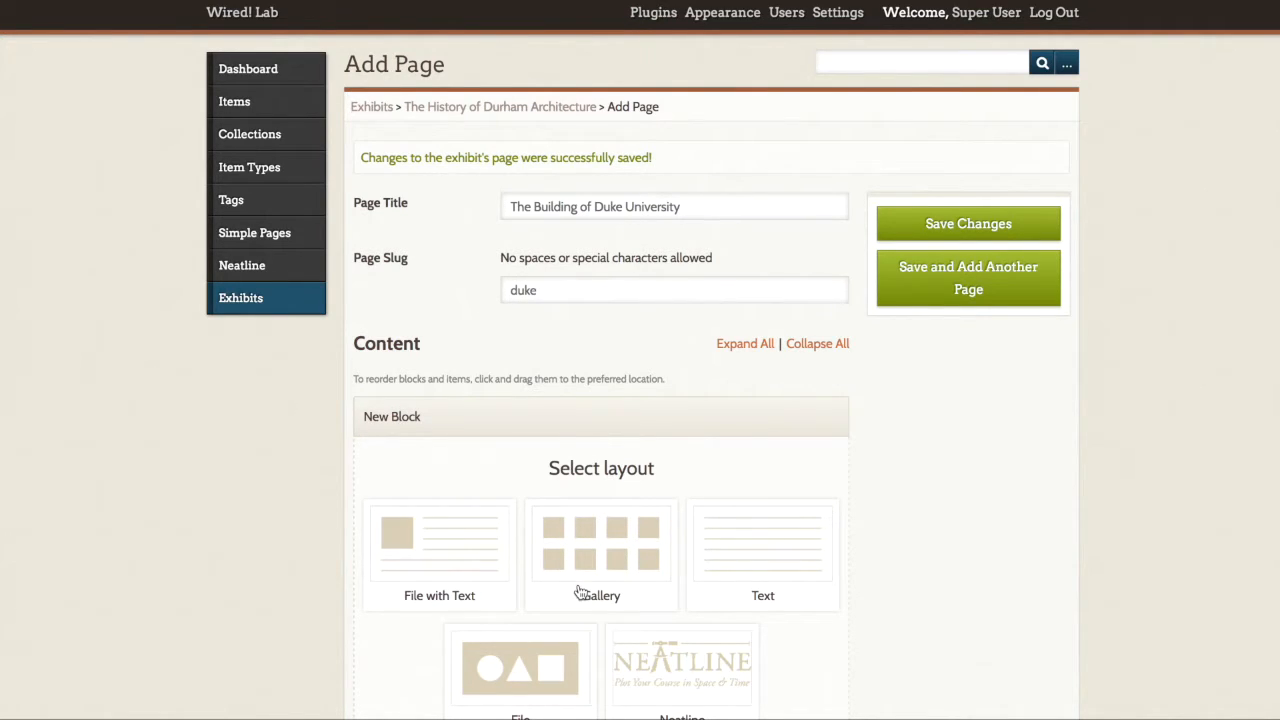
- Lay out the new page's content block as a Gallery
click(600, 556)
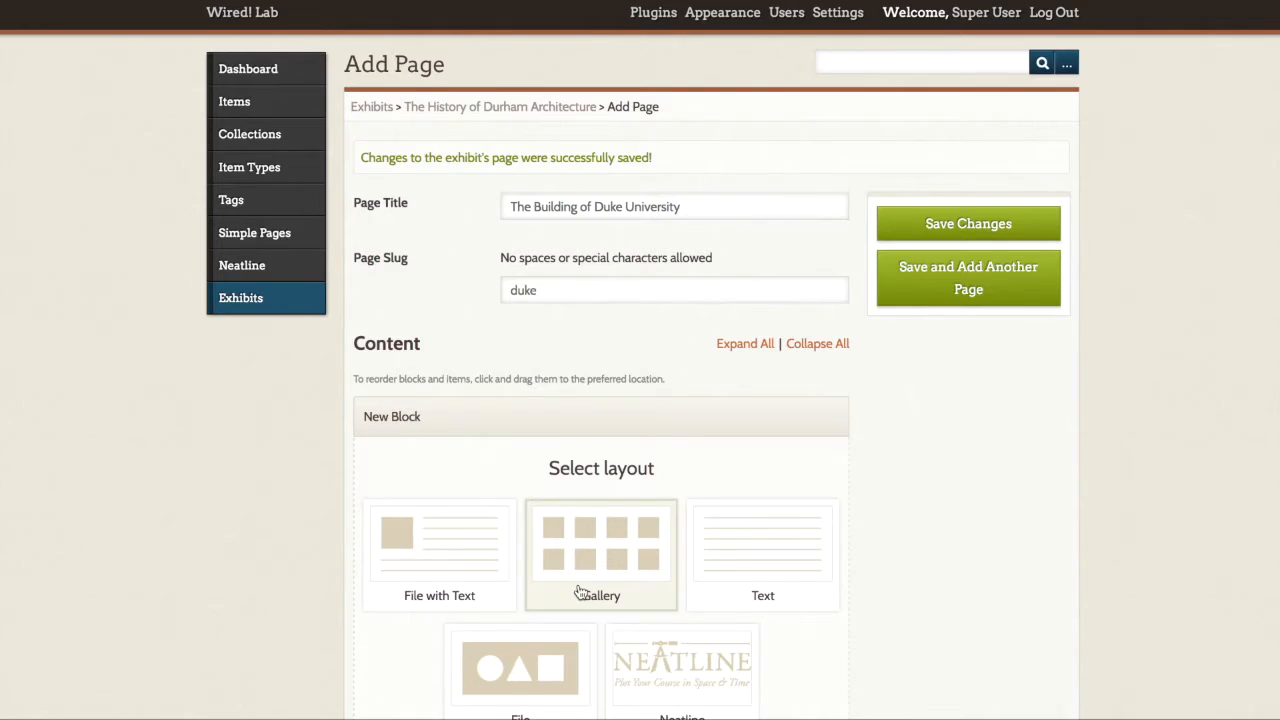
- Add Baldwin Auditorium to the gallery block
scroll(down, 3)
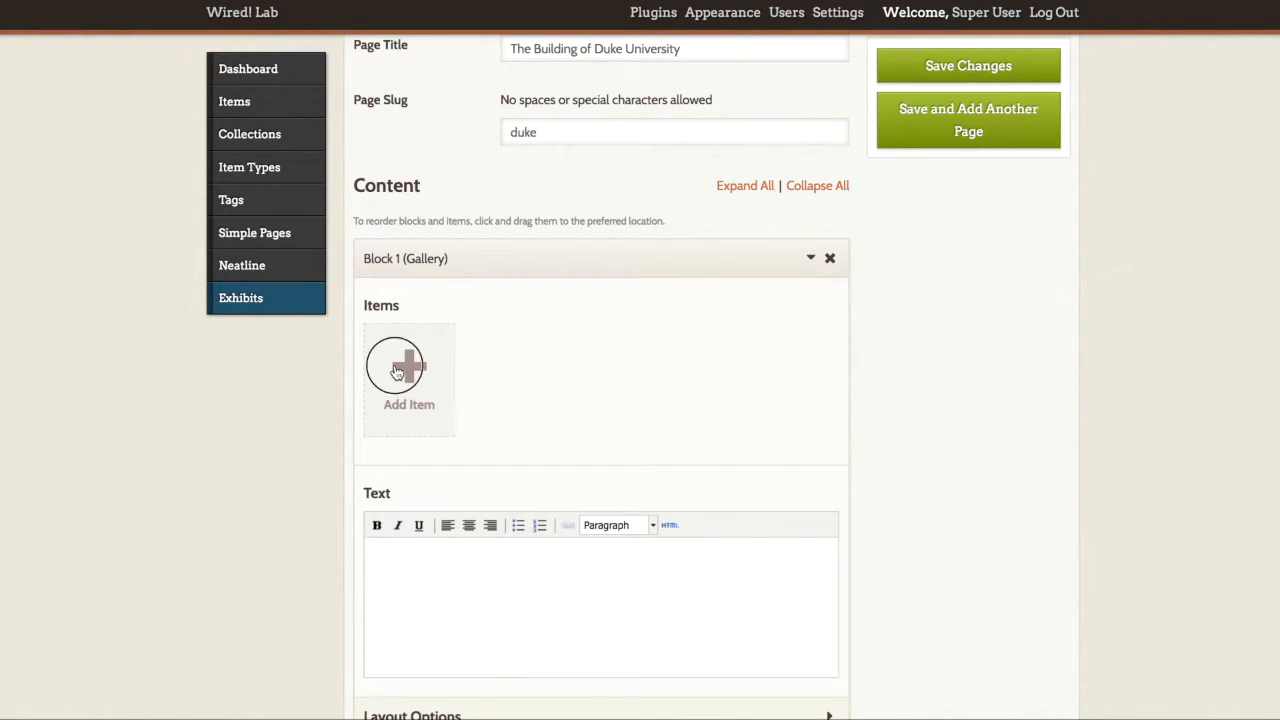
click(408, 364)
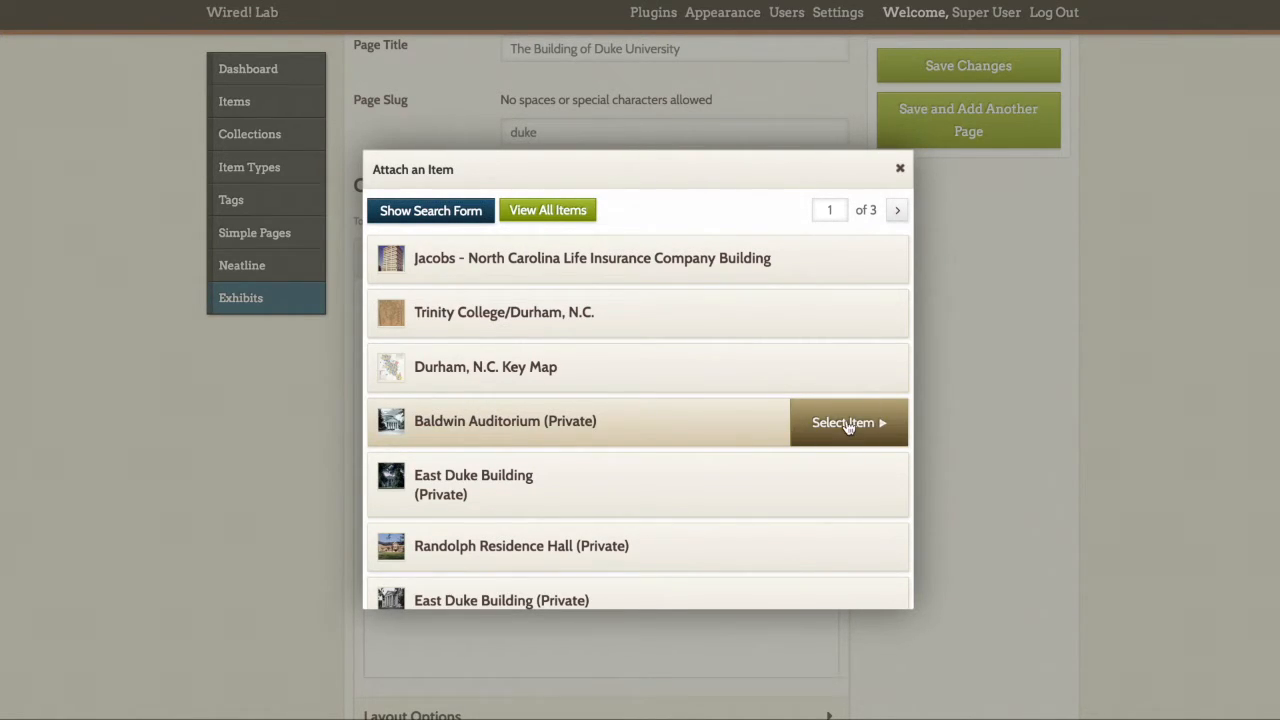
click(848, 420)
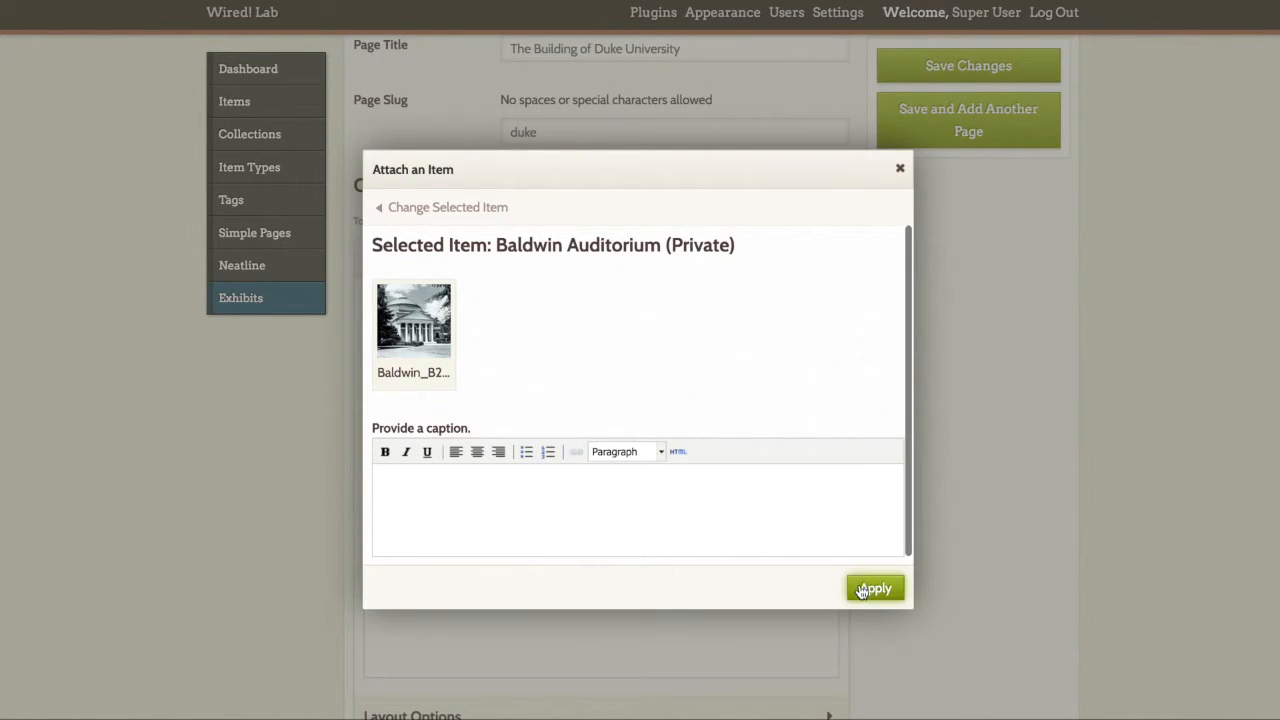
click(874, 588)
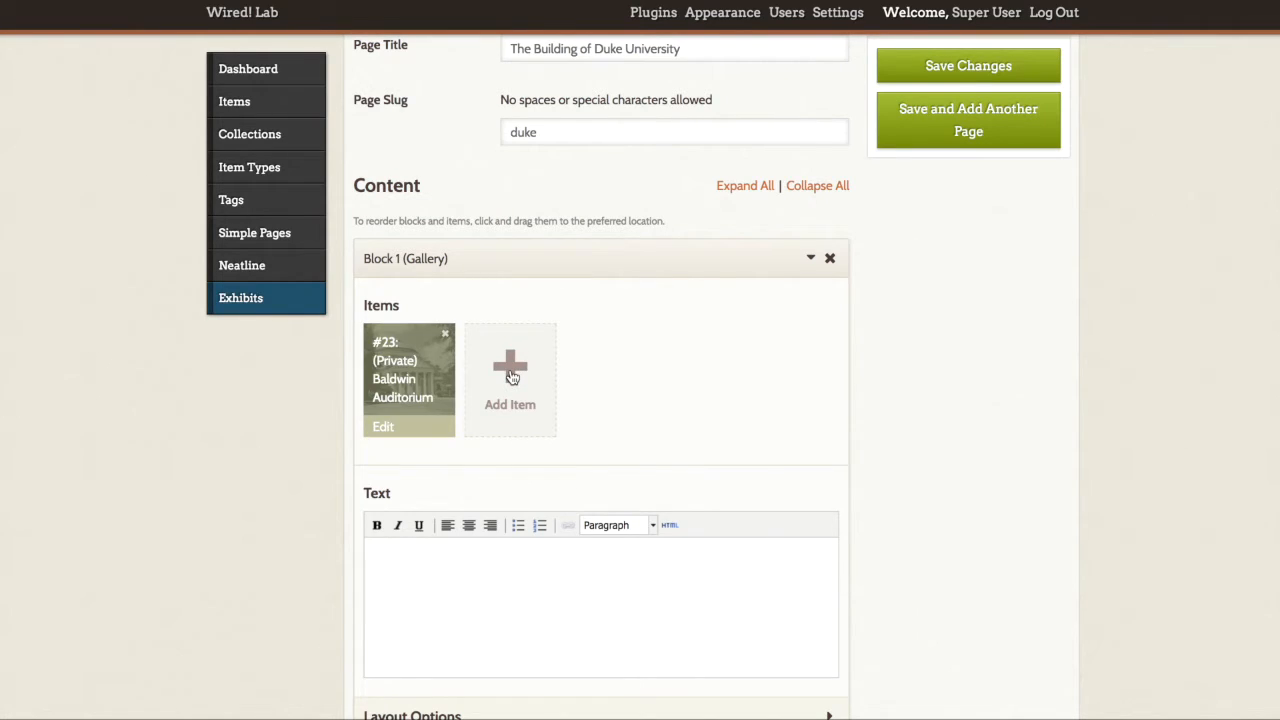
- Add East Duke Building, Randolph Residence and Branson Hall to the gallery
click(510, 376)
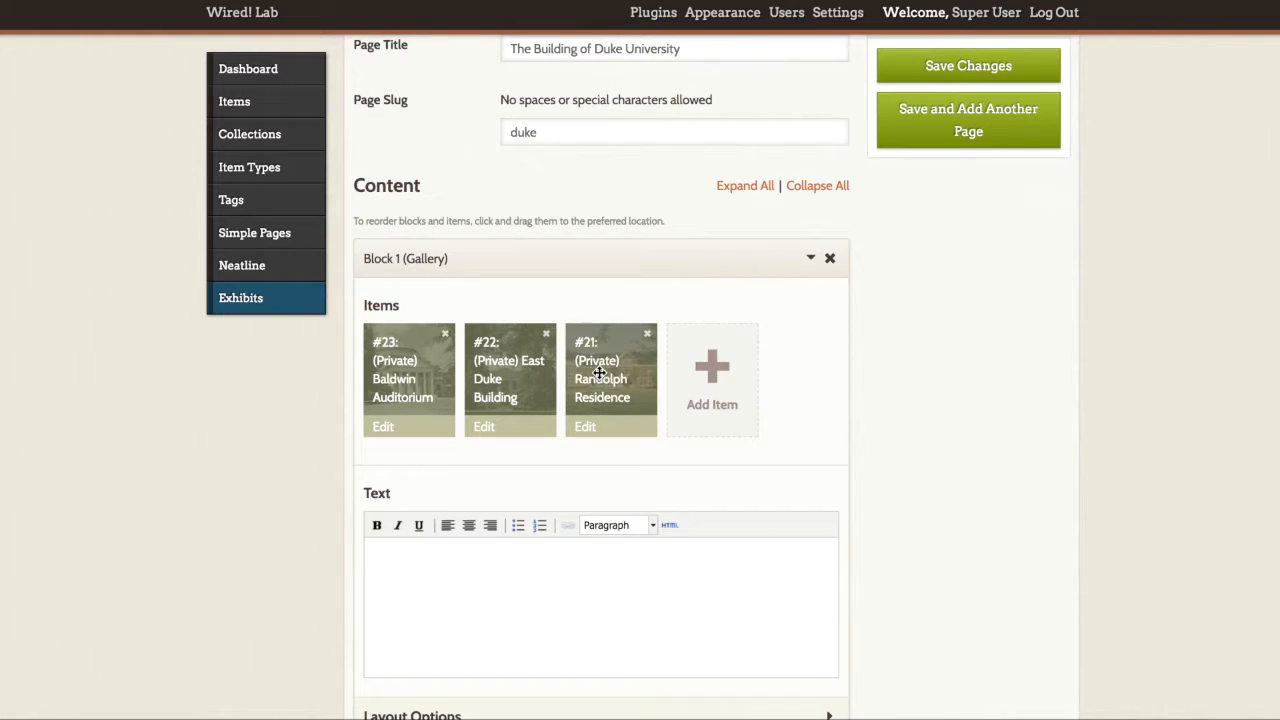
click(712, 378)
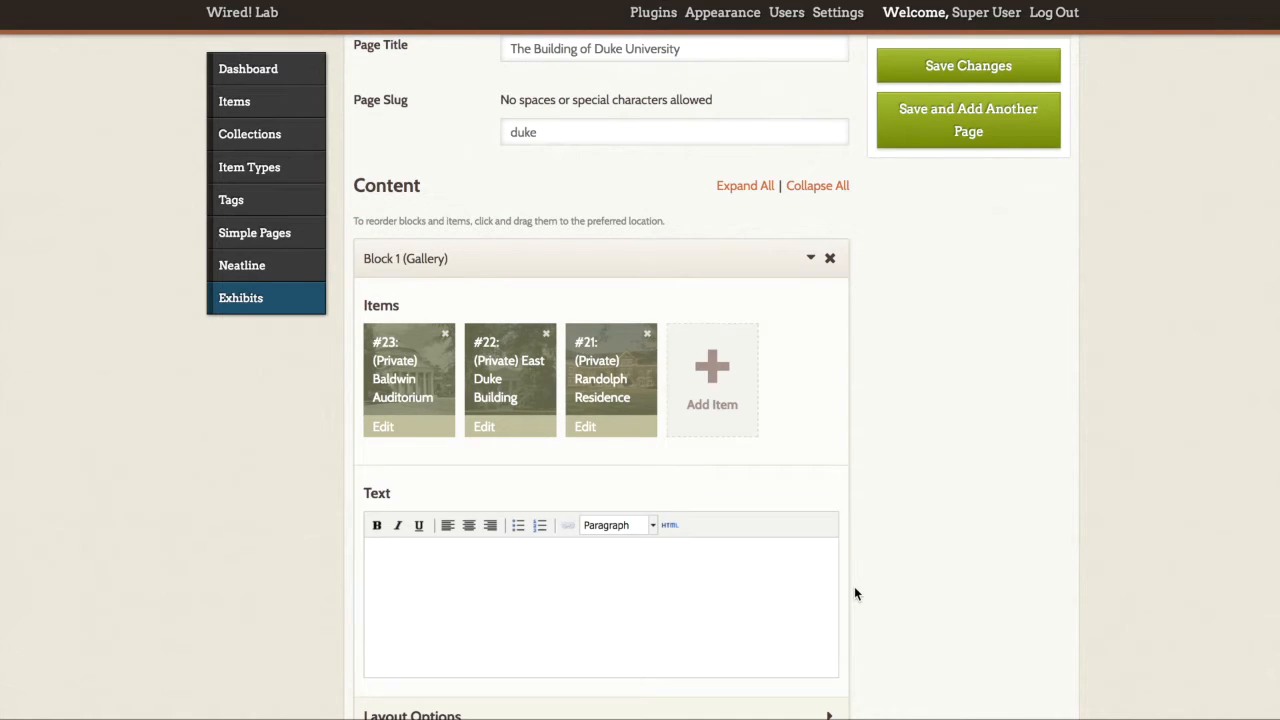
click(712, 380)
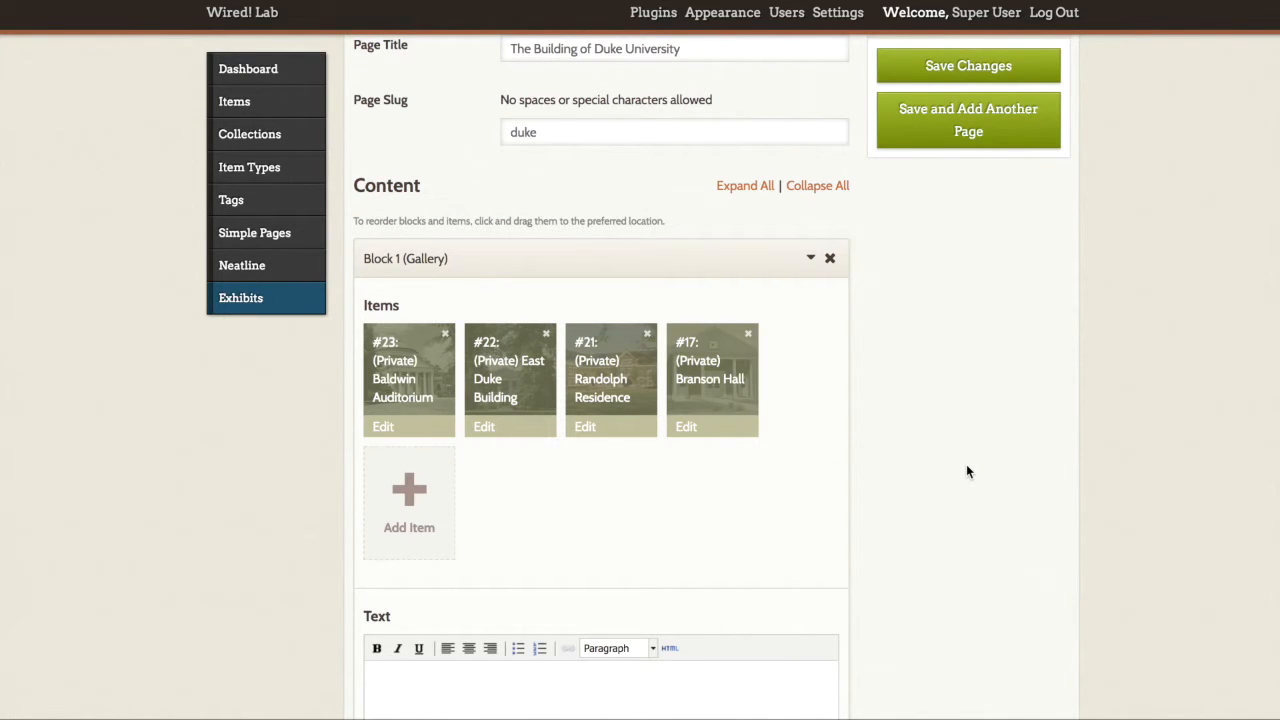
scroll(down, 3)
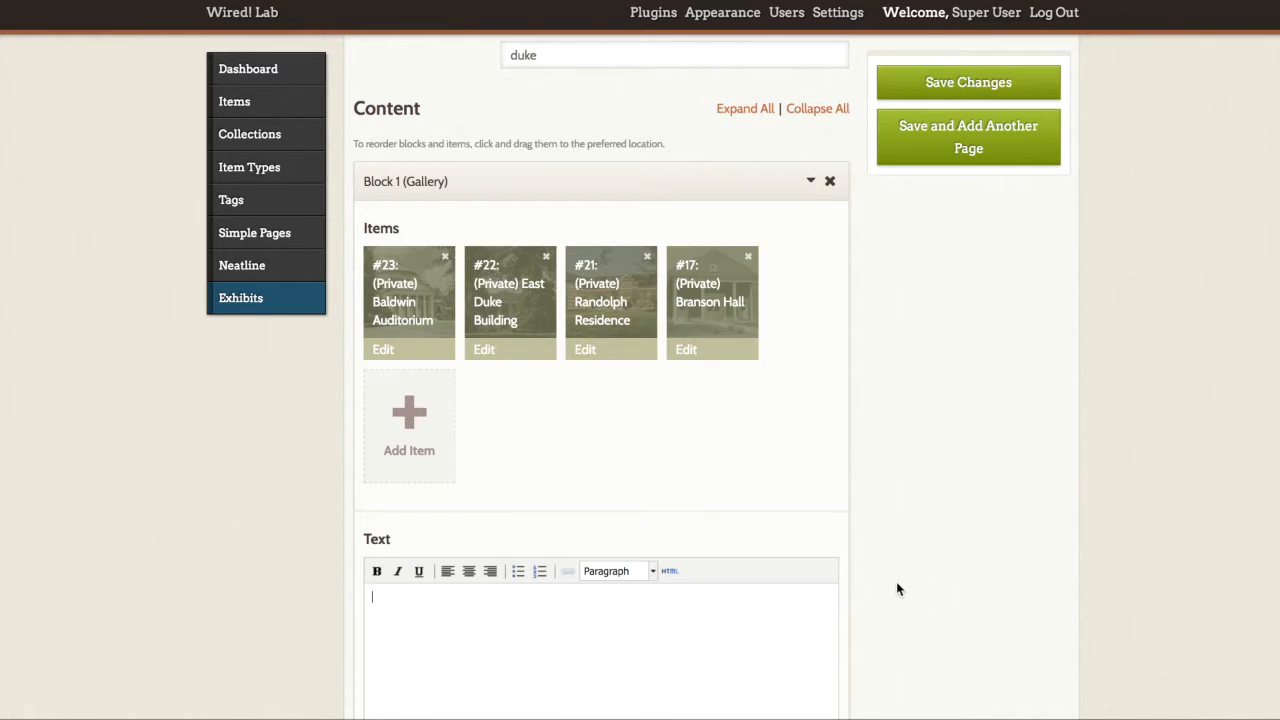
scroll(down, 3)
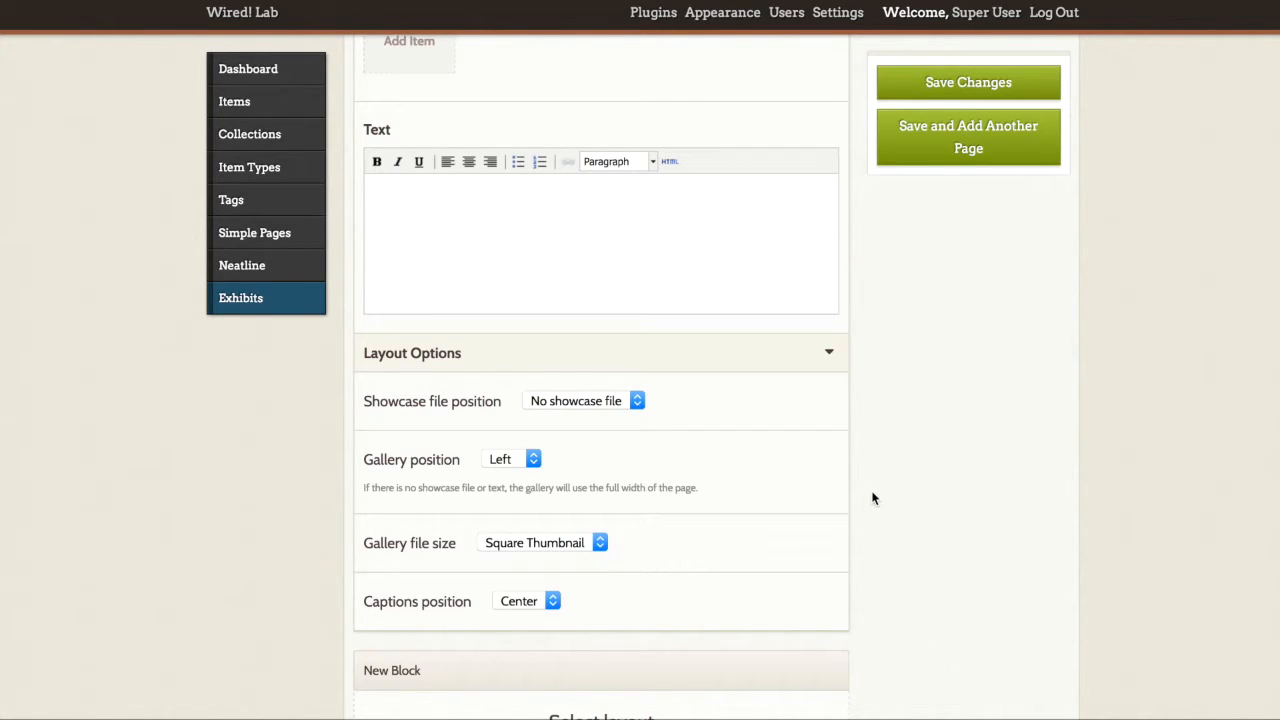
- Keep Showcase file position at 'No showcase file' and Gallery position at Left
click(584, 400)
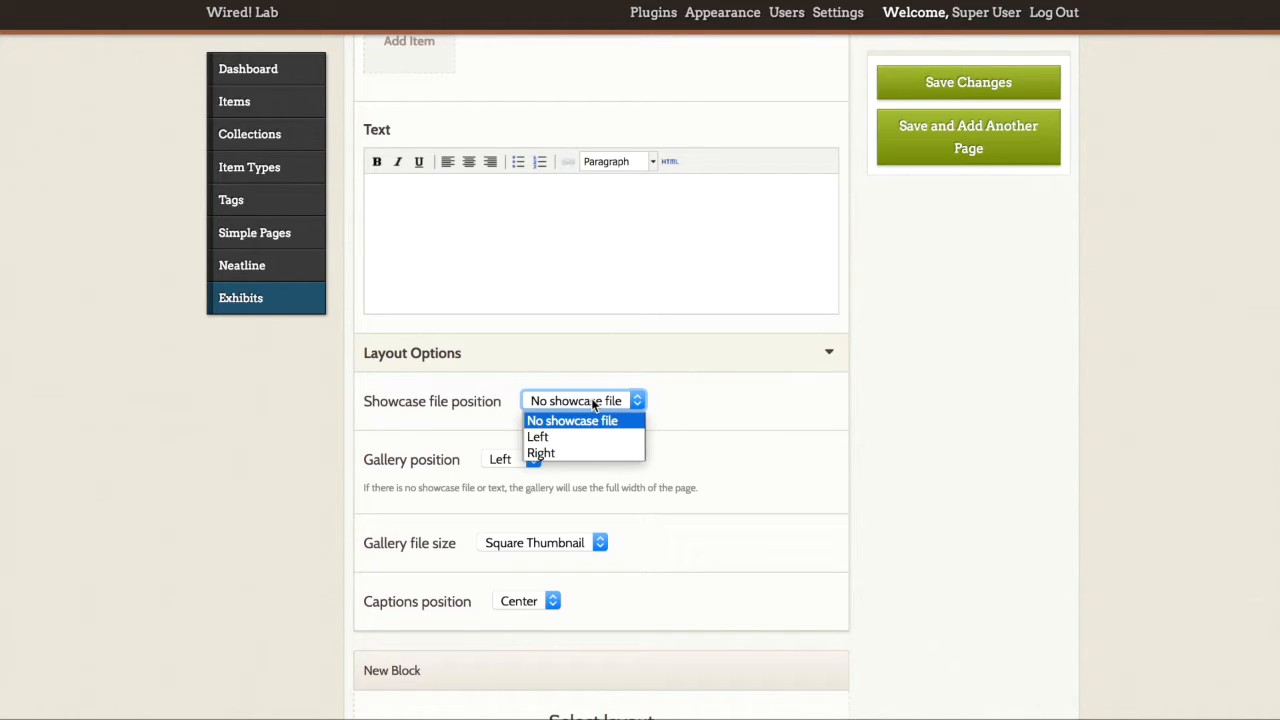
click(584, 400)
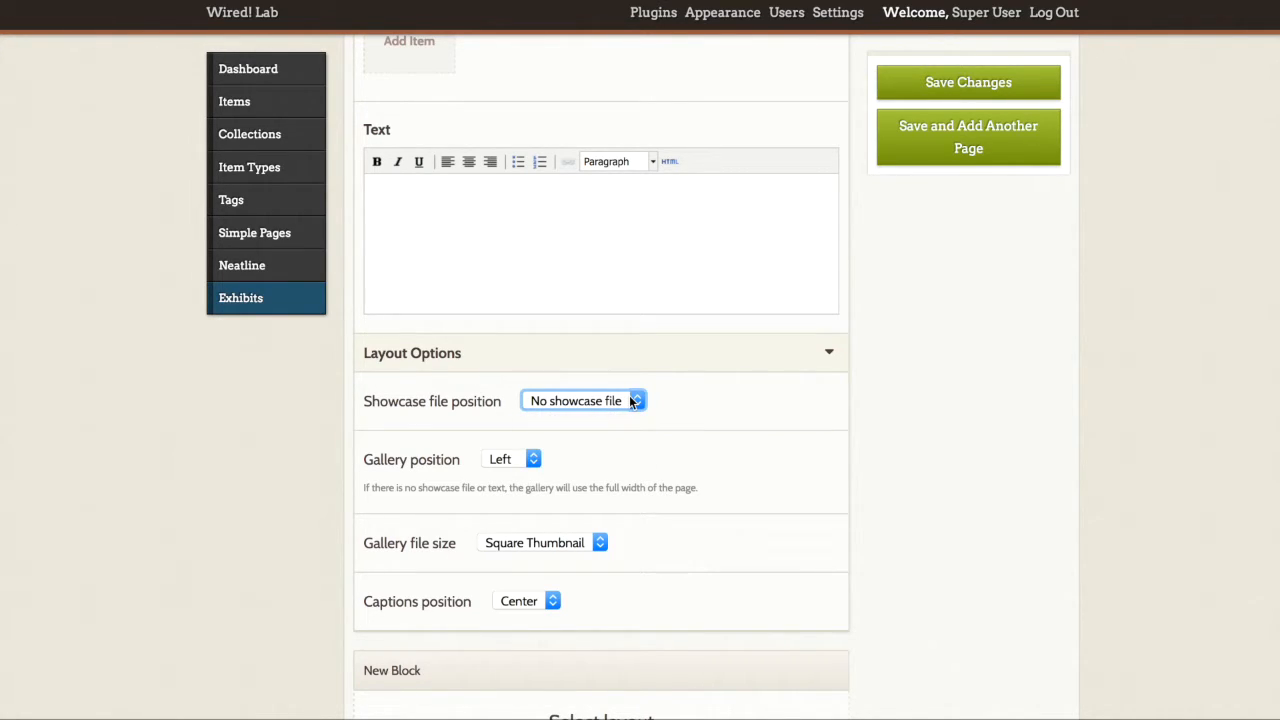
mouse_move(484, 504)
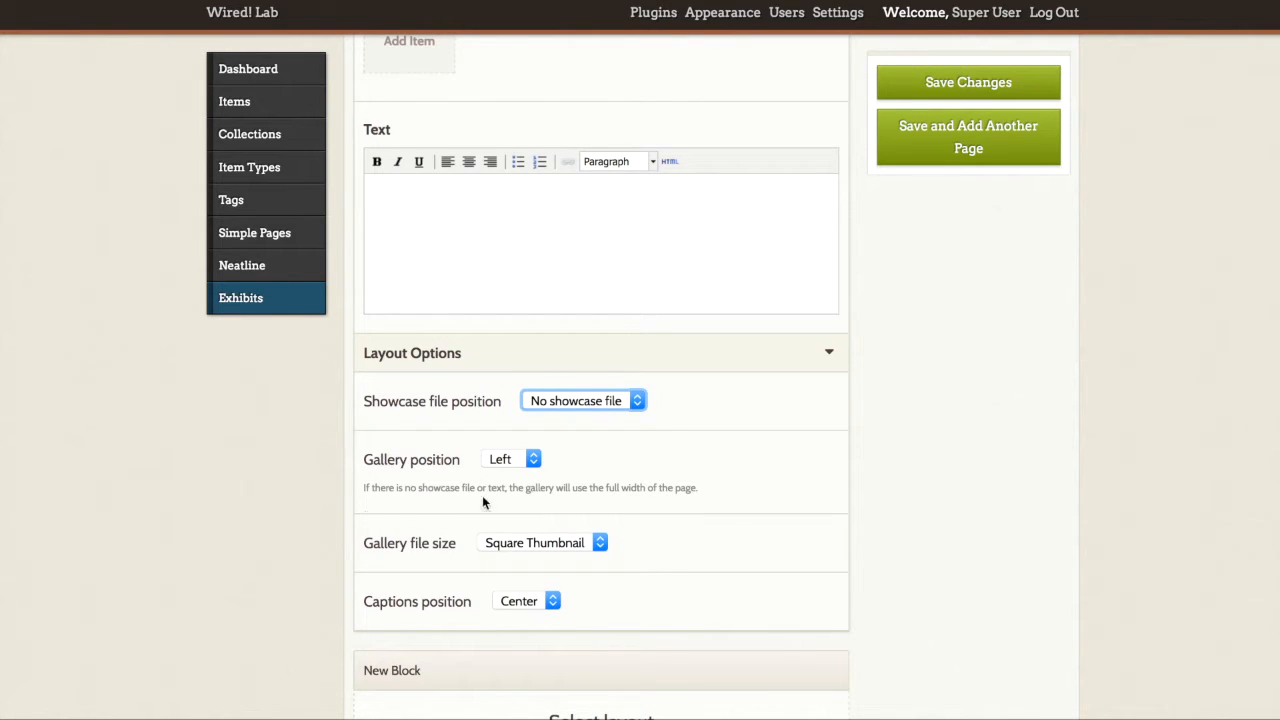
mouse_move(460, 526)
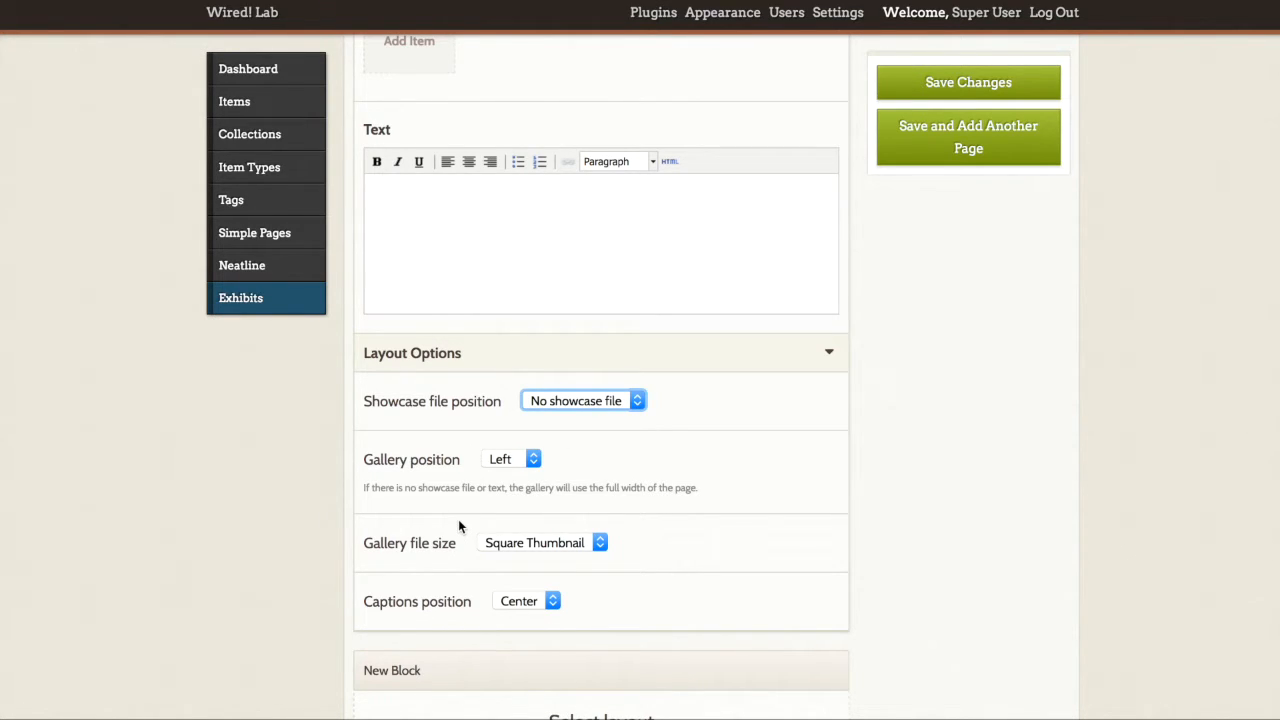
click(512, 458)
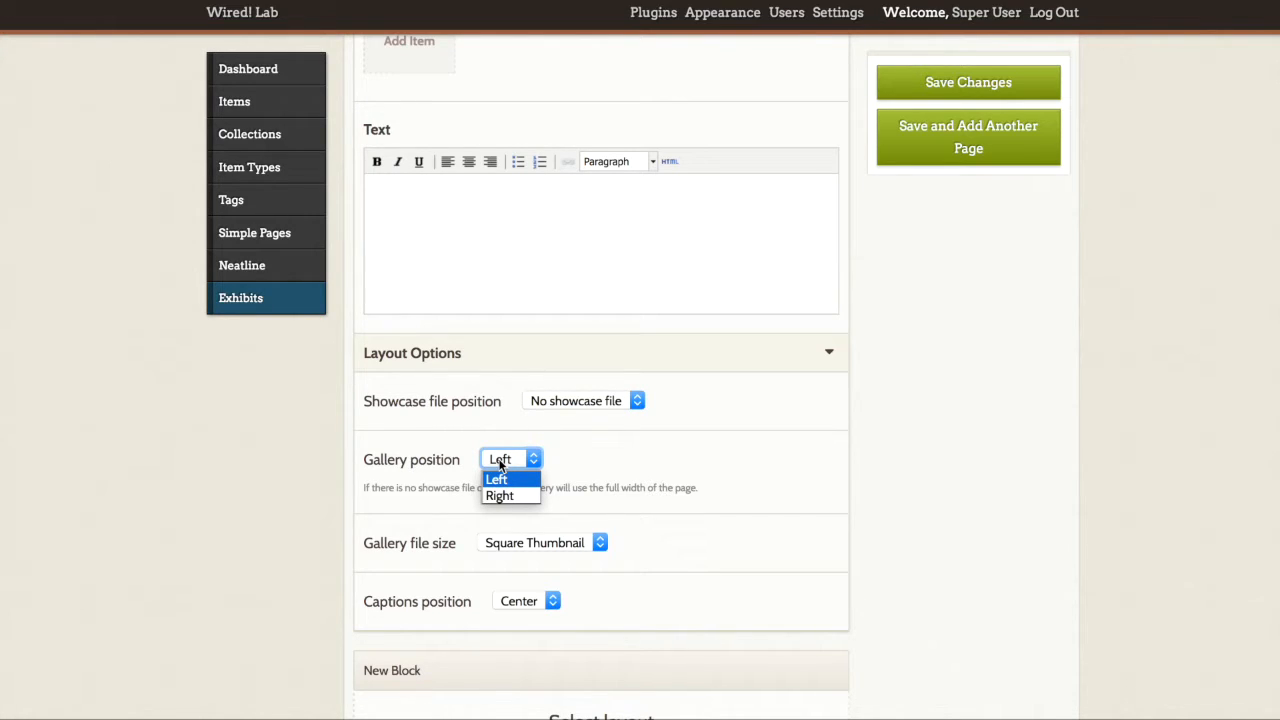
click(496, 478)
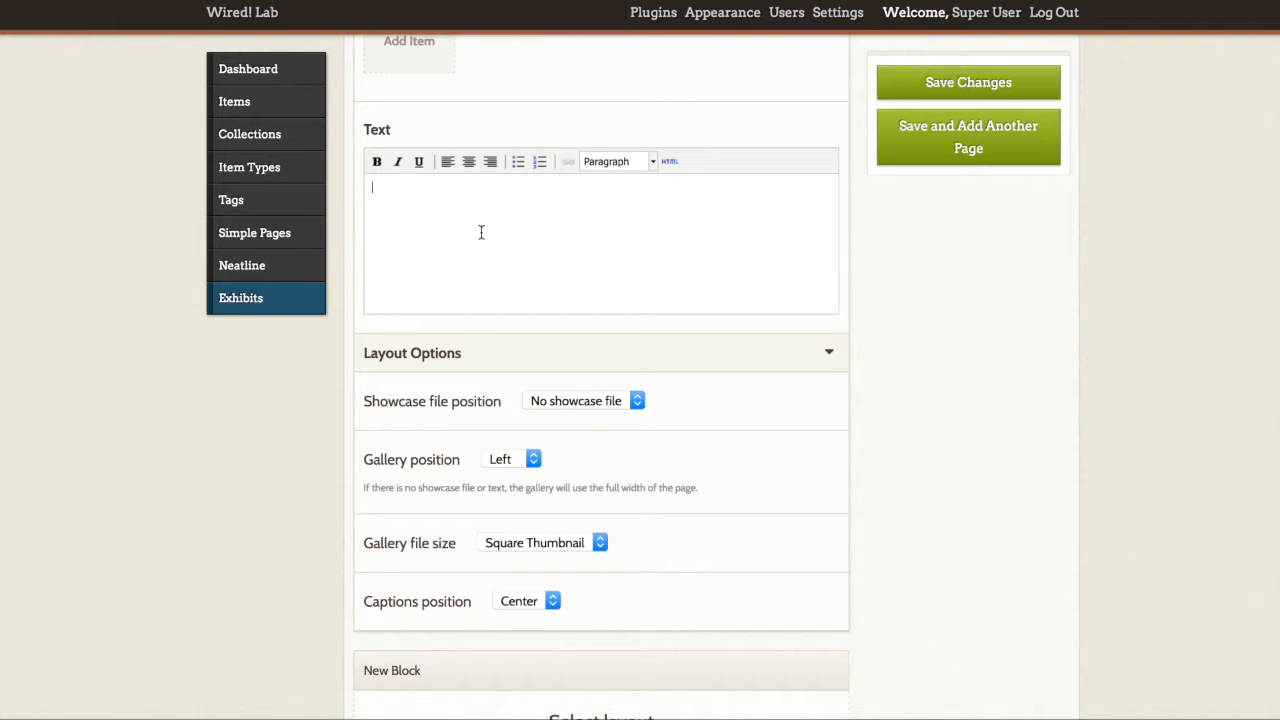
- Enter the block text 'History of Duke University: East Campus' and review thumbnail size and caption position
text(History of Duke)
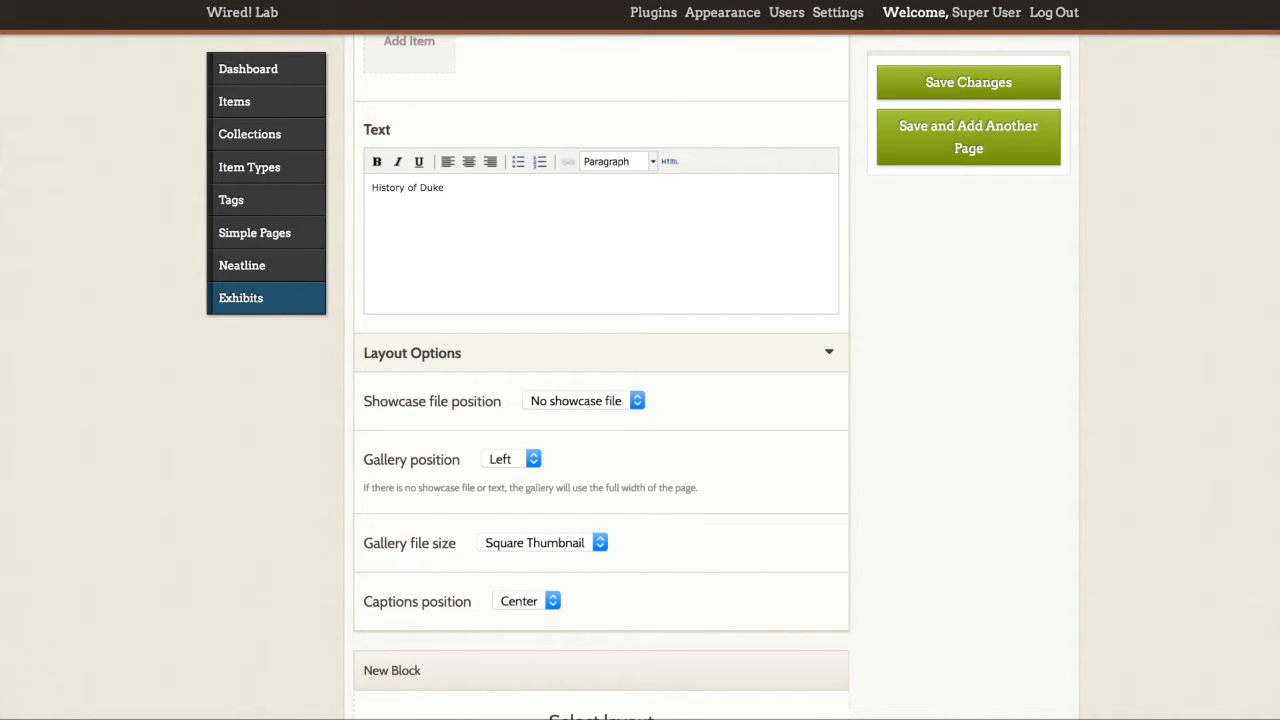
text(University:)
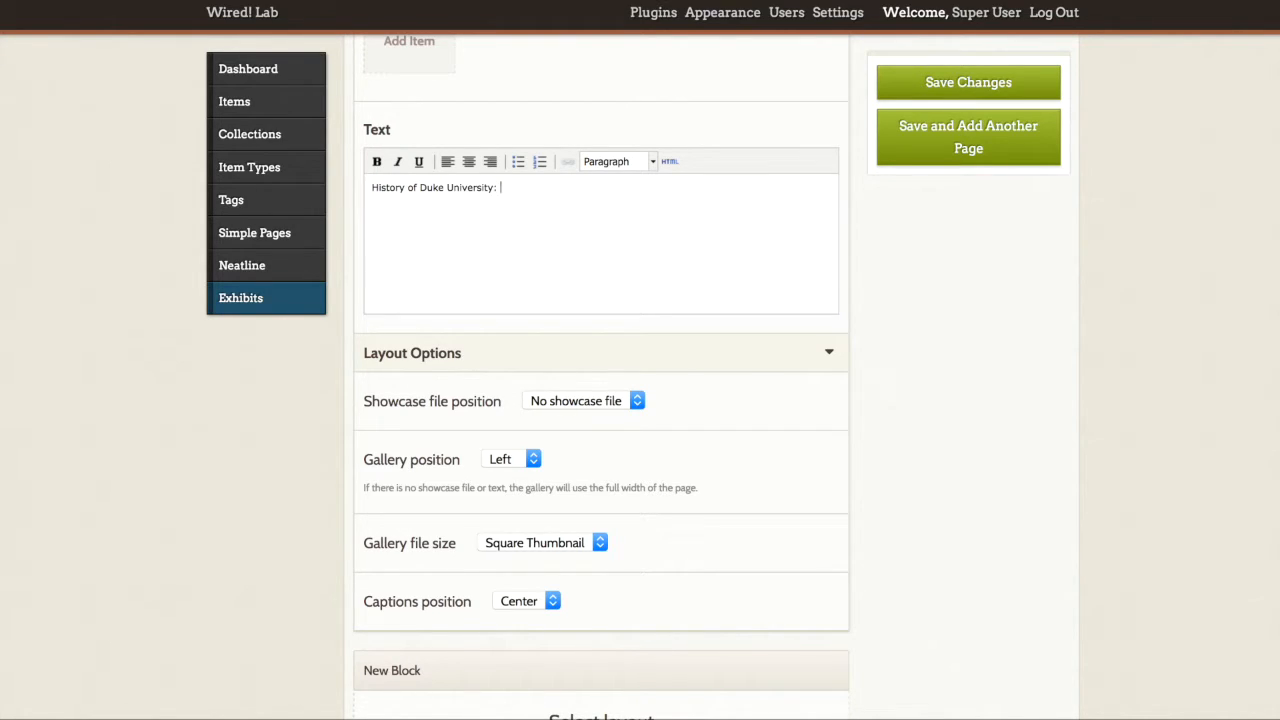
text(East Campus)
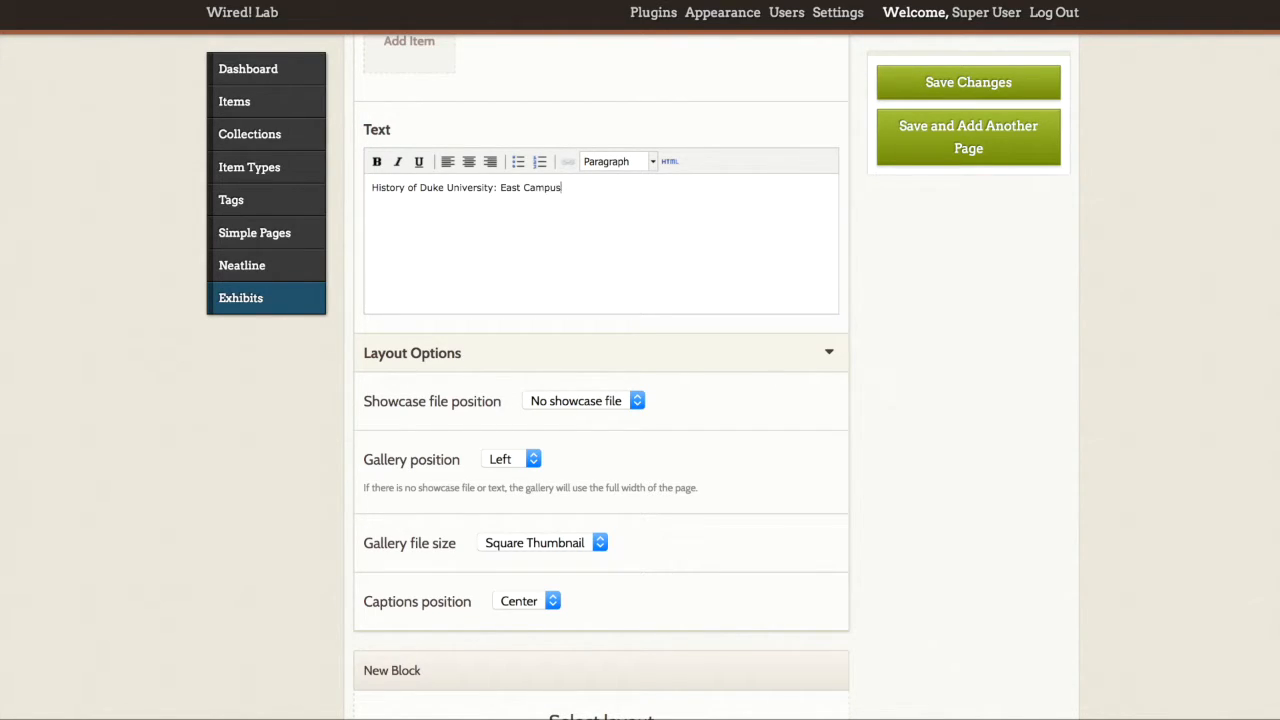
mouse_move(500, 548)
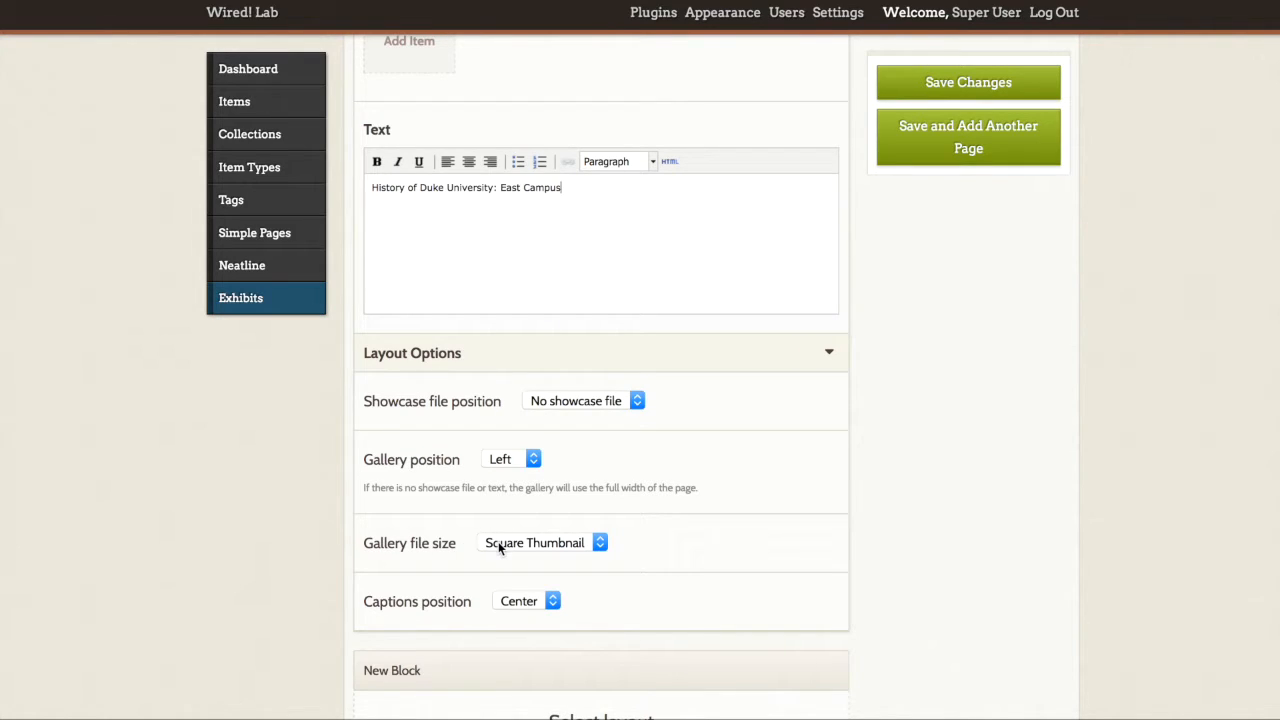
click(544, 542)
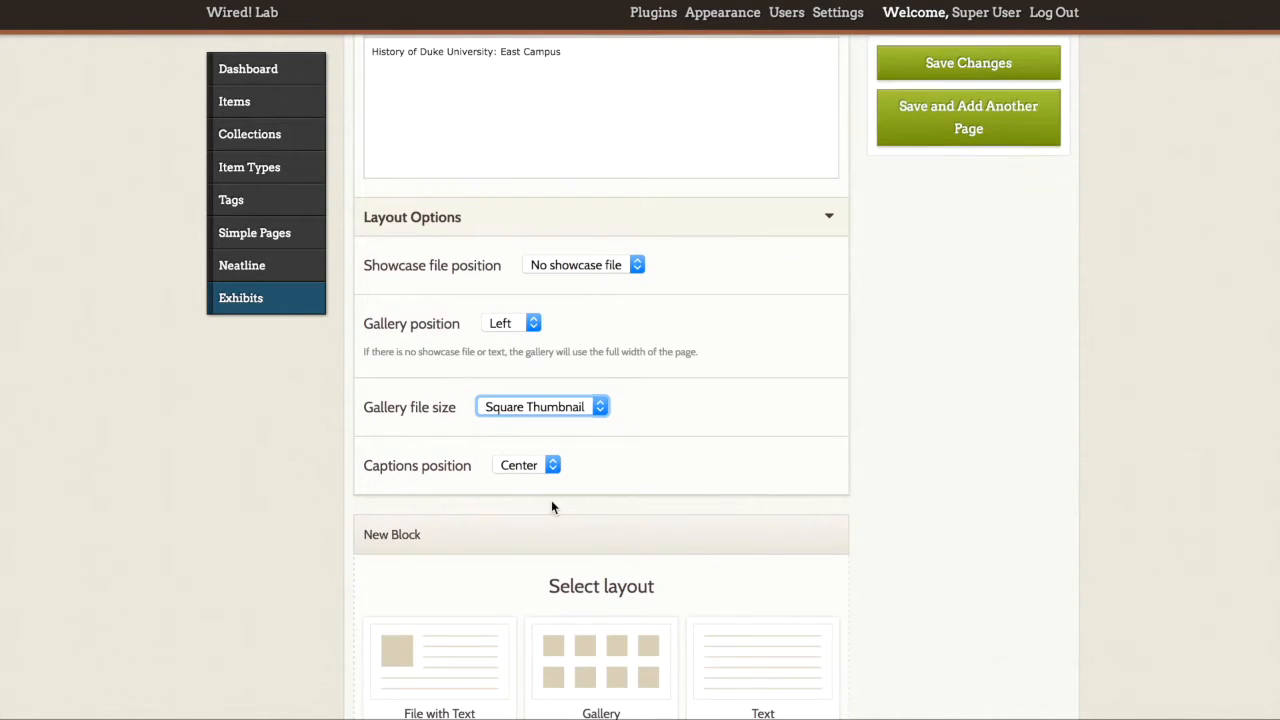
click(528, 464)
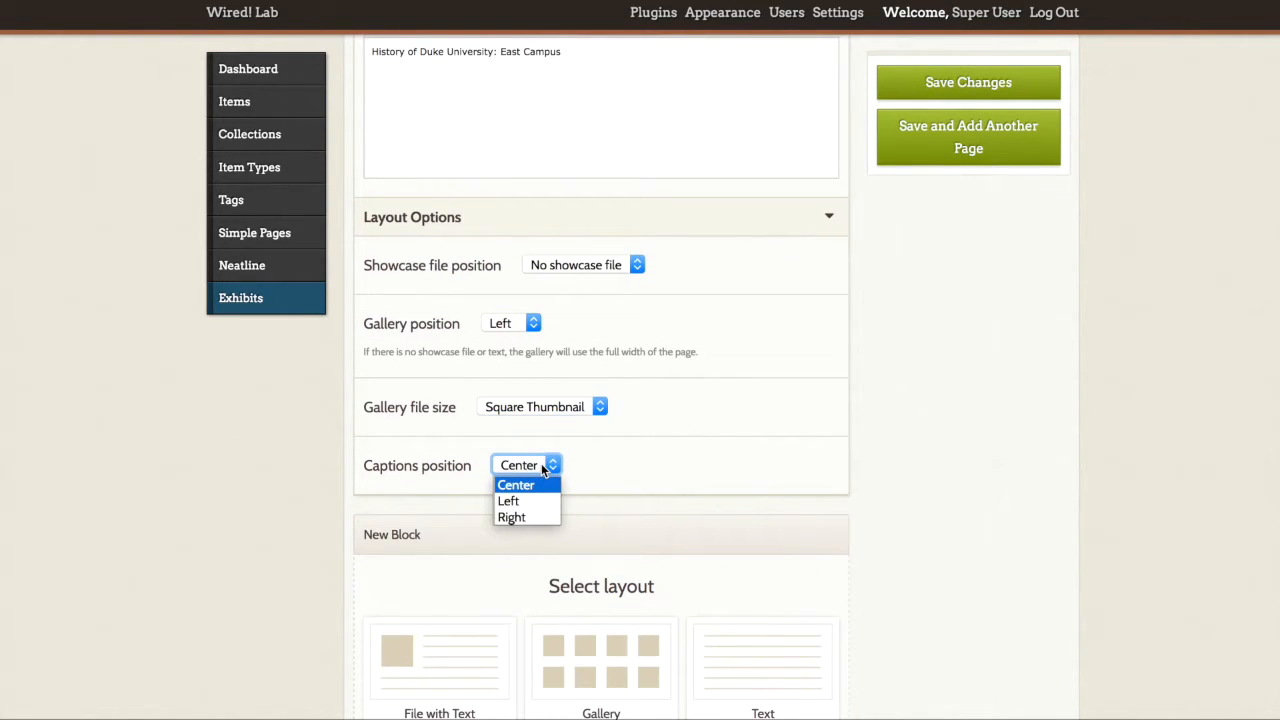
mouse_move(828, 424)
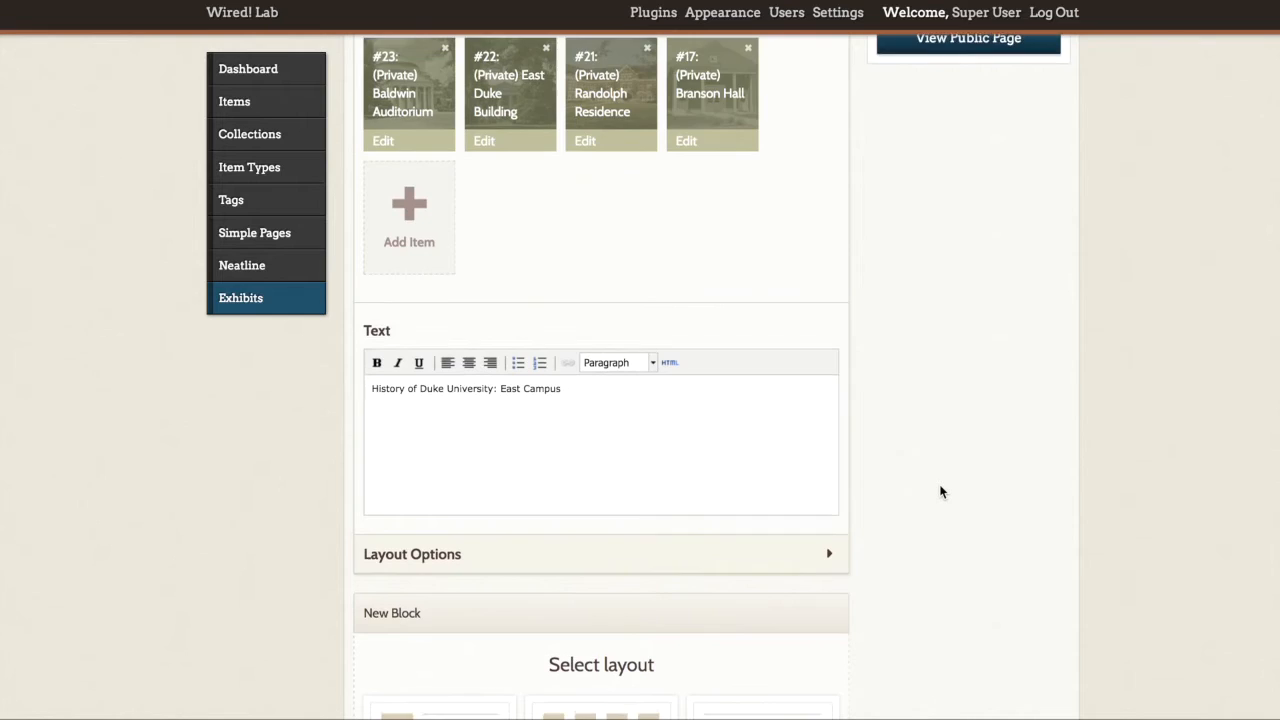
- Add 'Block 2 (File)' with the standalone-file layout below the gallery block
scroll(down, 3)
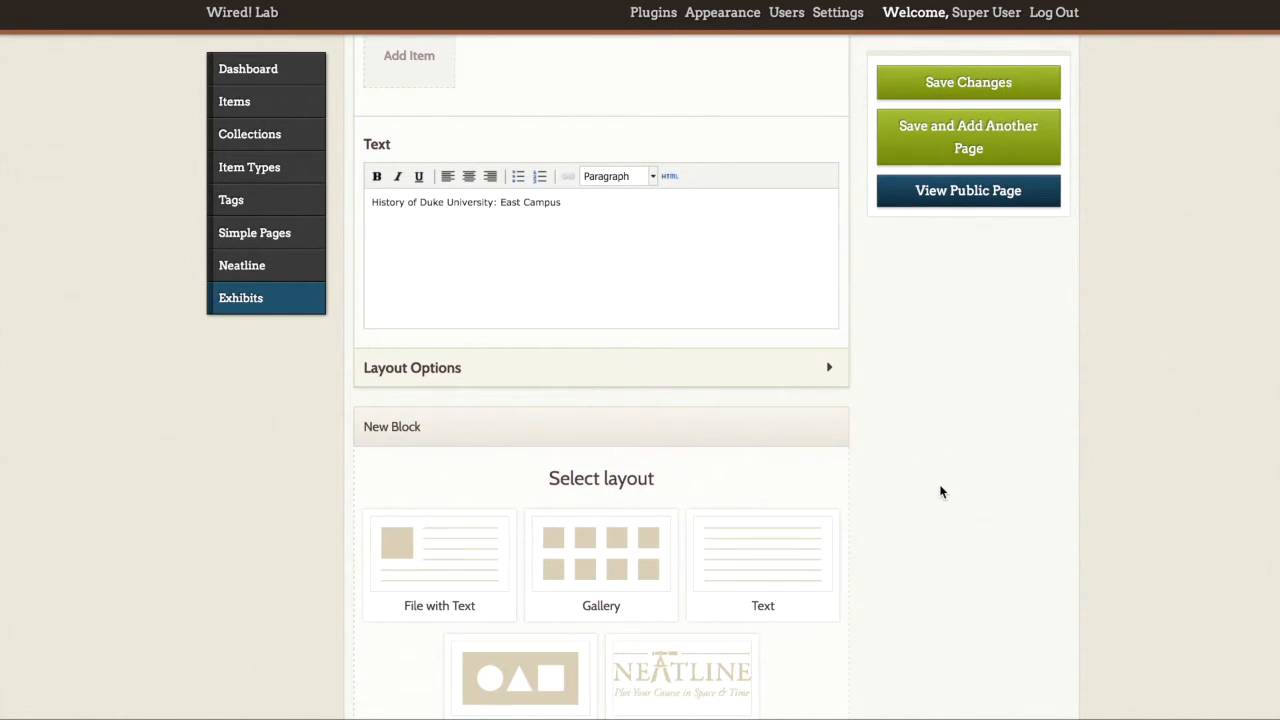
scroll(down, 3)
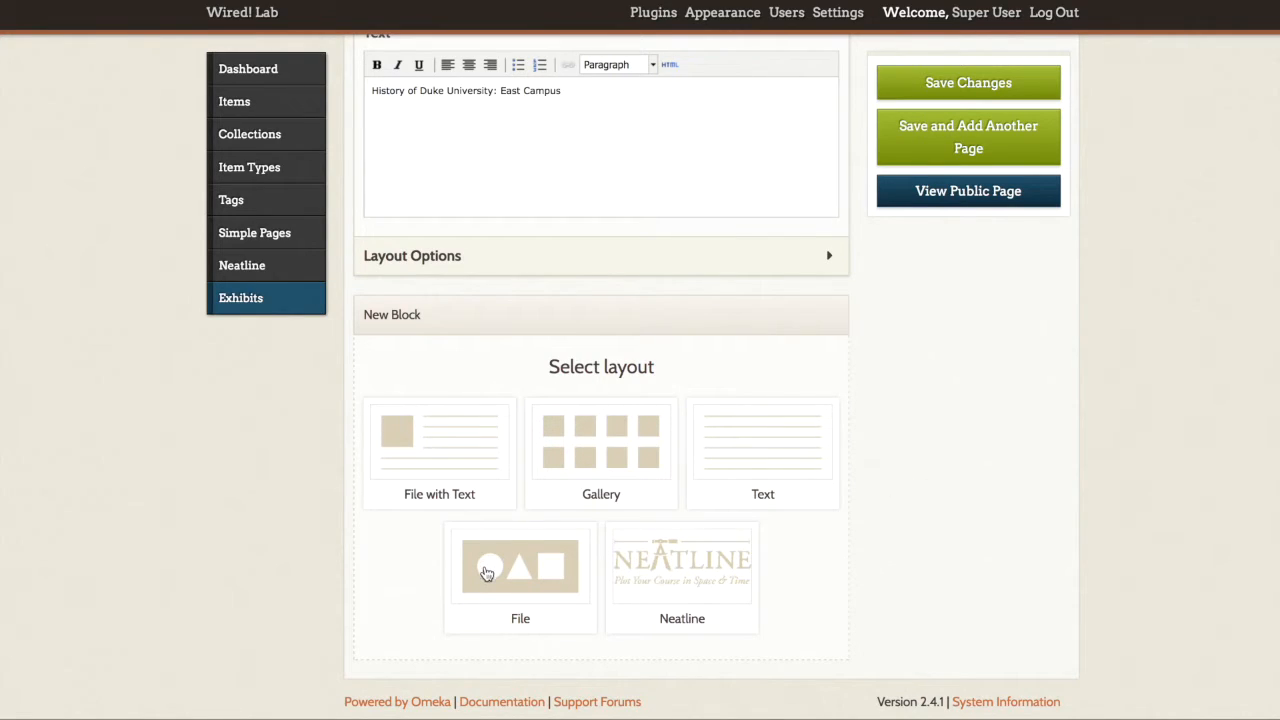
click(520, 564)
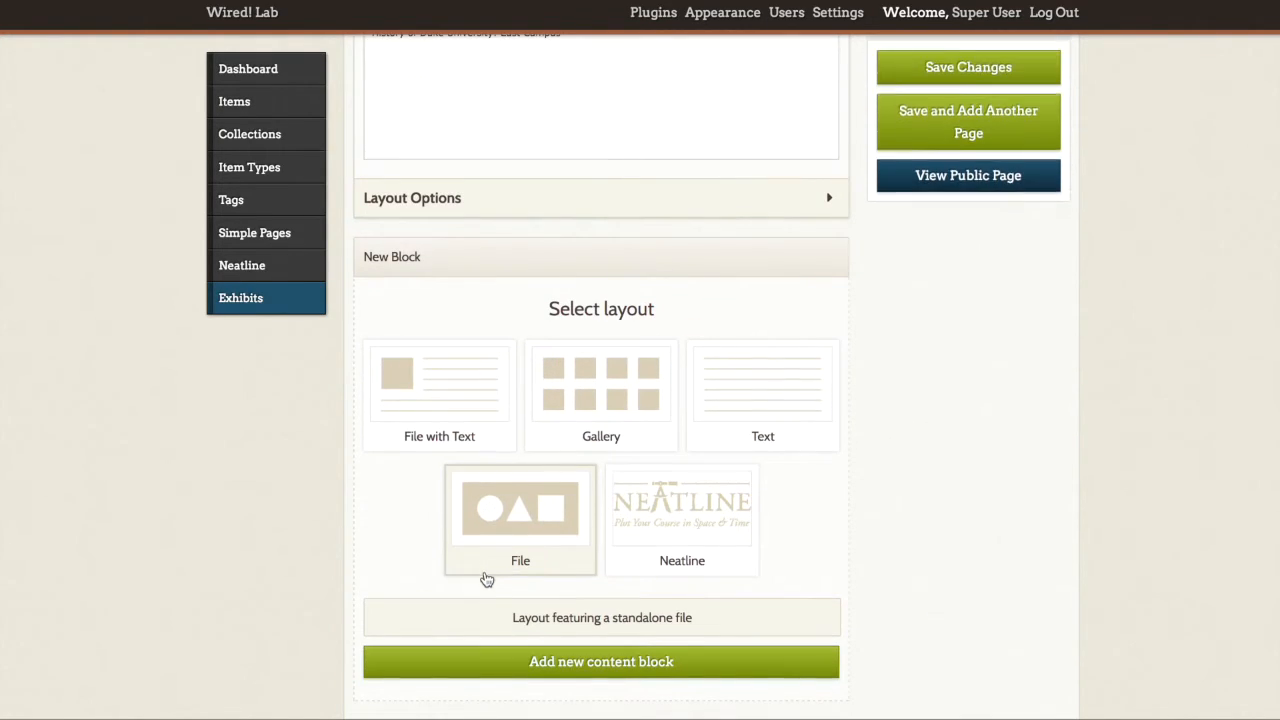
click(520, 510)
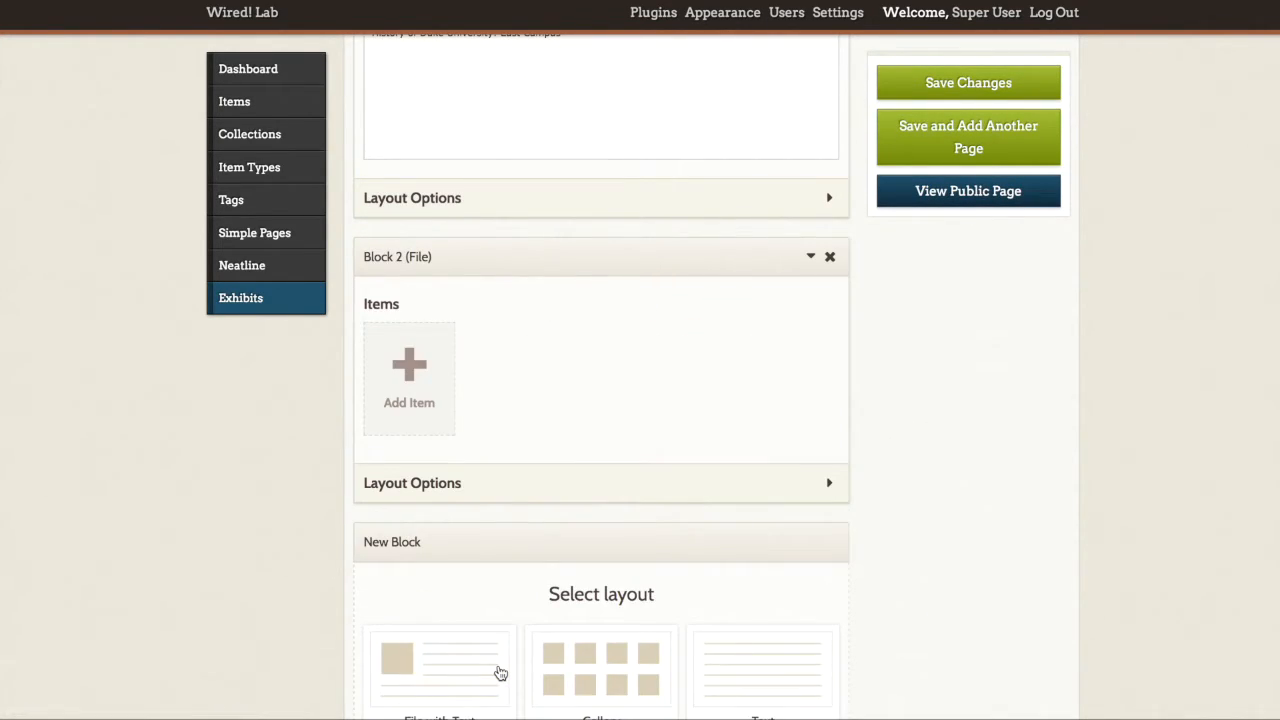
scroll(down, 3)
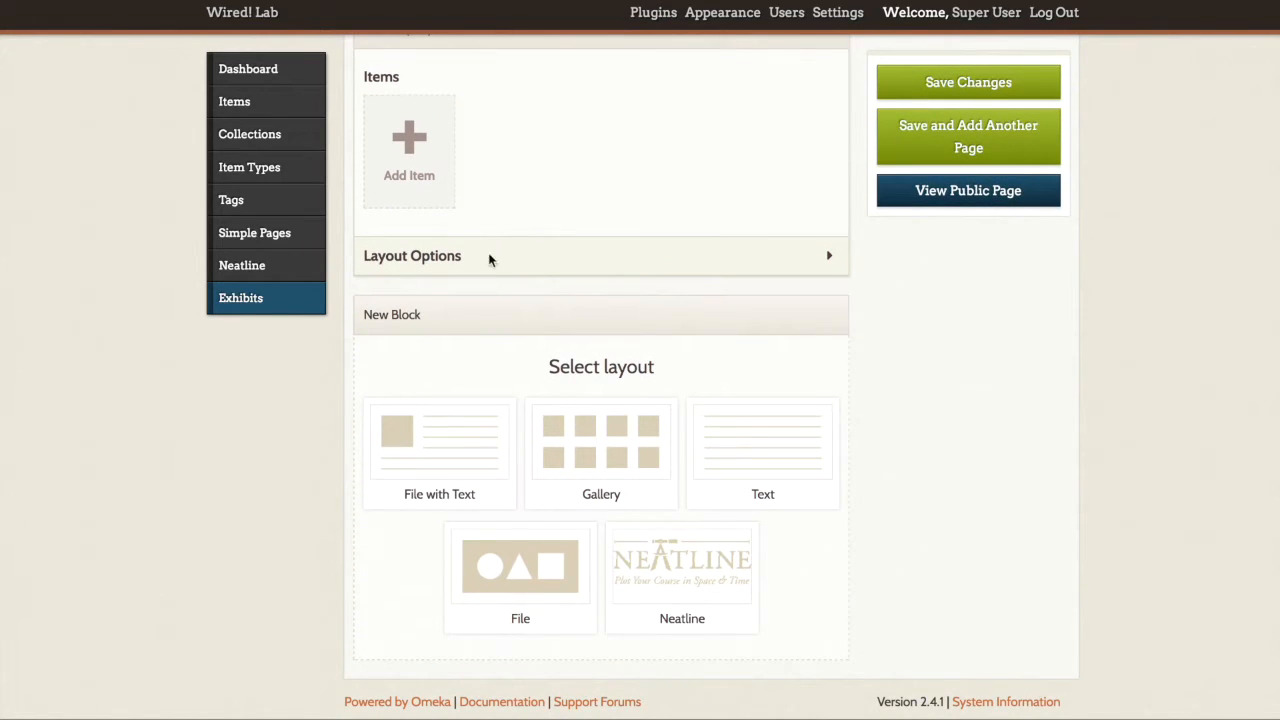
click(520, 566)
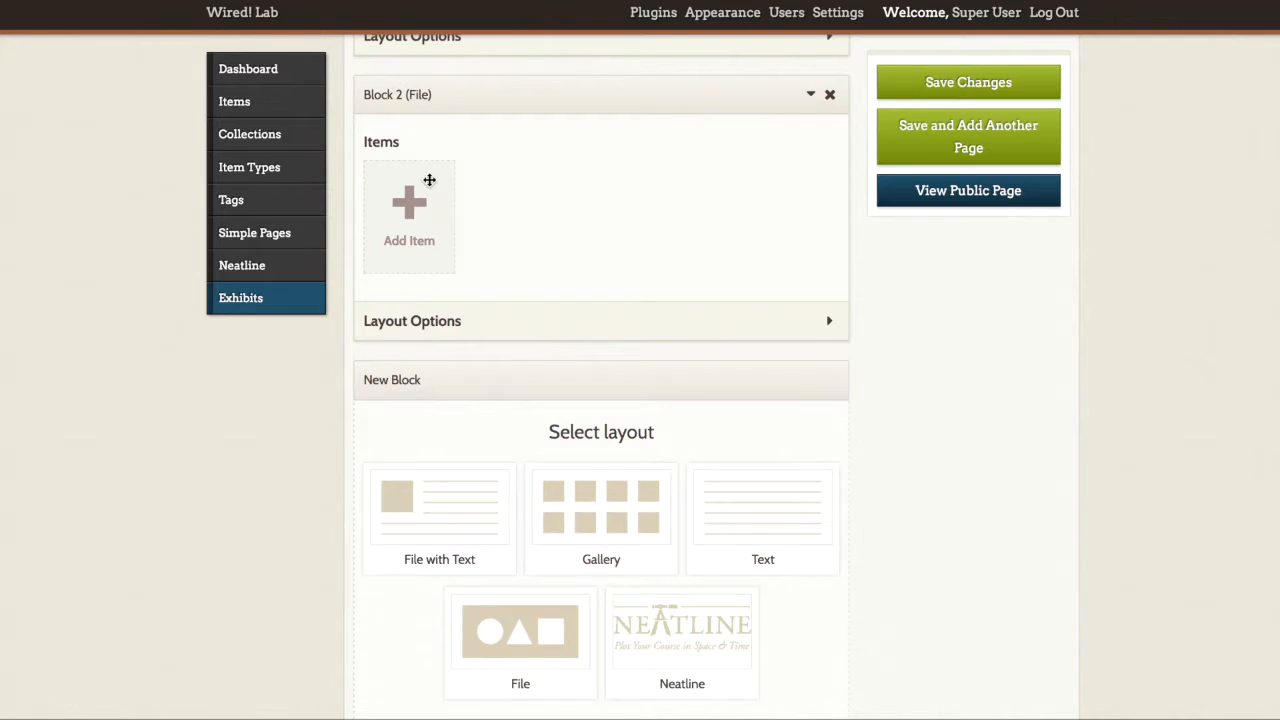
- Attach the Trinity College/Durham, N.C. item with caption 'Budd Map, Trinity College, 1902.'
click(408, 216)
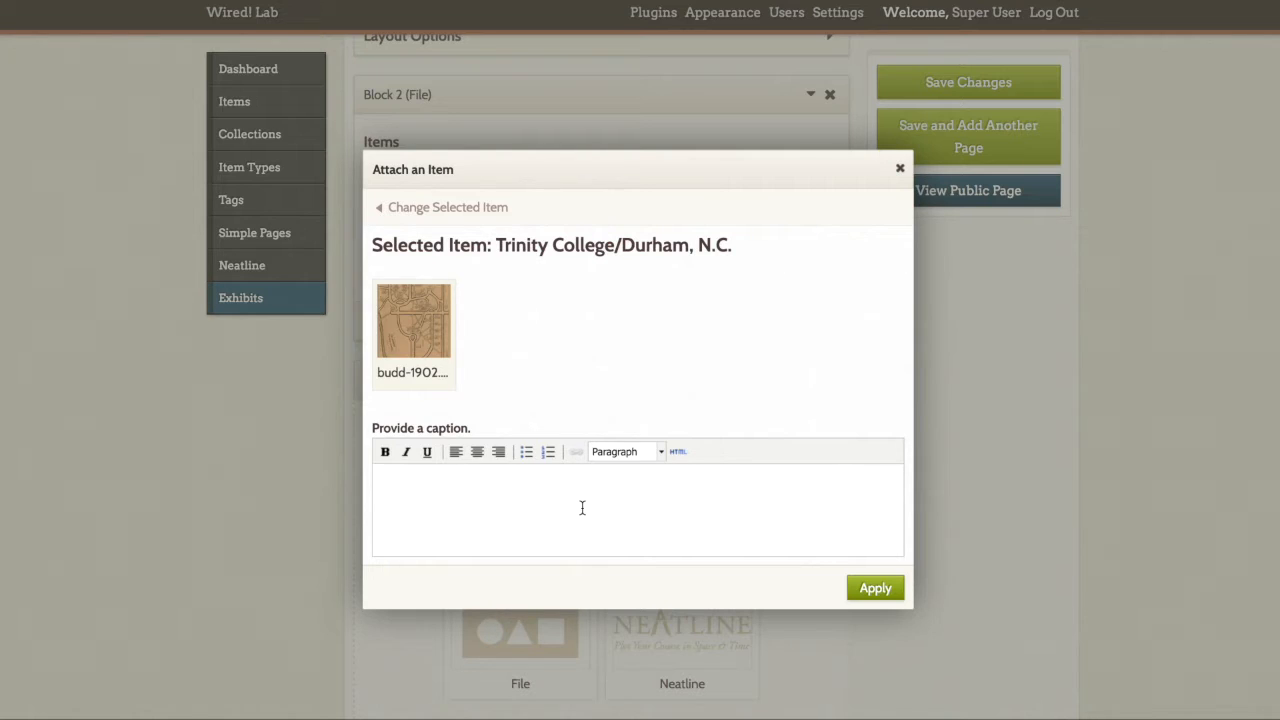
text(Budd Map)
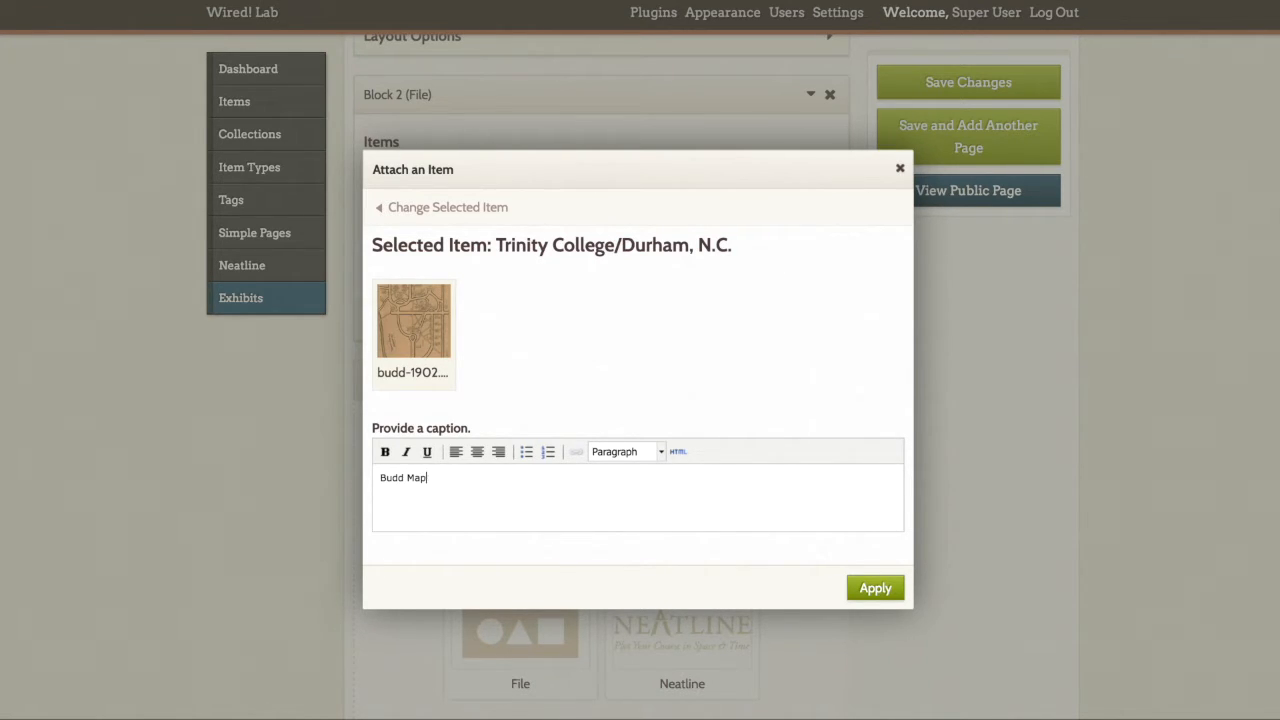
text(, 1902)
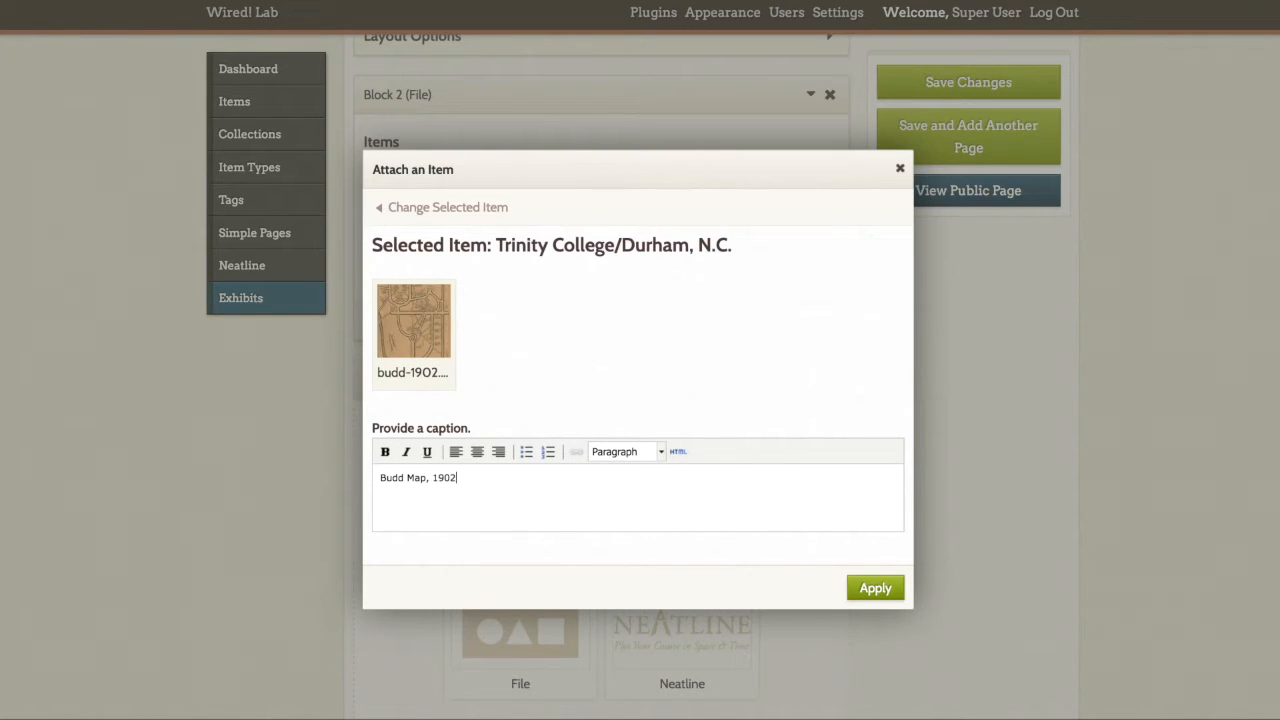
text(Trinity College,)
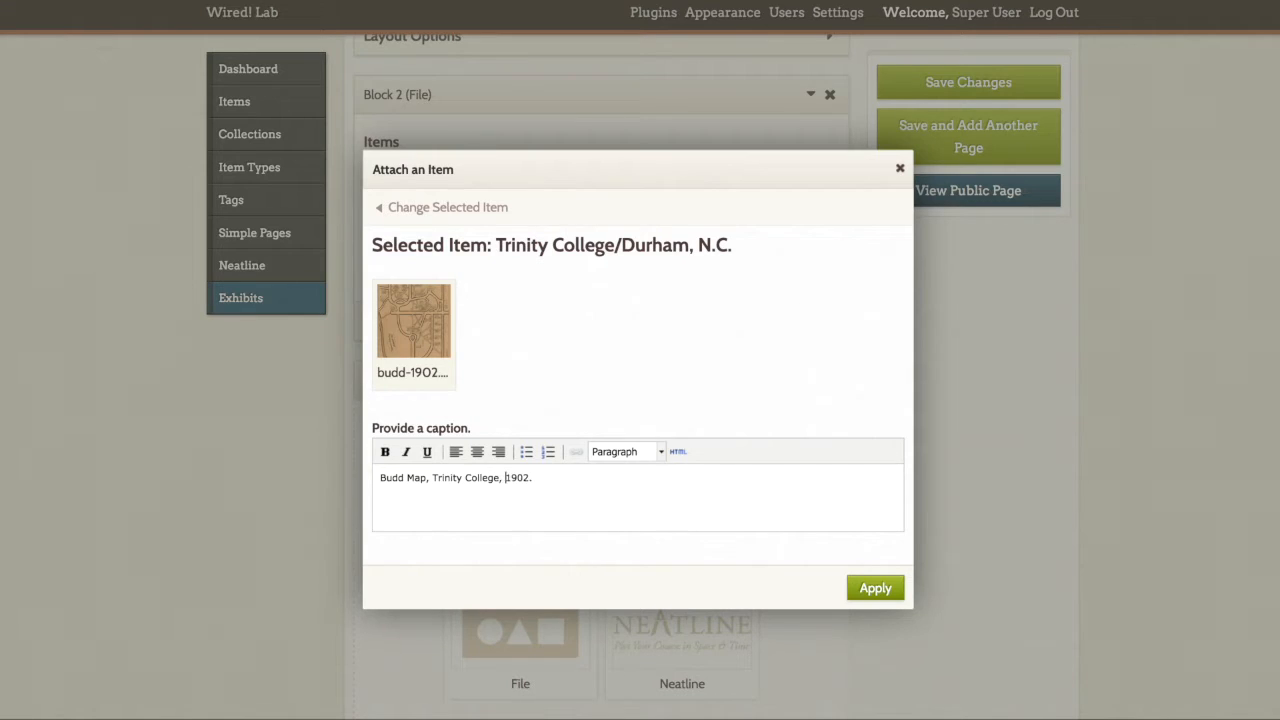
click(874, 588)
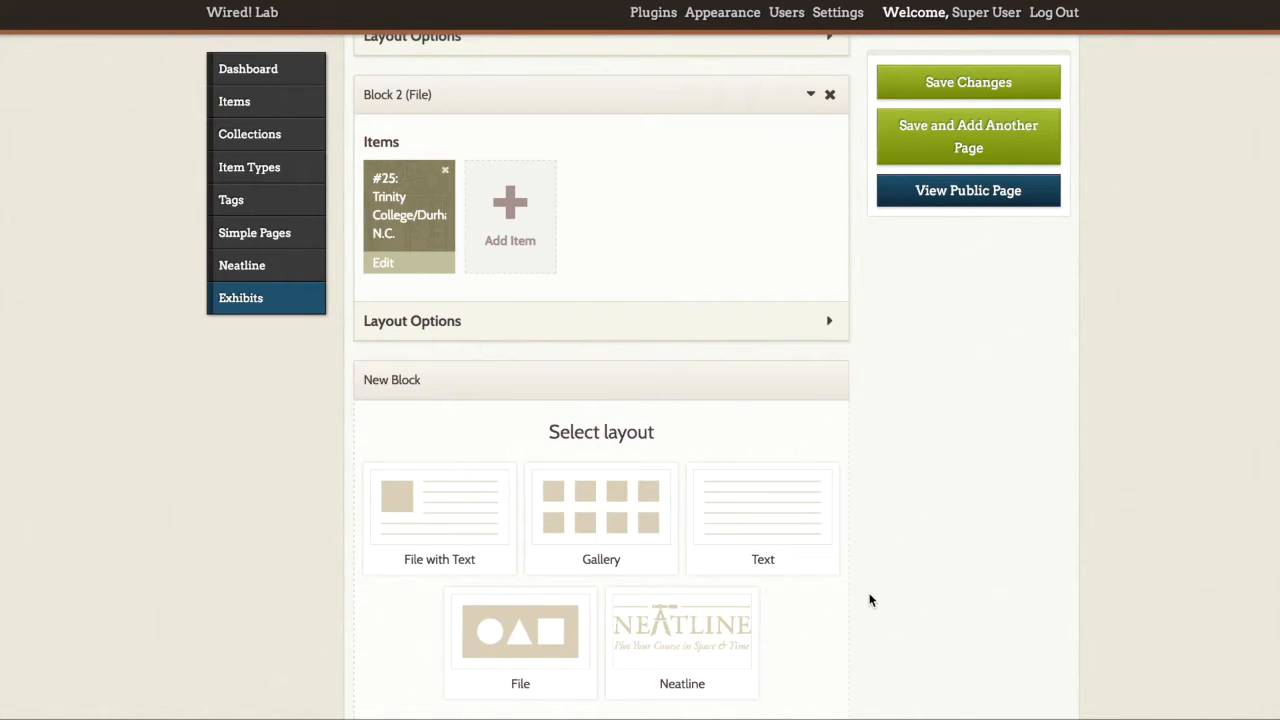
- Keep Block 2's file size at Fullsize and save 'The Building of Duke University' page
scroll(down, 3)
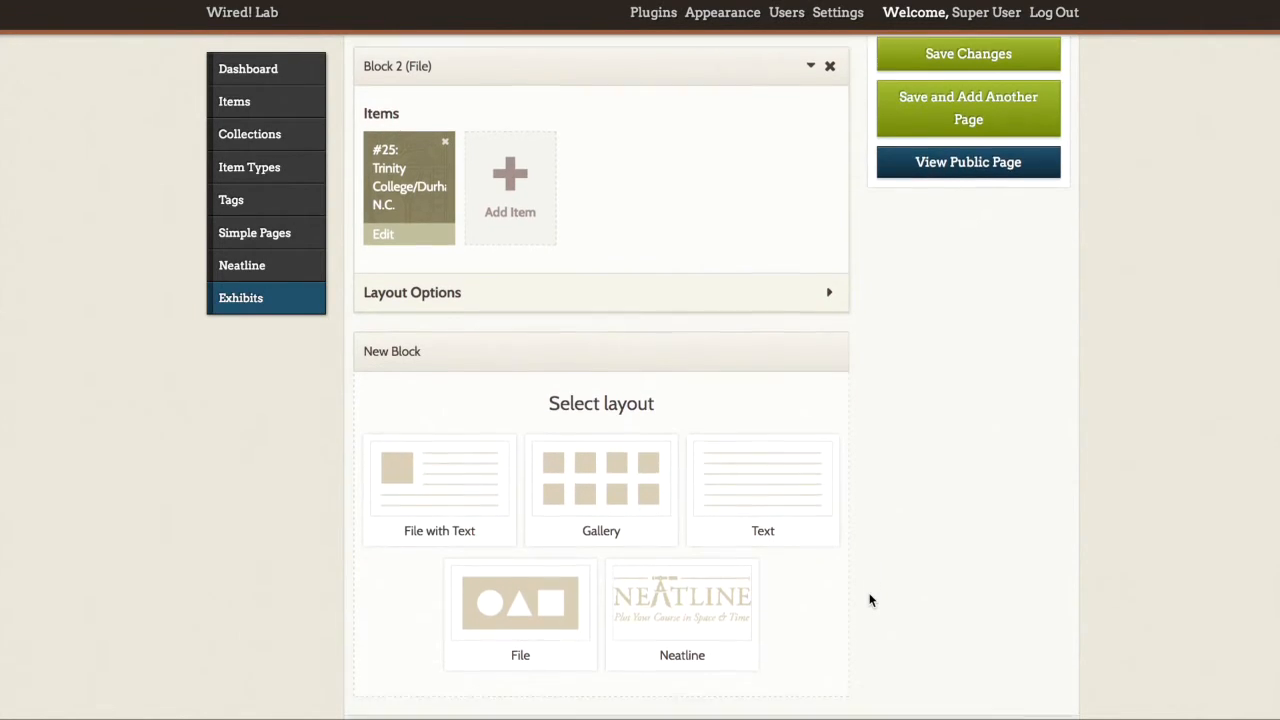
scroll(down, 3)
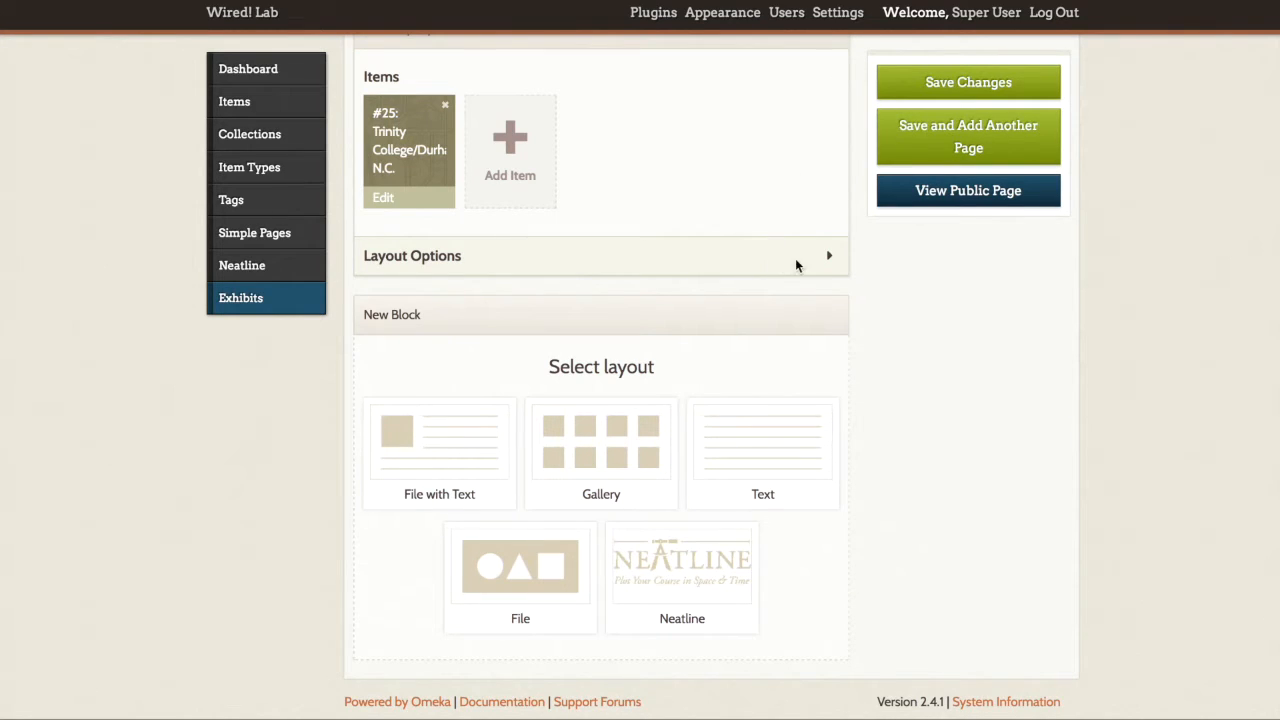
click(828, 256)
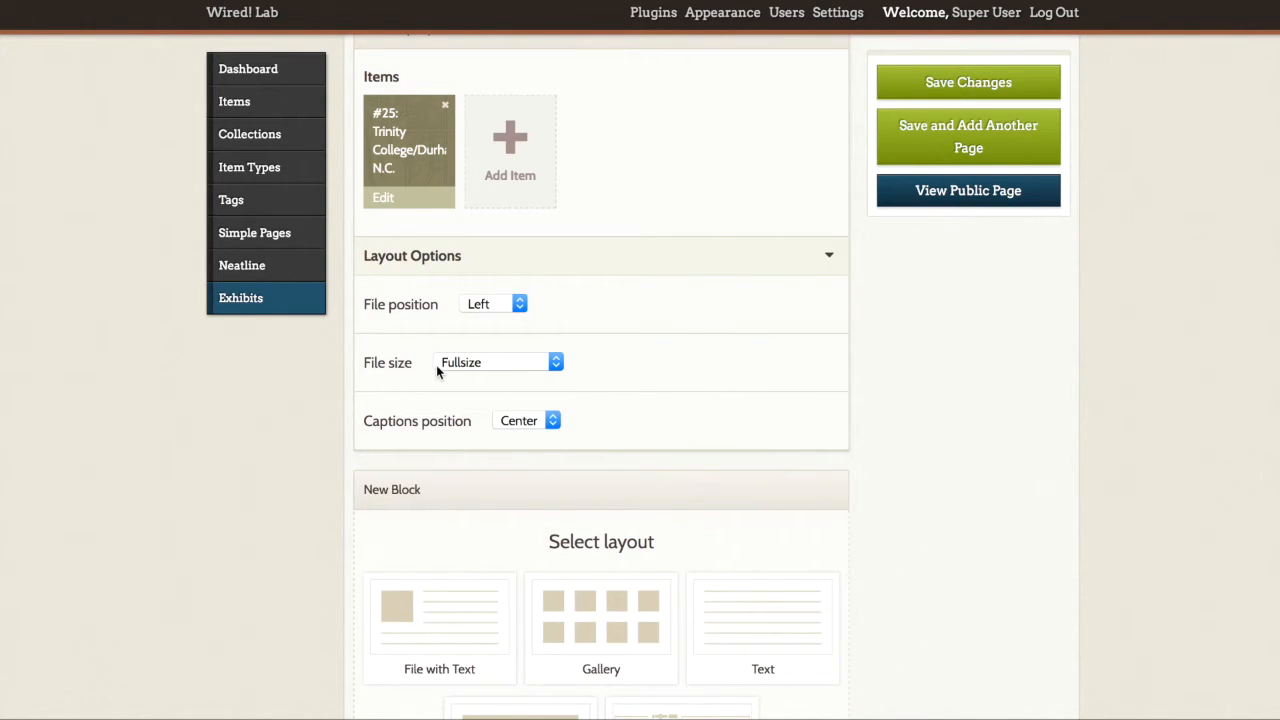
click(498, 362)
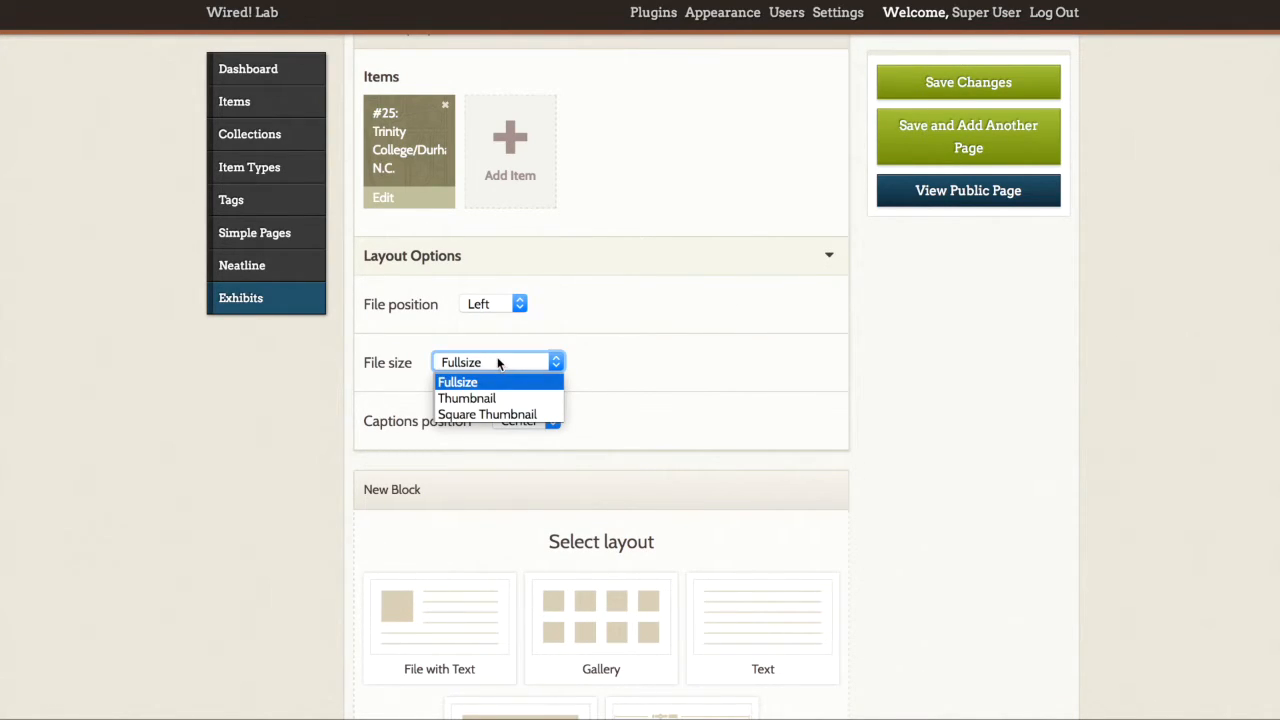
mouse_move(692, 374)
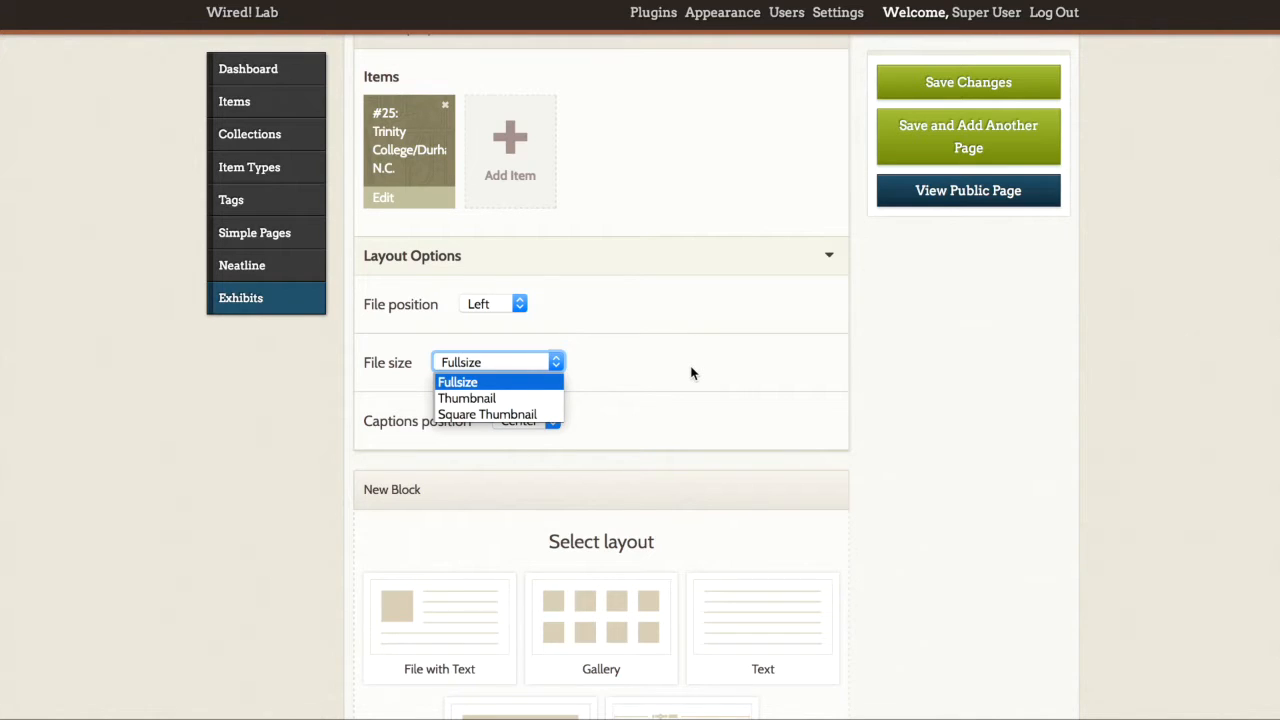
click(456, 380)
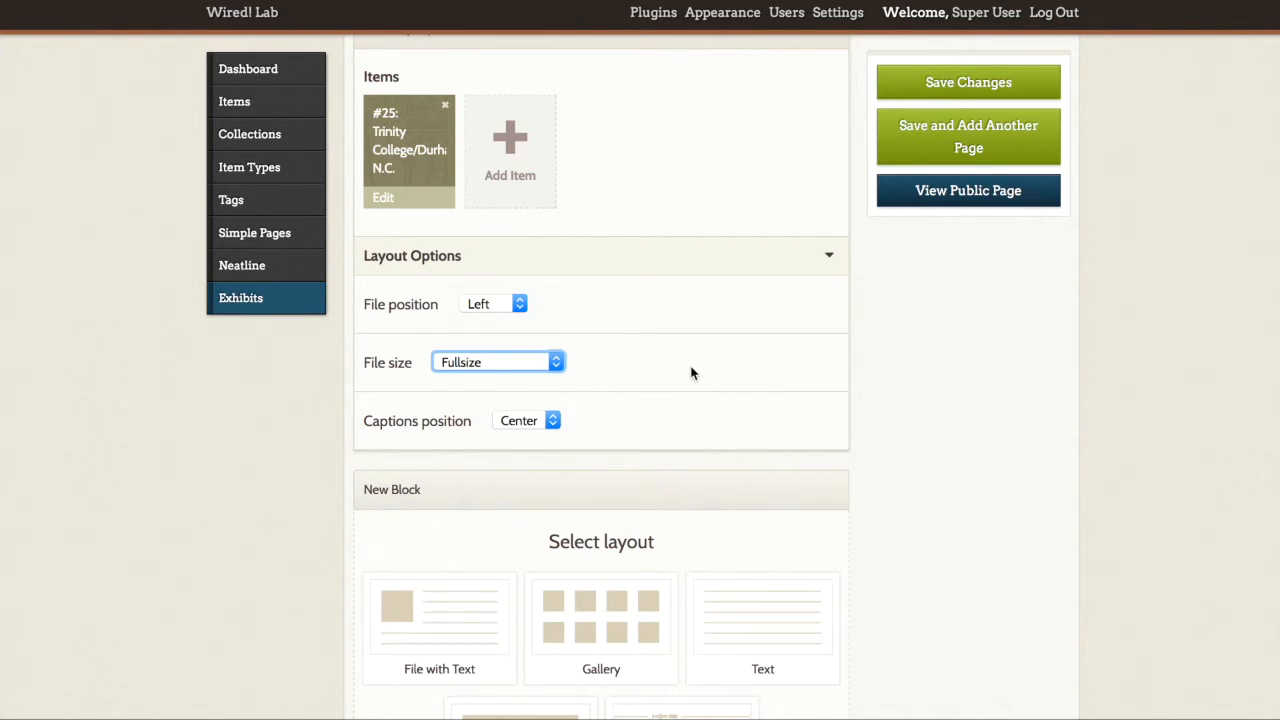
mouse_move(856, 164)
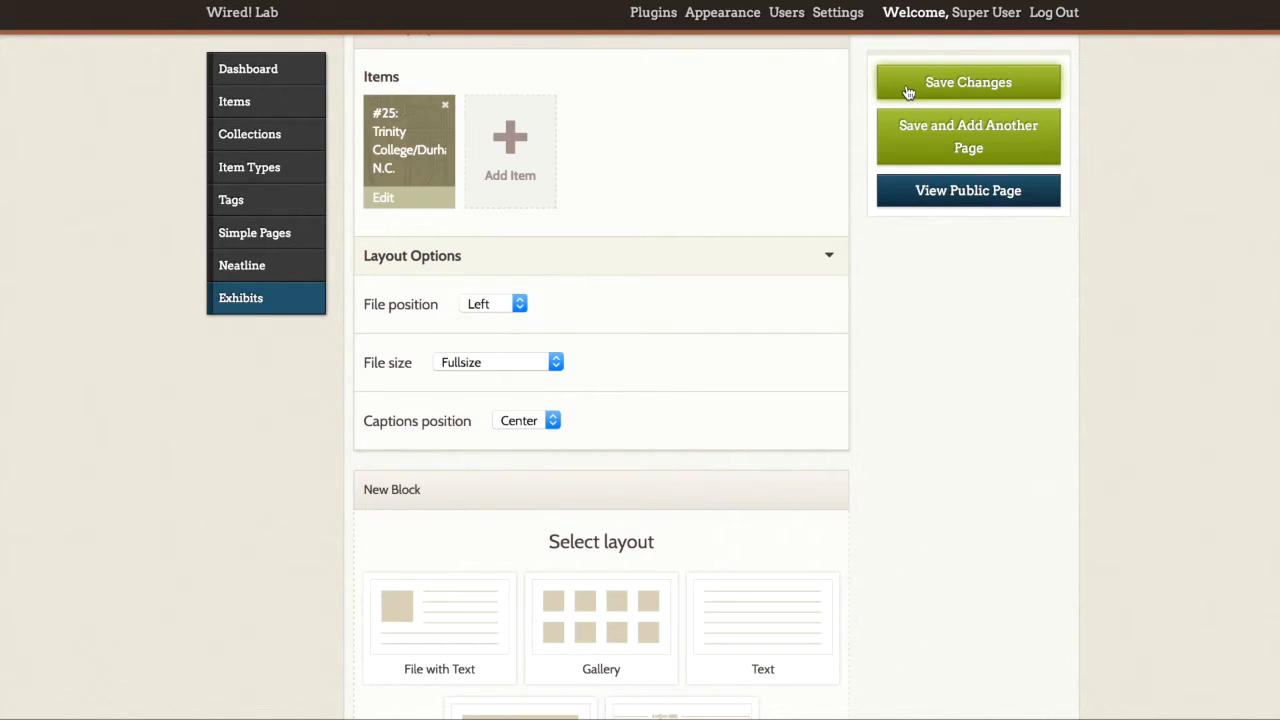
click(968, 82)
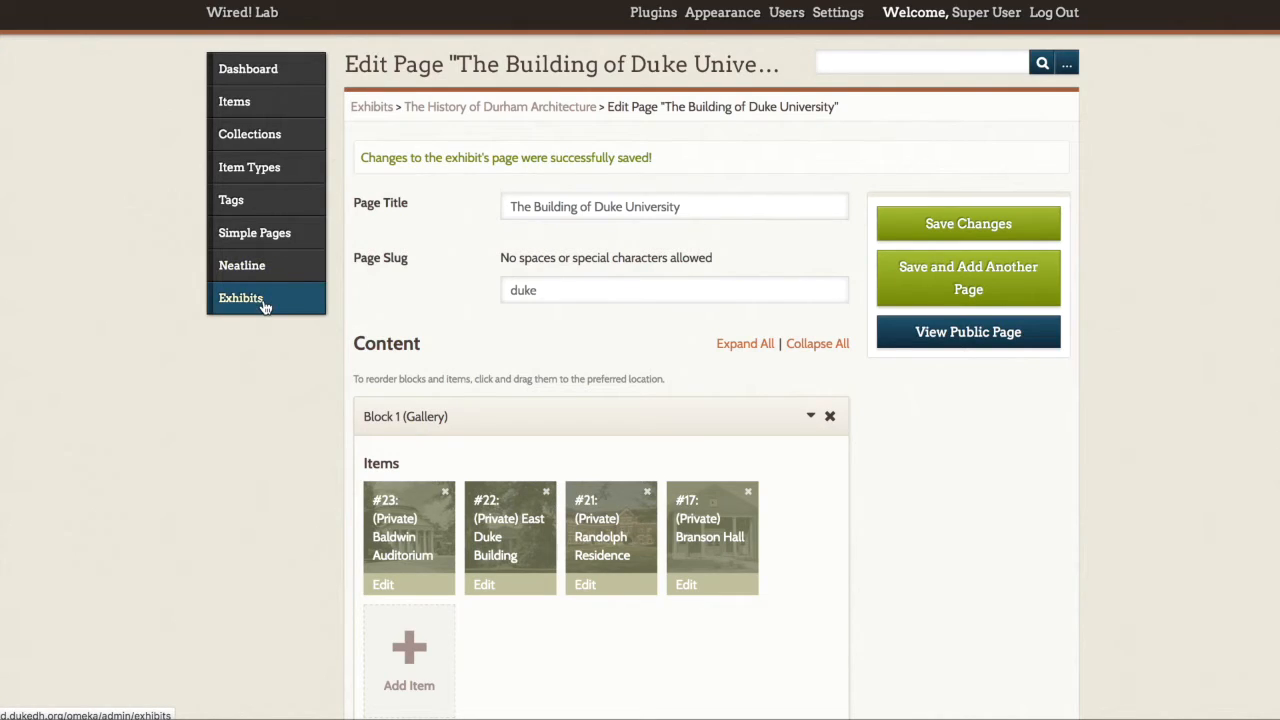
- Browse the public exhibit to its Beginning of Durham page and view the Durham, N.C. Key Map item
click(240, 296)
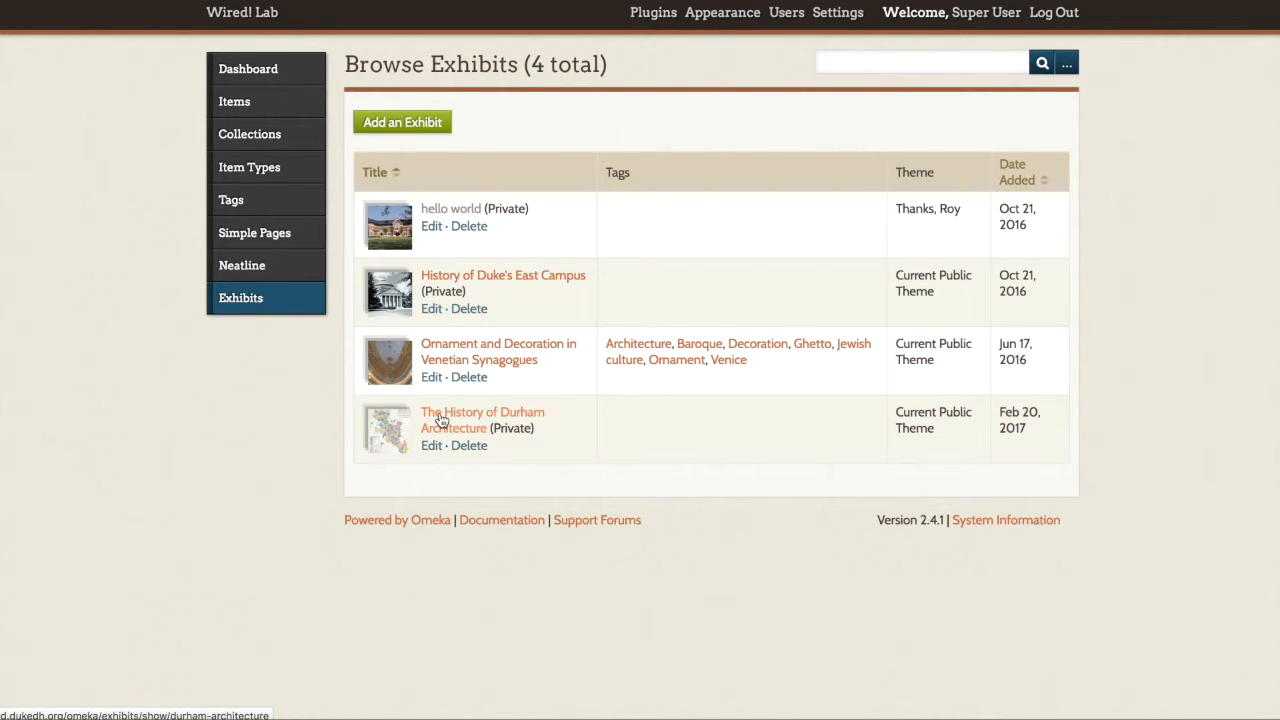
click(484, 412)
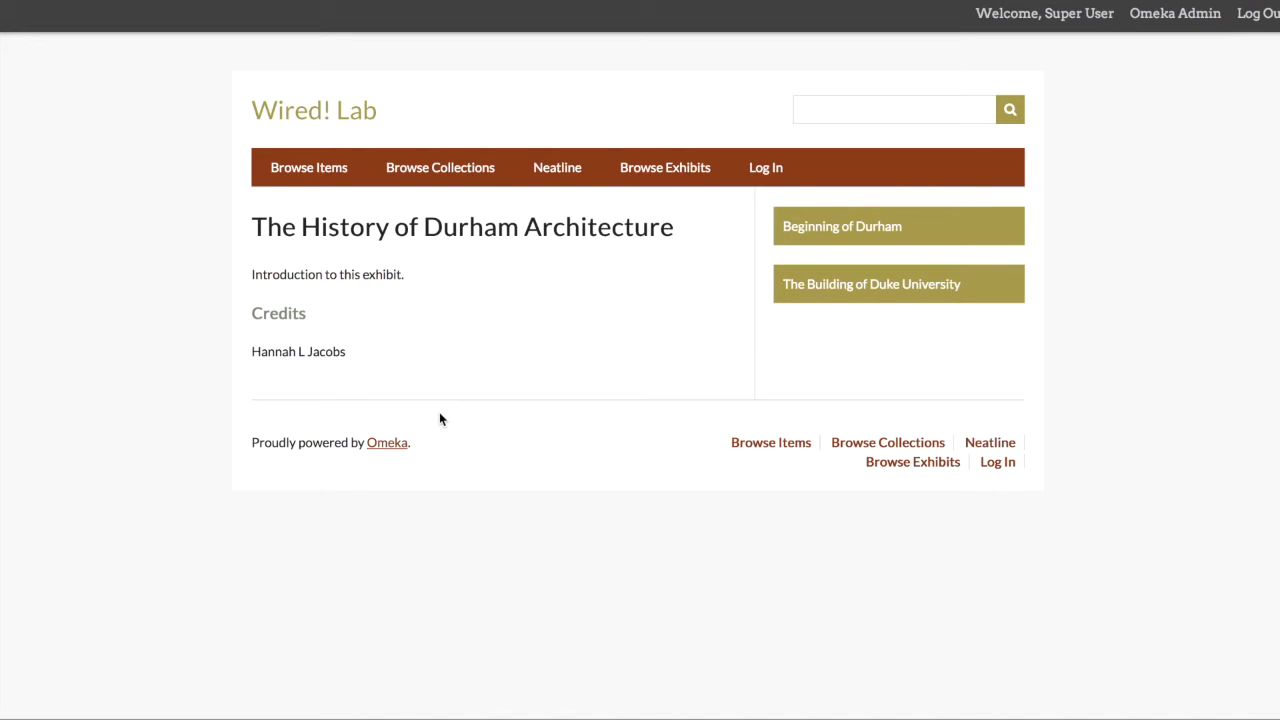
mouse_move(840, 226)
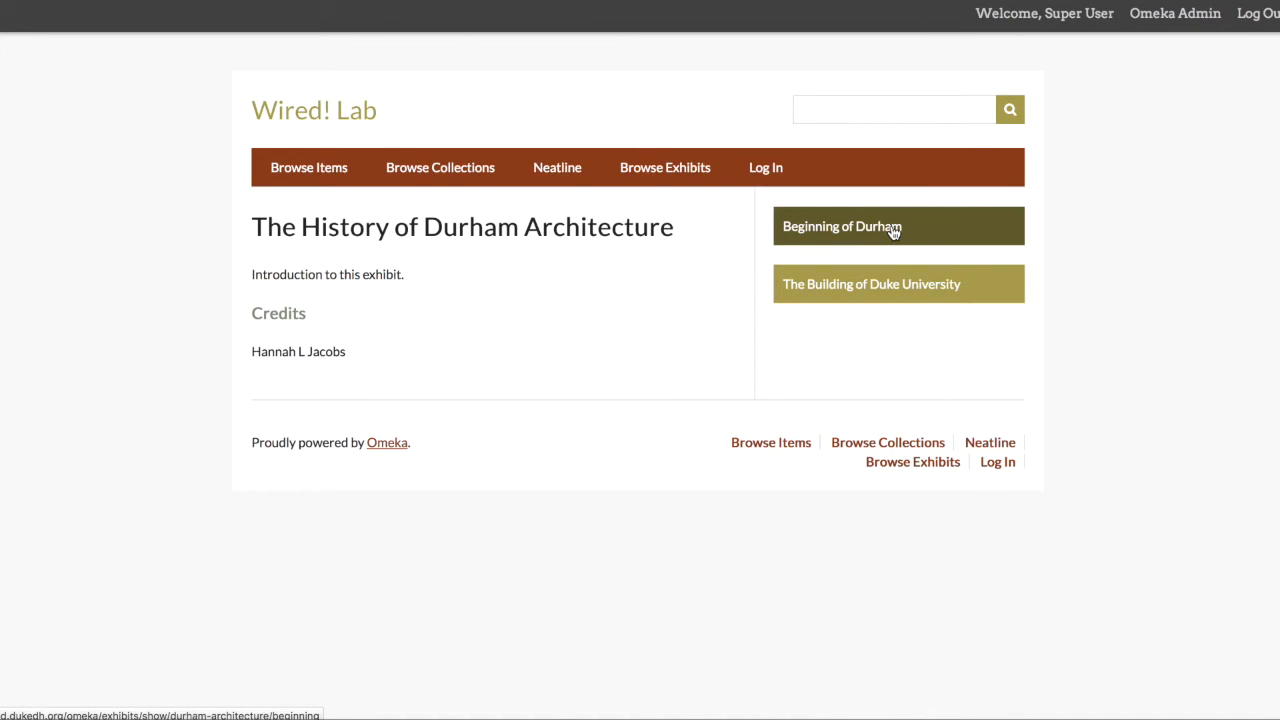
click(840, 226)
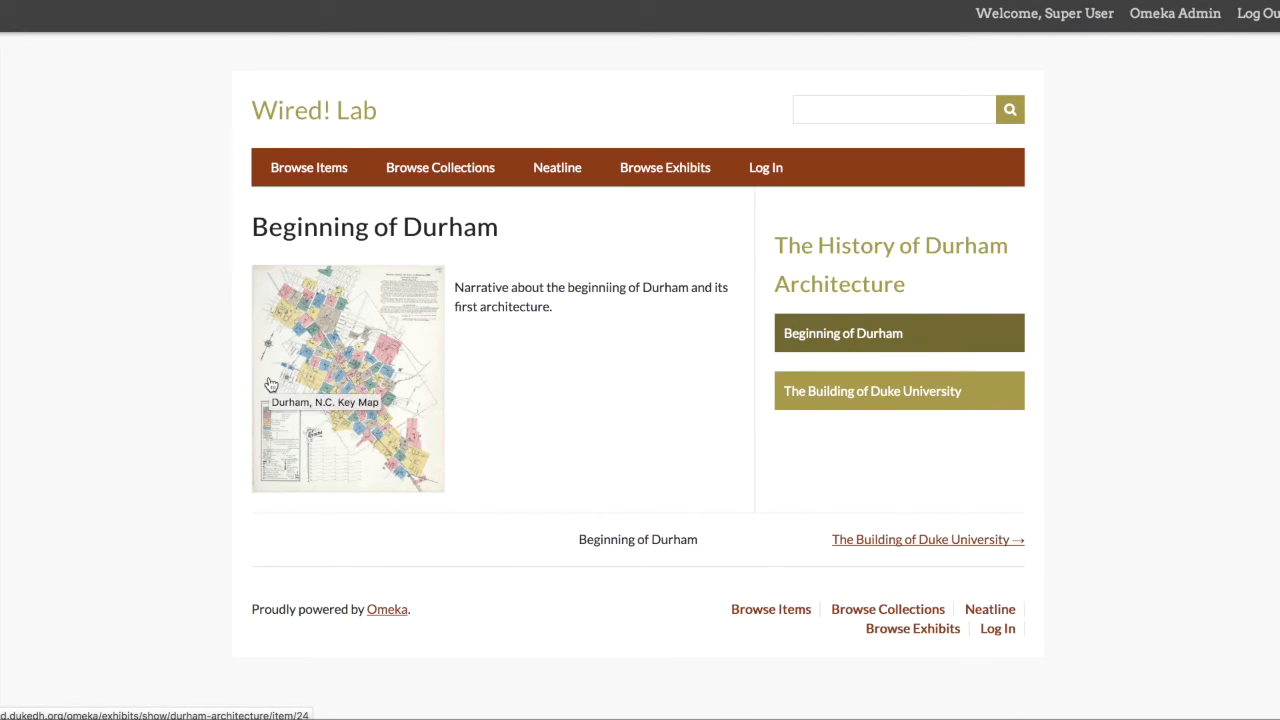
mouse_move(520, 294)
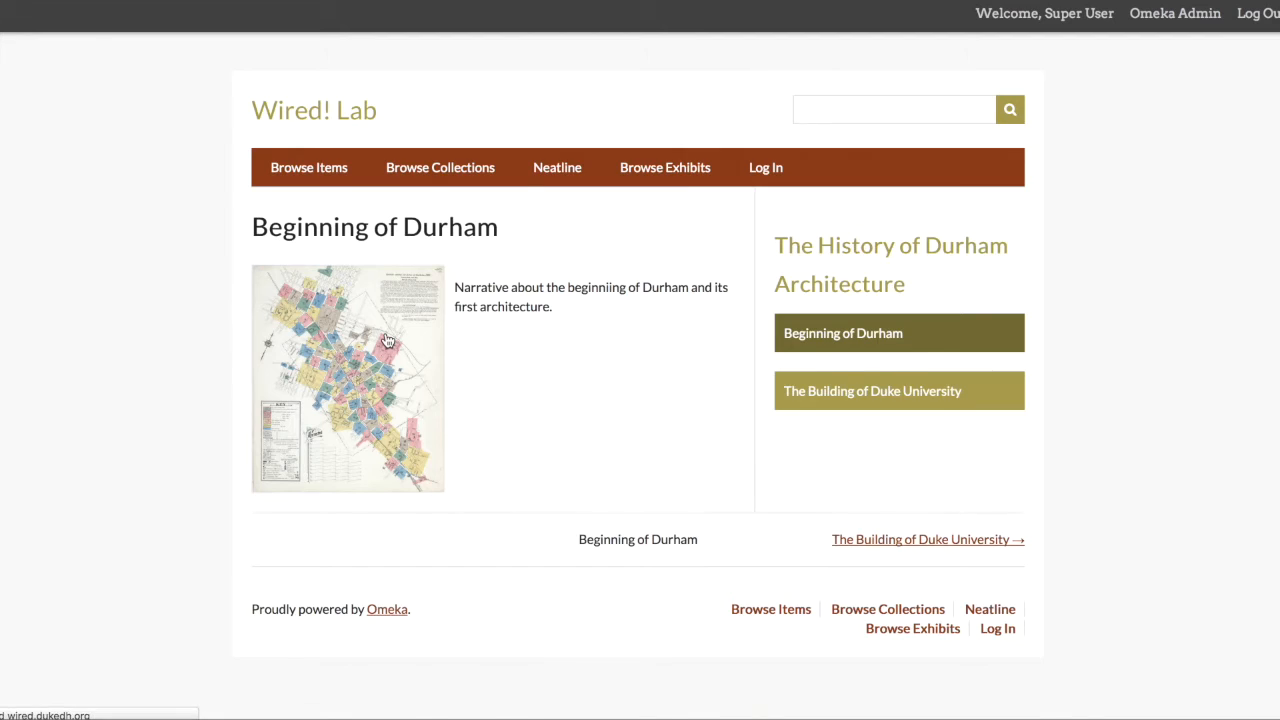
click(348, 378)
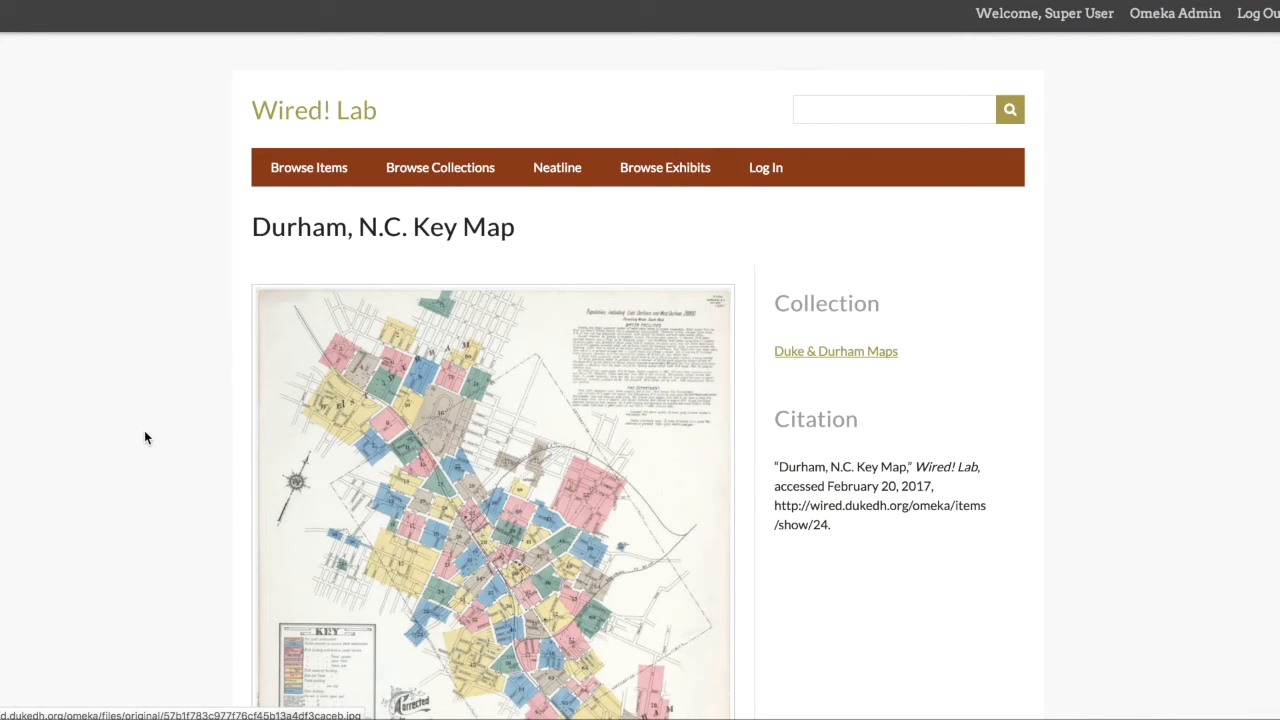
scroll(down, 3)
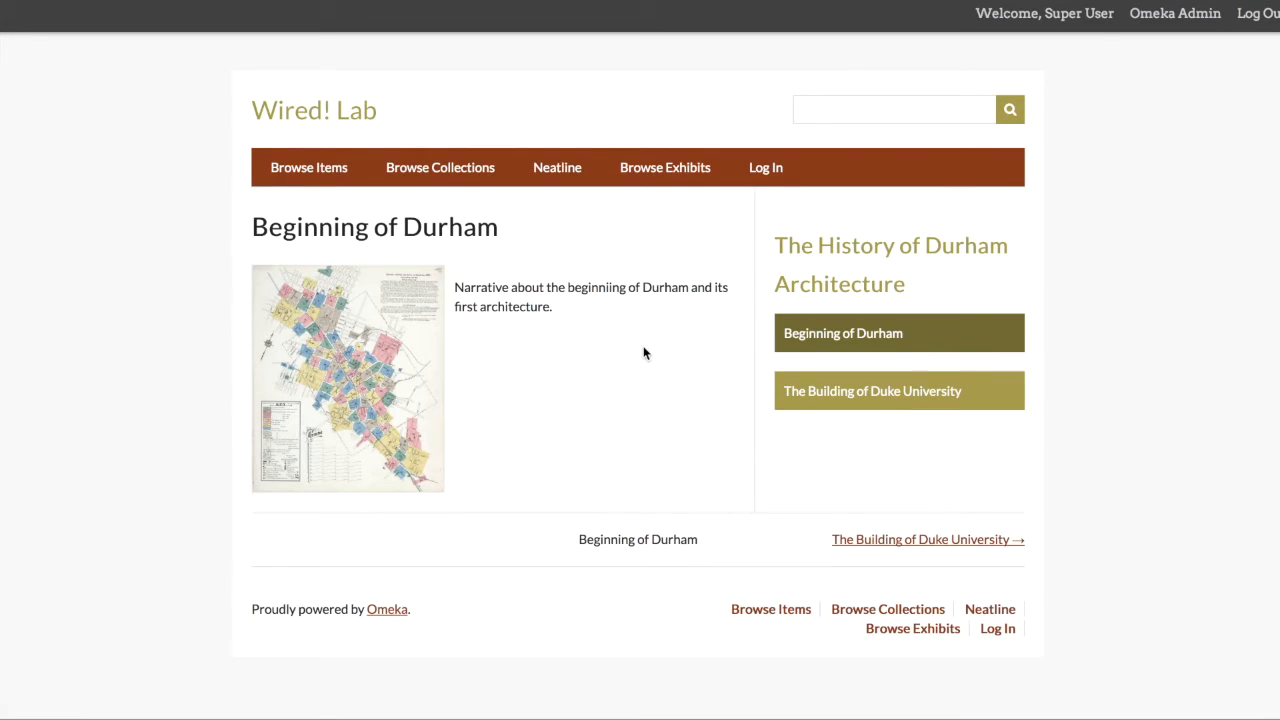
mouse_move(908, 540)
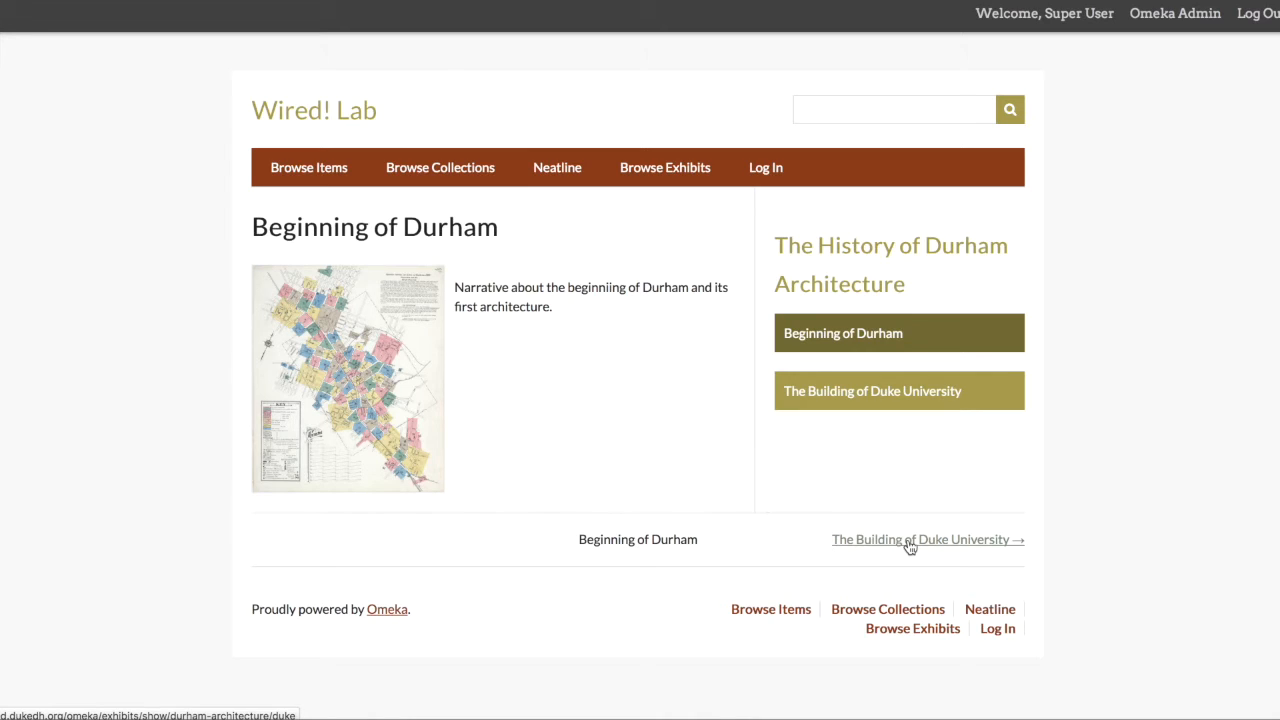
click(920, 540)
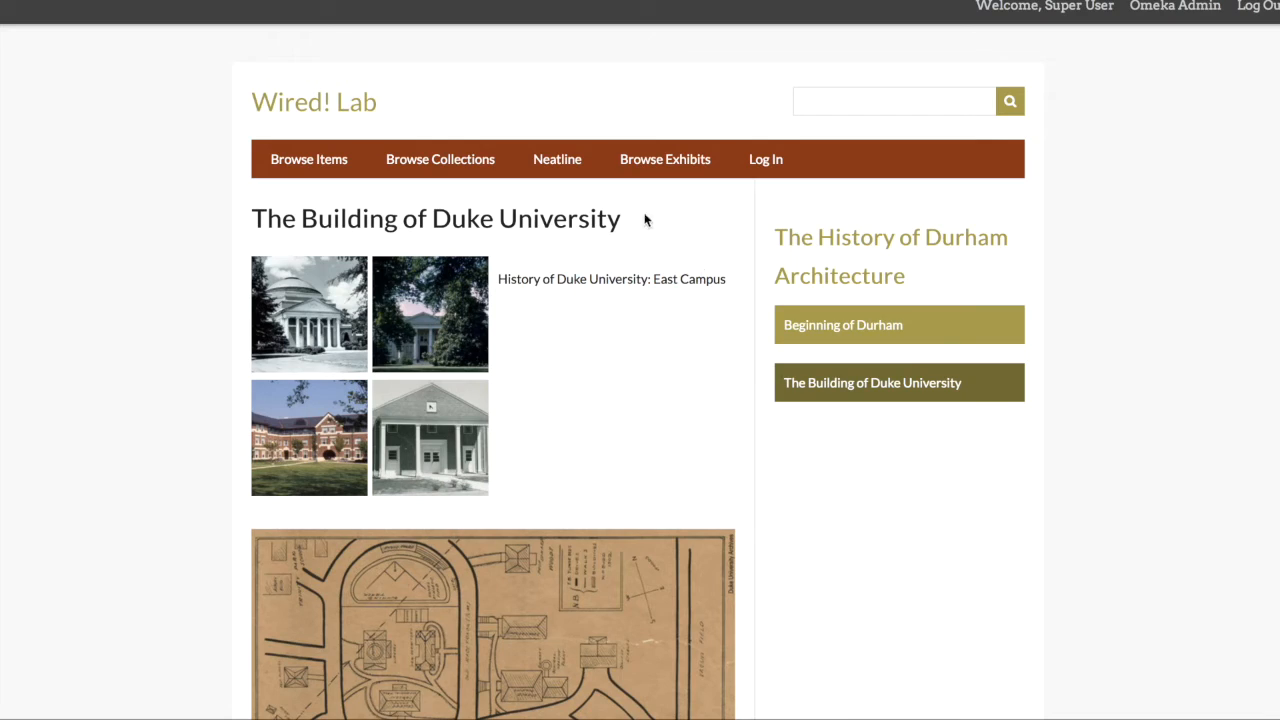
mouse_move(684, 374)
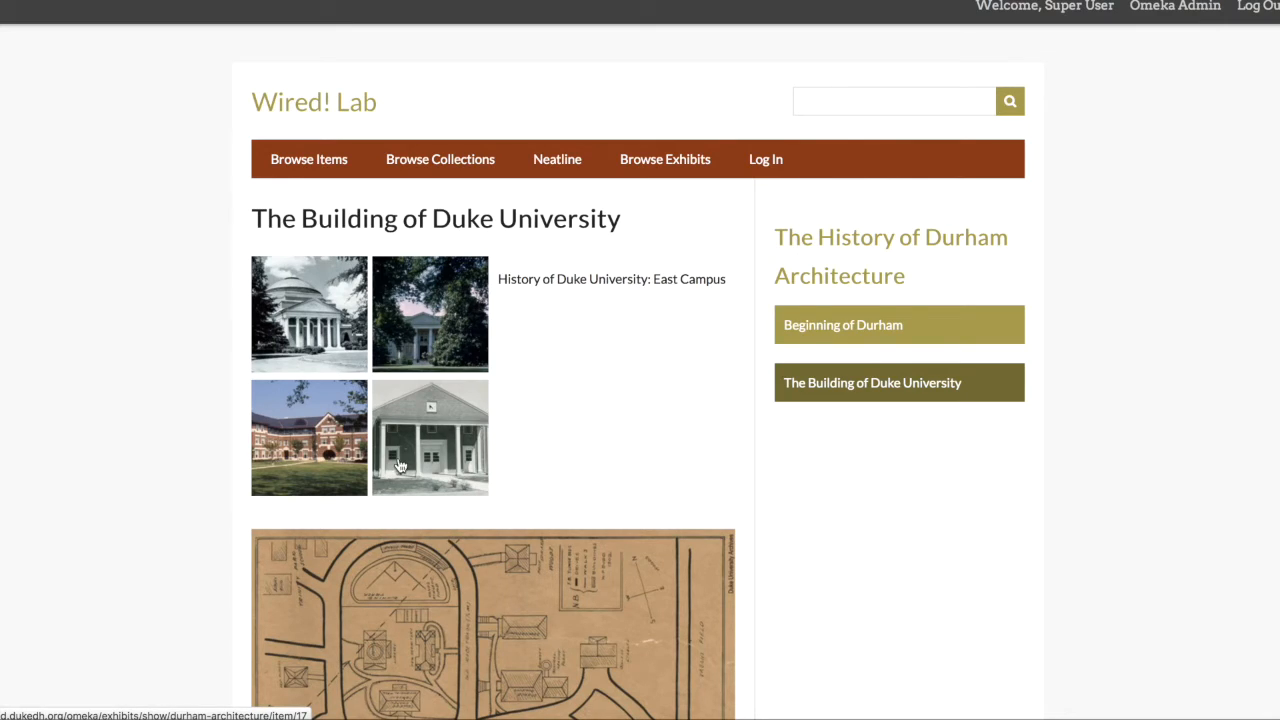
mouse_move(304, 476)
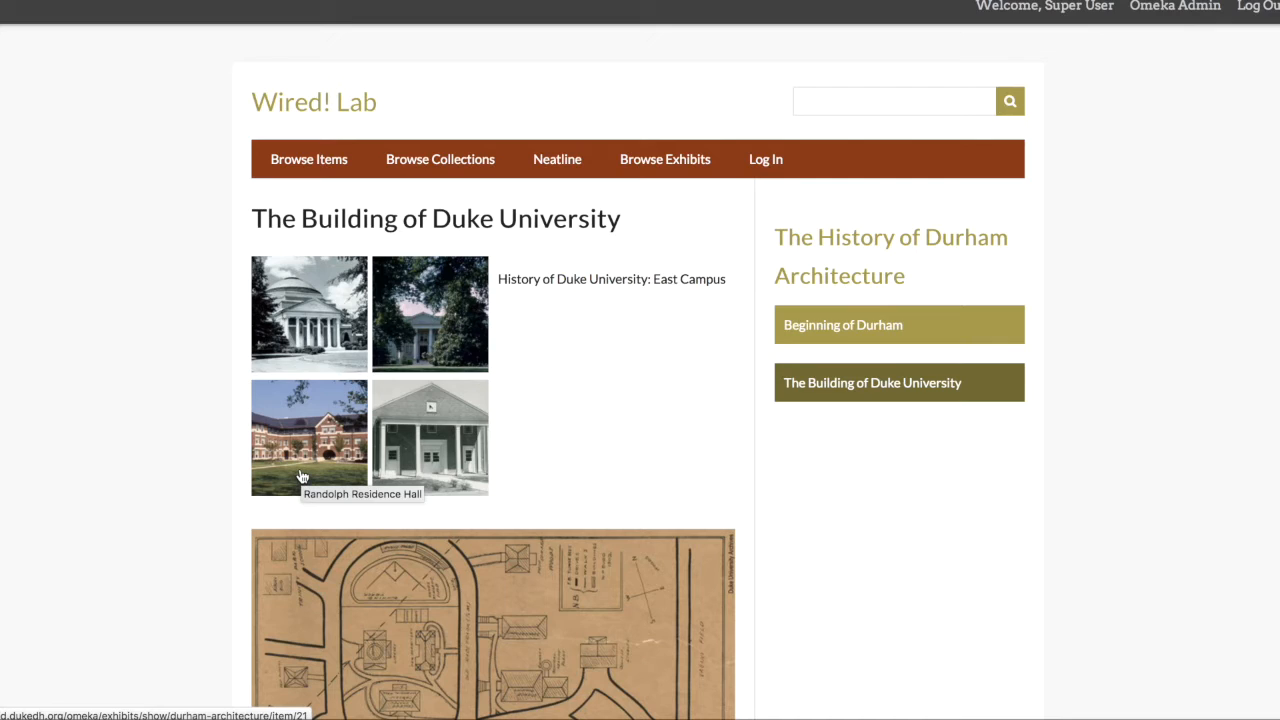
mouse_move(658, 316)
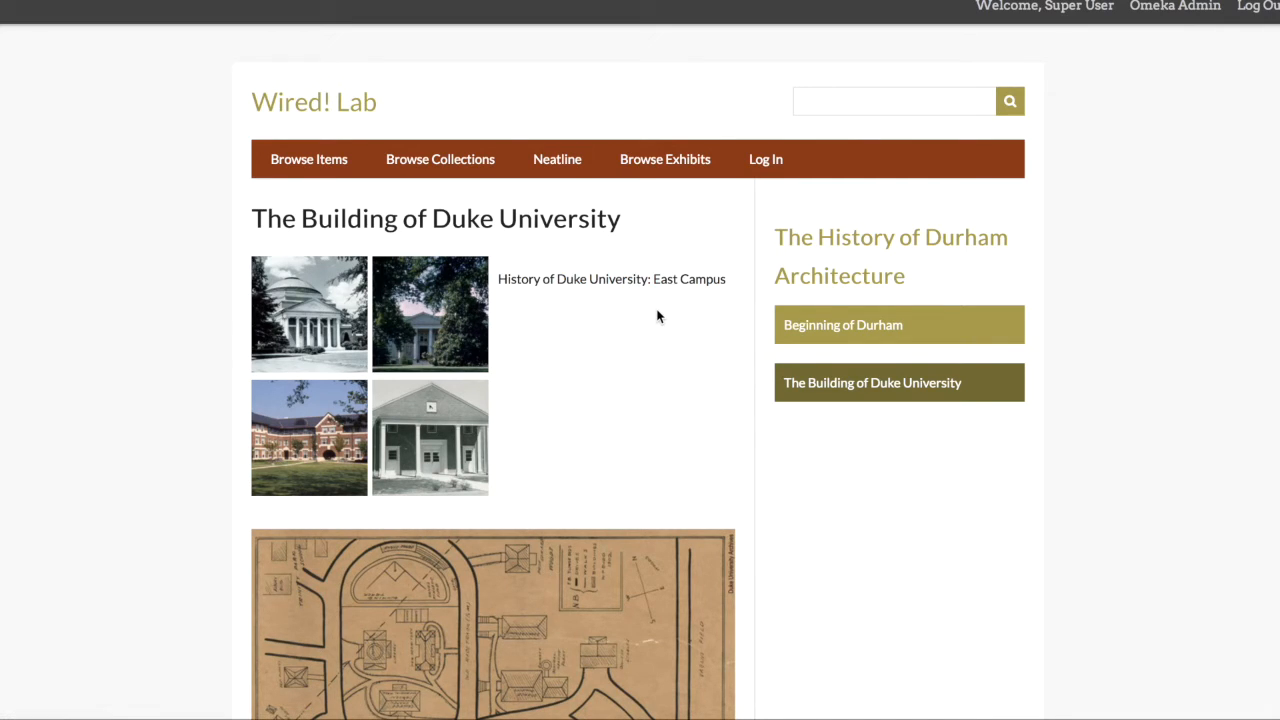
scroll(down, 3)
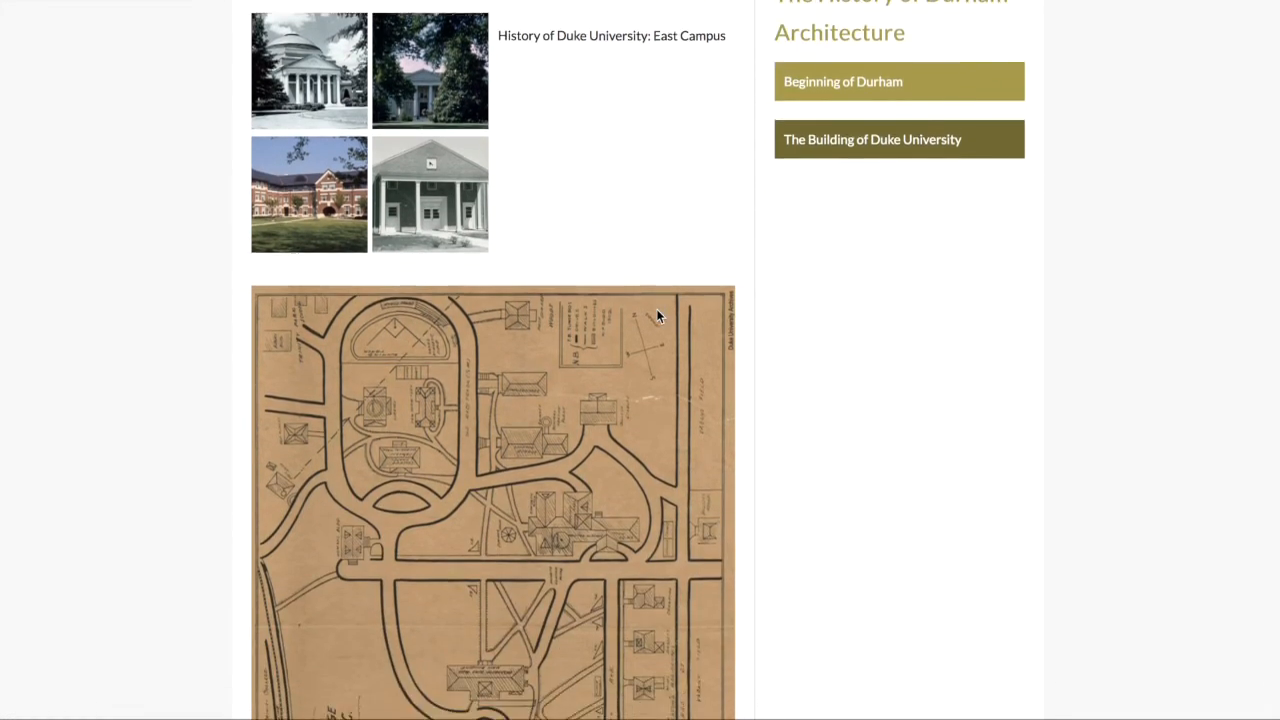
scroll(down, 3)
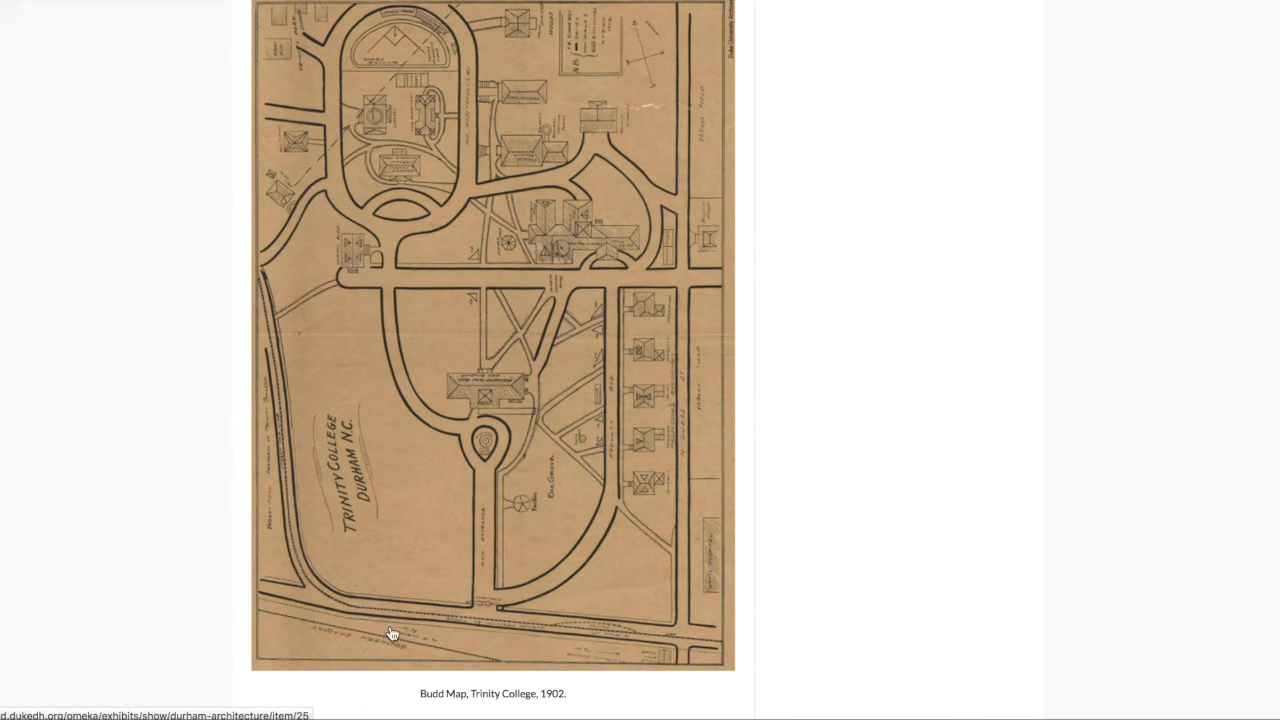
scroll(down, 3)
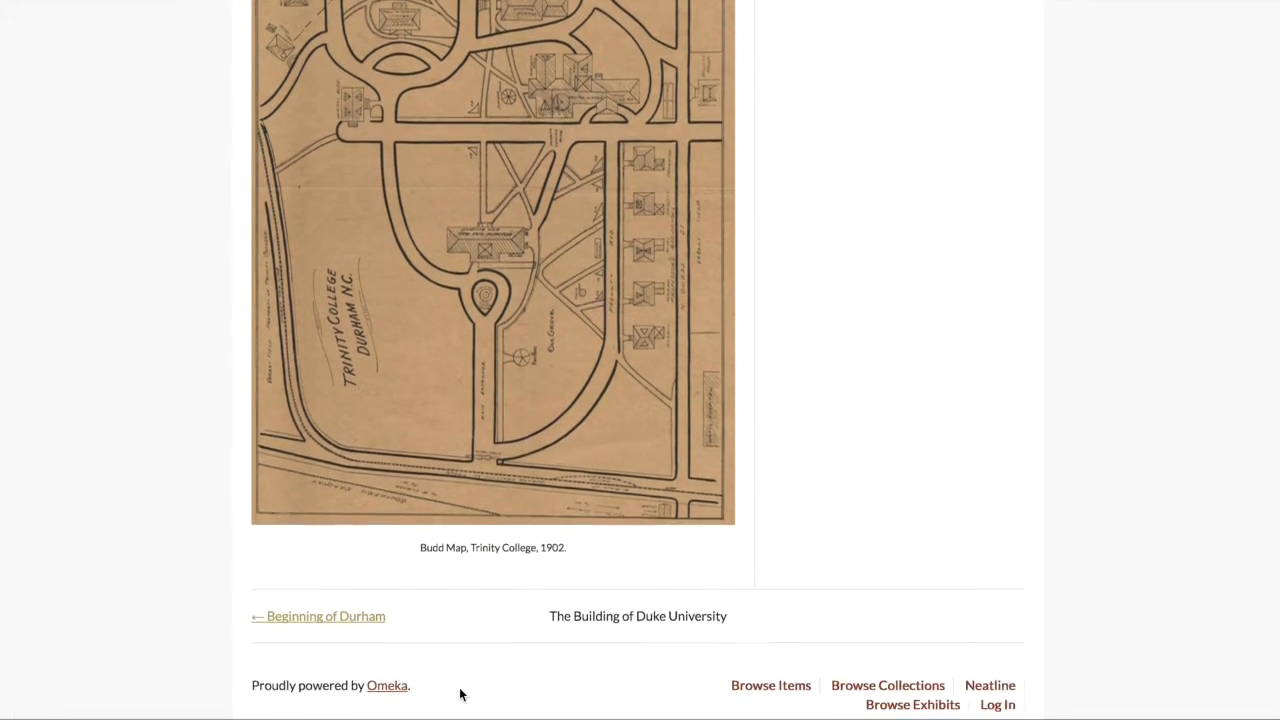
scroll(up, 3)
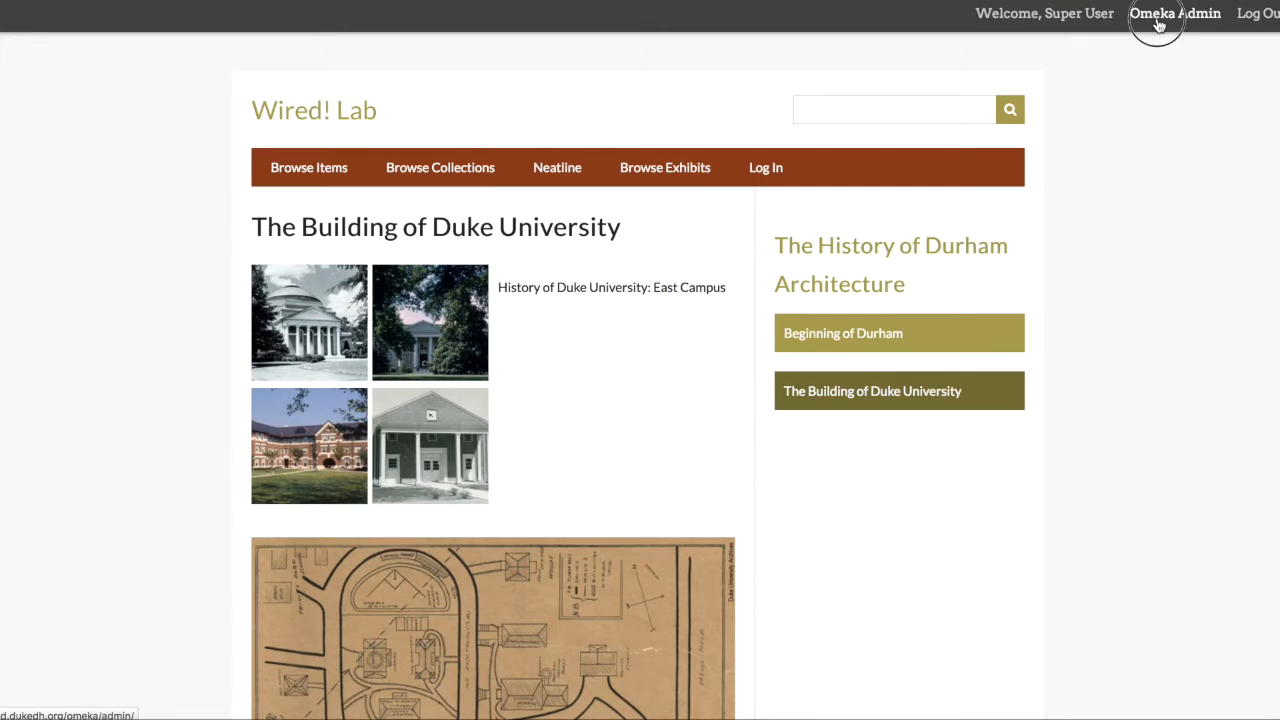
- Return to Omeka Admin and reopen the exhibit's edit form at the end of its description
click(1174, 12)
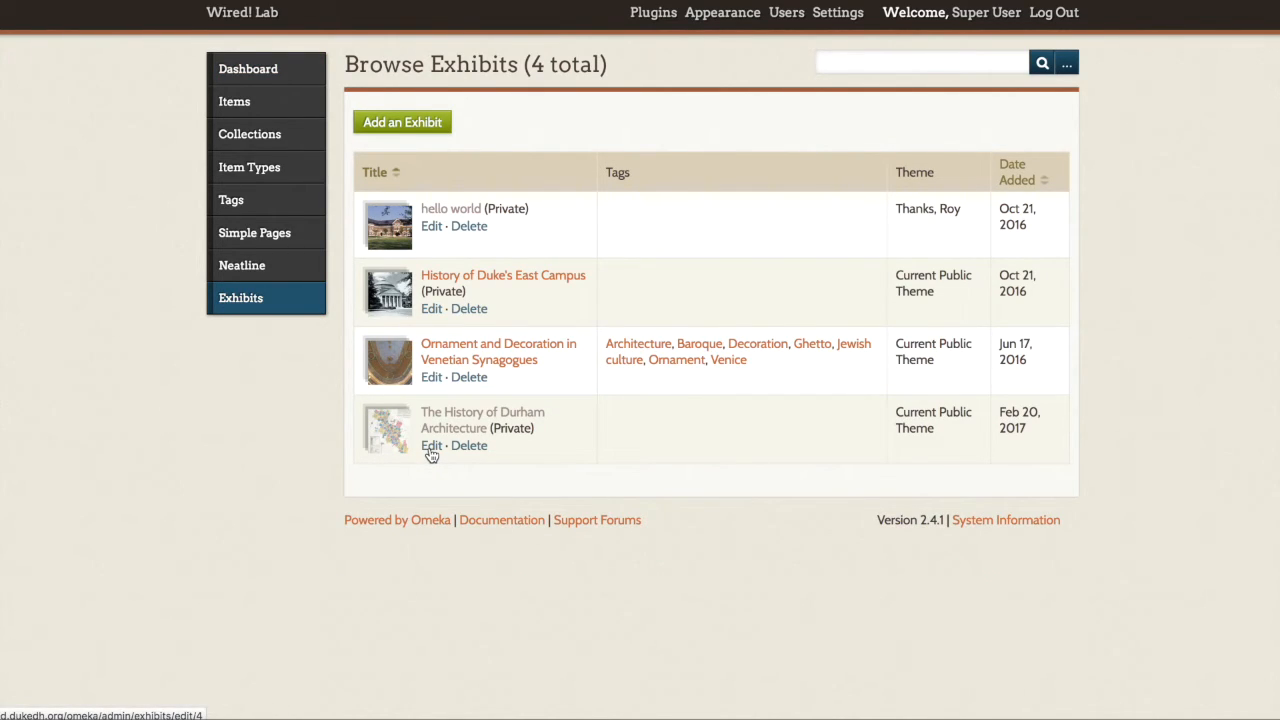
click(432, 444)
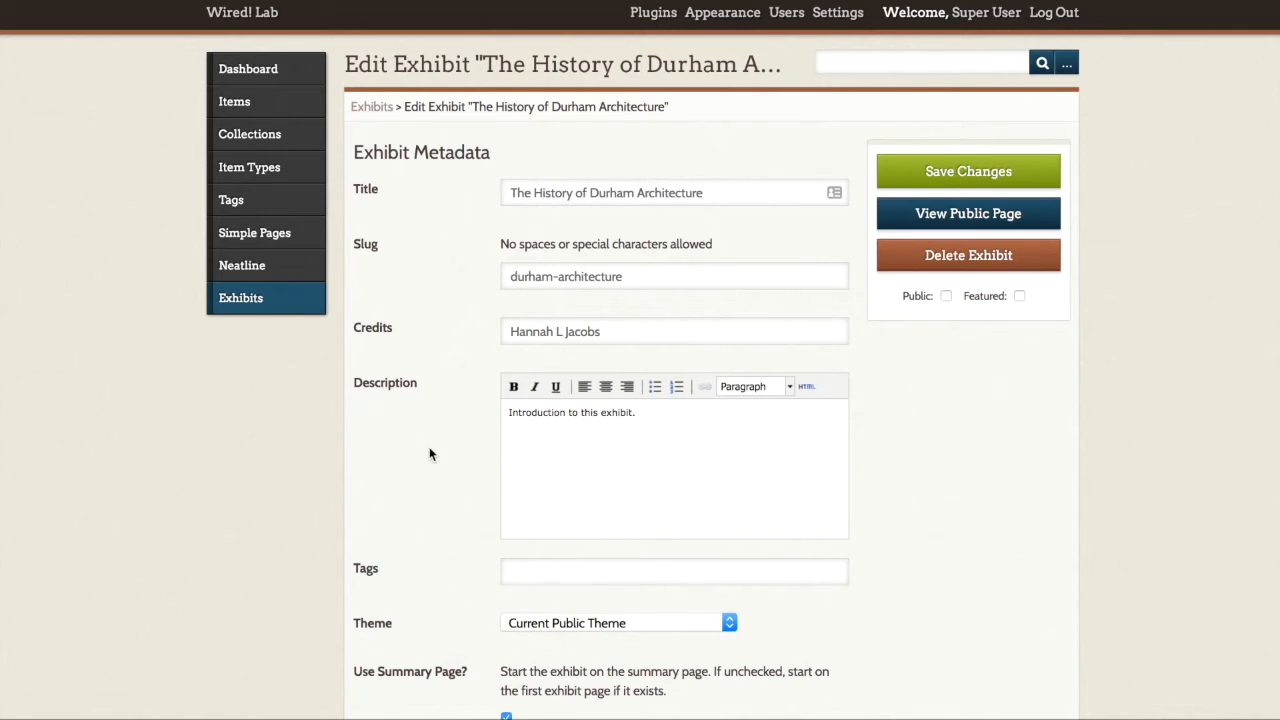
scroll(down, 3)
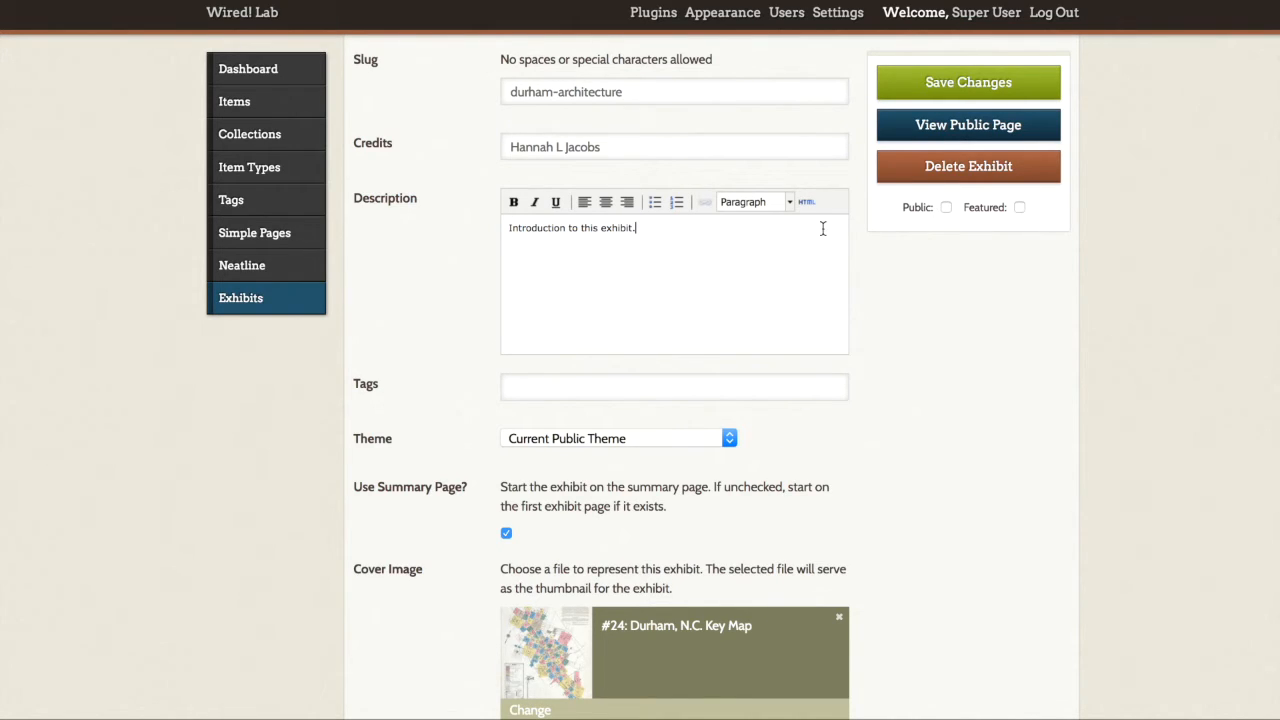
click(806, 200)
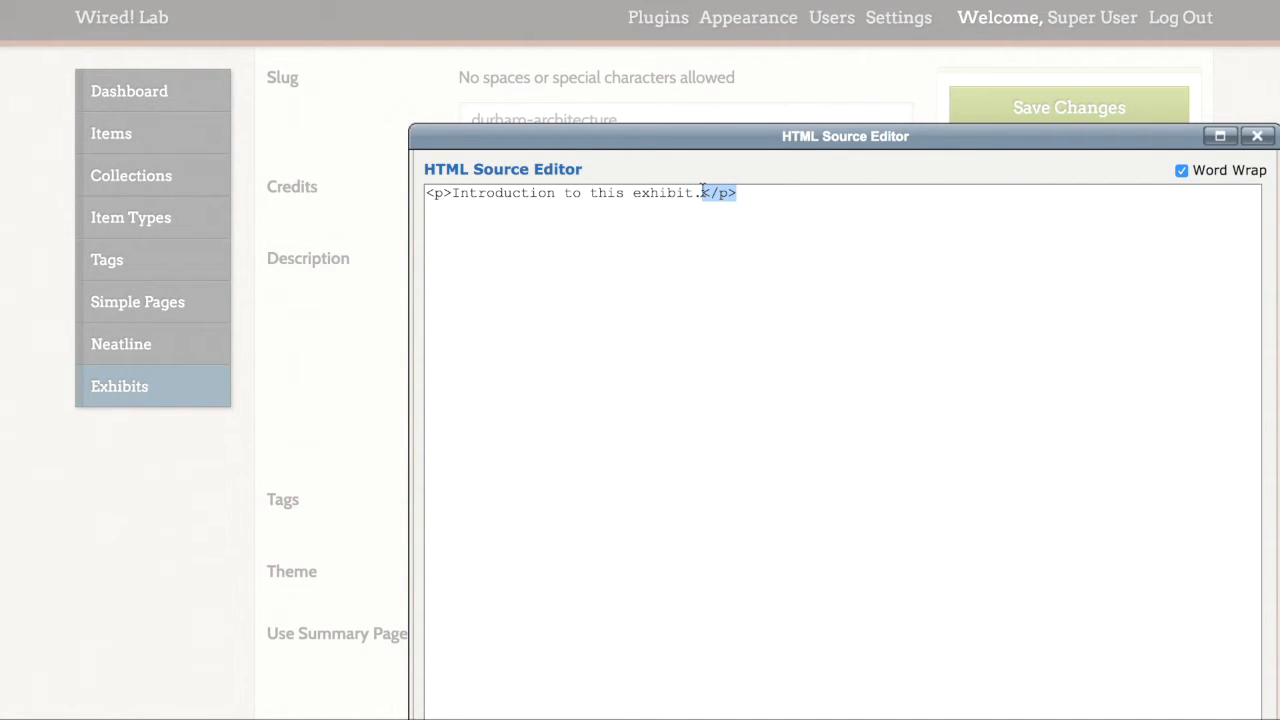
- Start a new line above the <p> paragraph and type '<img src=""'
drag(710, 192, 450, 192)
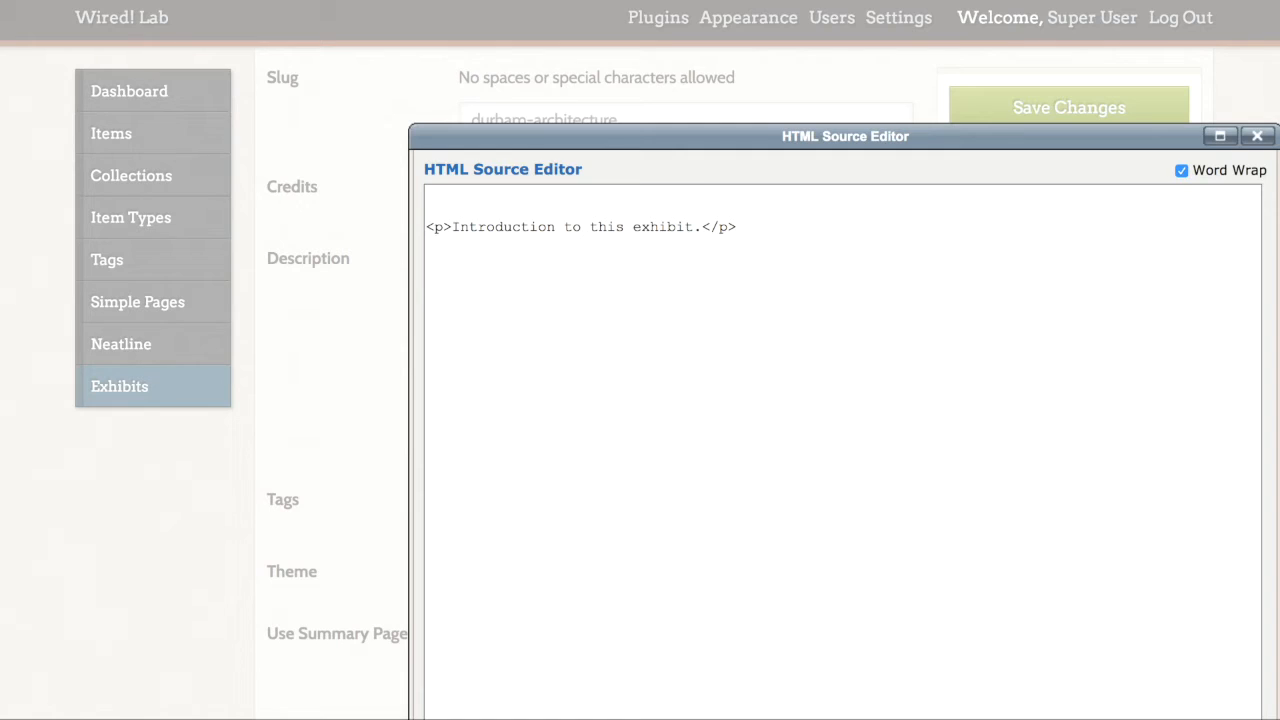
click(428, 196)
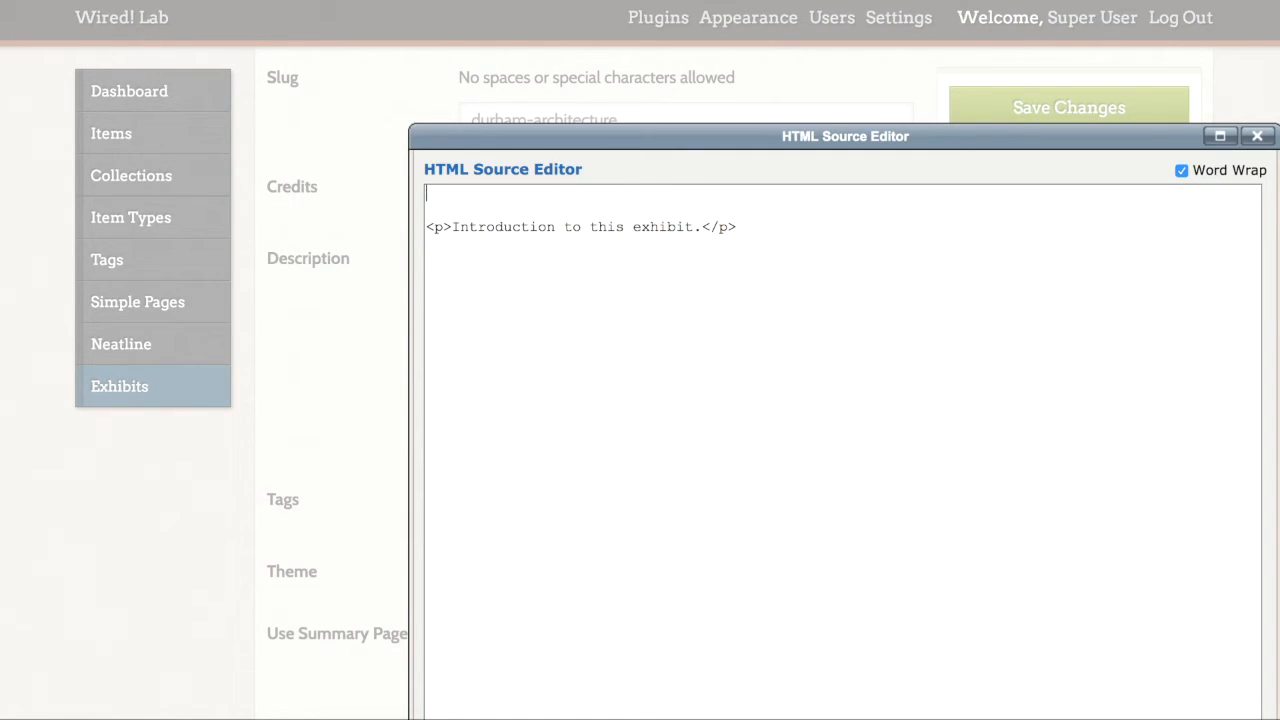
text(<)
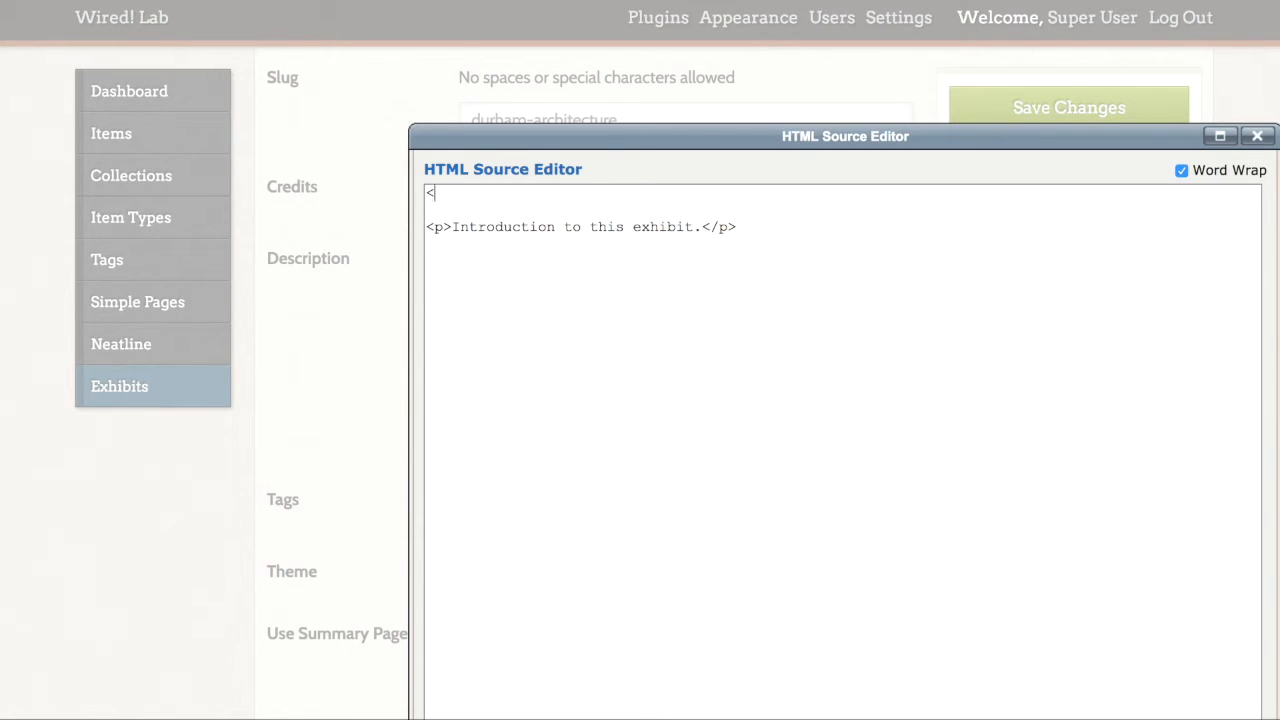
text(i)
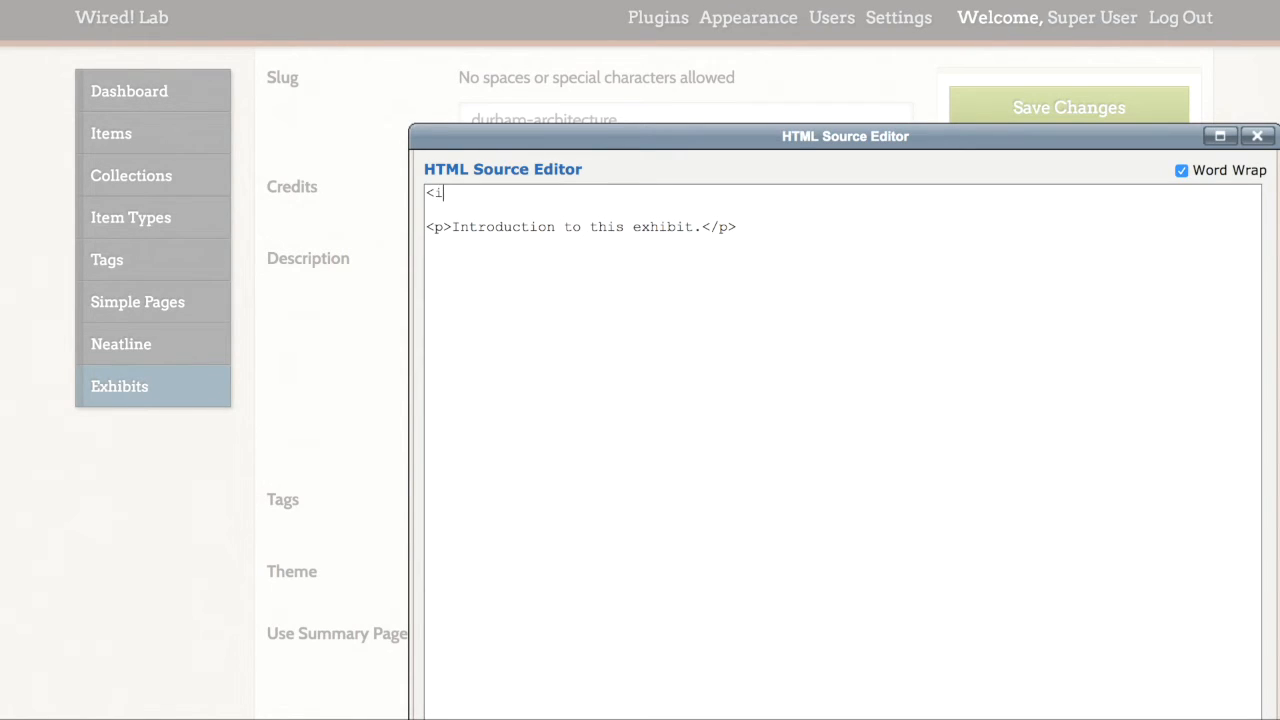
text(mg s)
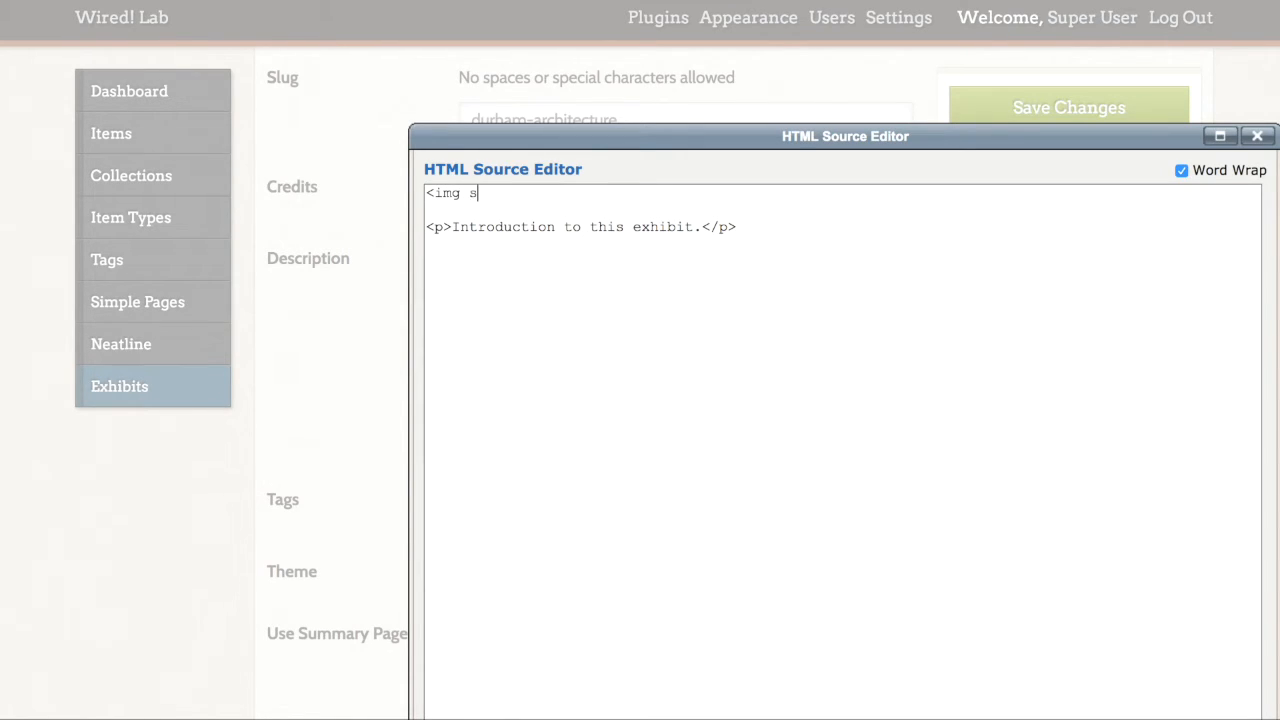
text(rc)
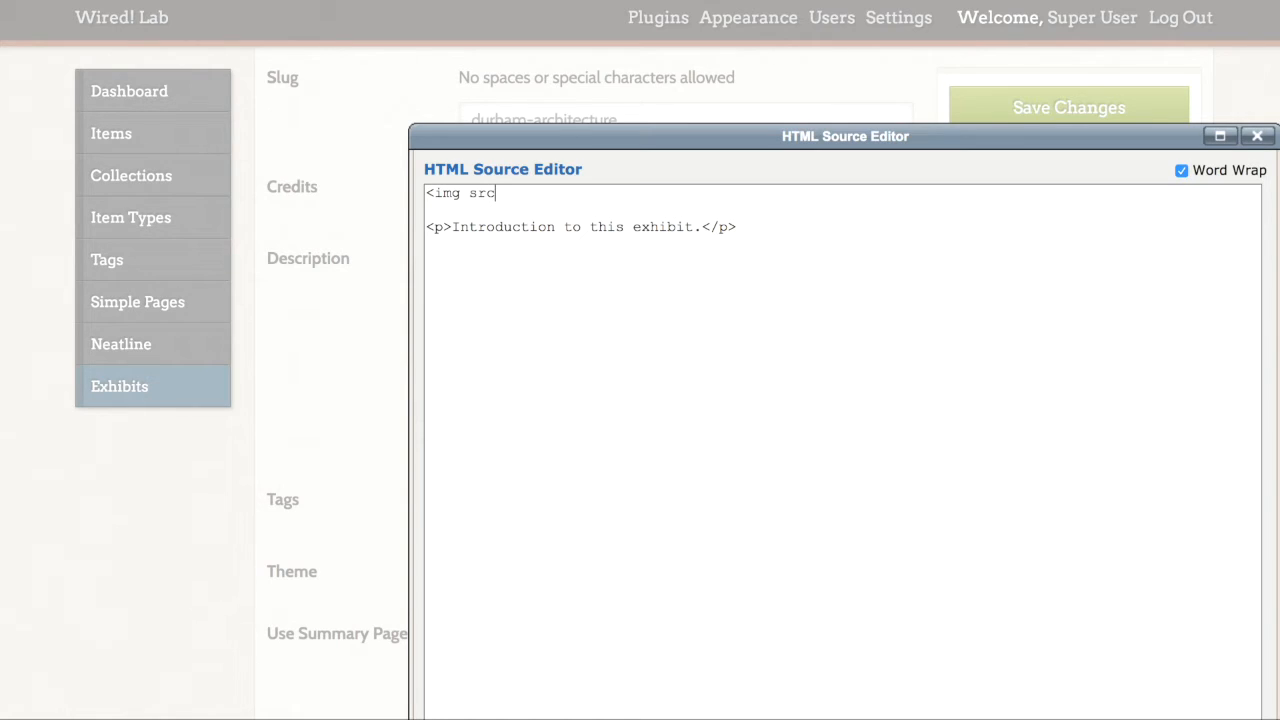
text(=)
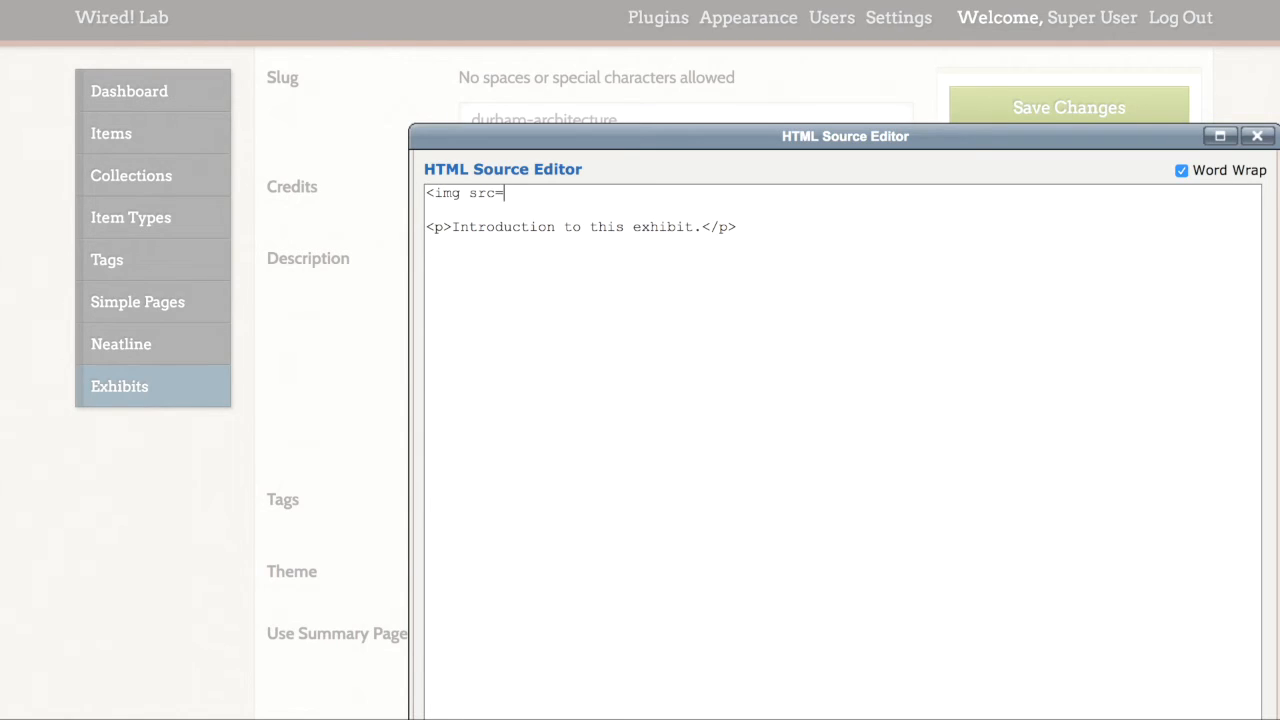
text("")
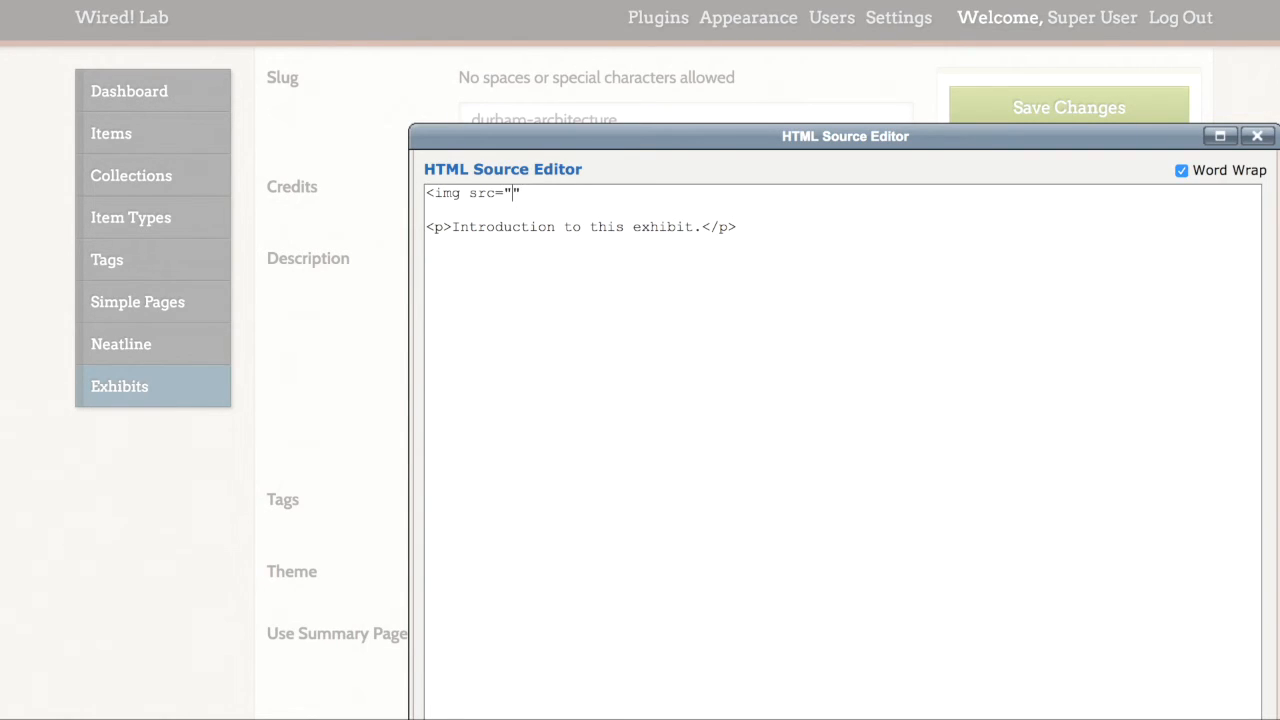
mouse_move(550, 32)
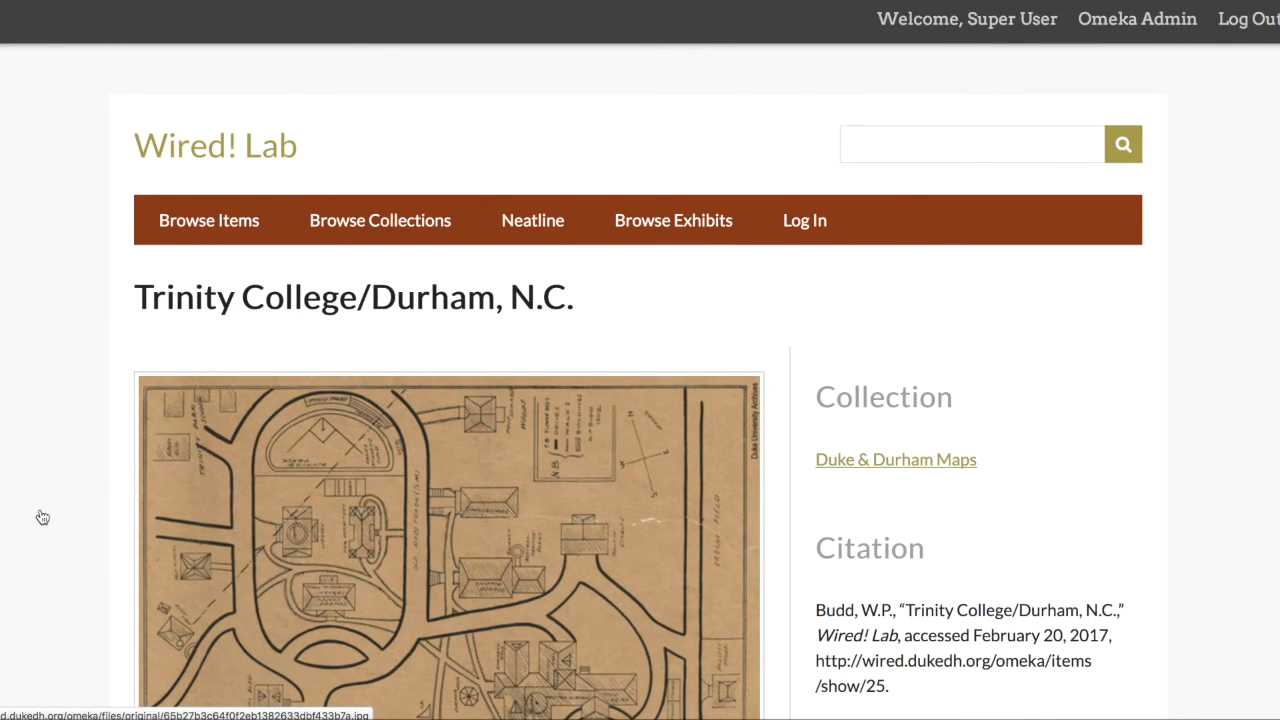
scroll(down, 3)
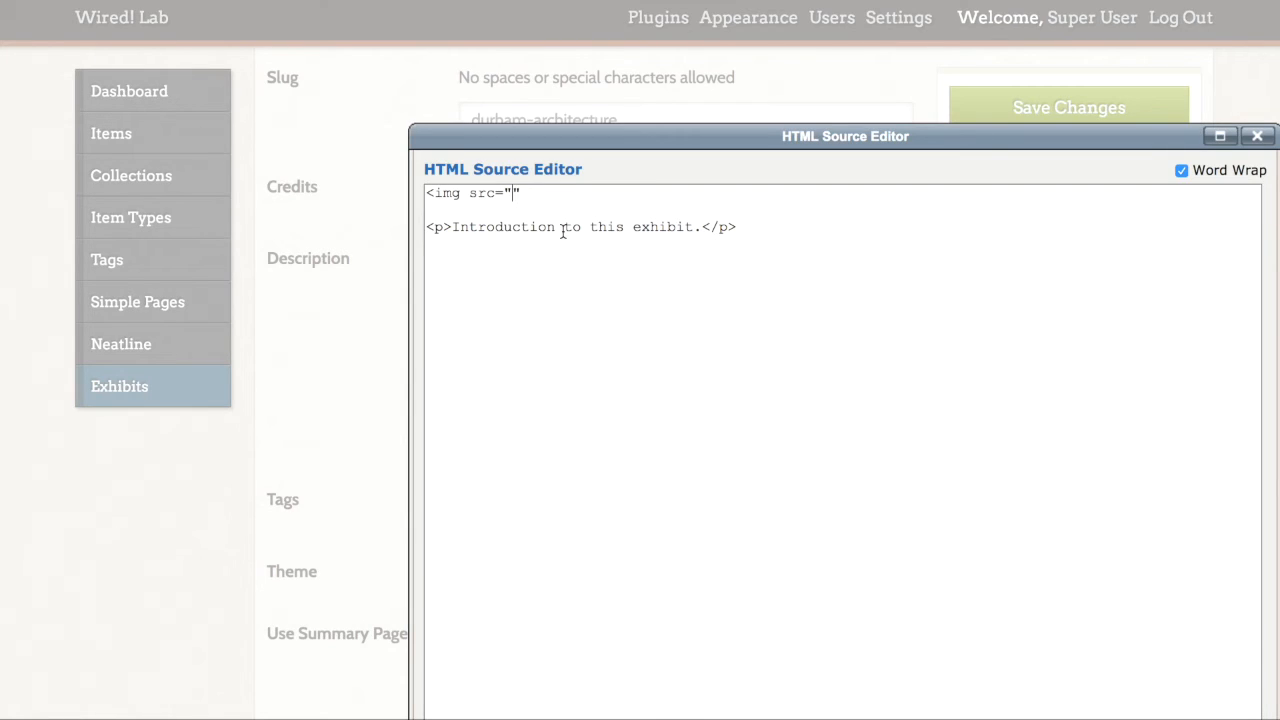
- Paste the Trinity College map file URL (wired.dukedh.org .../65b27b3c...jpg) into src
text(http://wired.dukedh.org/omeka/files/original/65b27b3c64f0f2eb1382633dbf433b7a.jpg)
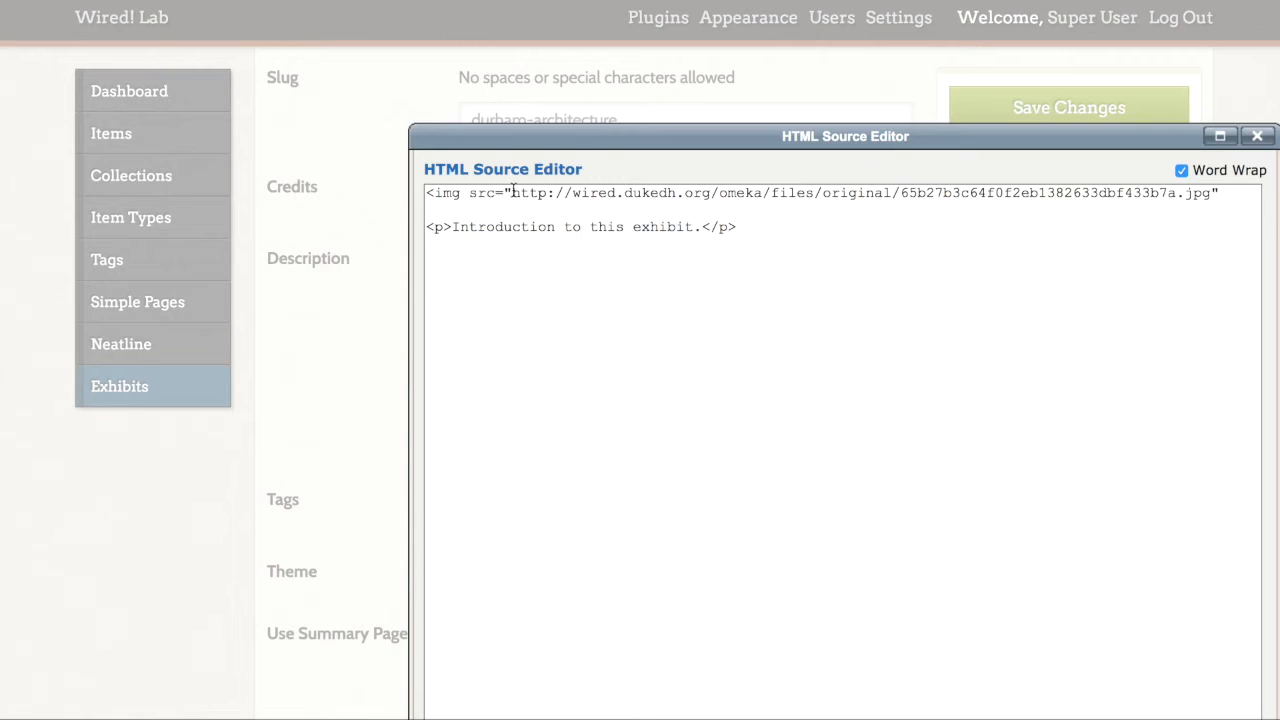
drag(512, 192, 1210, 192)
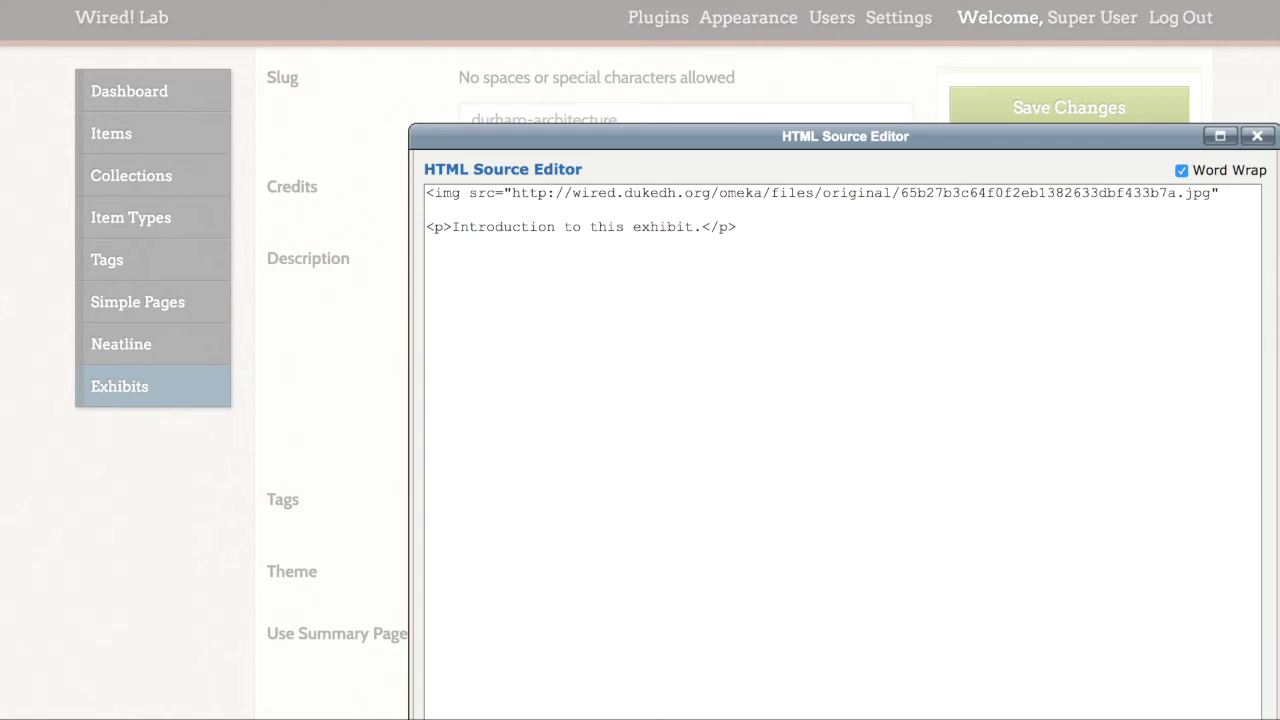
- Add width="100%" to the img tag
text(w)
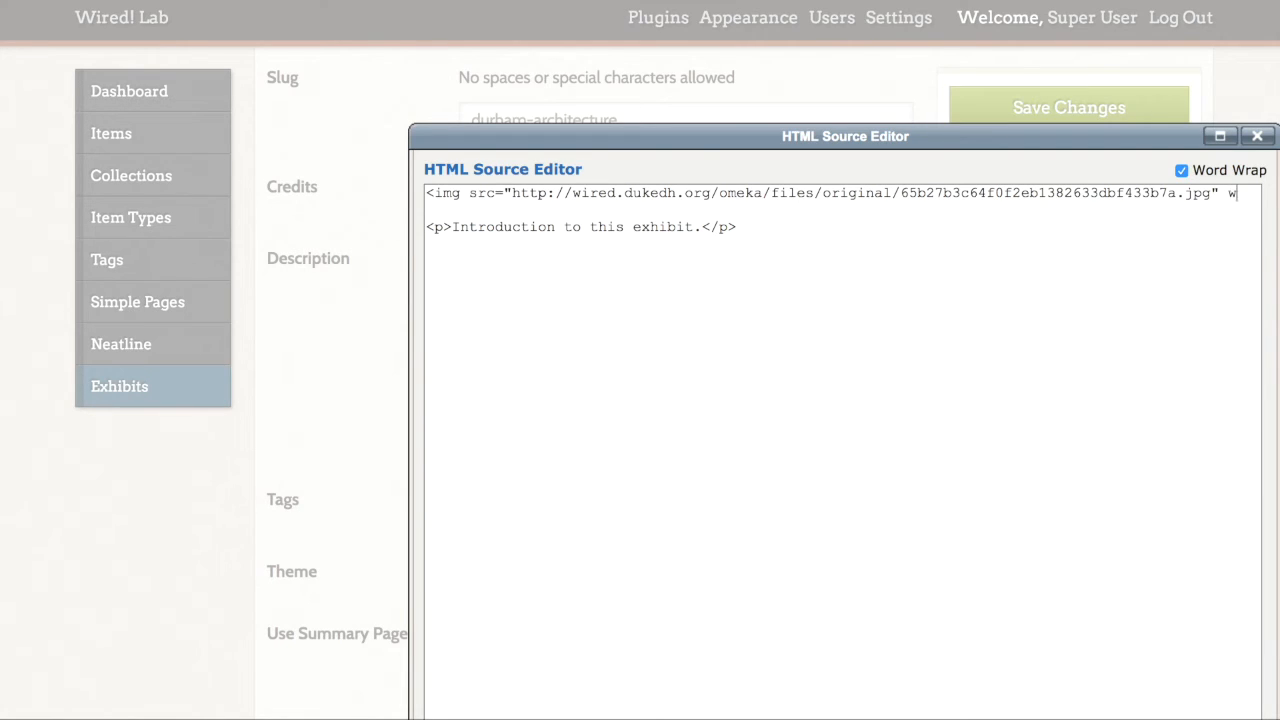
text(idt)
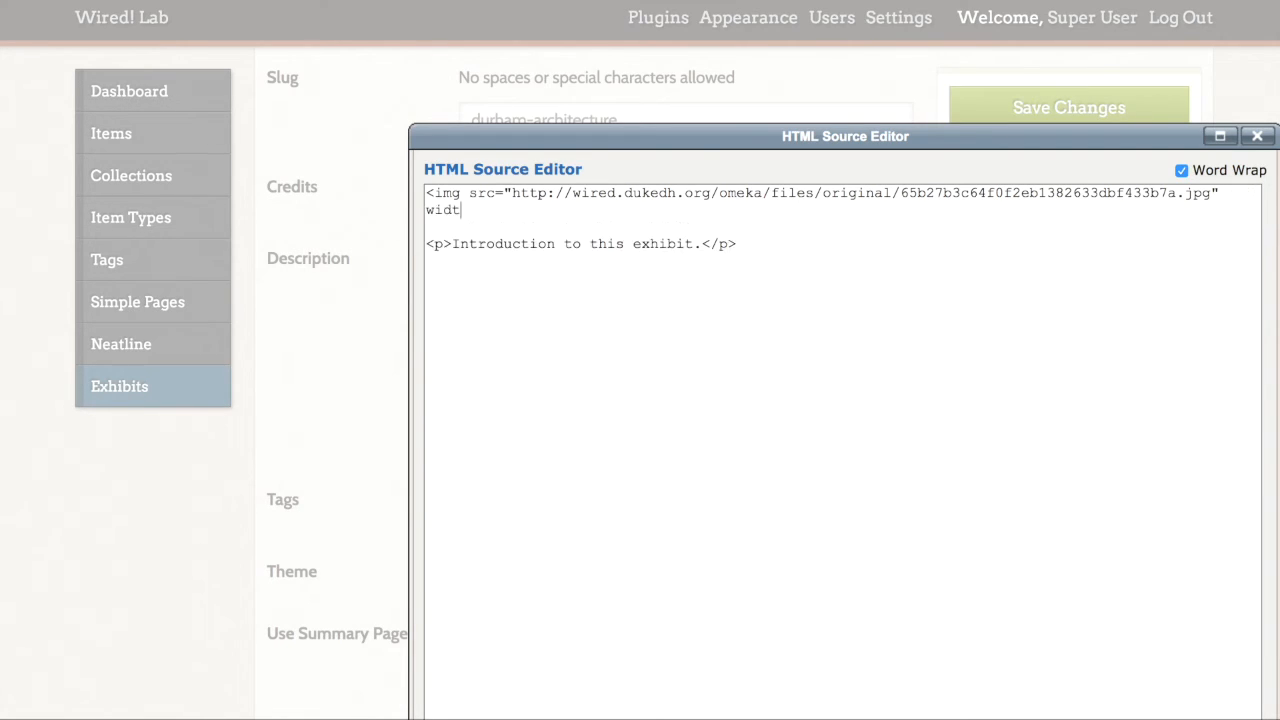
text(h)
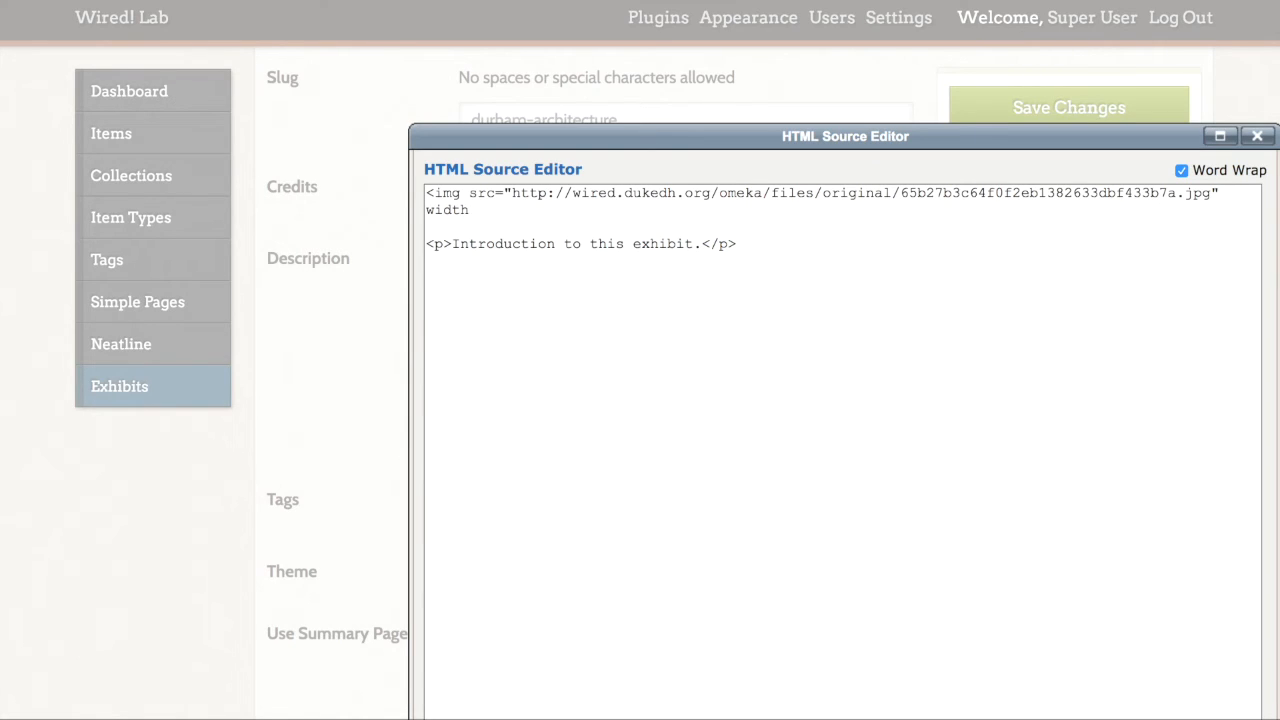
click(468, 210)
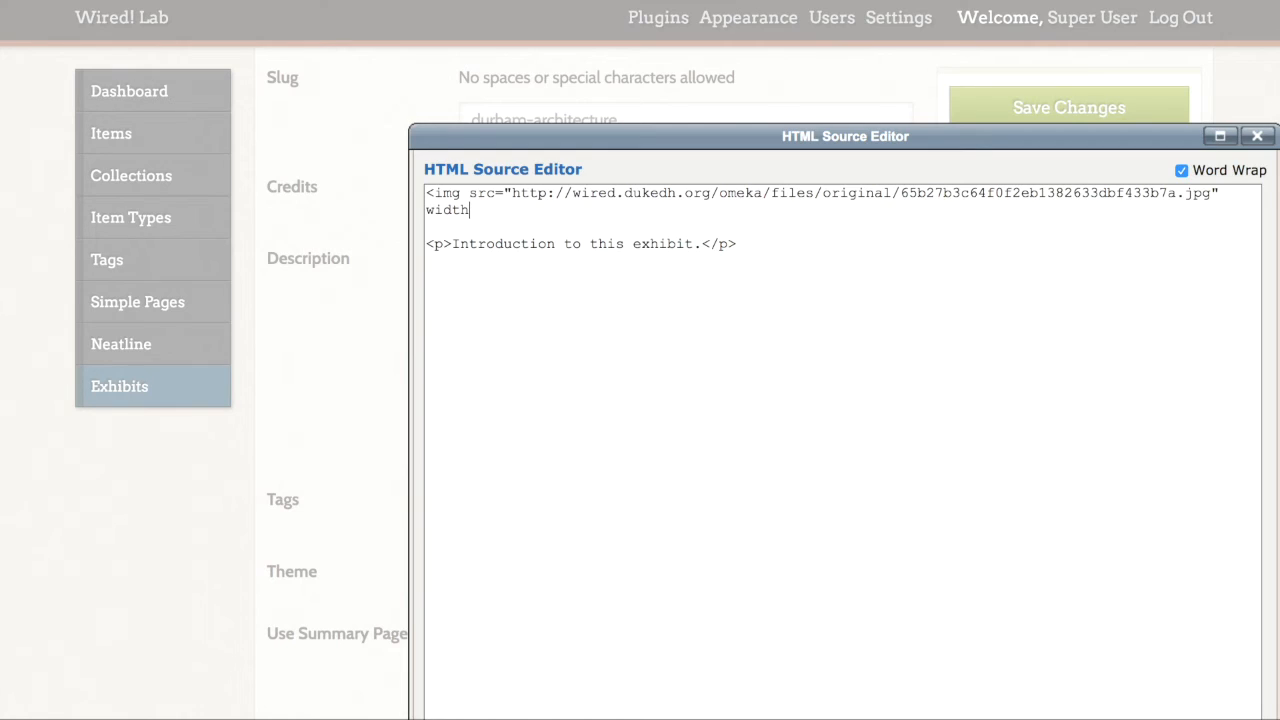
text(=")
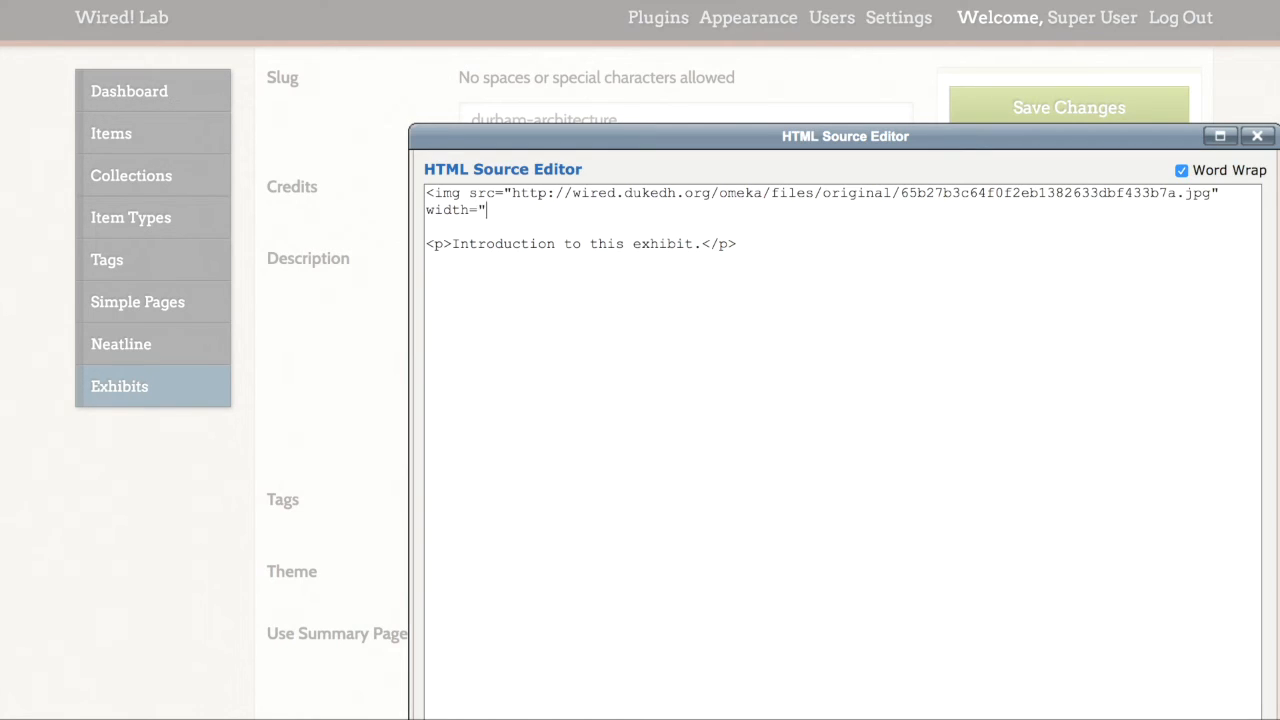
text(100)
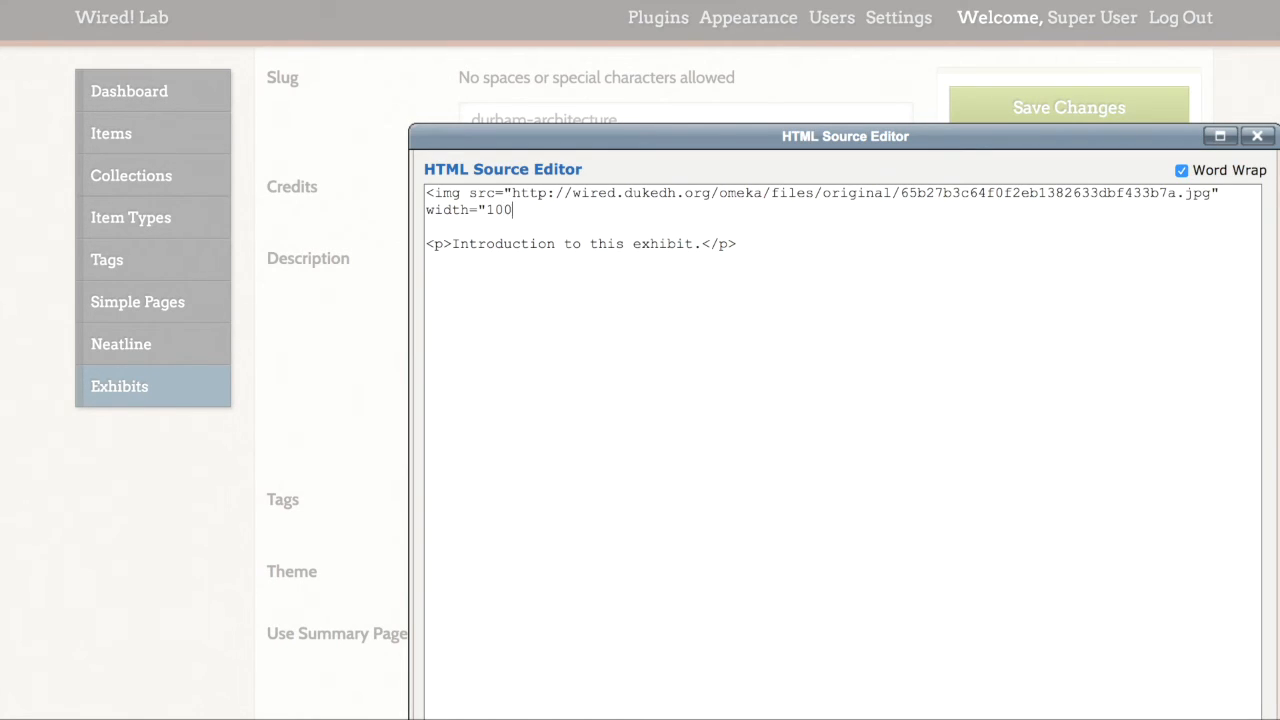
text(%"/>)
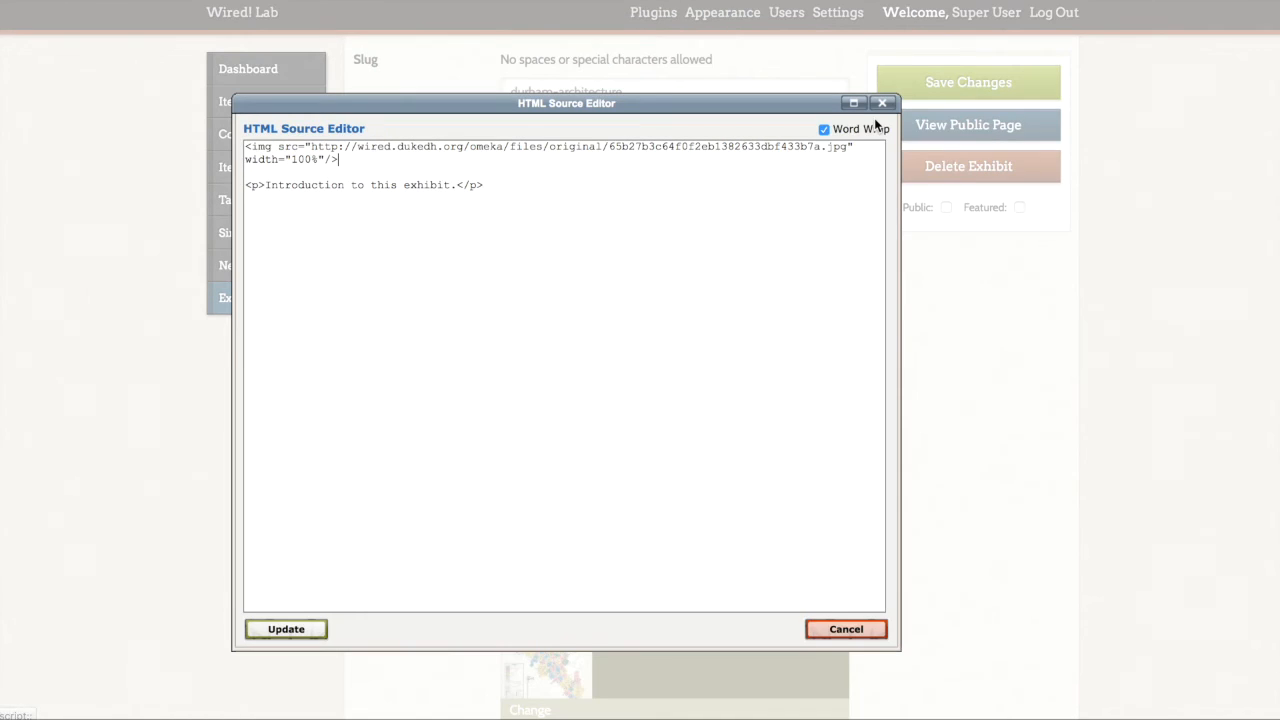
- Apply the source, add 'Introduction to this exhibit.' below the map image, and save the exhibit
click(284, 628)
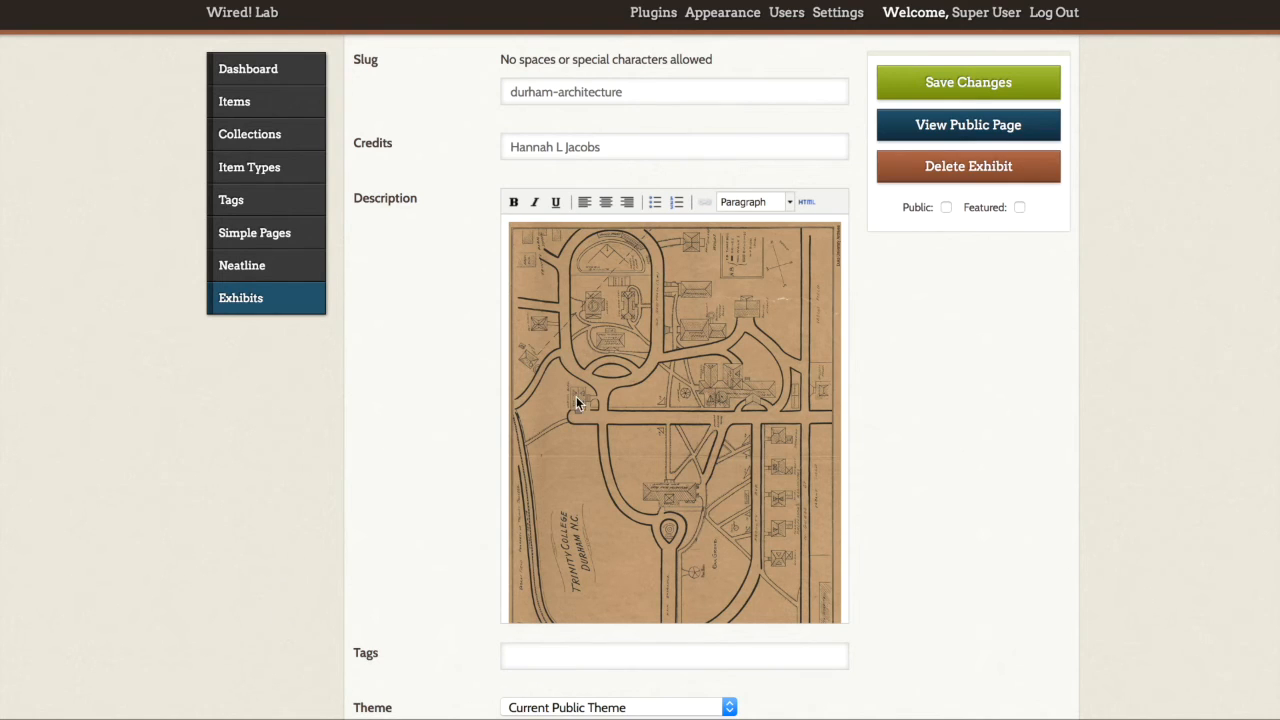
scroll(down, 3)
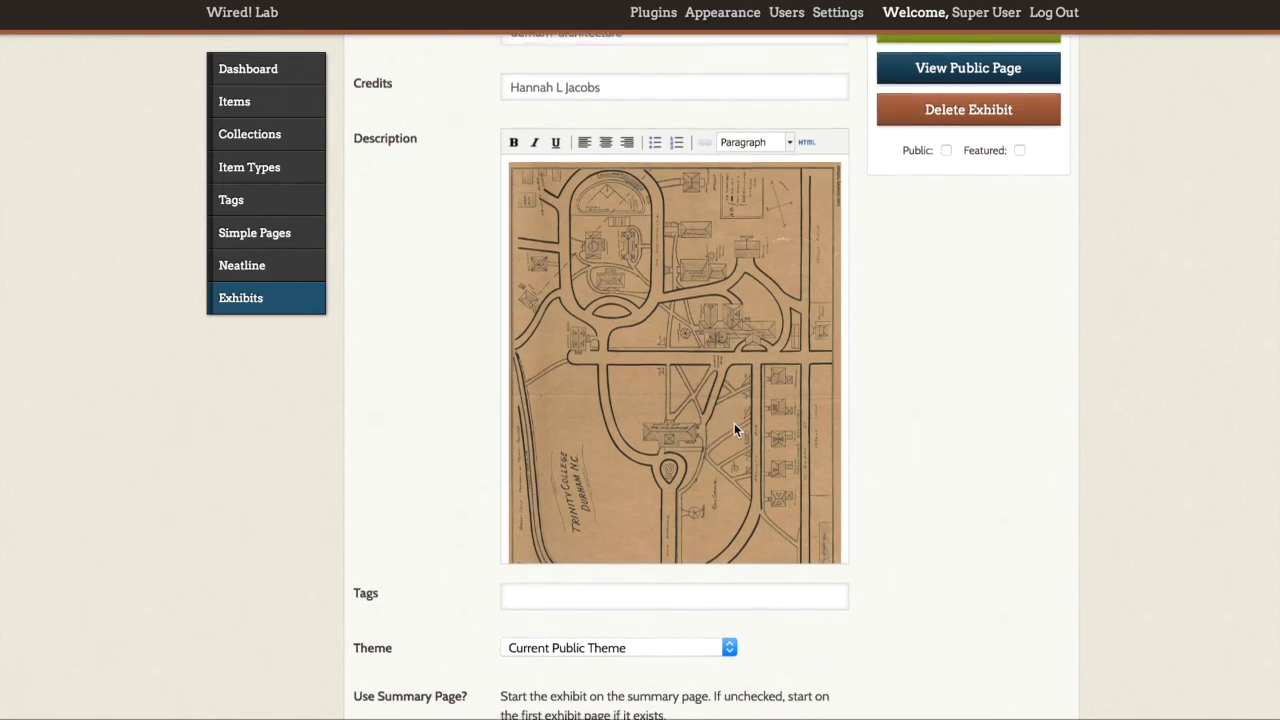
scroll(down, 3)
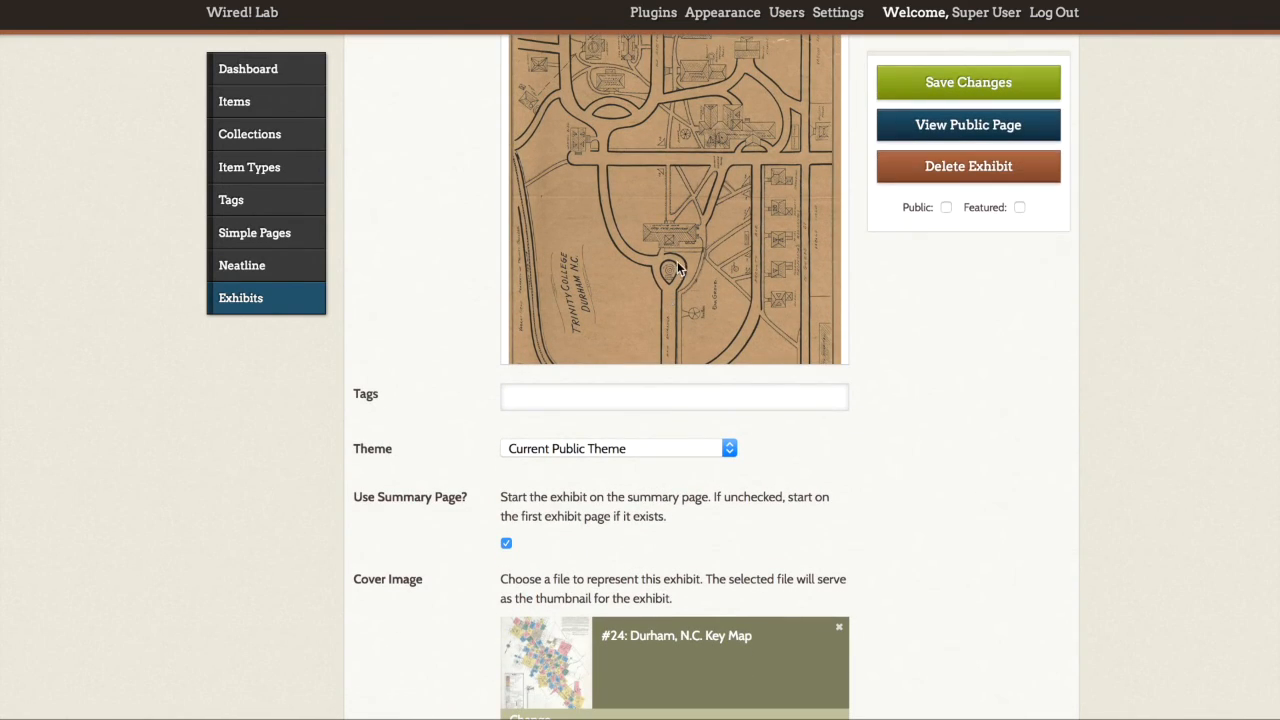
scroll(up, 3)
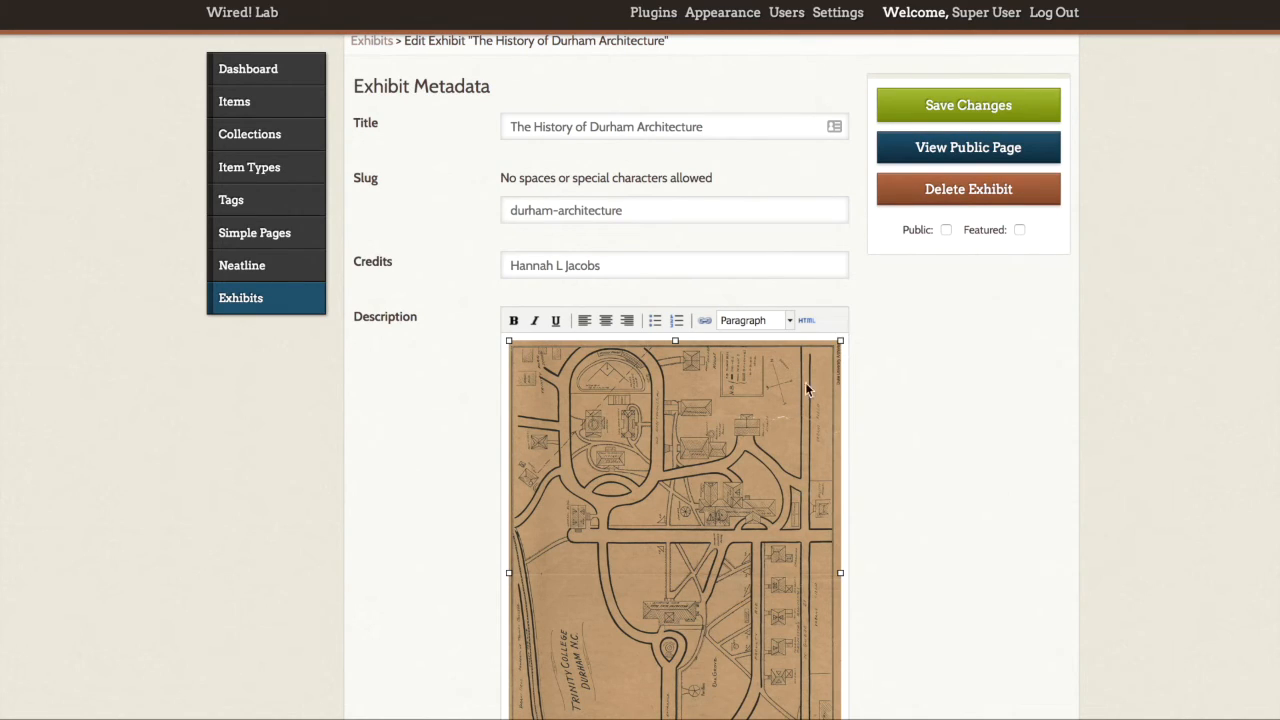
scroll(down, 3)
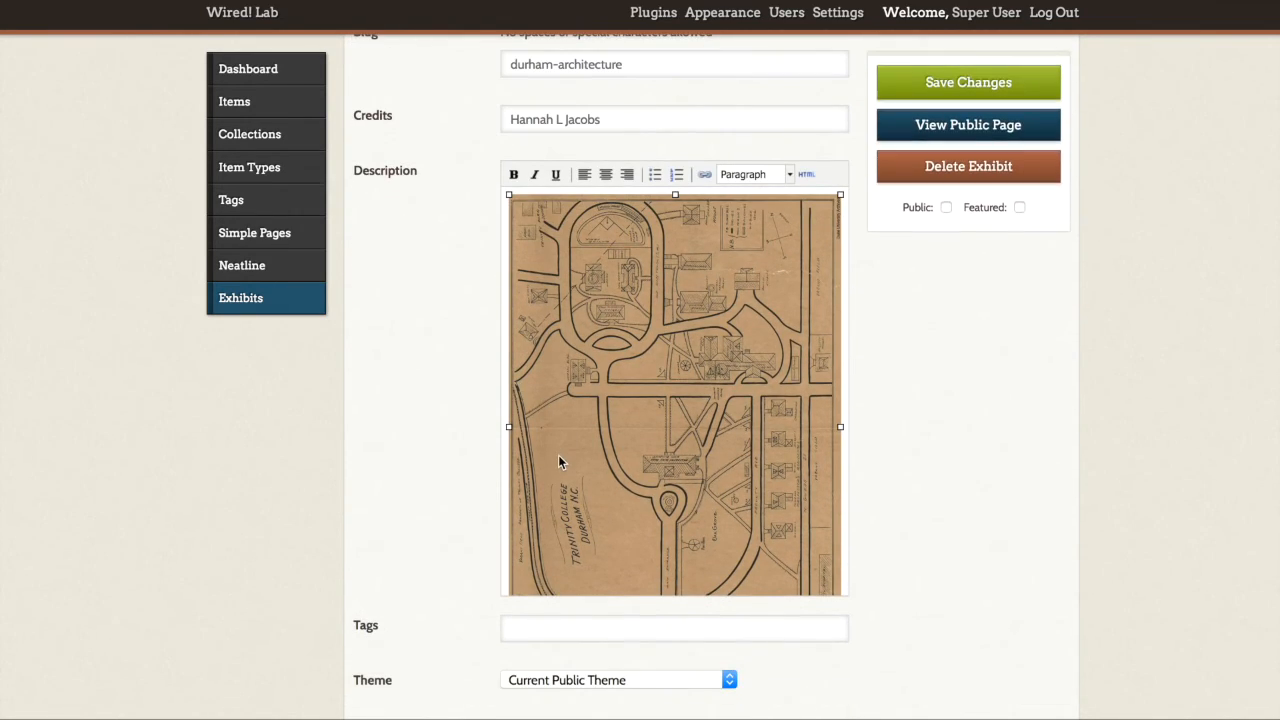
text(Introduction to this exhibit.)
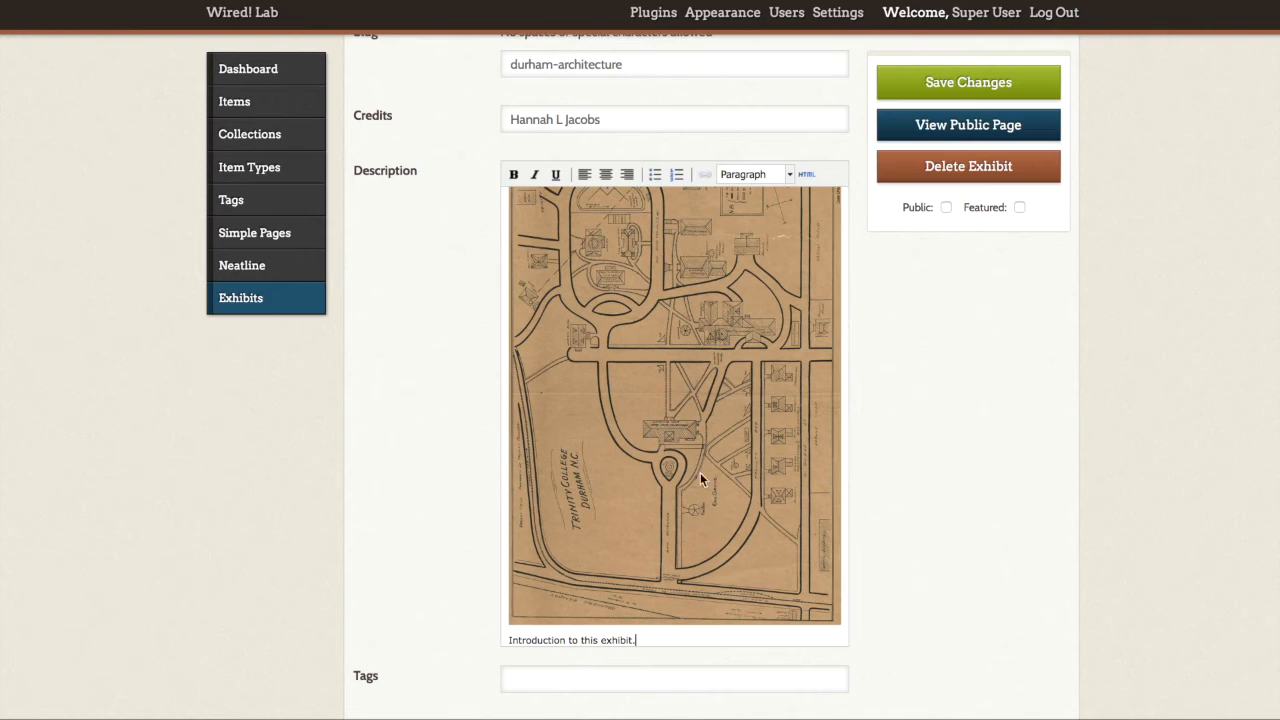
mouse_move(938, 112)
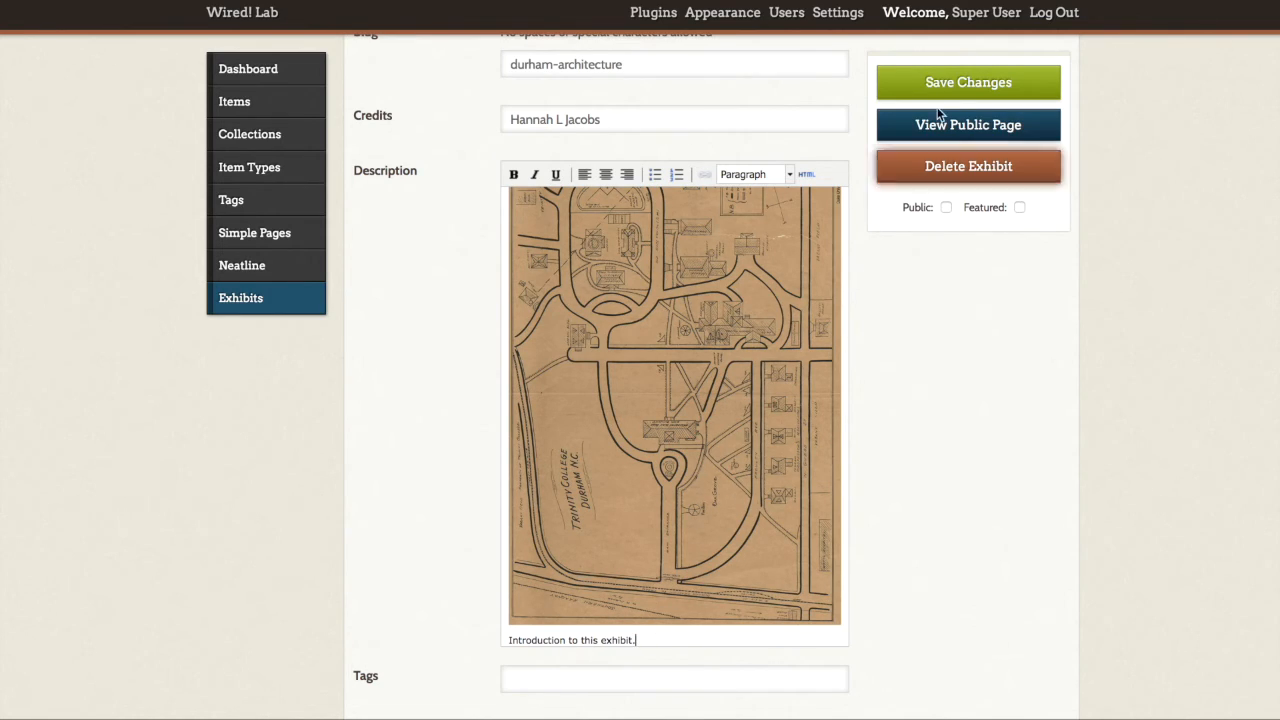
click(968, 82)
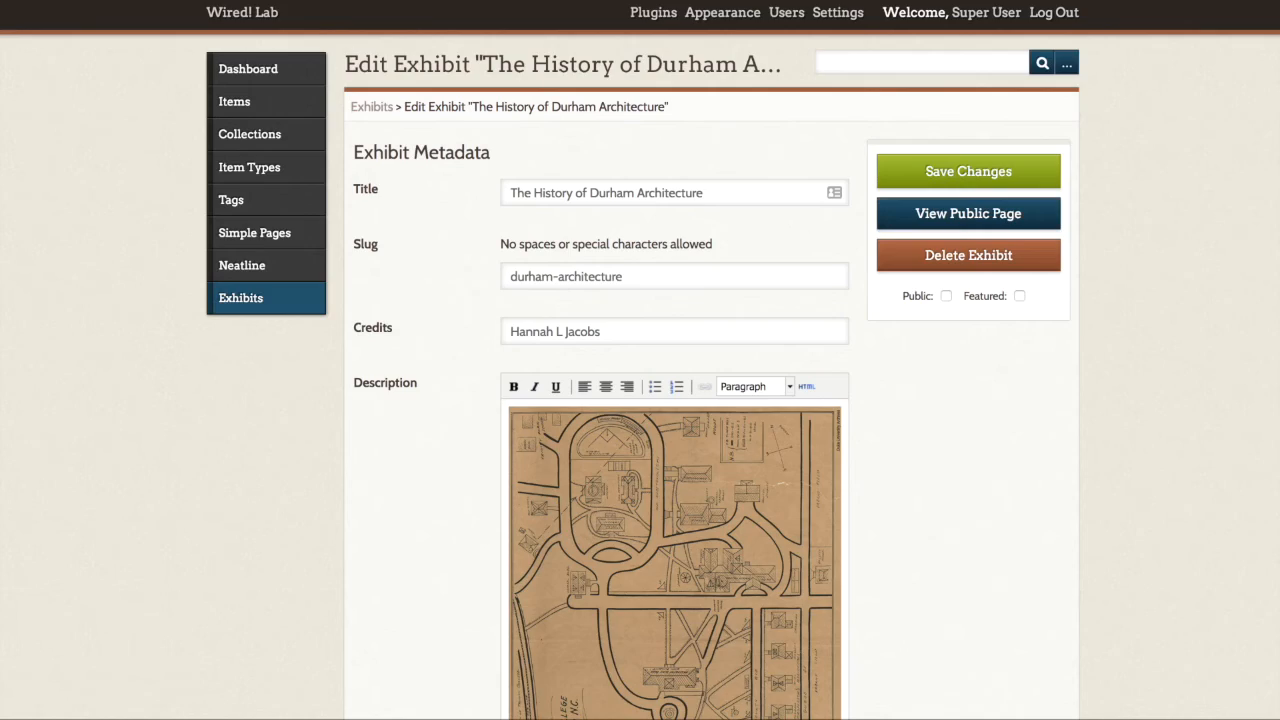
click(968, 212)
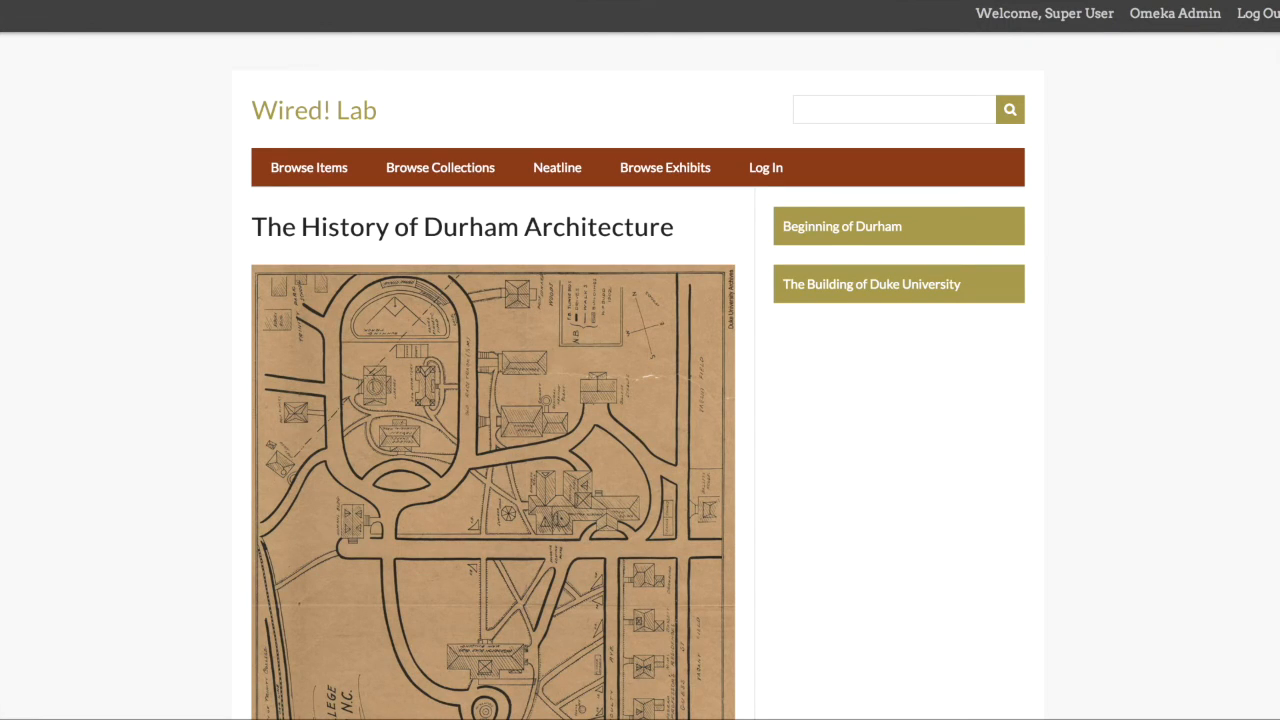
mouse_move(166, 540)
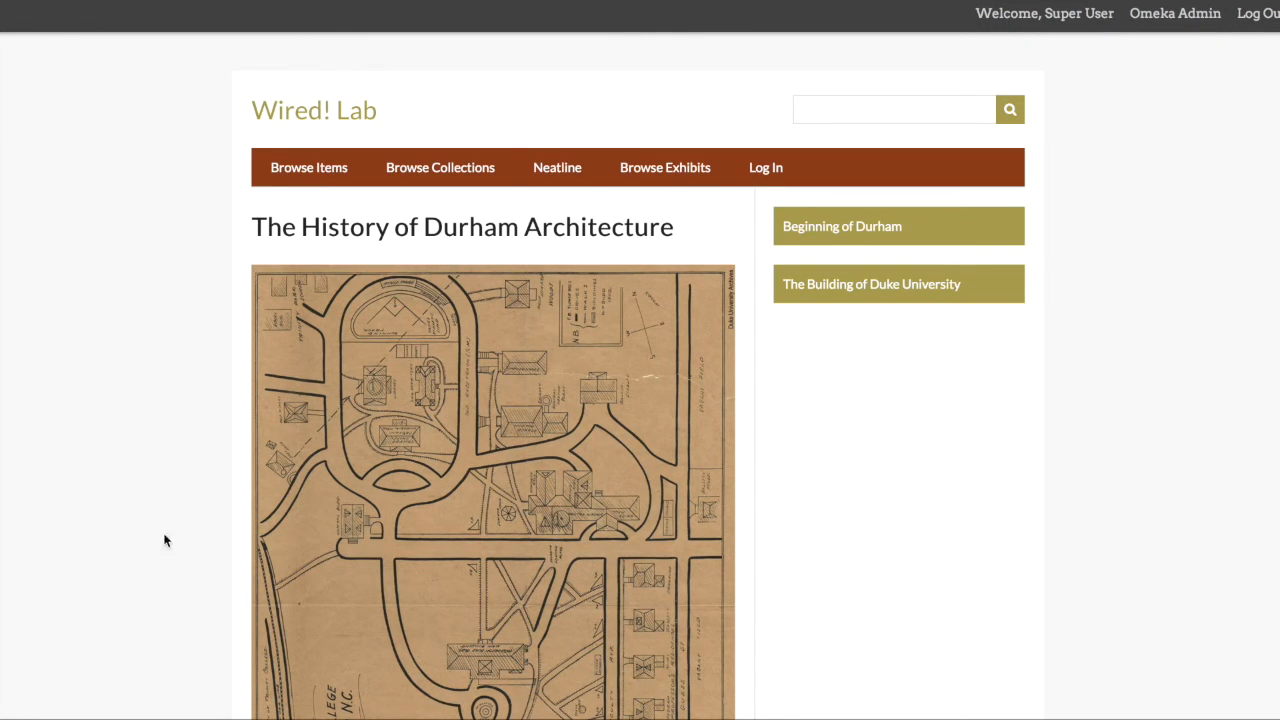
scroll(down, 3)
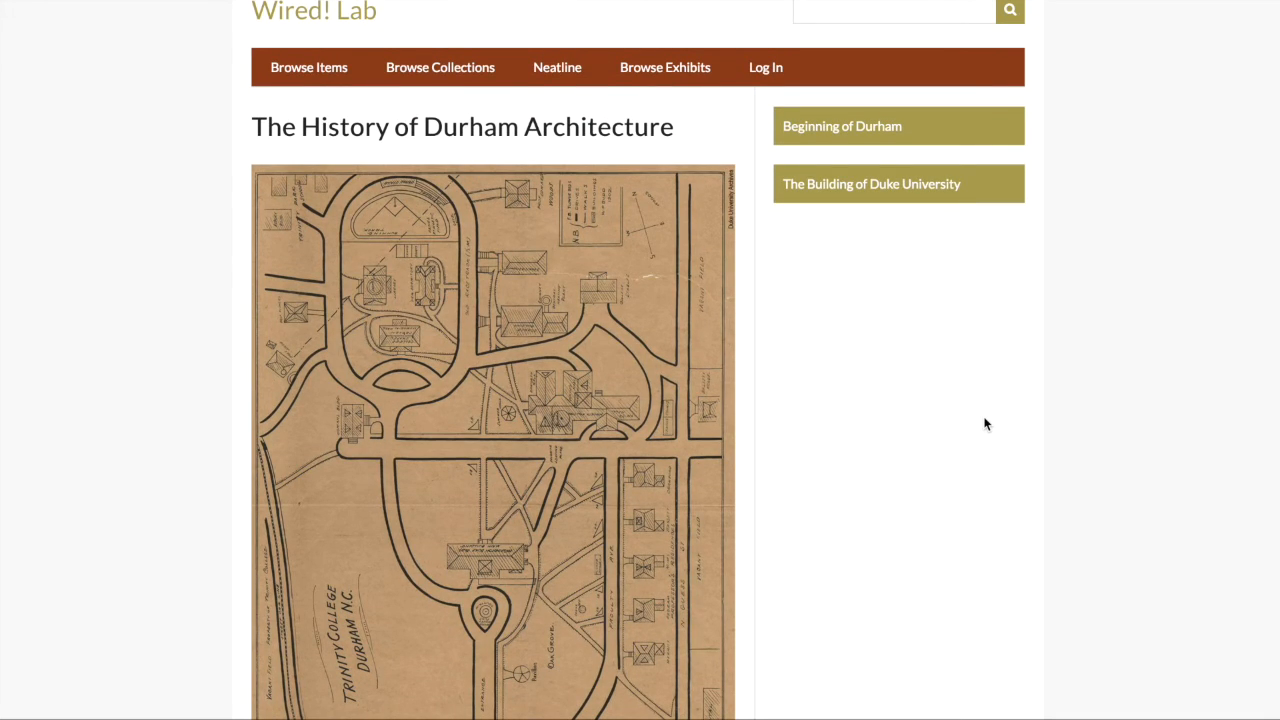
scroll(down, 3)
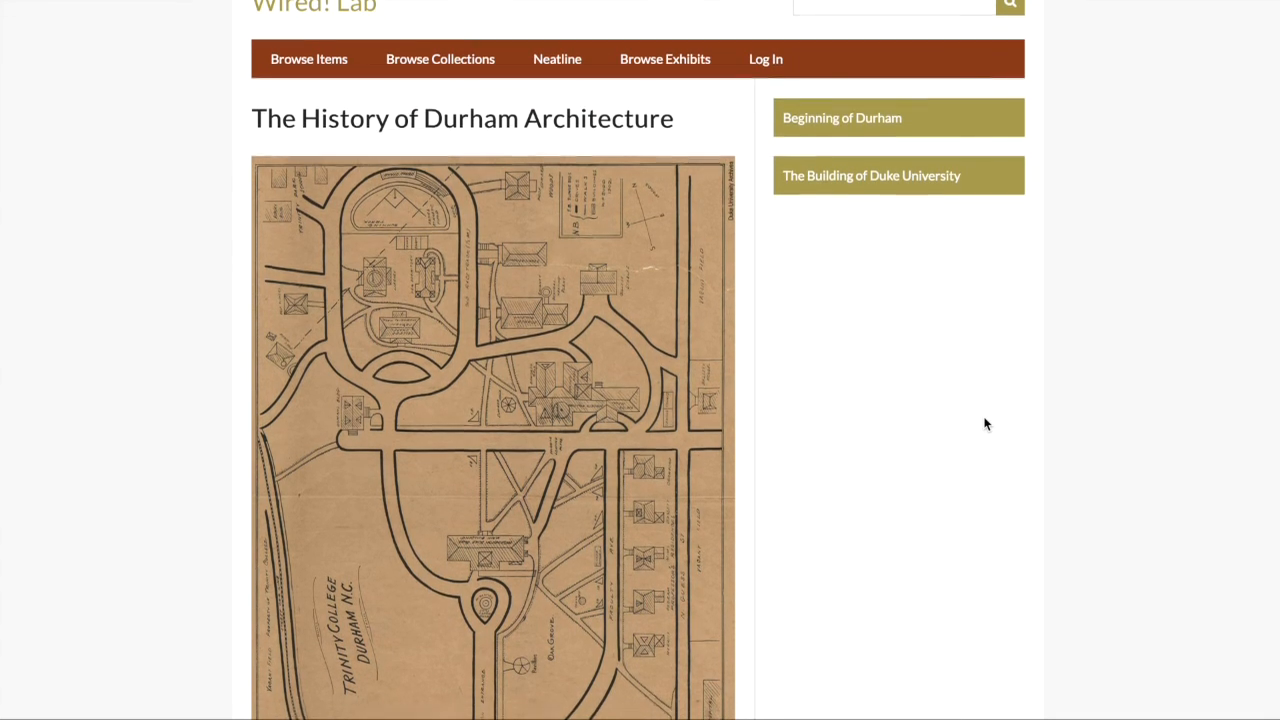
scroll(down, 3)
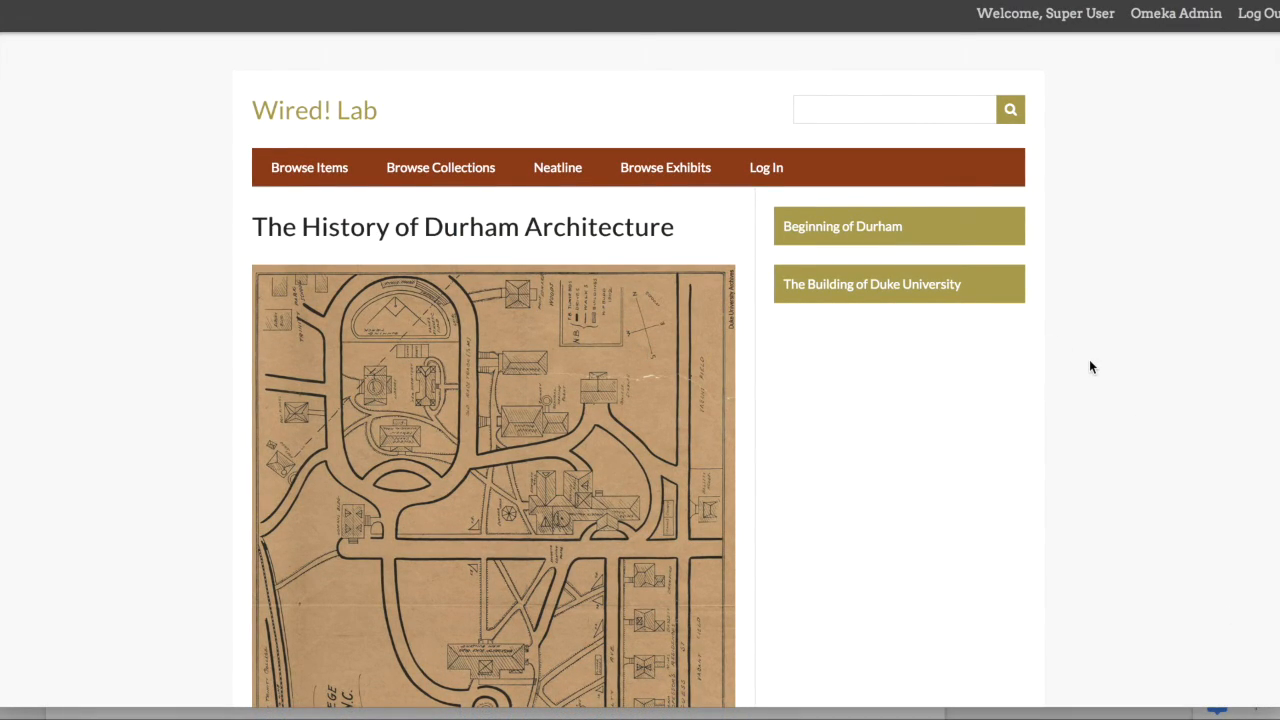
mouse_move(758, 252)
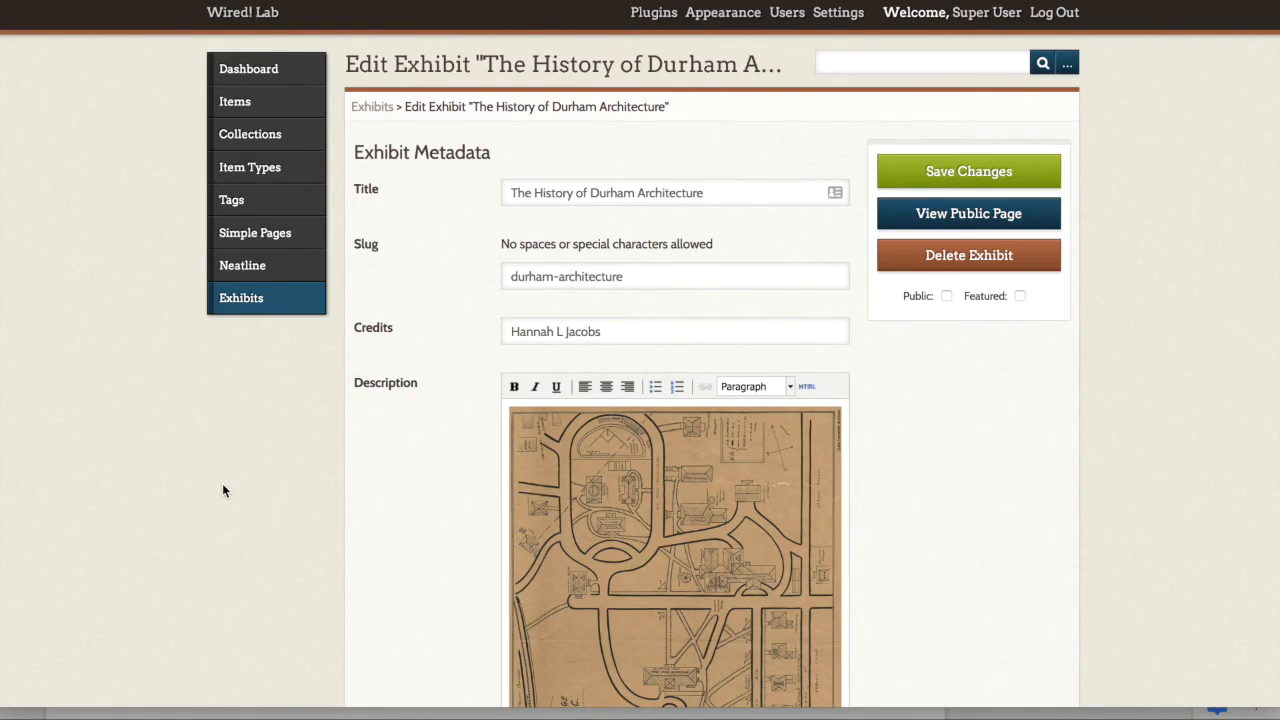
- Keep Beginning of Durham first, nest The Building of Duke University under it, and save changes
scroll(down, 3)
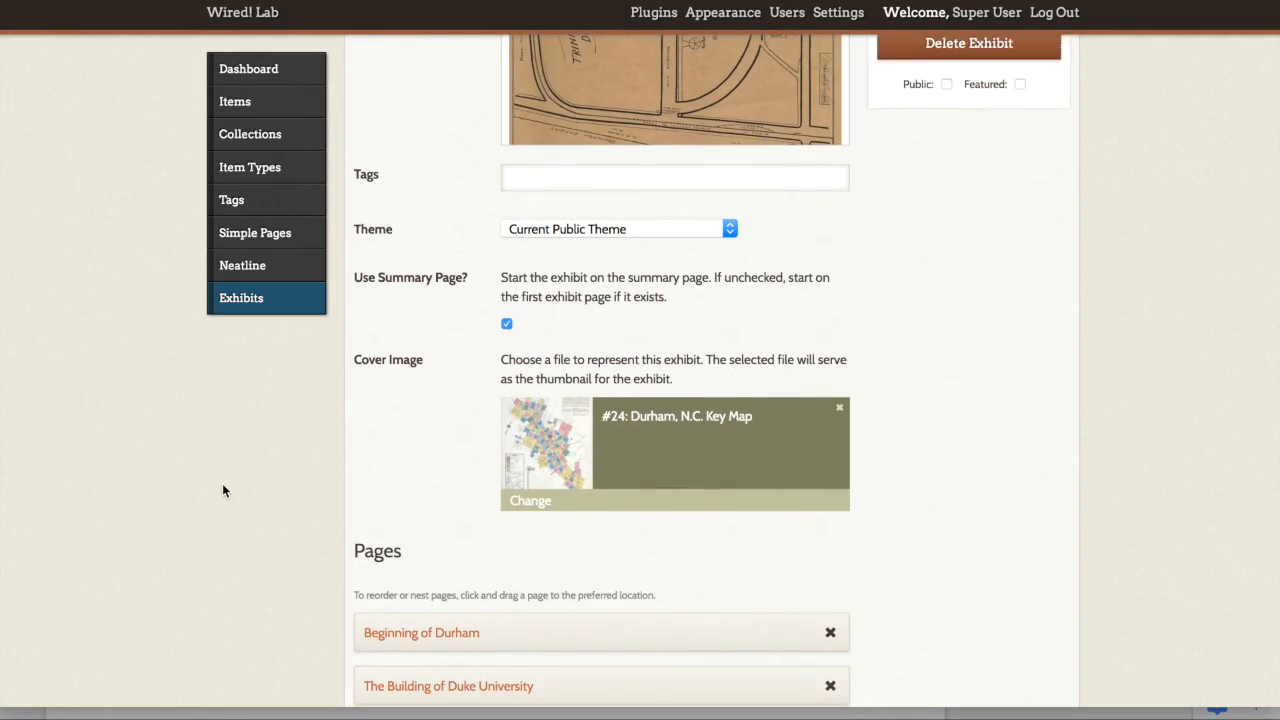
scroll(down, 3)
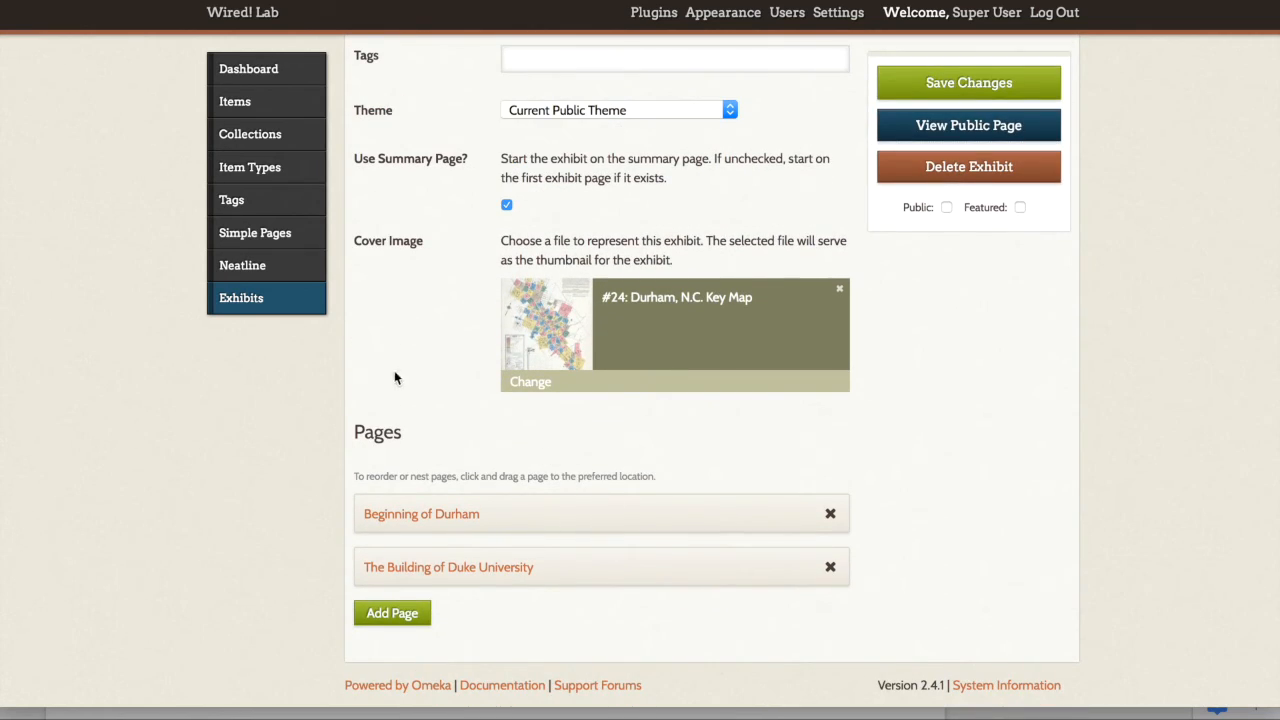
mouse_move(560, 616)
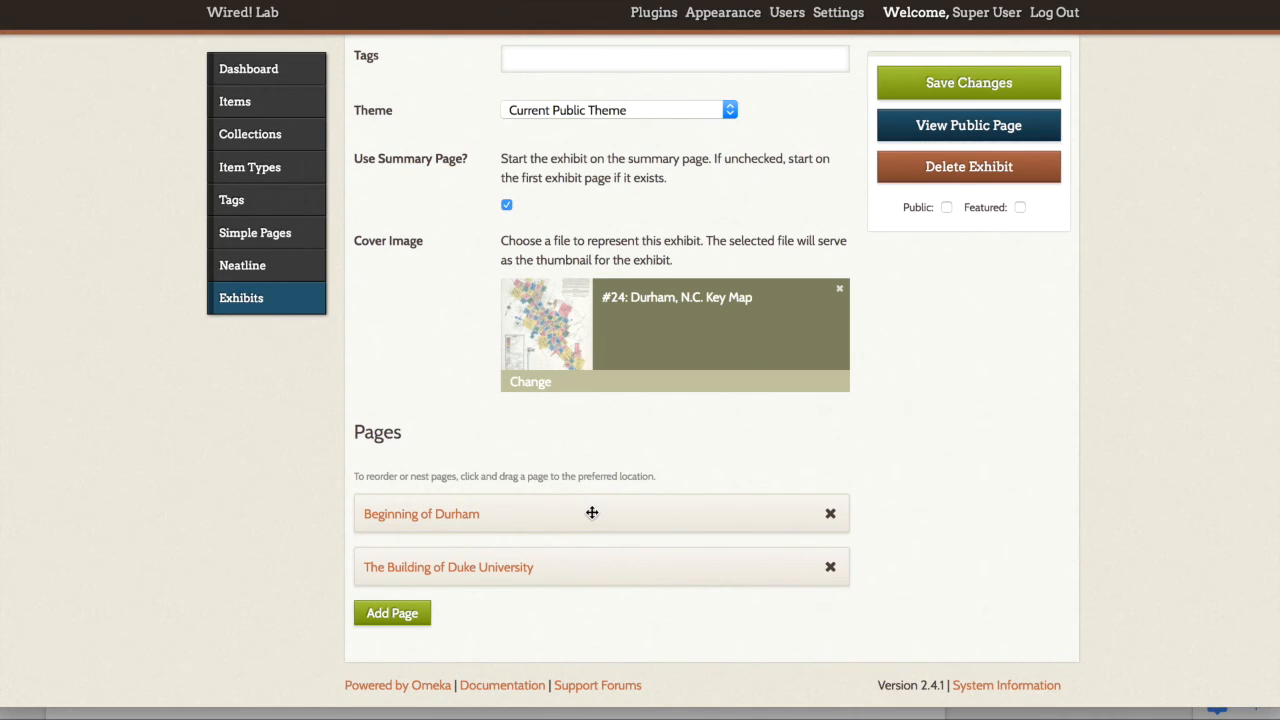
drag(592, 512, 592, 600)
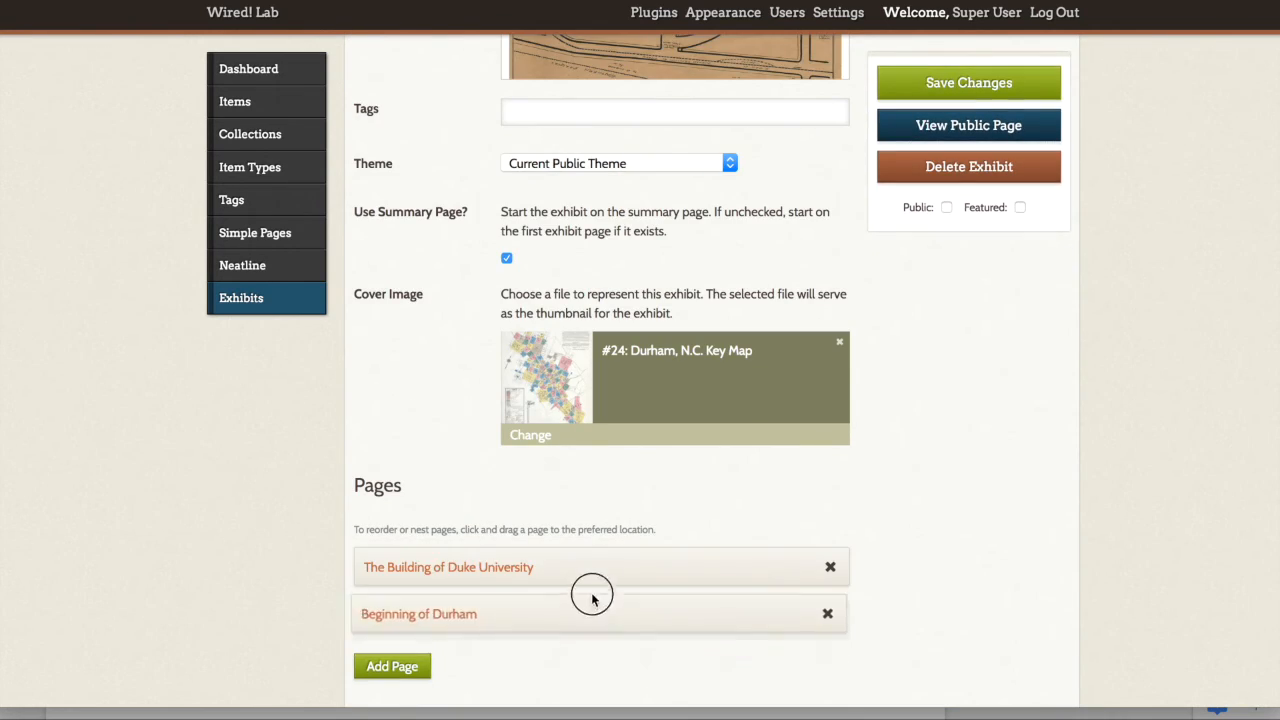
drag(592, 600, 592, 560)
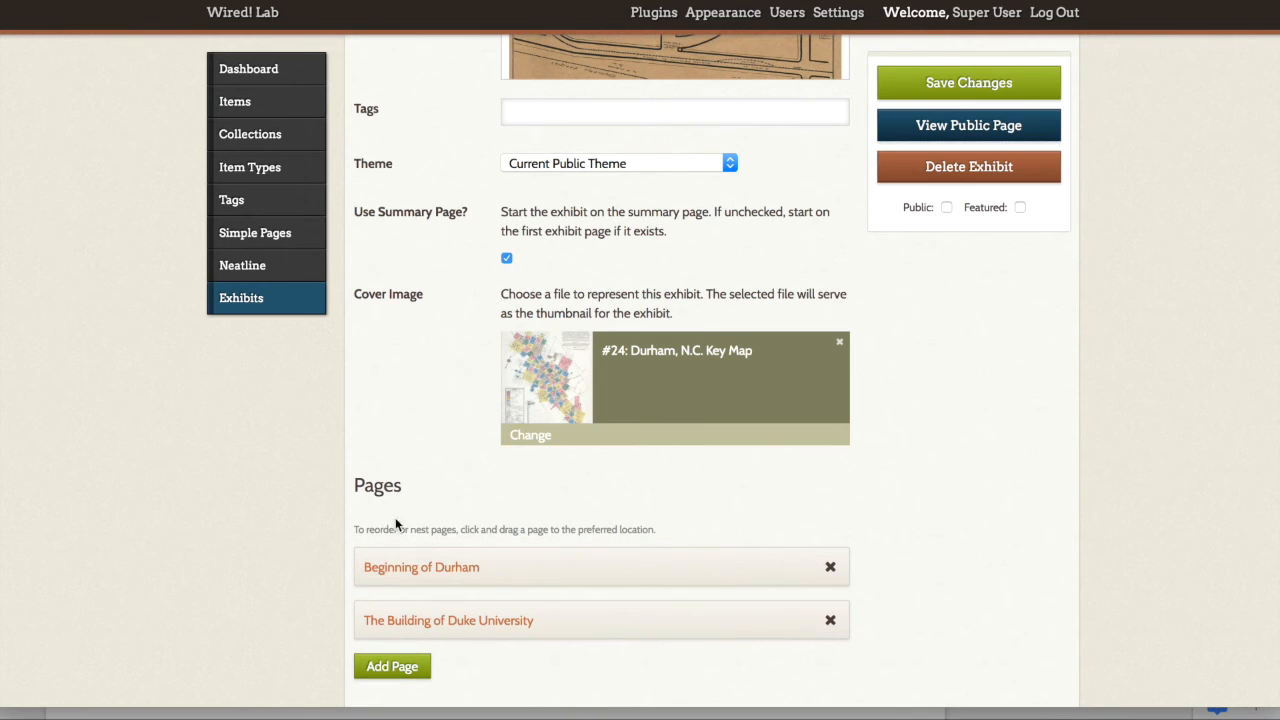
mouse_move(264, 588)
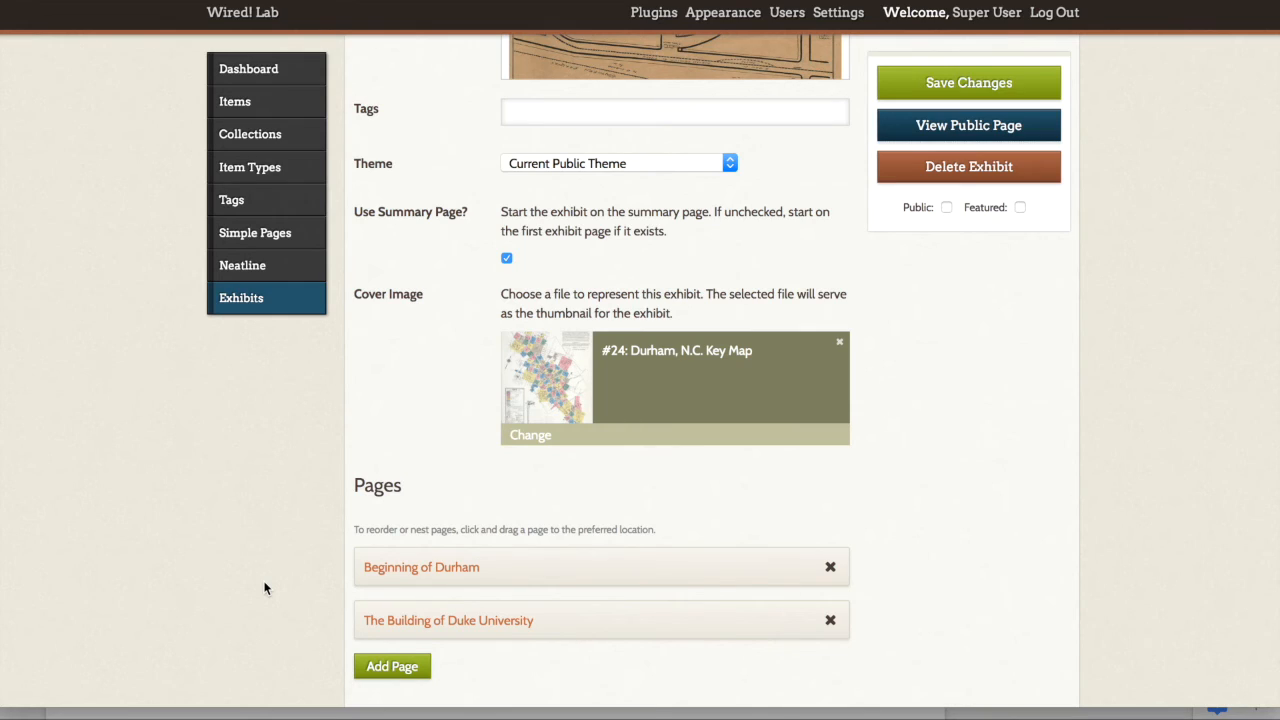
mouse_move(356, 600)
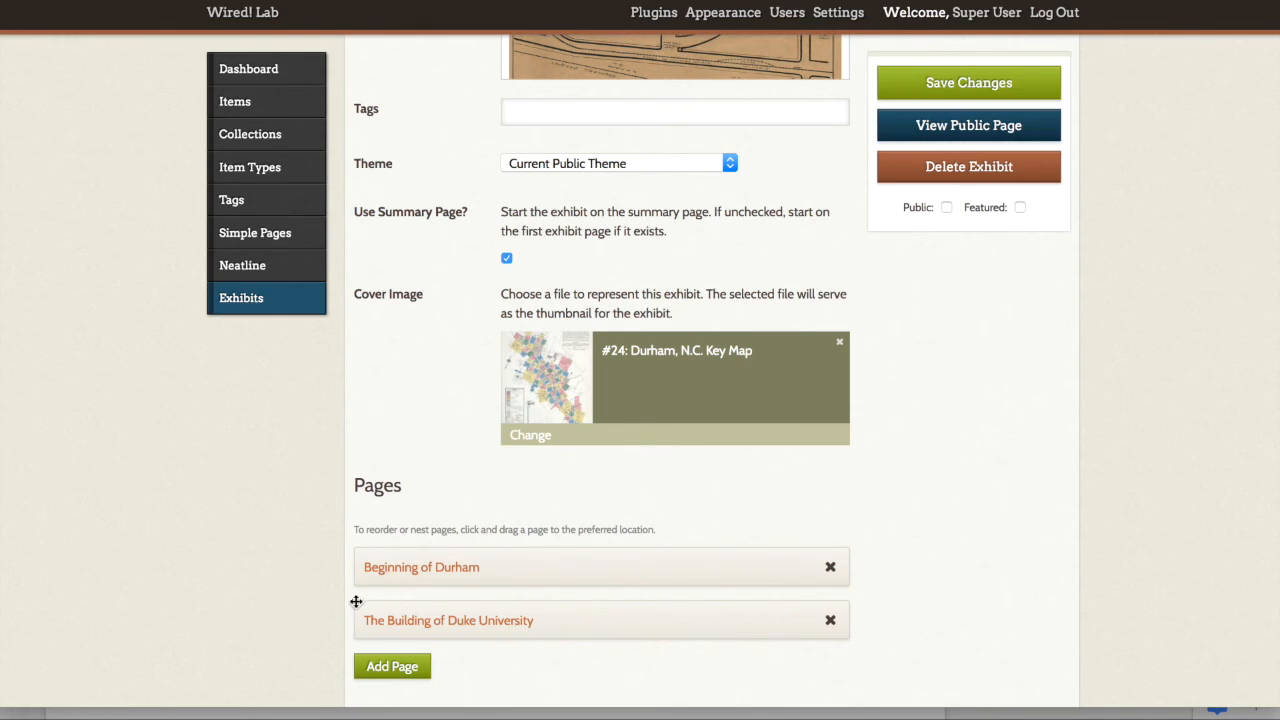
mouse_move(536, 624)
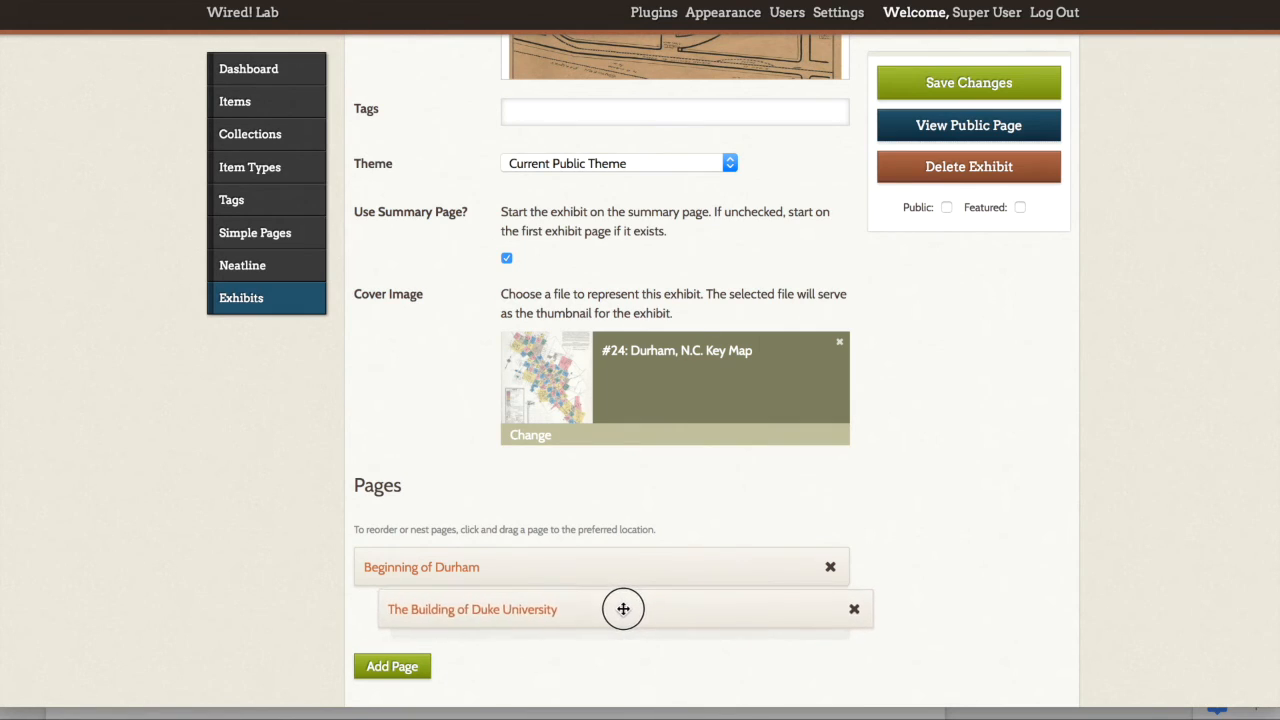
drag(624, 608, 664, 618)
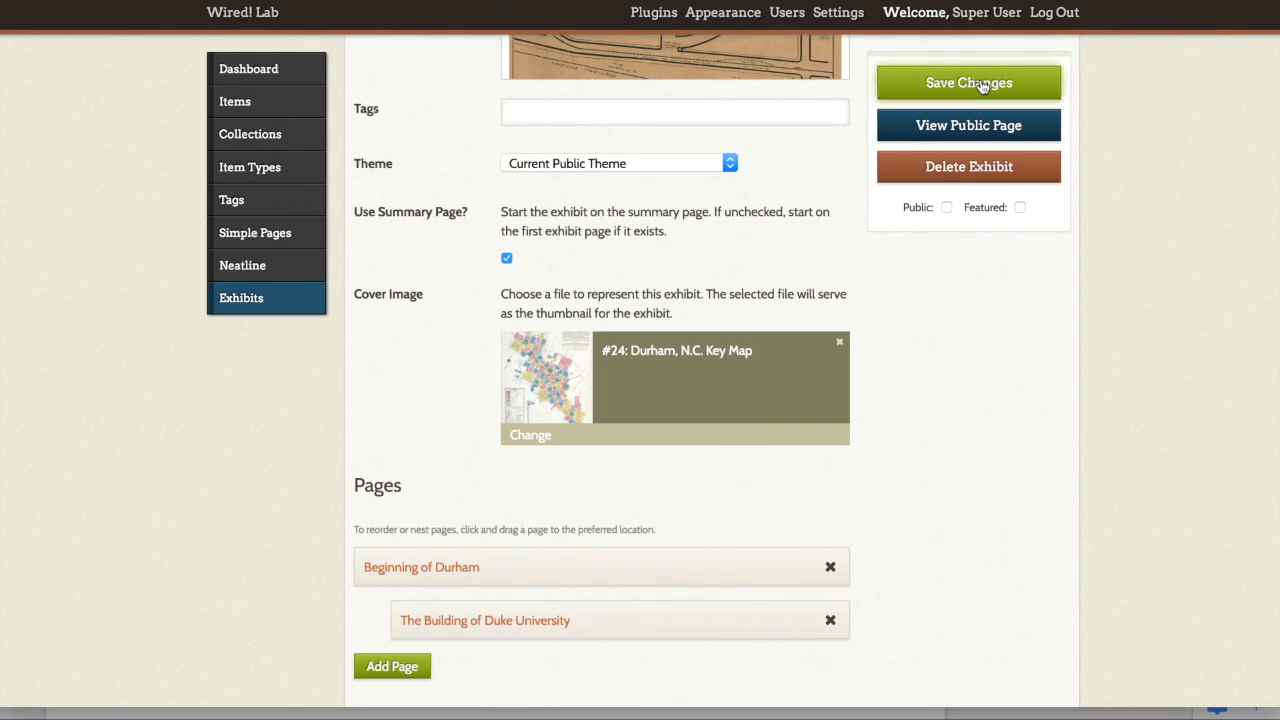
click(968, 82)
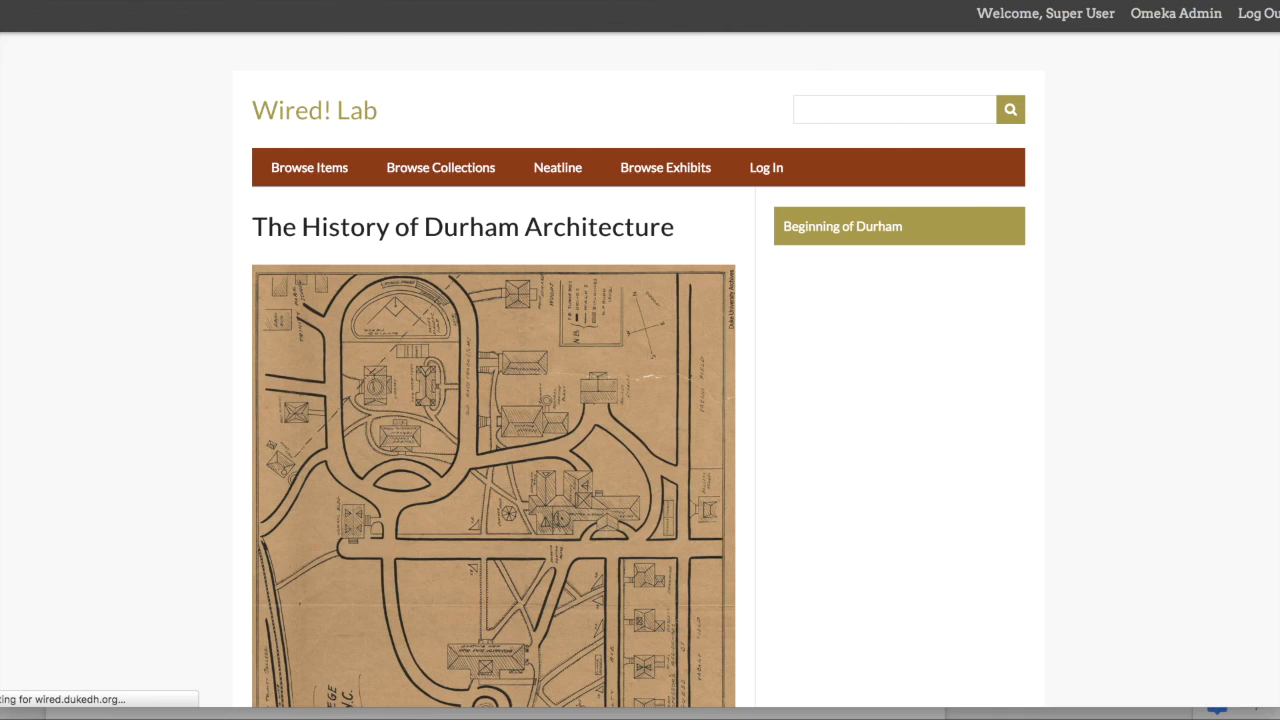
mouse_move(764, 26)
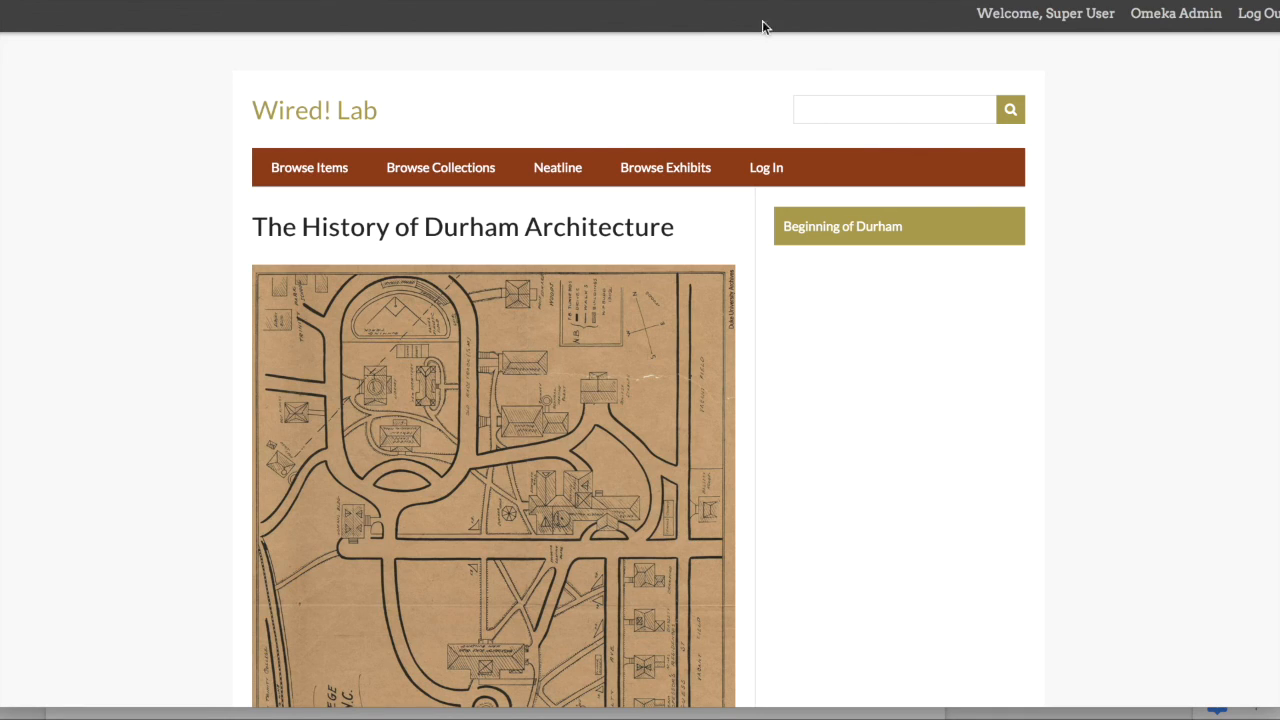
mouse_move(754, 240)
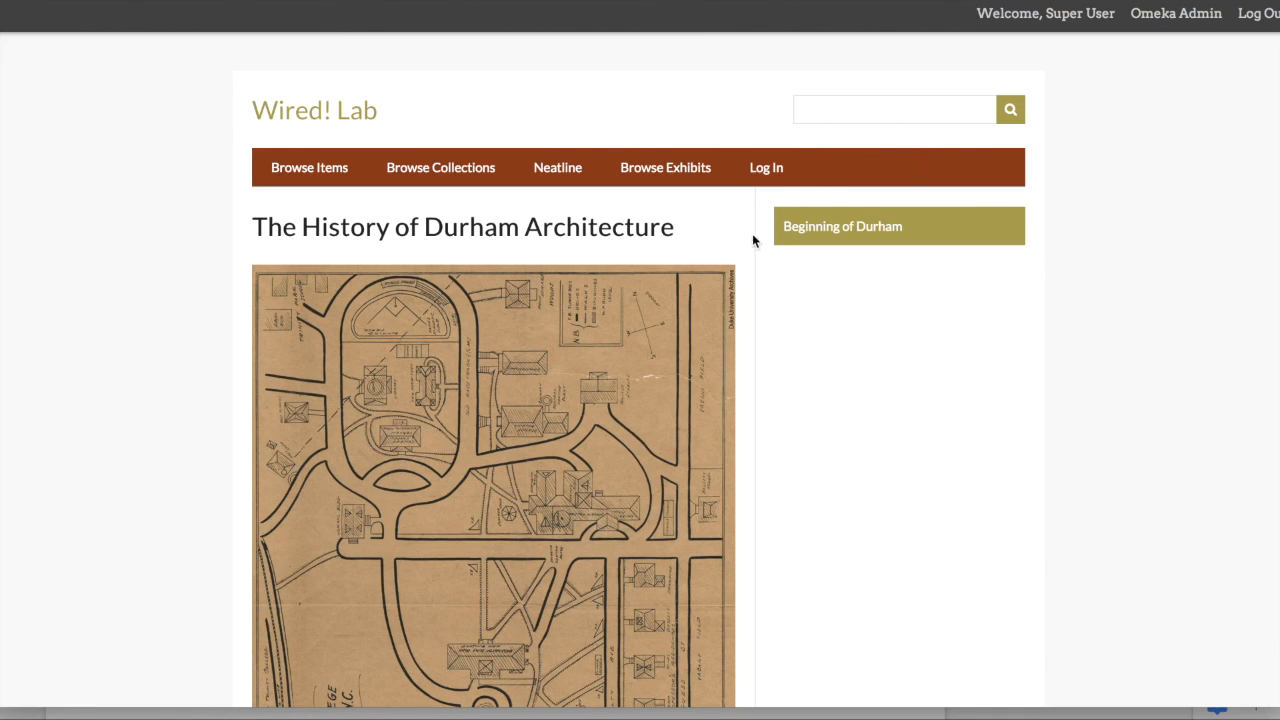
mouse_move(810, 216)
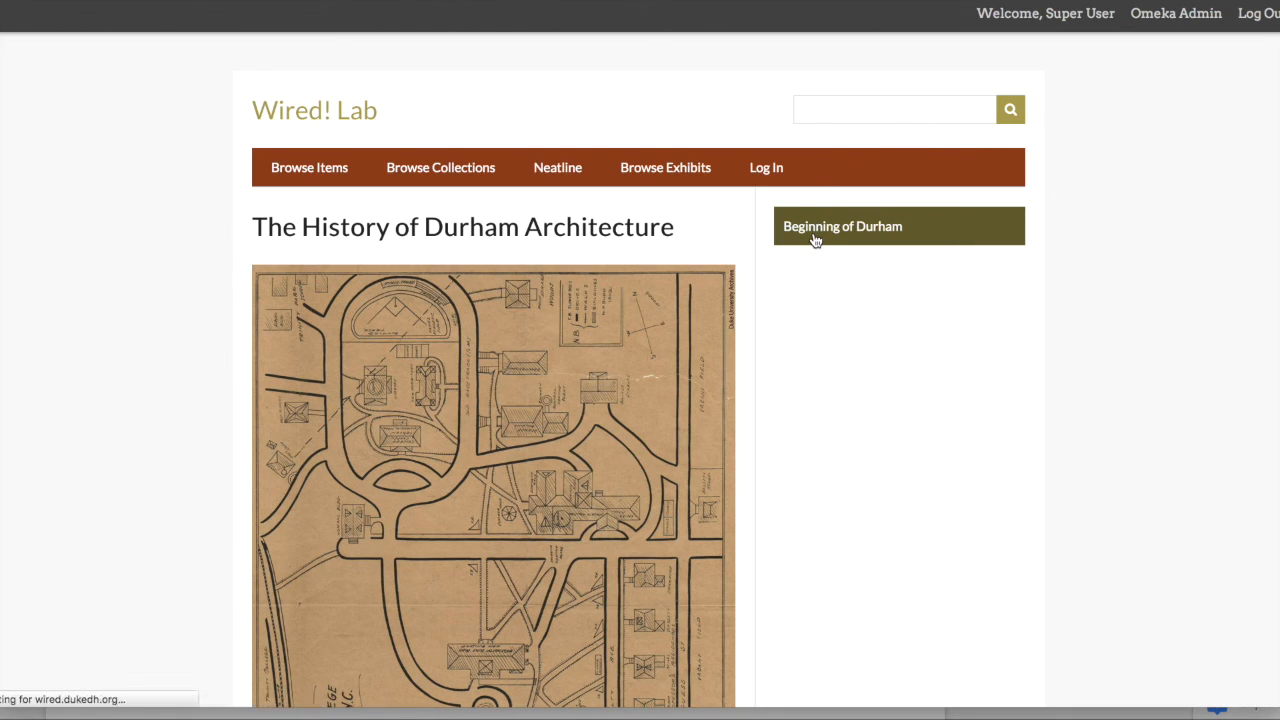
- View Beginning of Durham and its nested The Building of Duke University page on the public site
click(842, 224)
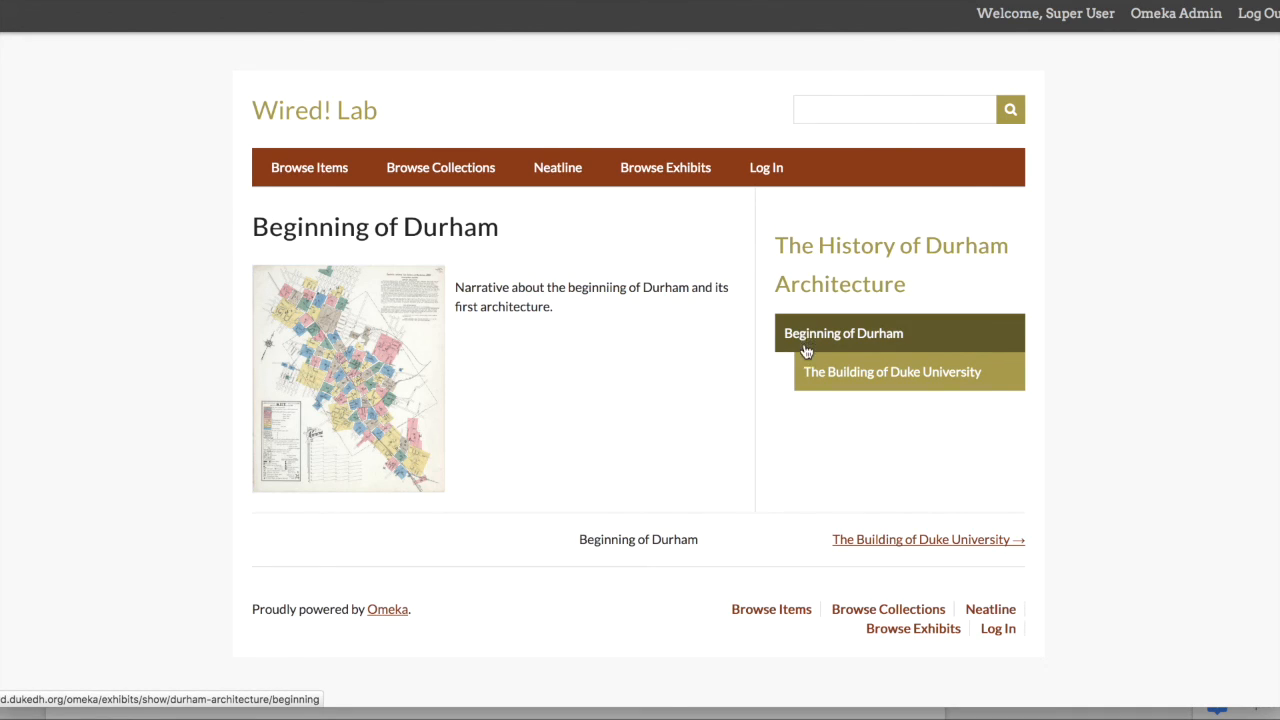
mouse_move(860, 386)
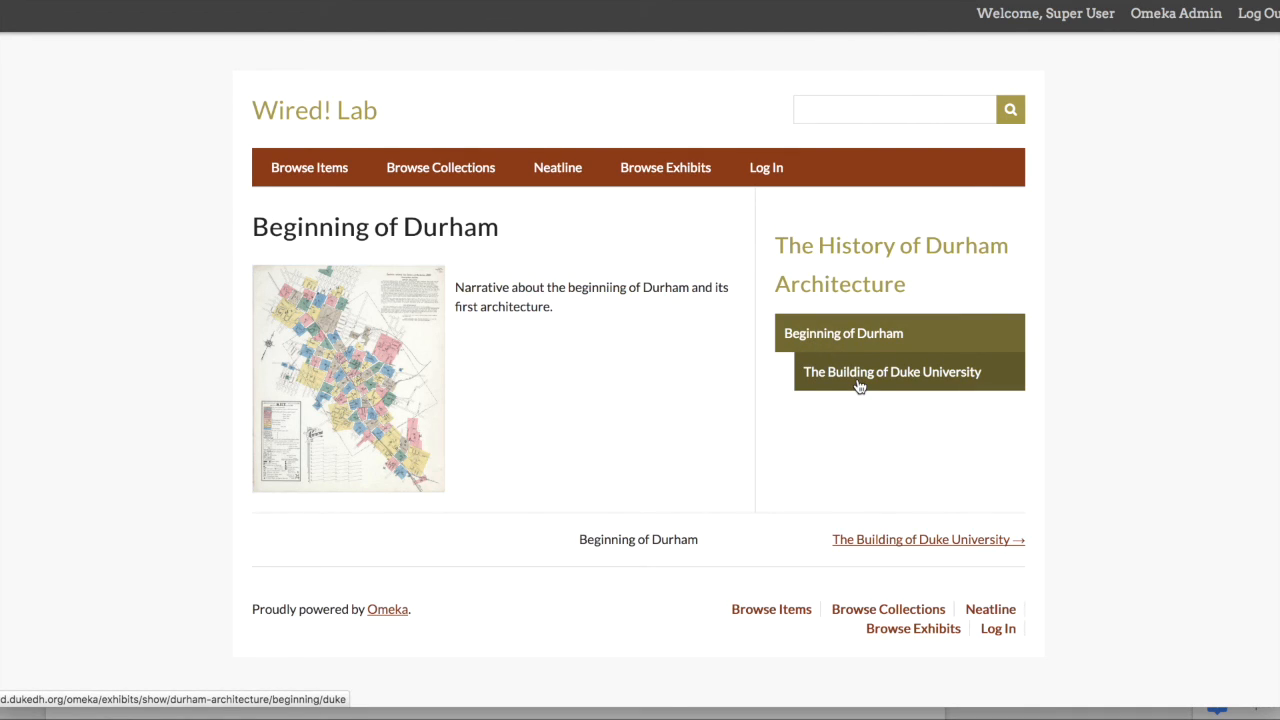
click(892, 370)
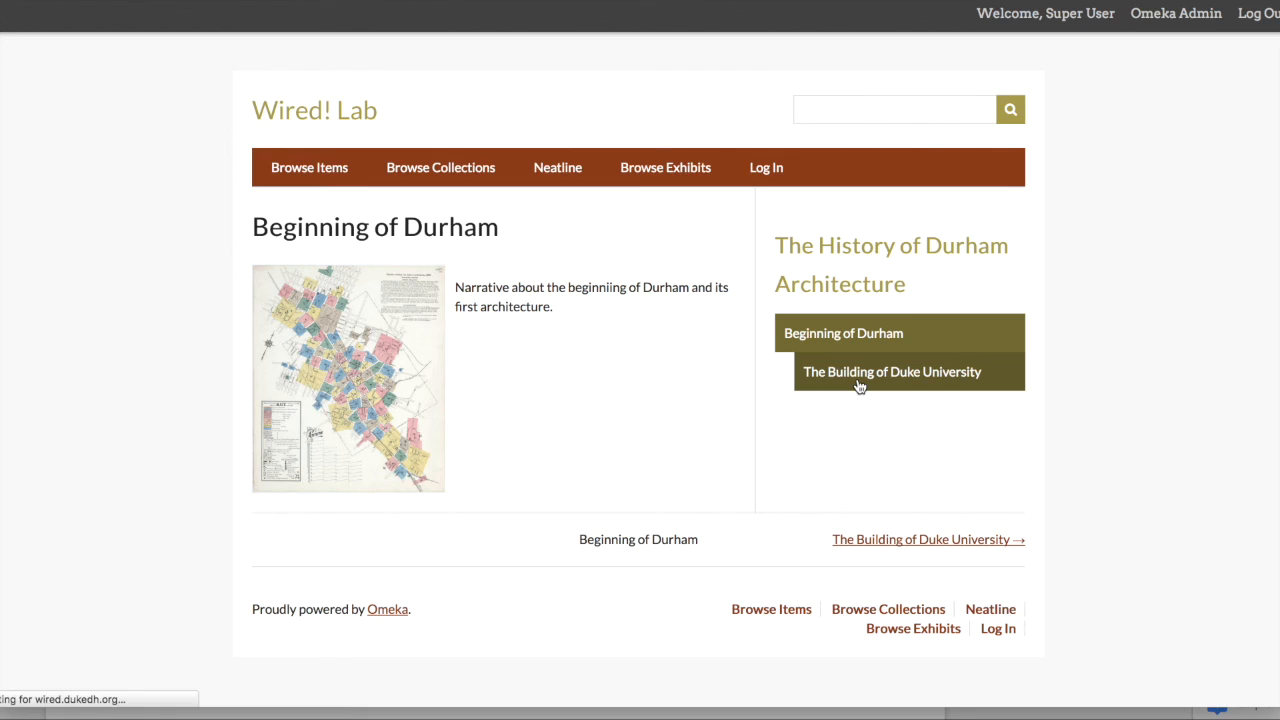
click(892, 370)
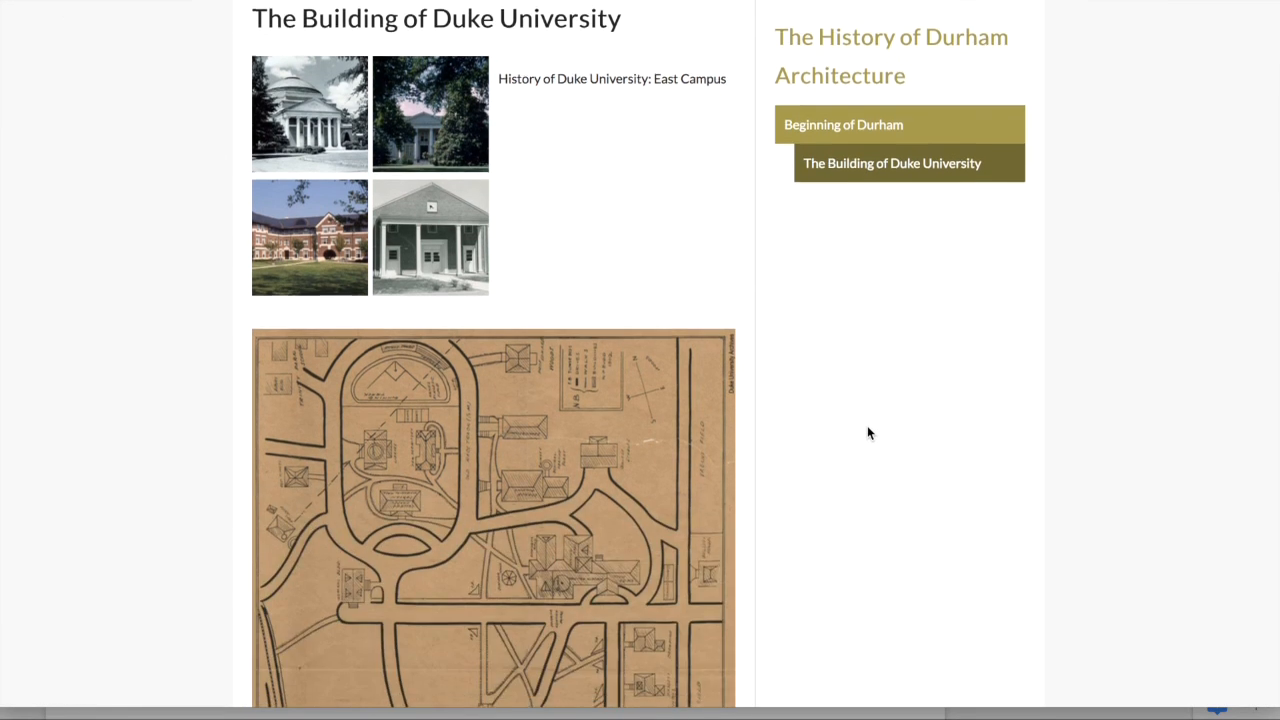
scroll(down, 3)
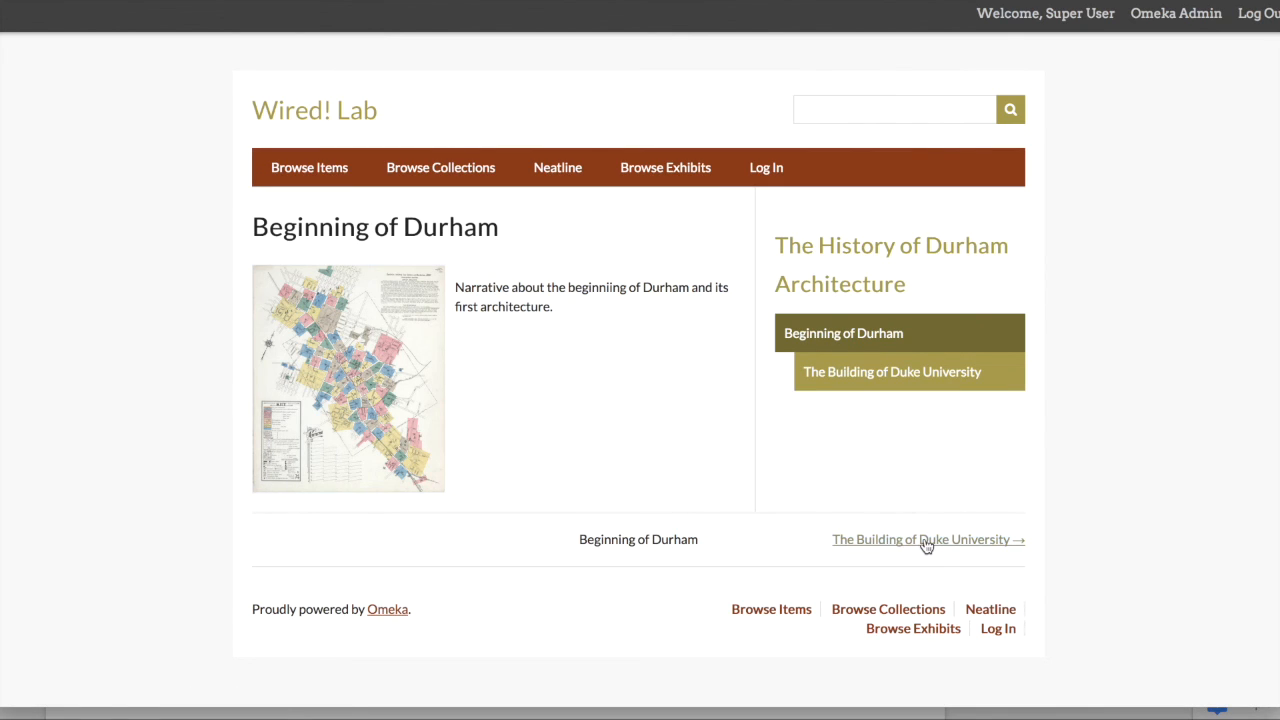
mouse_move(736, 258)
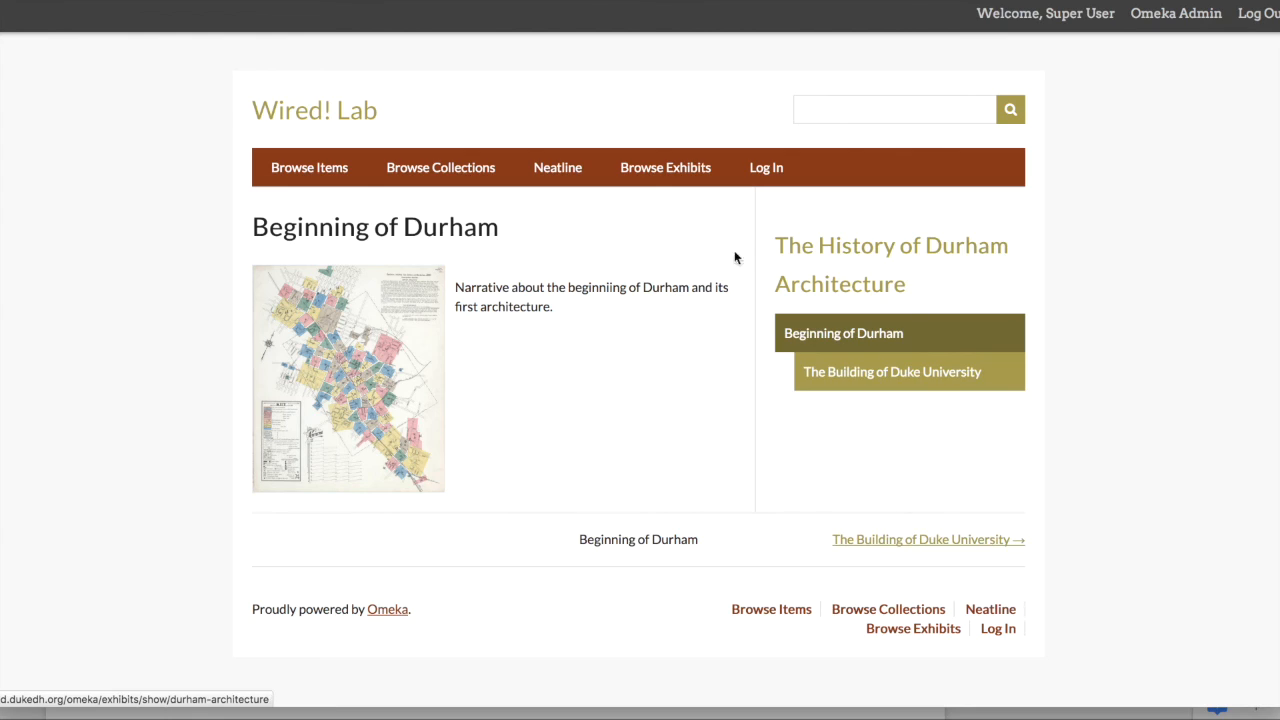
mouse_move(1128, 384)
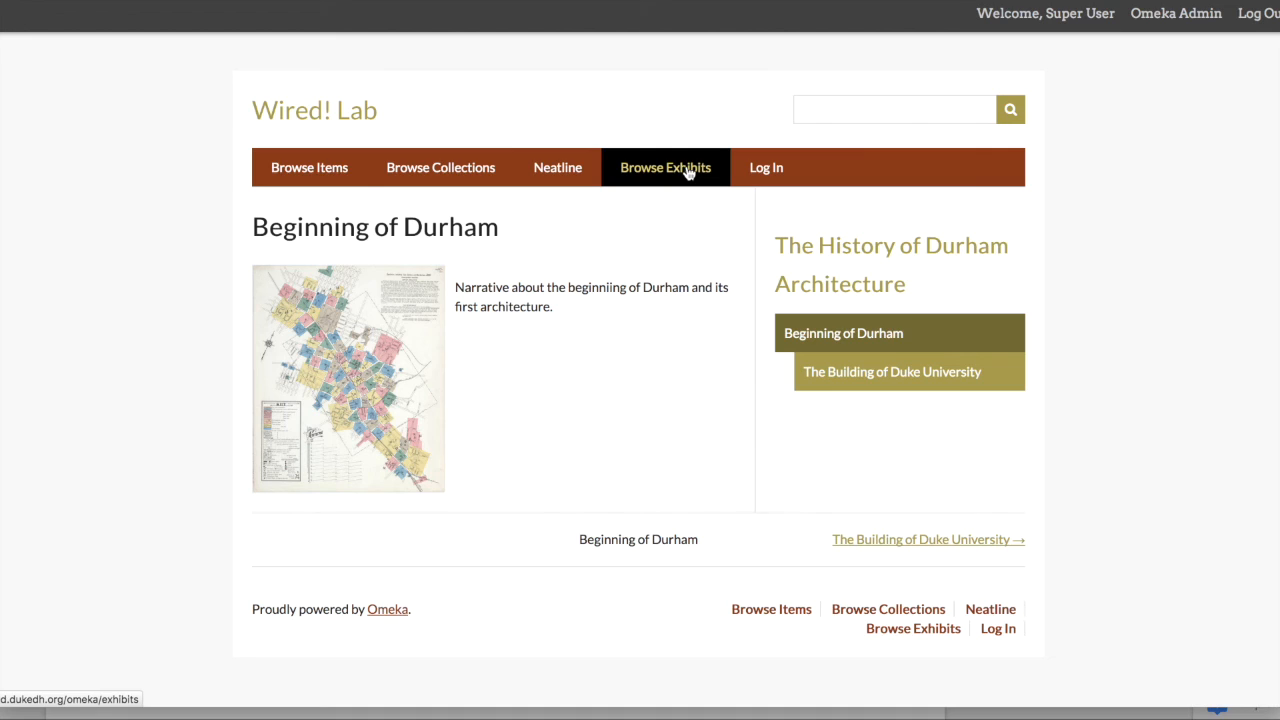
- Bring up the public Browse Exhibits list of all exhibits
click(664, 168)
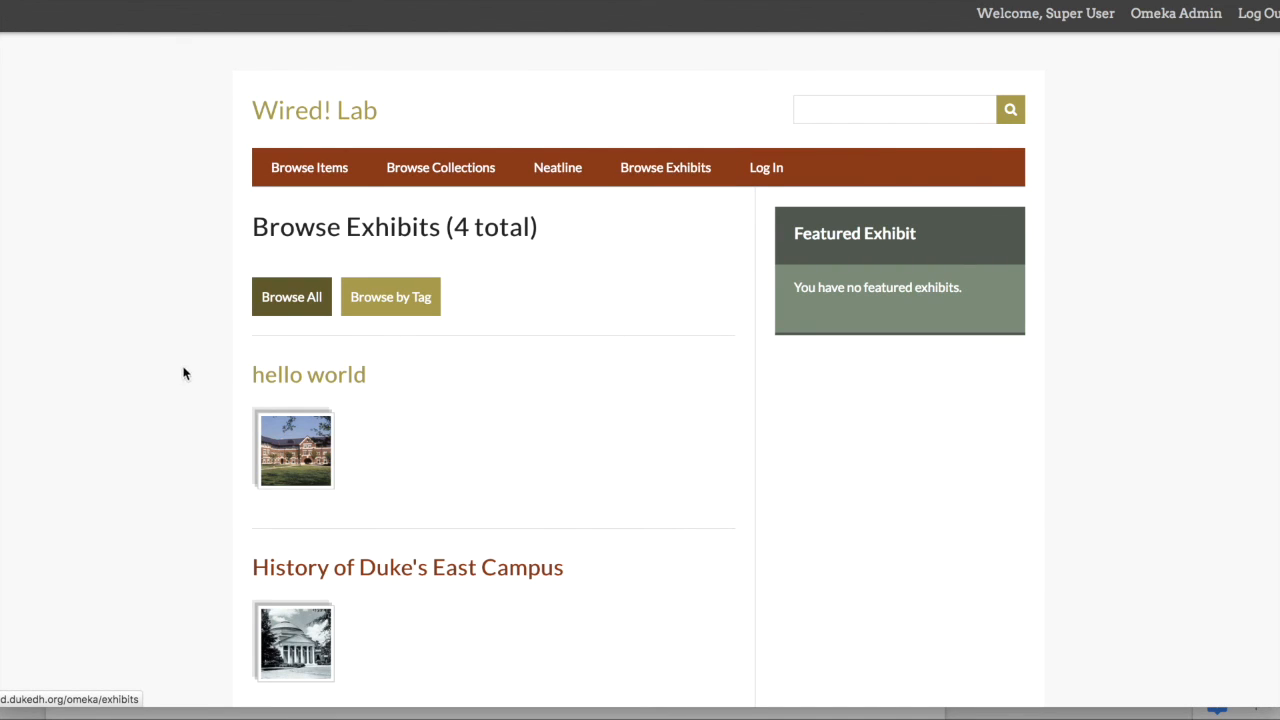
scroll(down, 3)
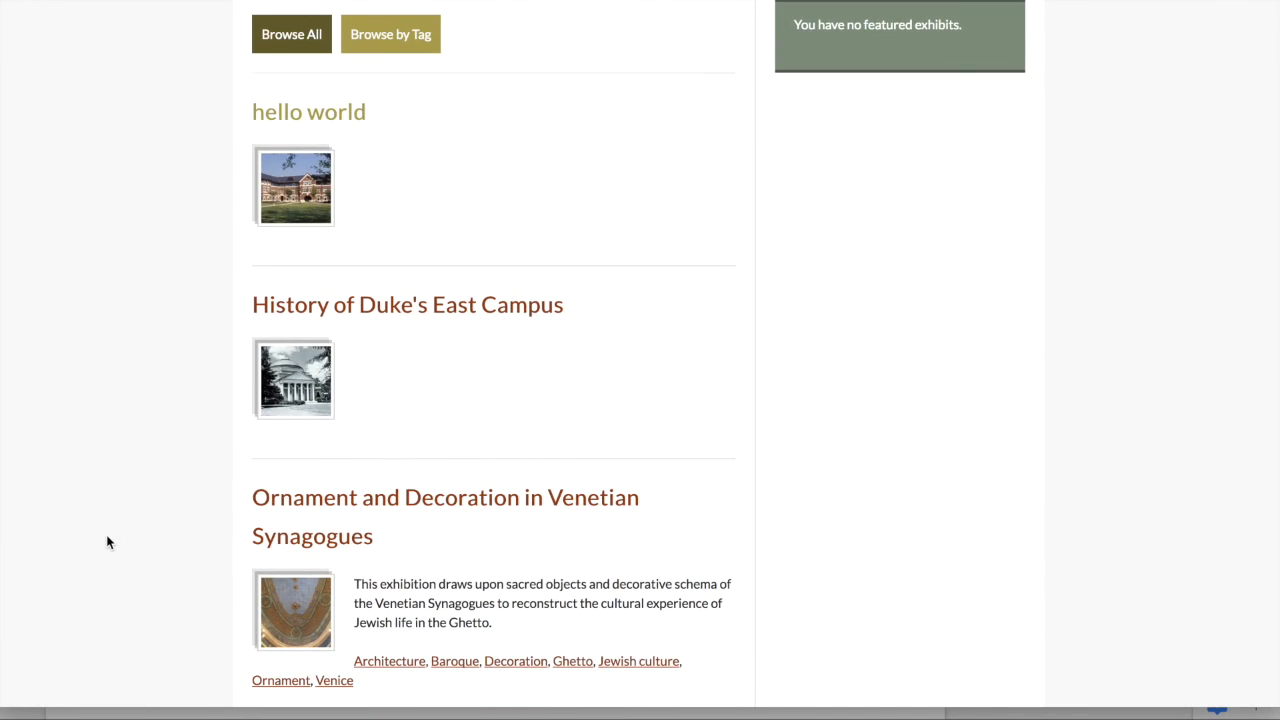